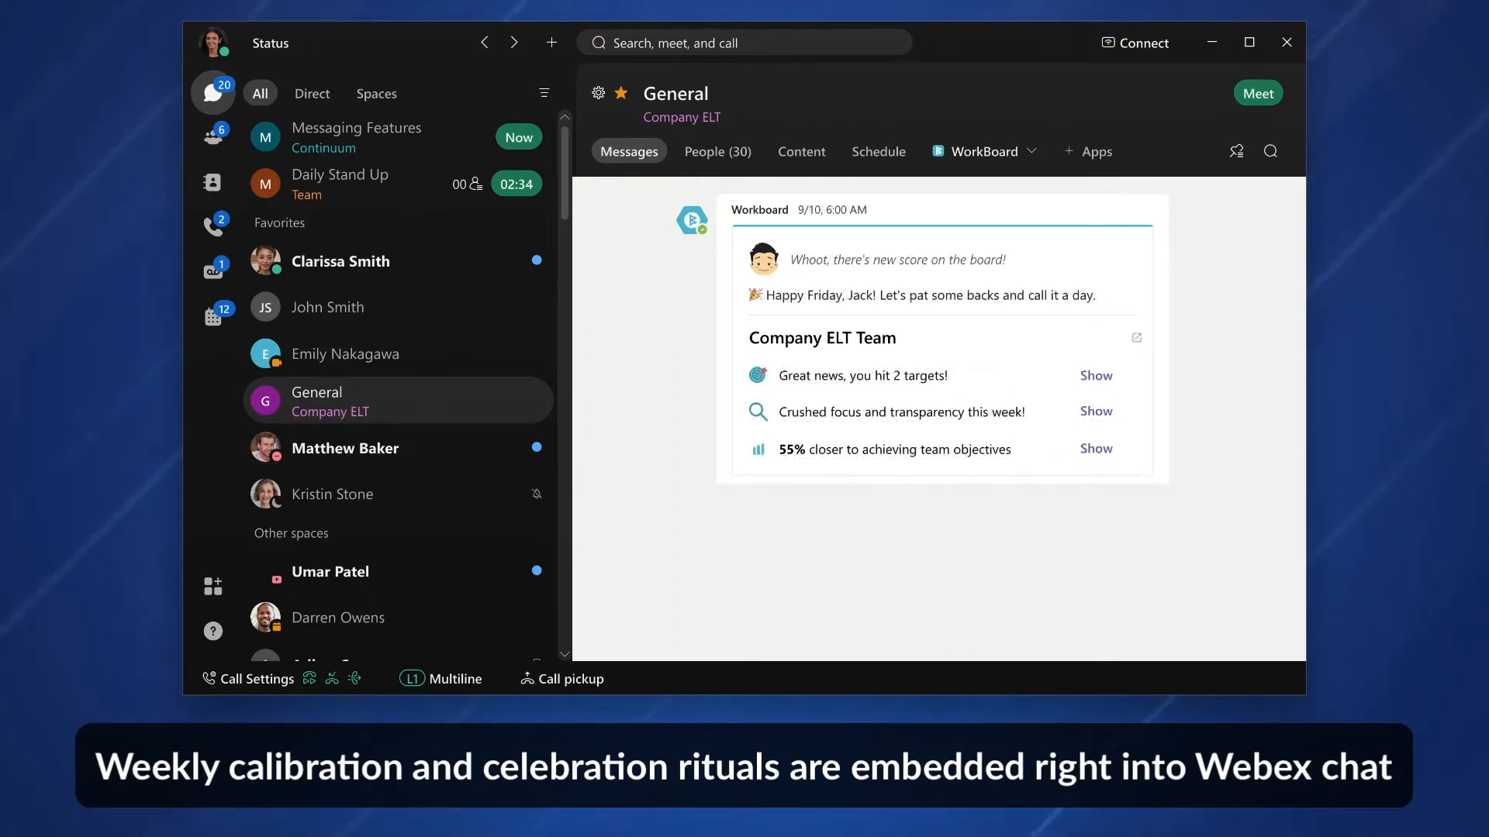
# Select the one-to-one conversation containing the Miro website shortcut in the Messaging list.
pyautogui.click(1256, 93)
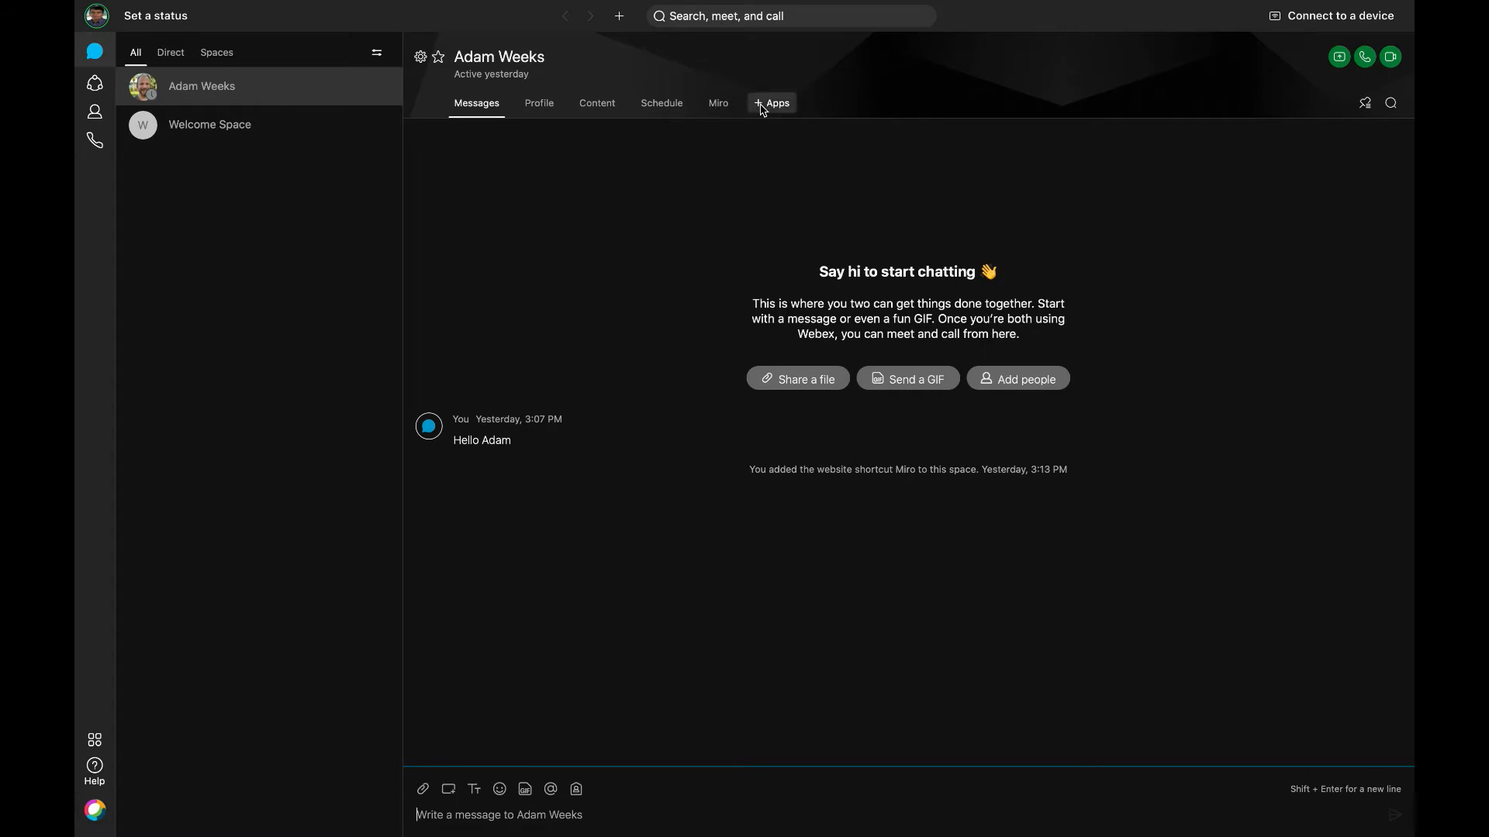
# Open Miro from the conversation's apps, sign in with single sign-on, and open the Developer Journey Map board.
pyautogui.click(770, 103)
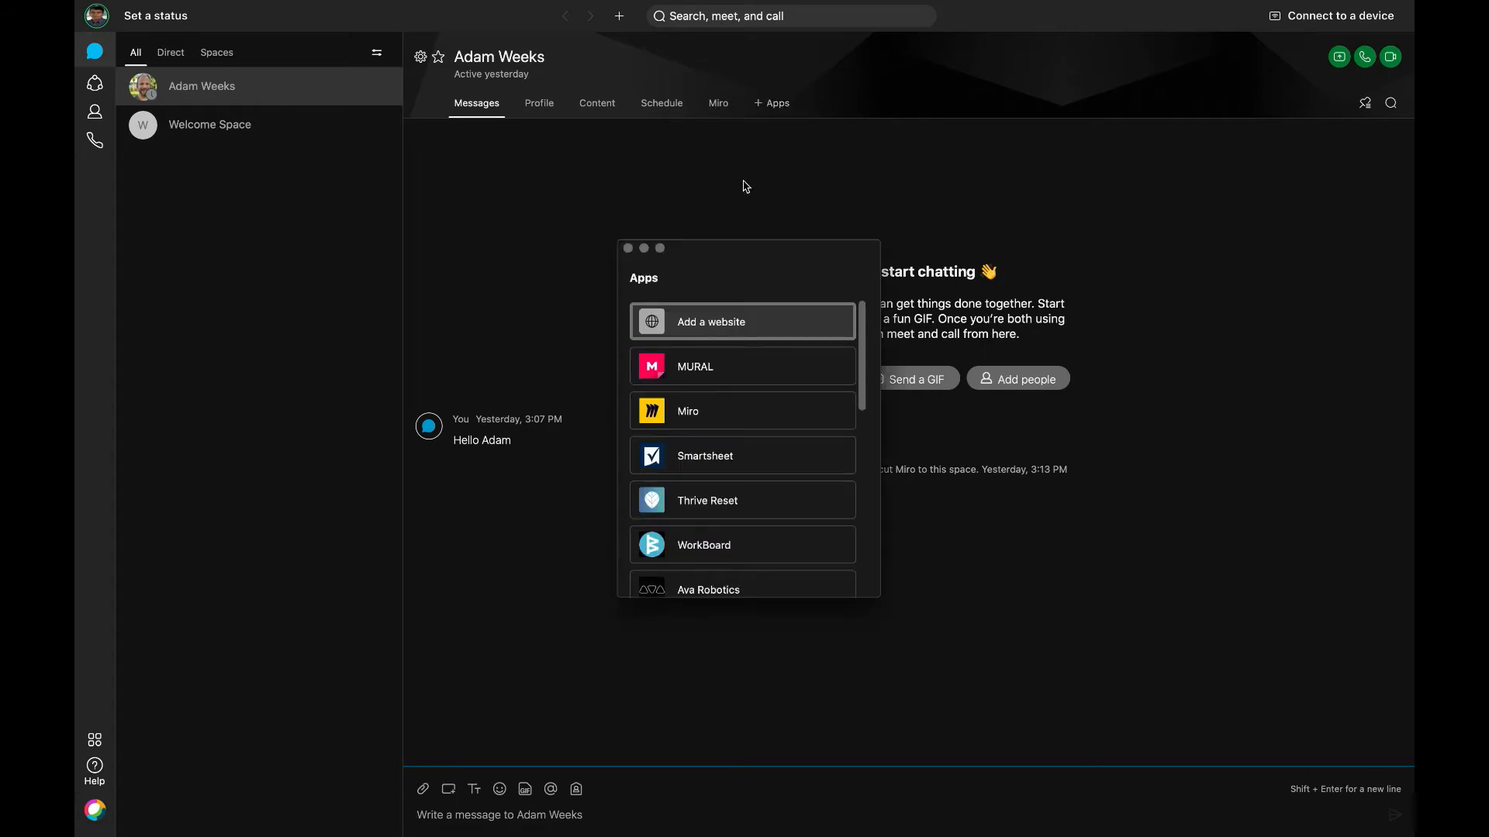
pyautogui.moveTo(688, 411)
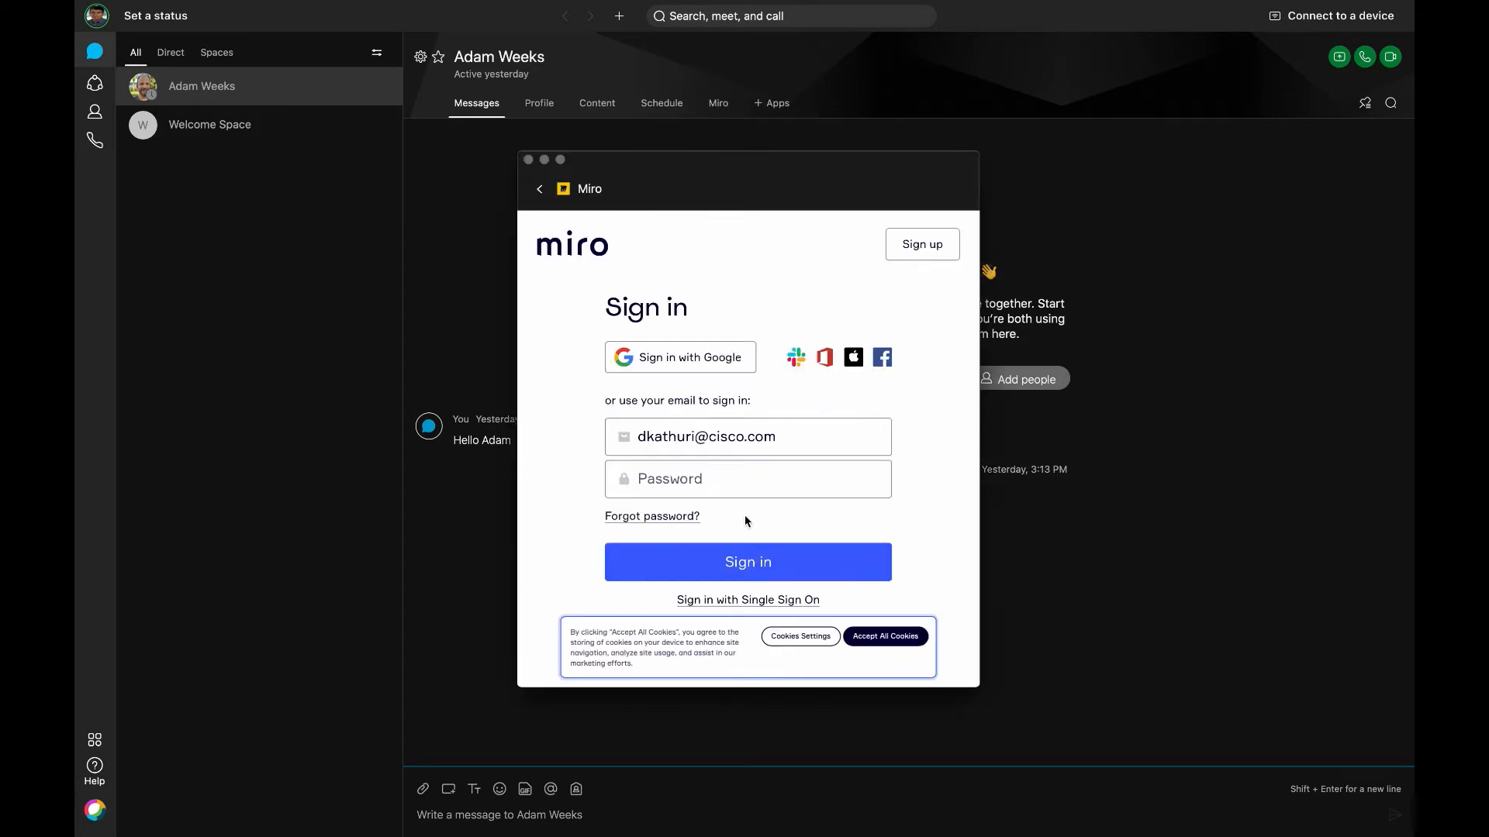
pyautogui.click(747, 600)
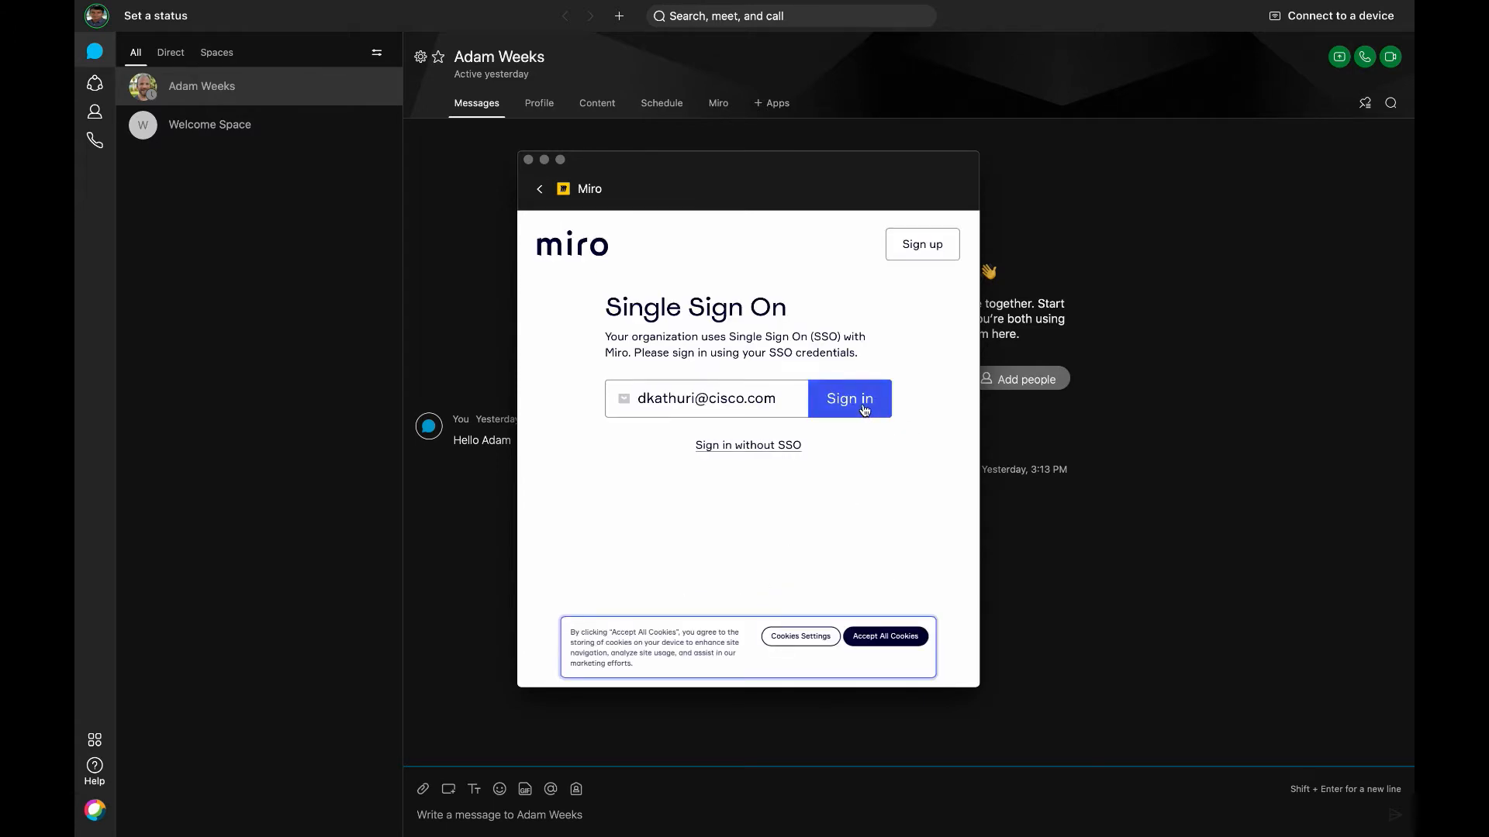
pyautogui.click(849, 398)
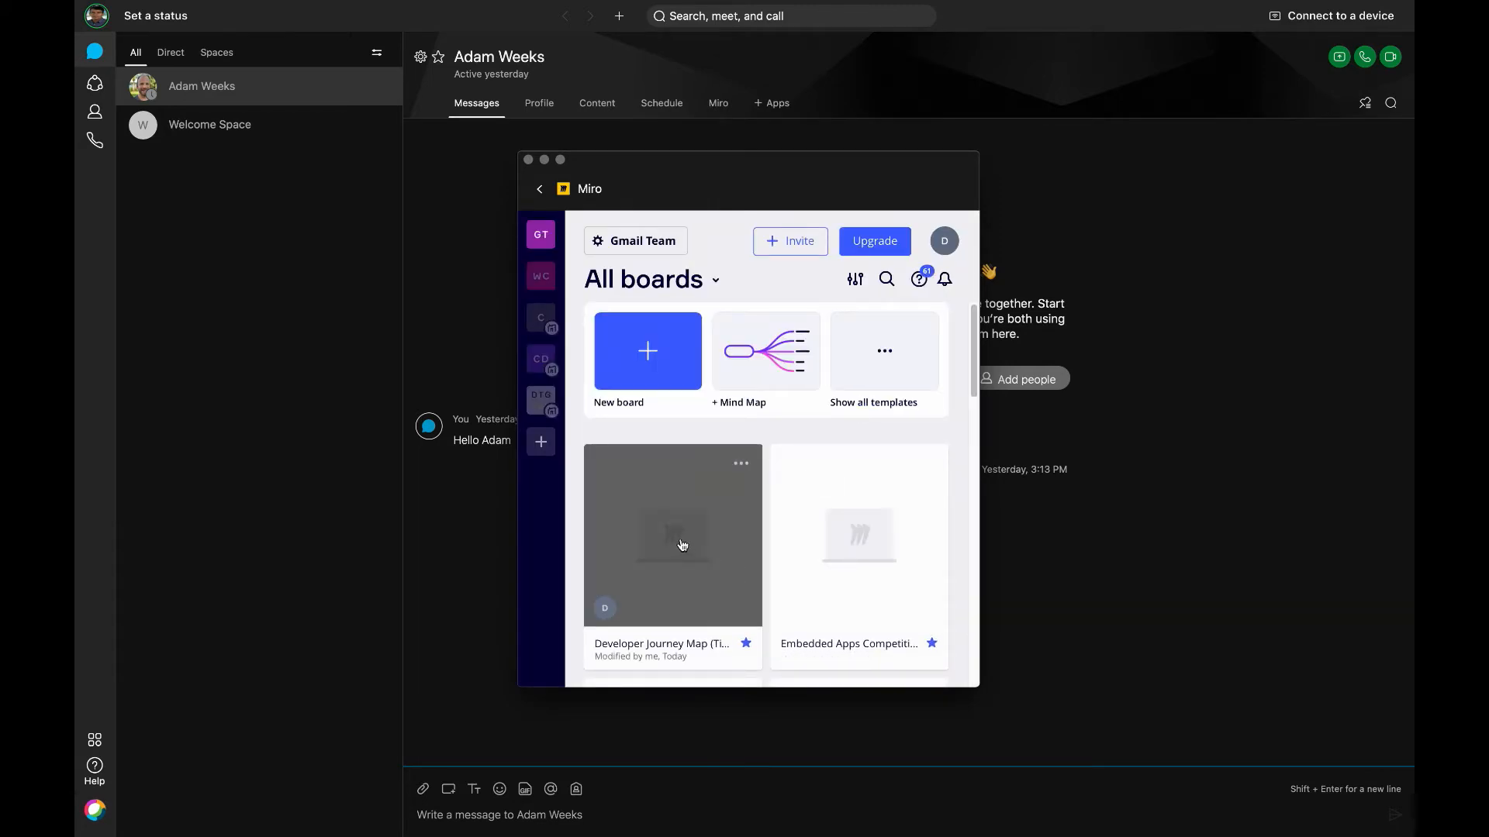
pyautogui.click(673, 534)
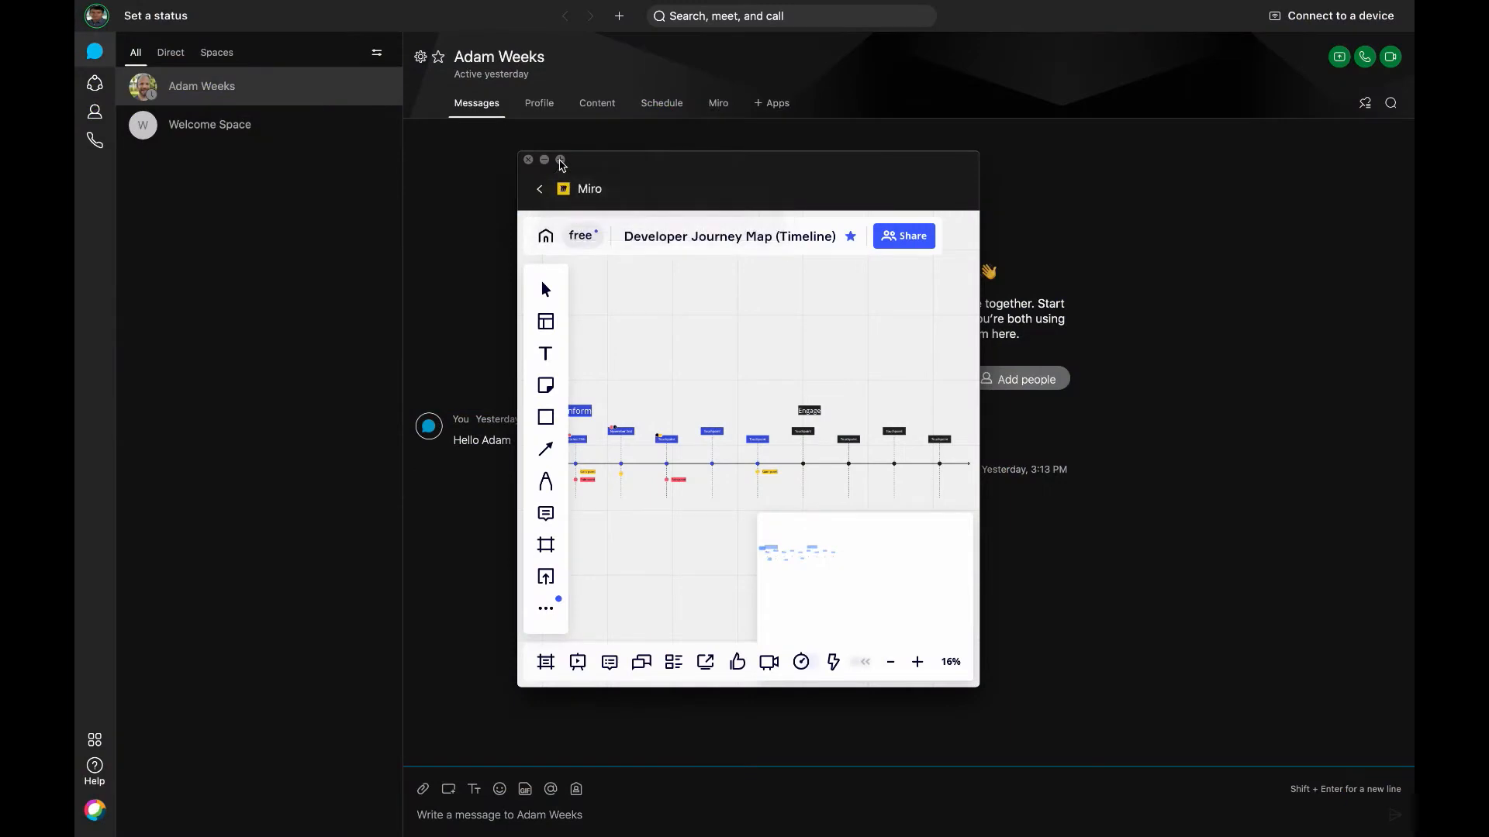
# Maximize the Miro board window and fit the whole timeline to the screen.
pyautogui.click(559, 160)
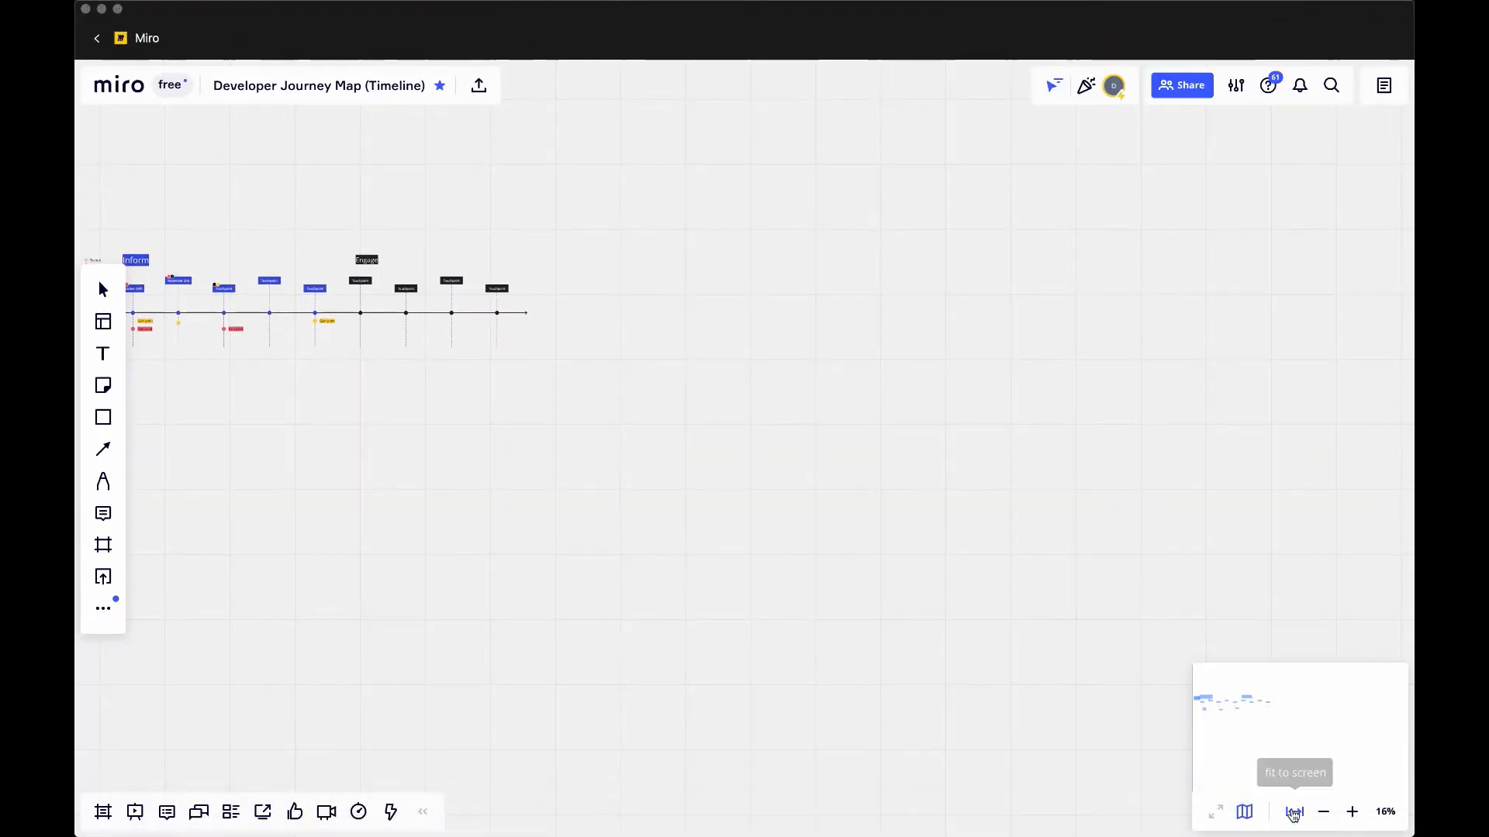
pyautogui.click(1293, 811)
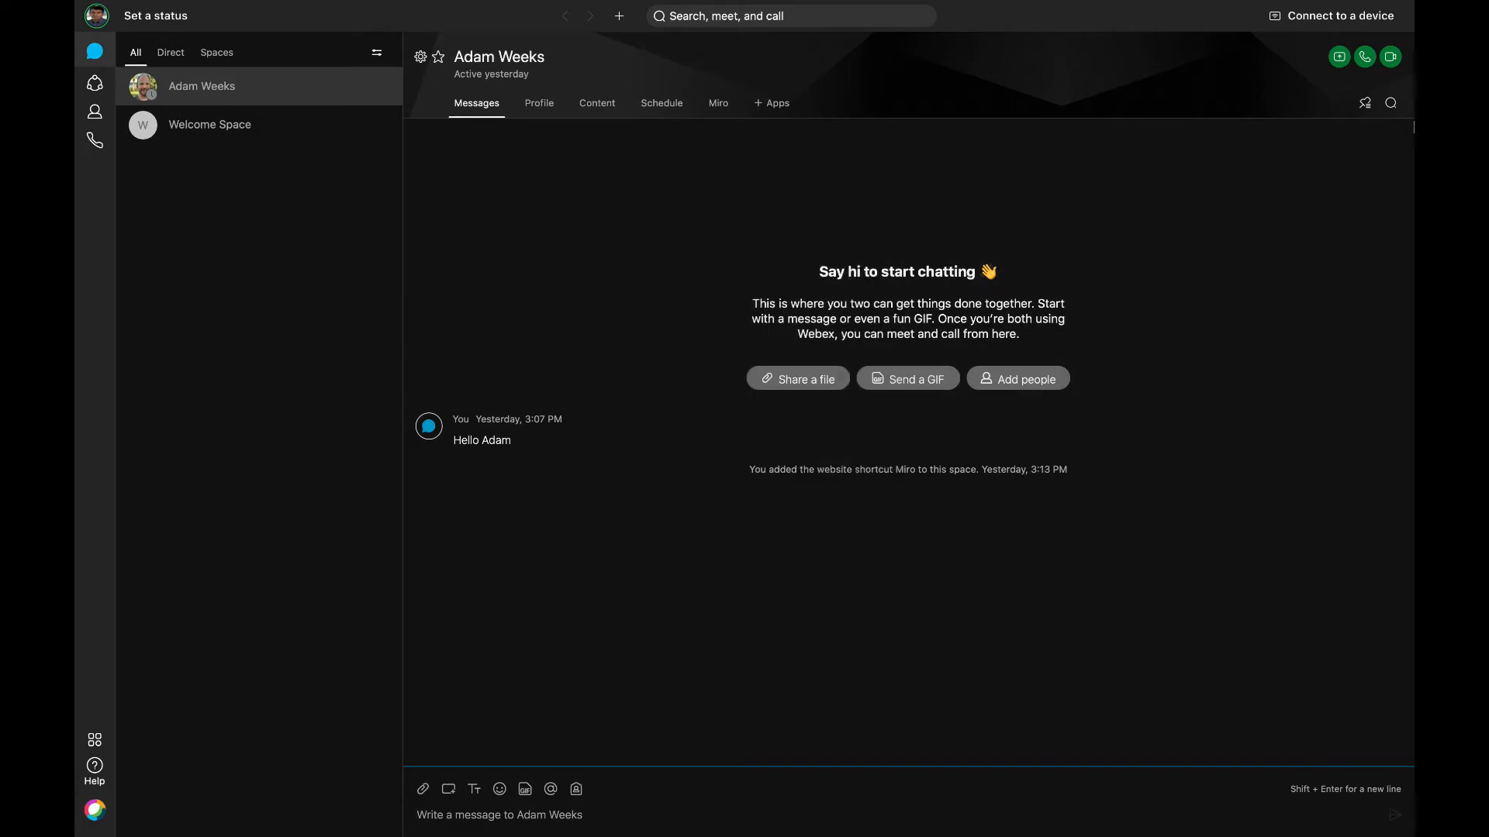
pyautogui.moveTo(1389, 55)
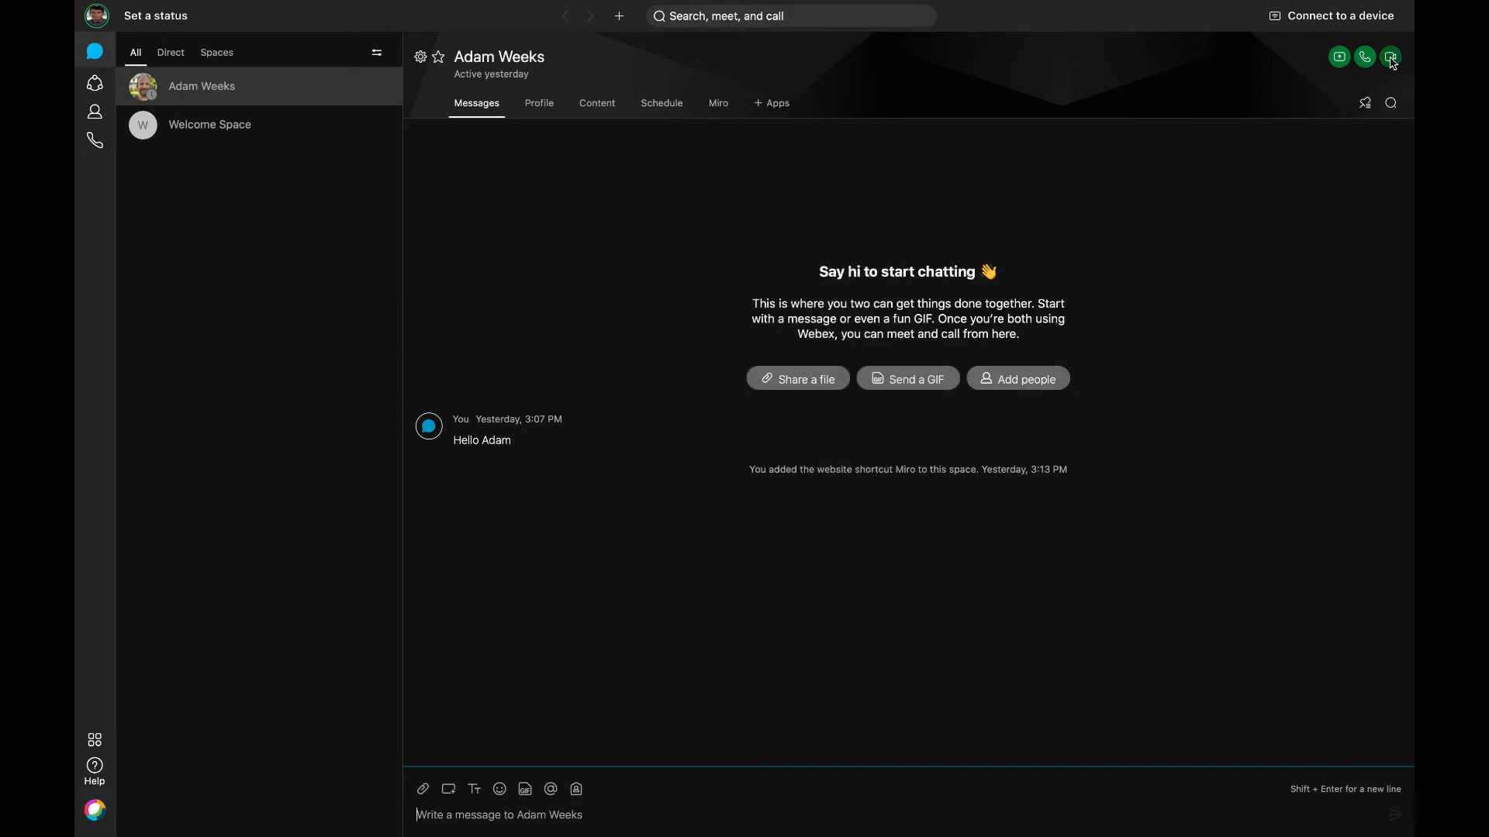
pyautogui.moveTo(1388, 56)
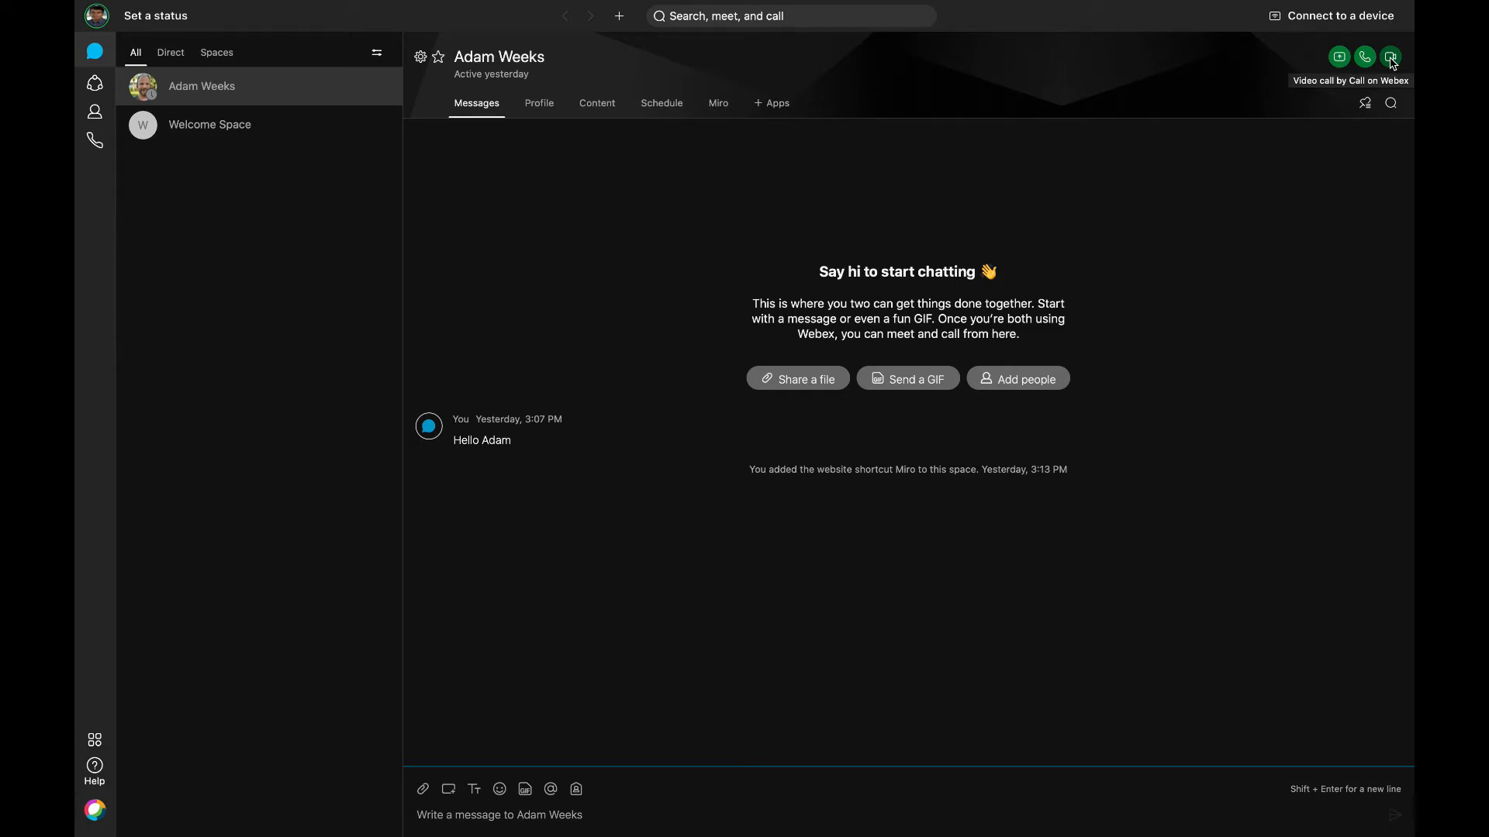
pyautogui.click(1389, 57)
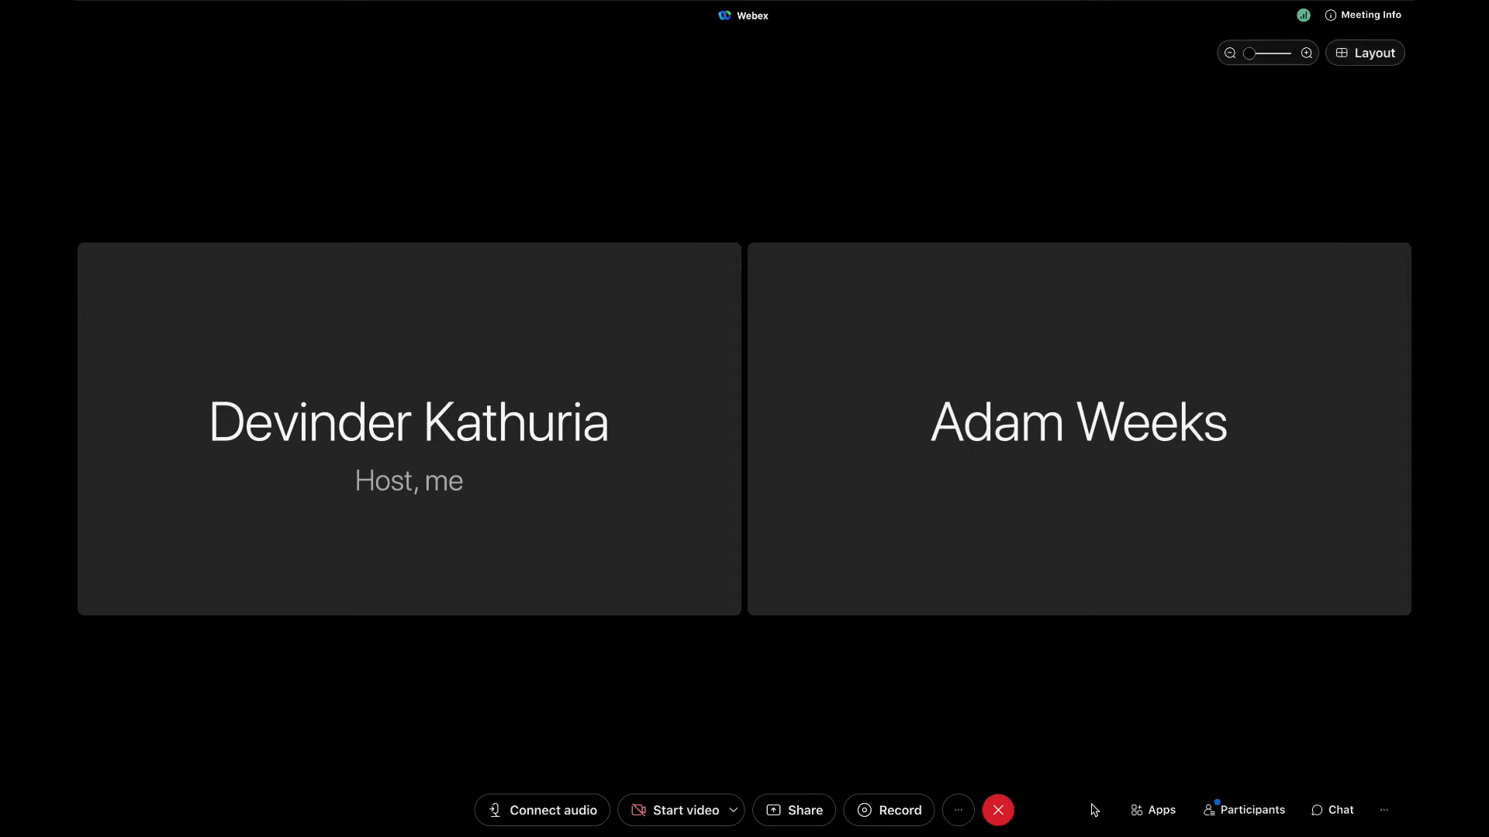
pyautogui.moveTo(1152, 810)
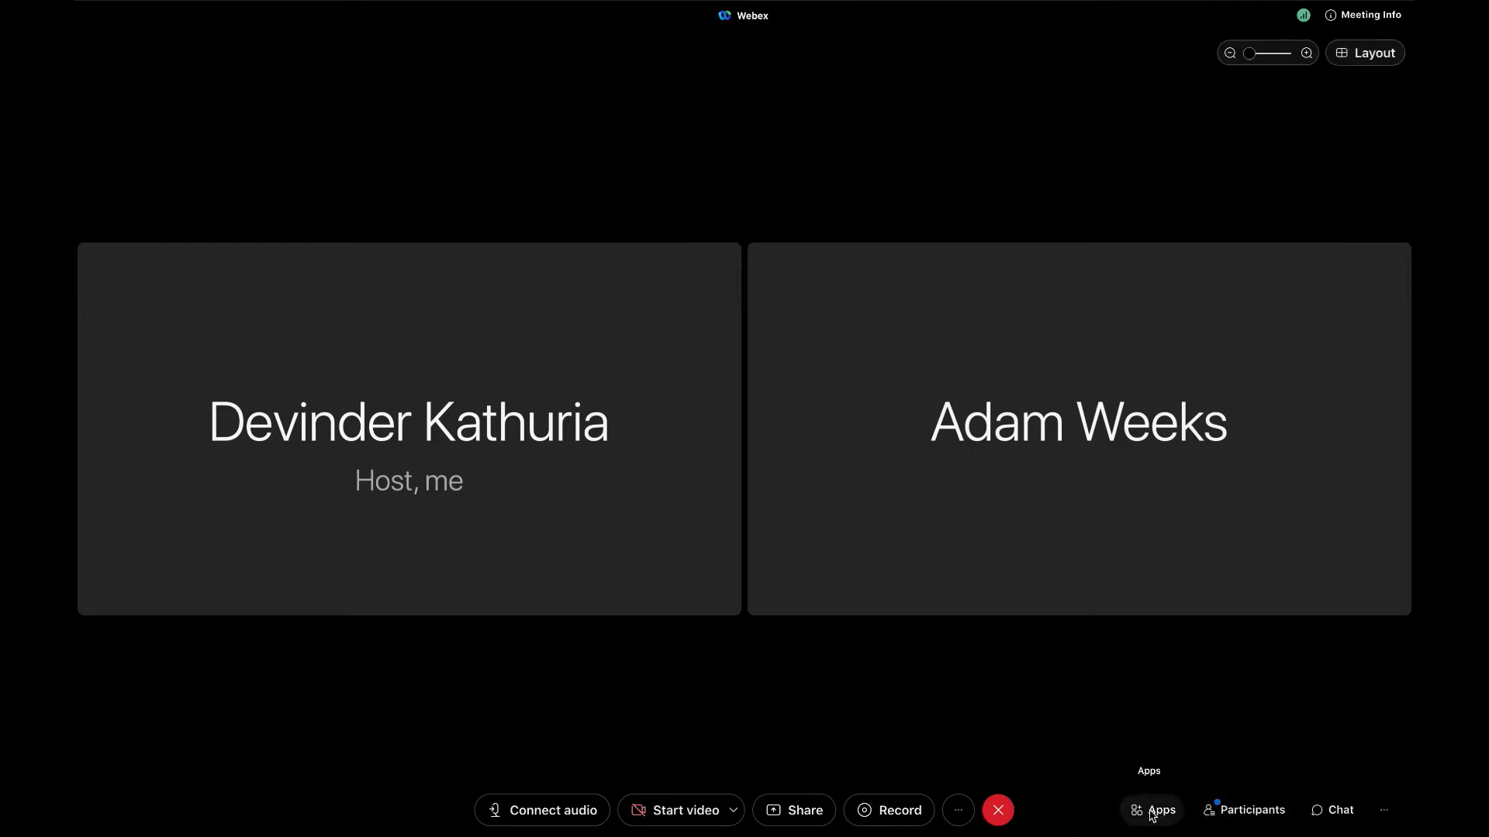
pyautogui.click(1151, 809)
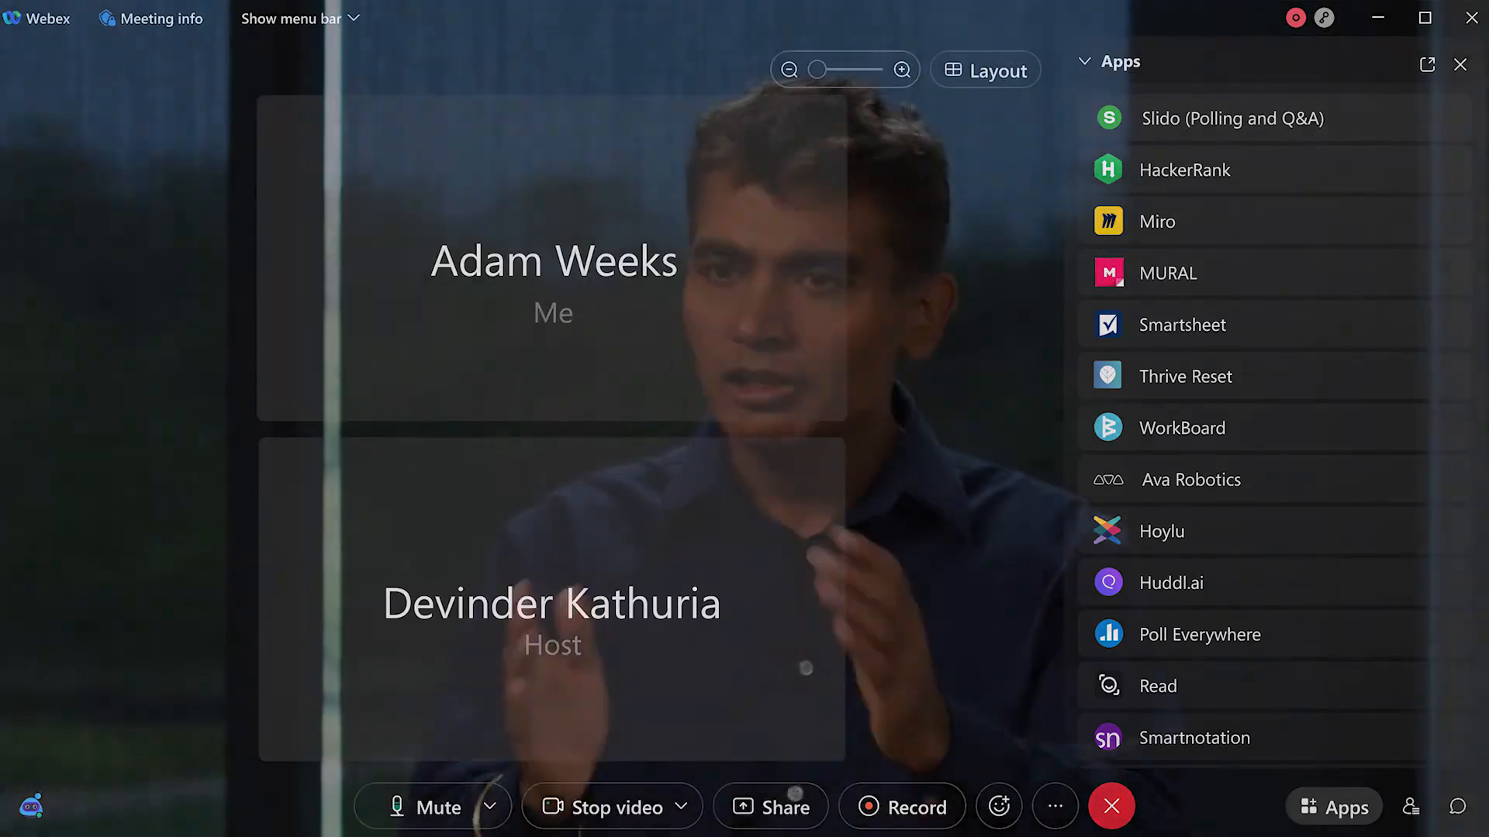
# Launch Miro for Webex from the meeting's Apps panel.
pyautogui.click(1155, 221)
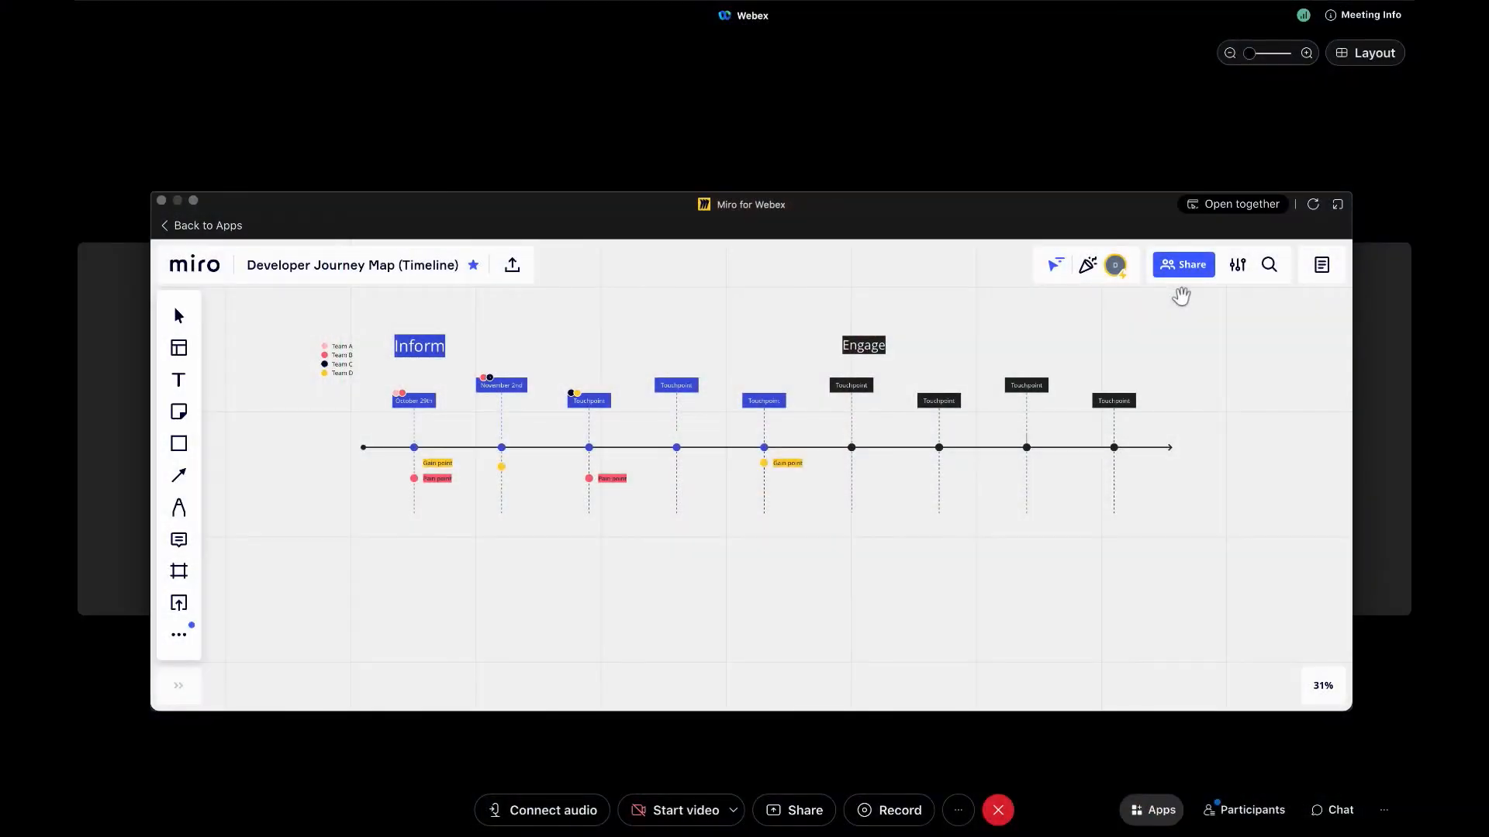
pyautogui.moveTo(688, 472)
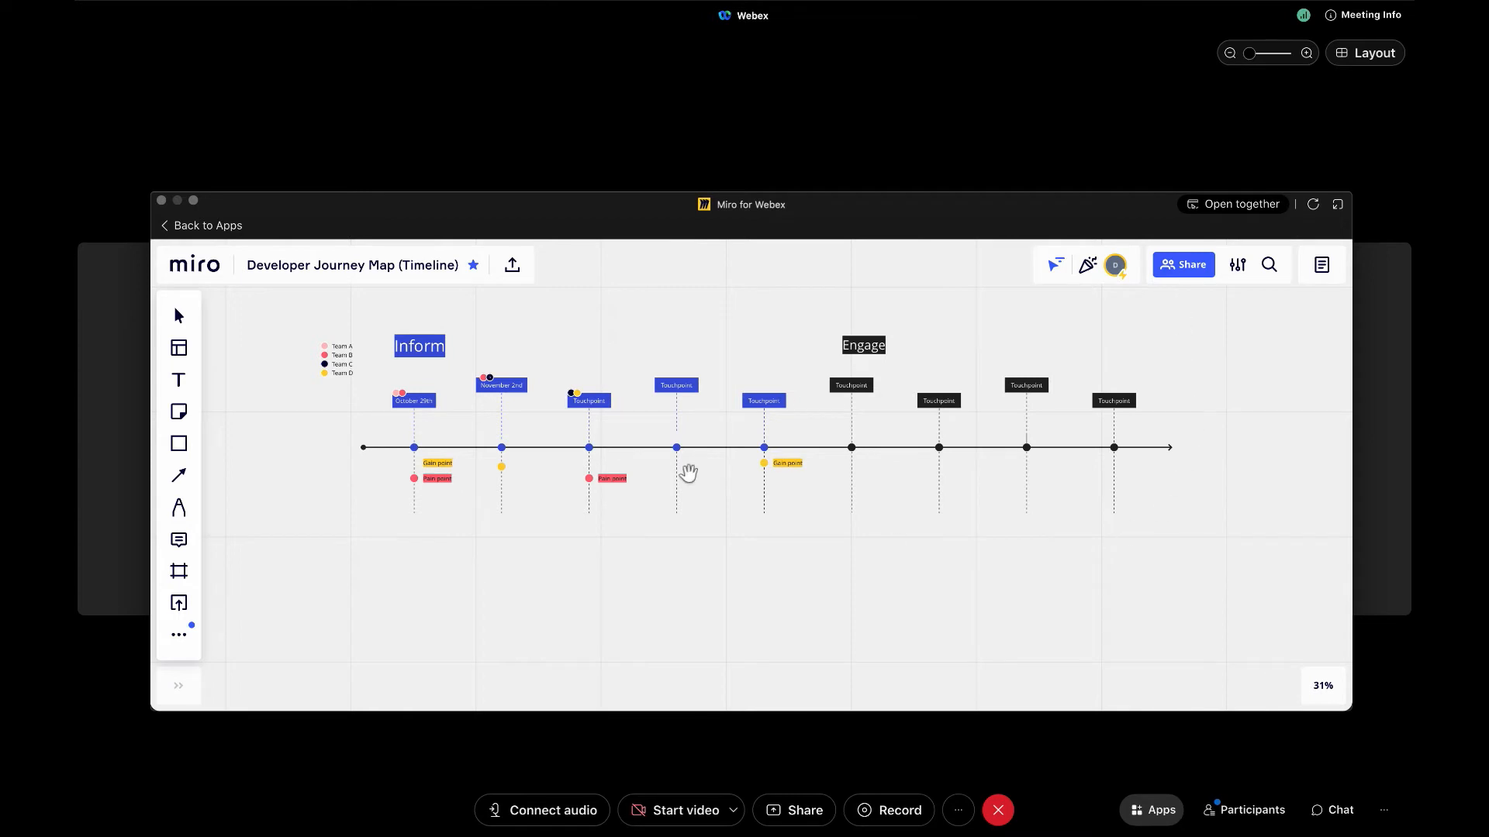
pyautogui.moveTo(771, 531)
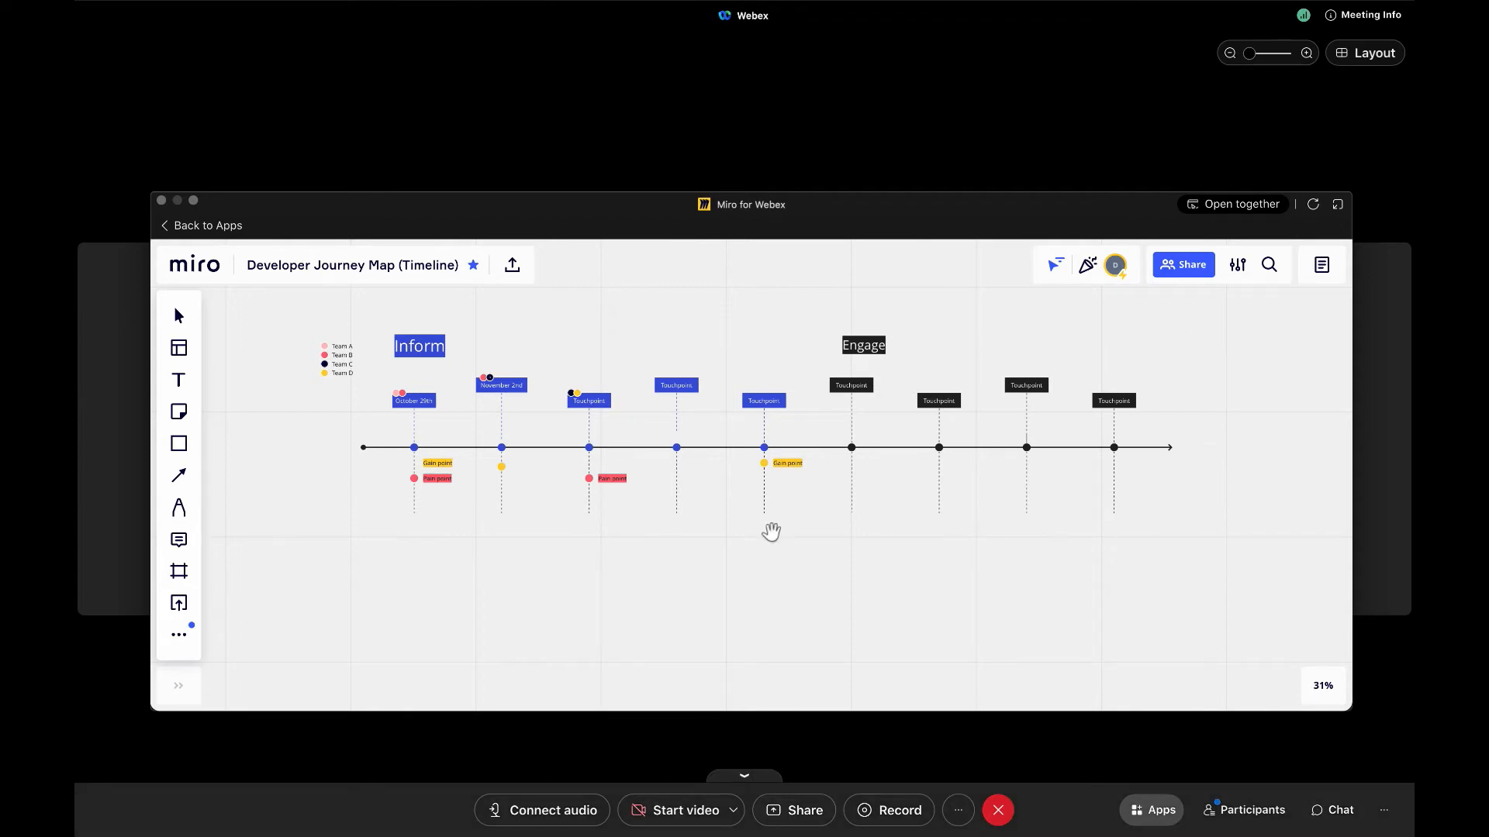
pyautogui.moveTo(1150, 534)
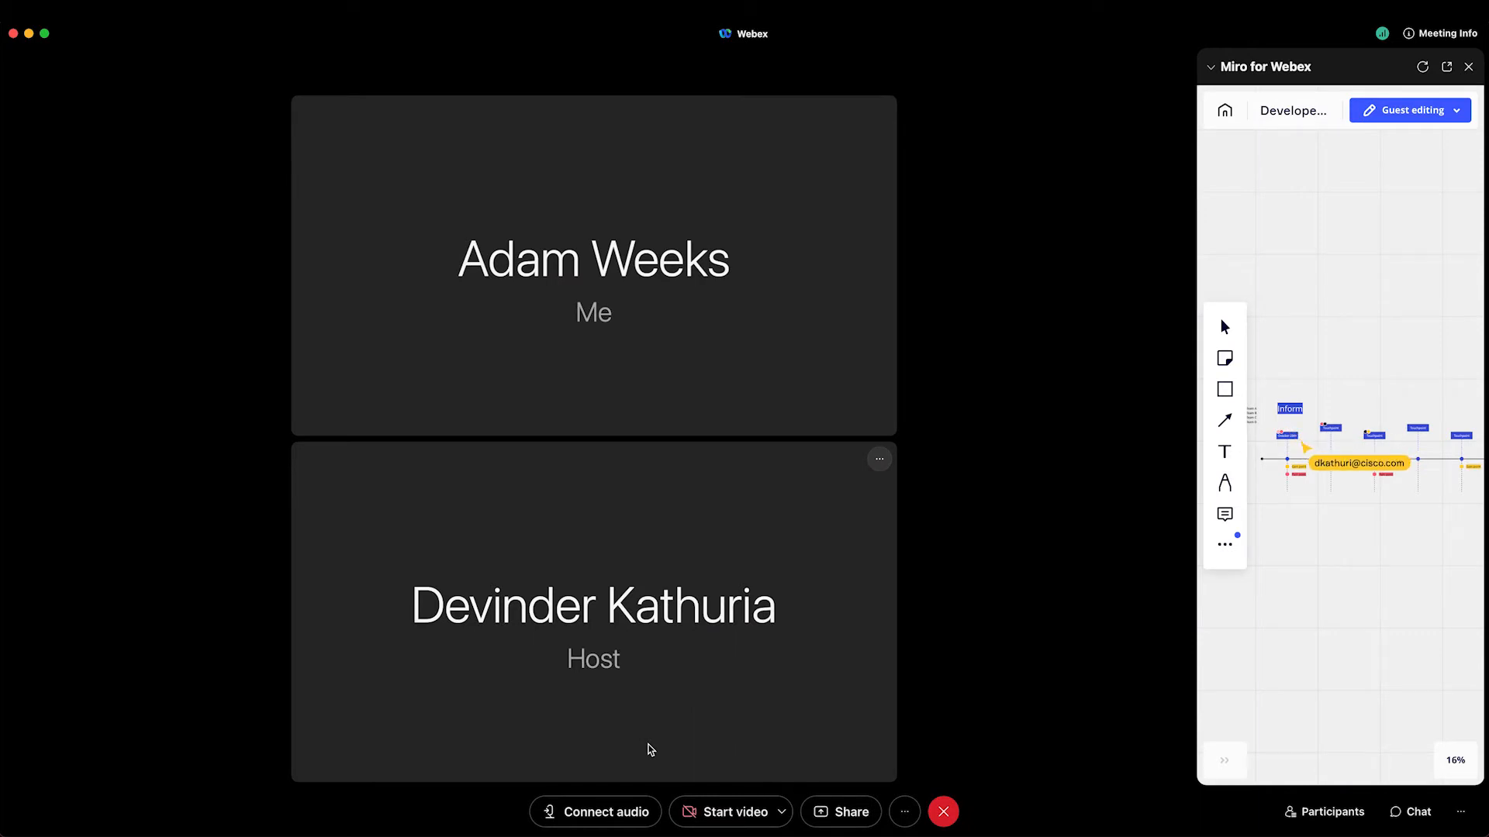
pyautogui.moveTo(873, 544)
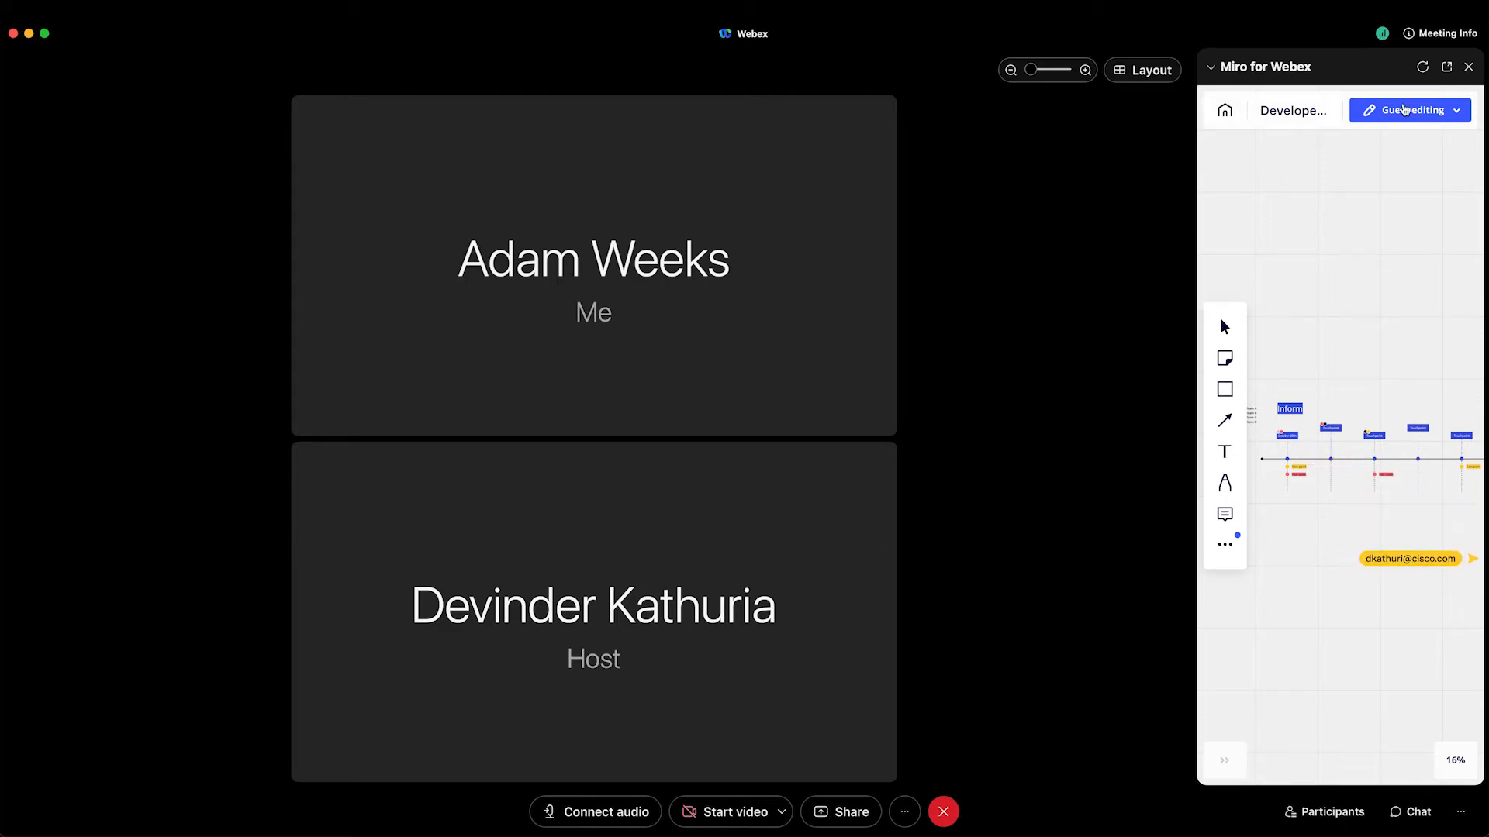
# Guest-edit the board by picking the gain point note, then close the board window.
pyautogui.click(1446, 67)
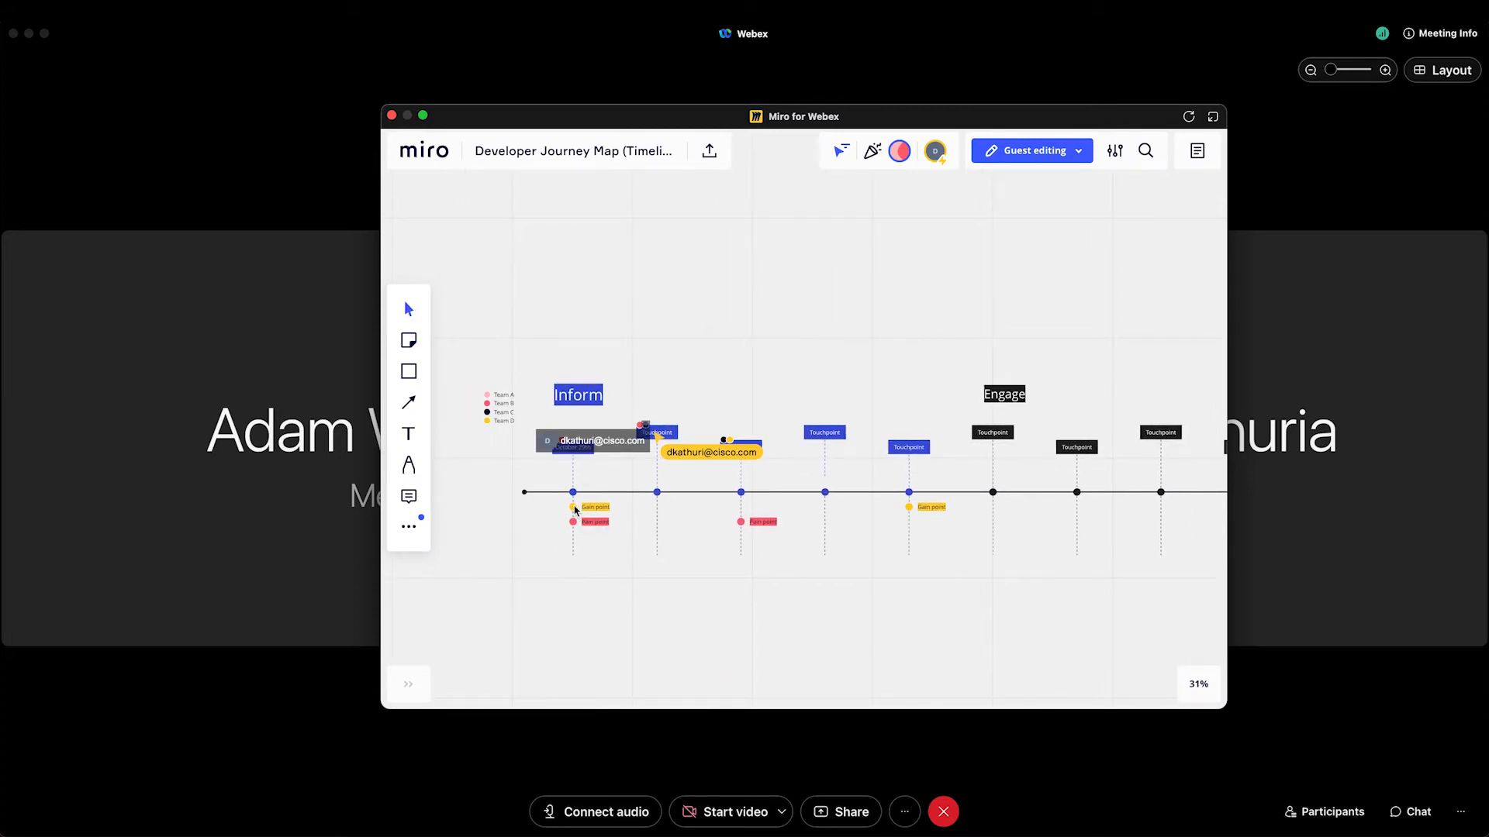
pyautogui.click(572, 506)
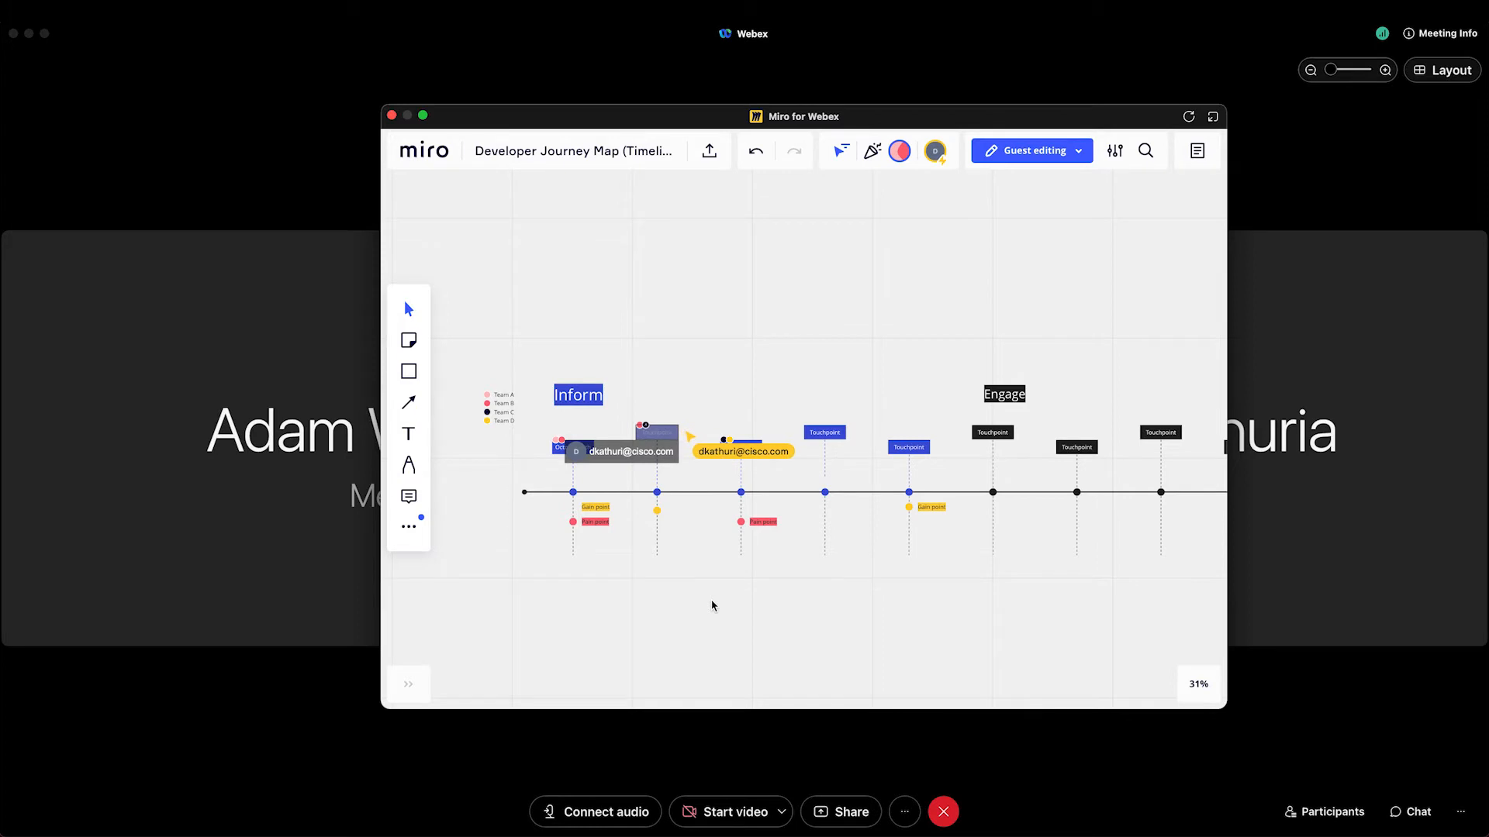
pyautogui.moveTo(653, 313)
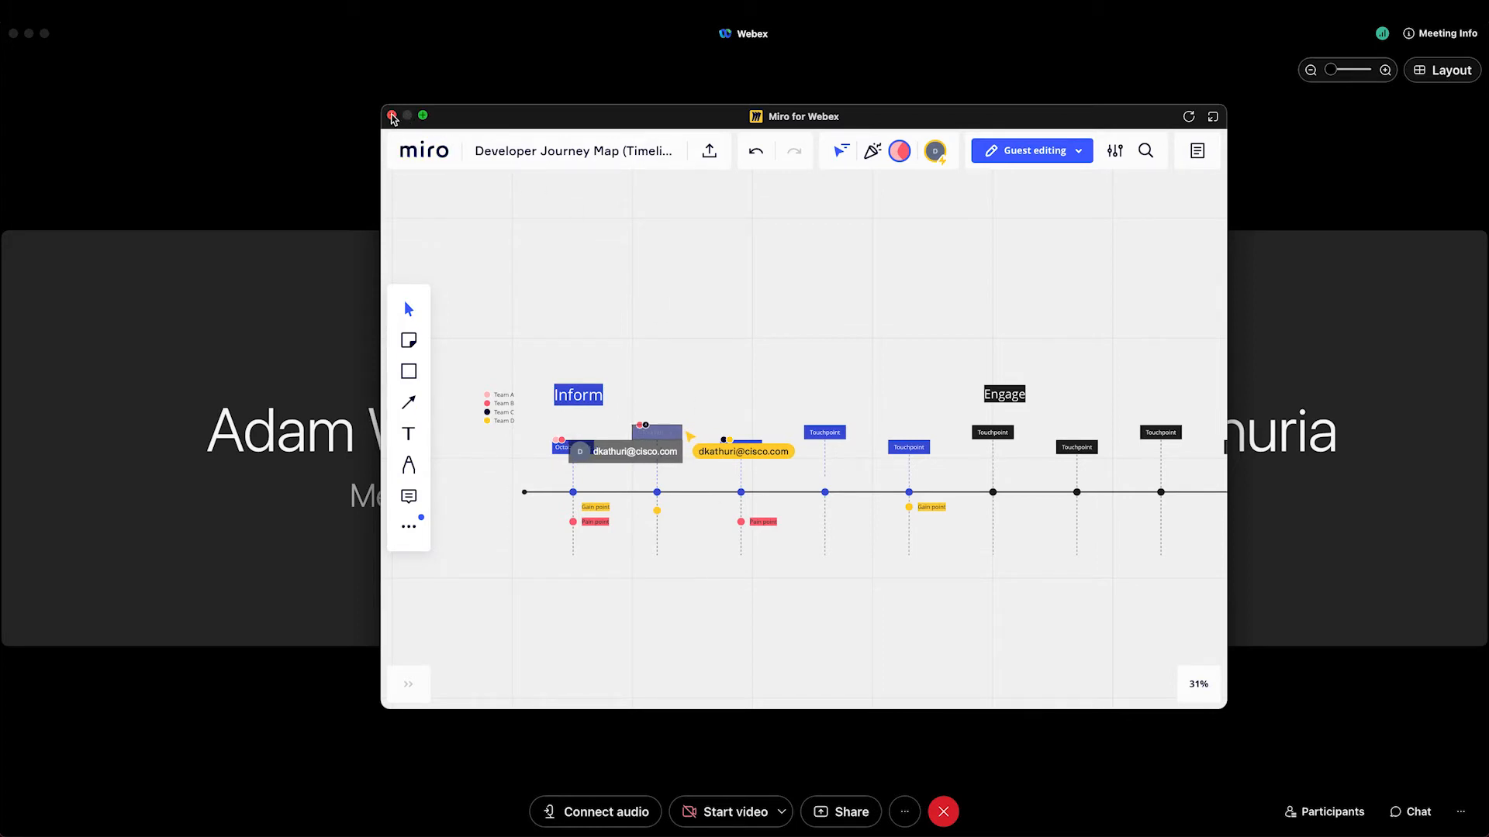
pyautogui.click(391, 116)
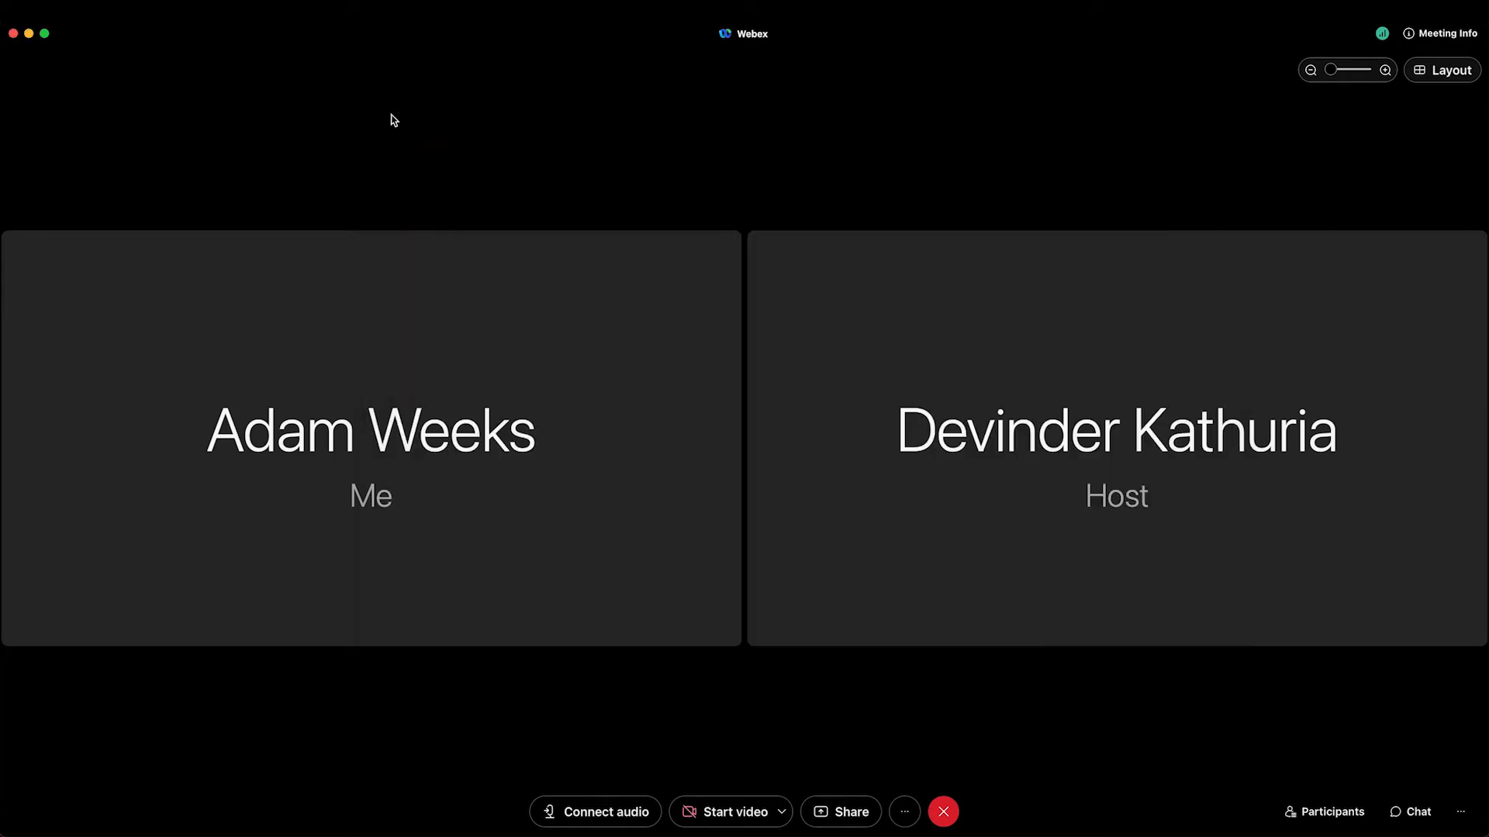
pyautogui.moveTo(1417, 811)
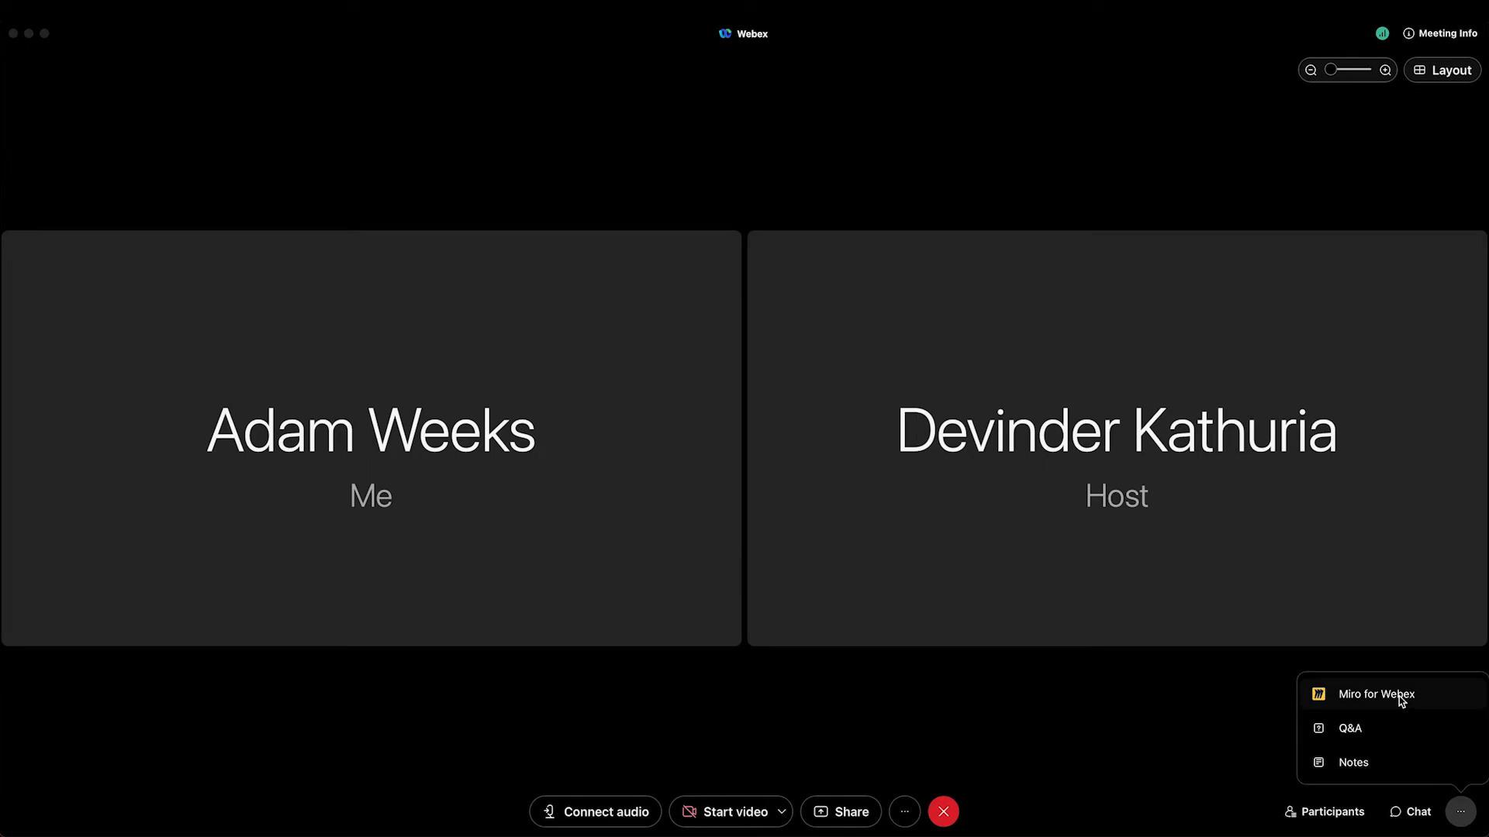
# Reopen Miro for Webex from the meeting's more menu to resume the shared board.
pyautogui.click(1375, 694)
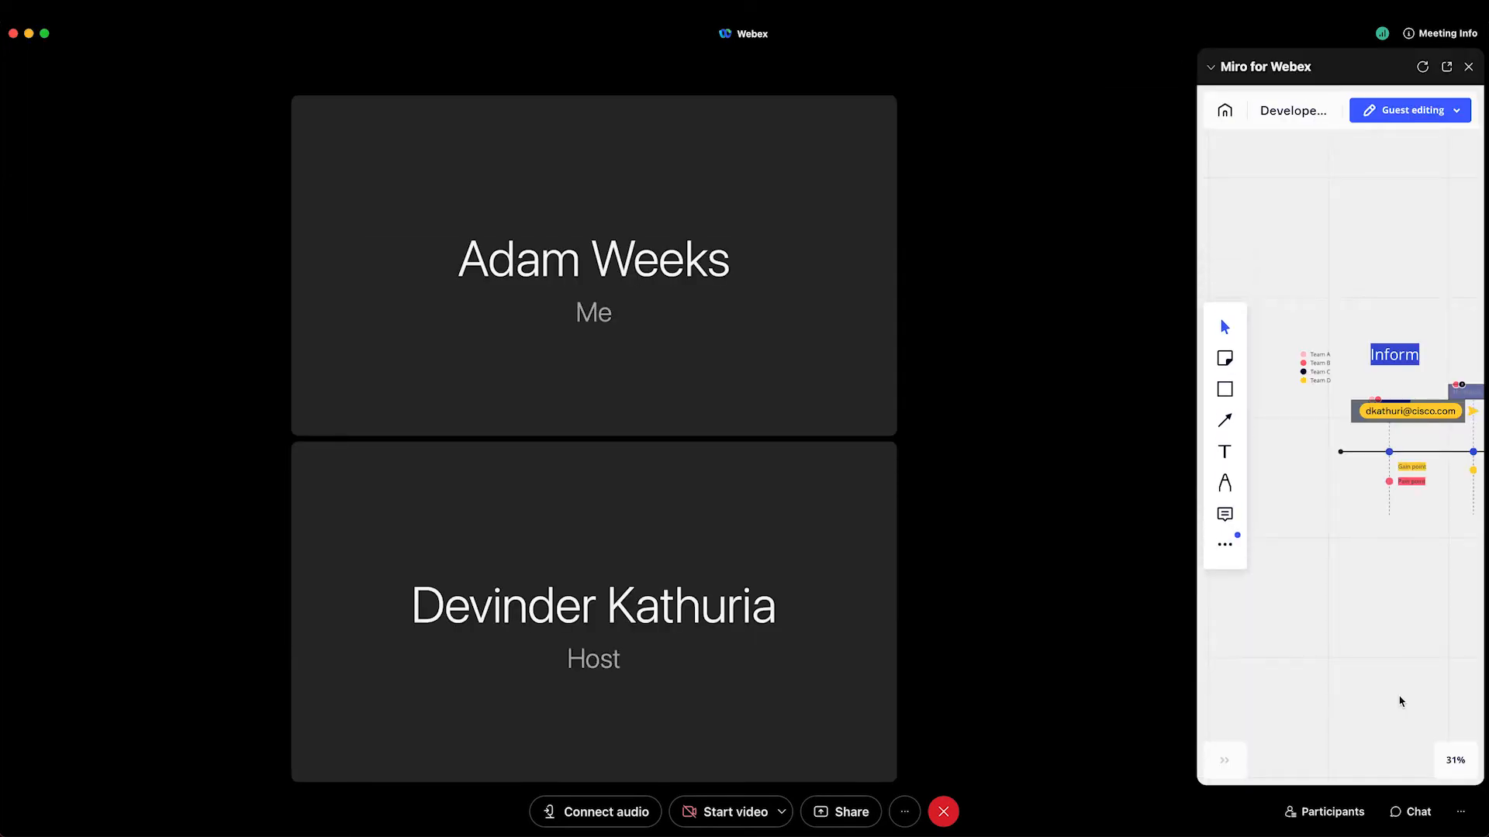
pyautogui.click(1446, 67)
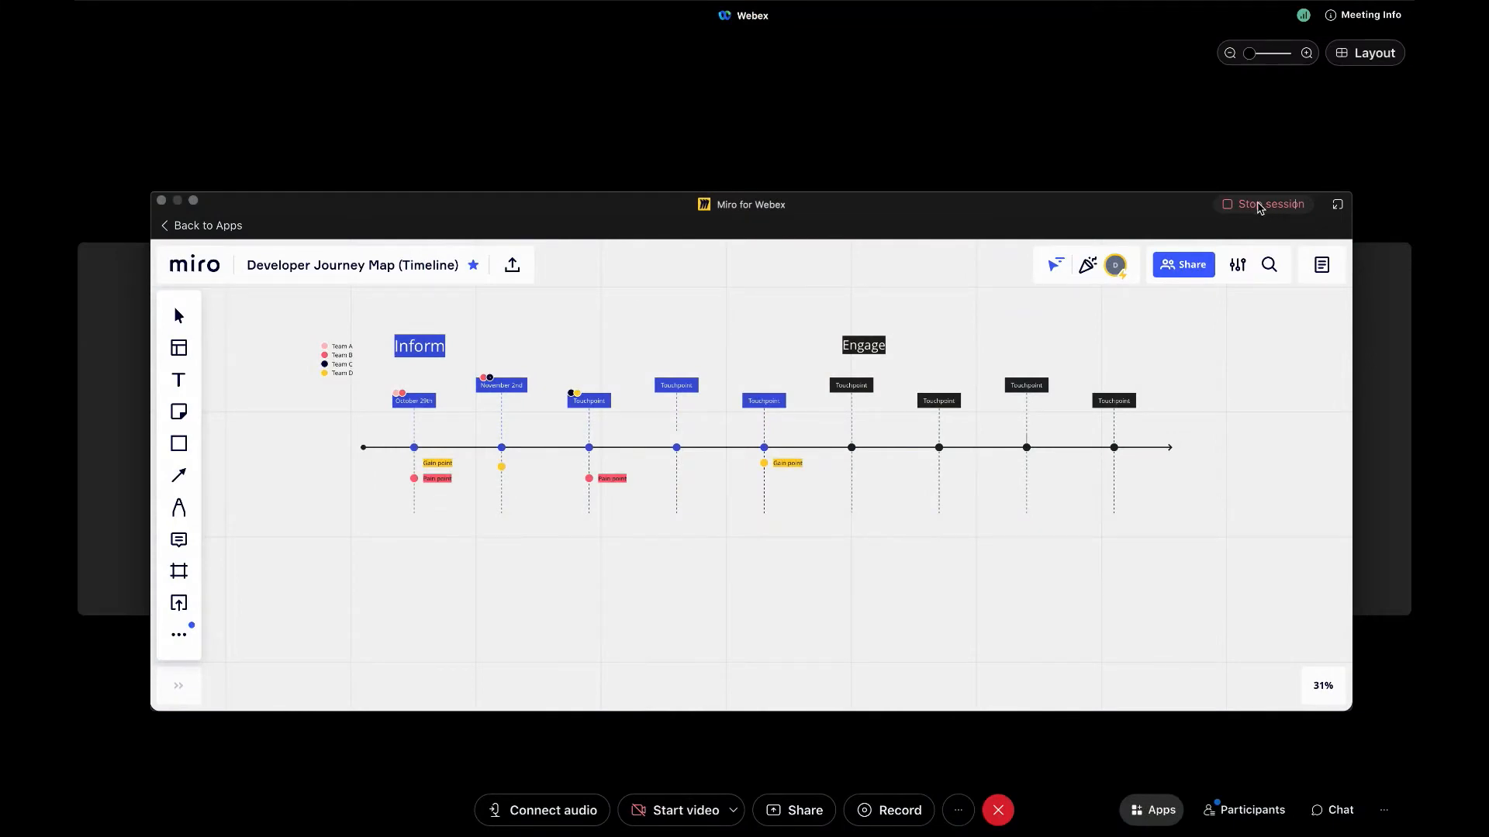
# Stop the Miro app session for everyone and confirm with Yes.
pyautogui.click(1269, 204)
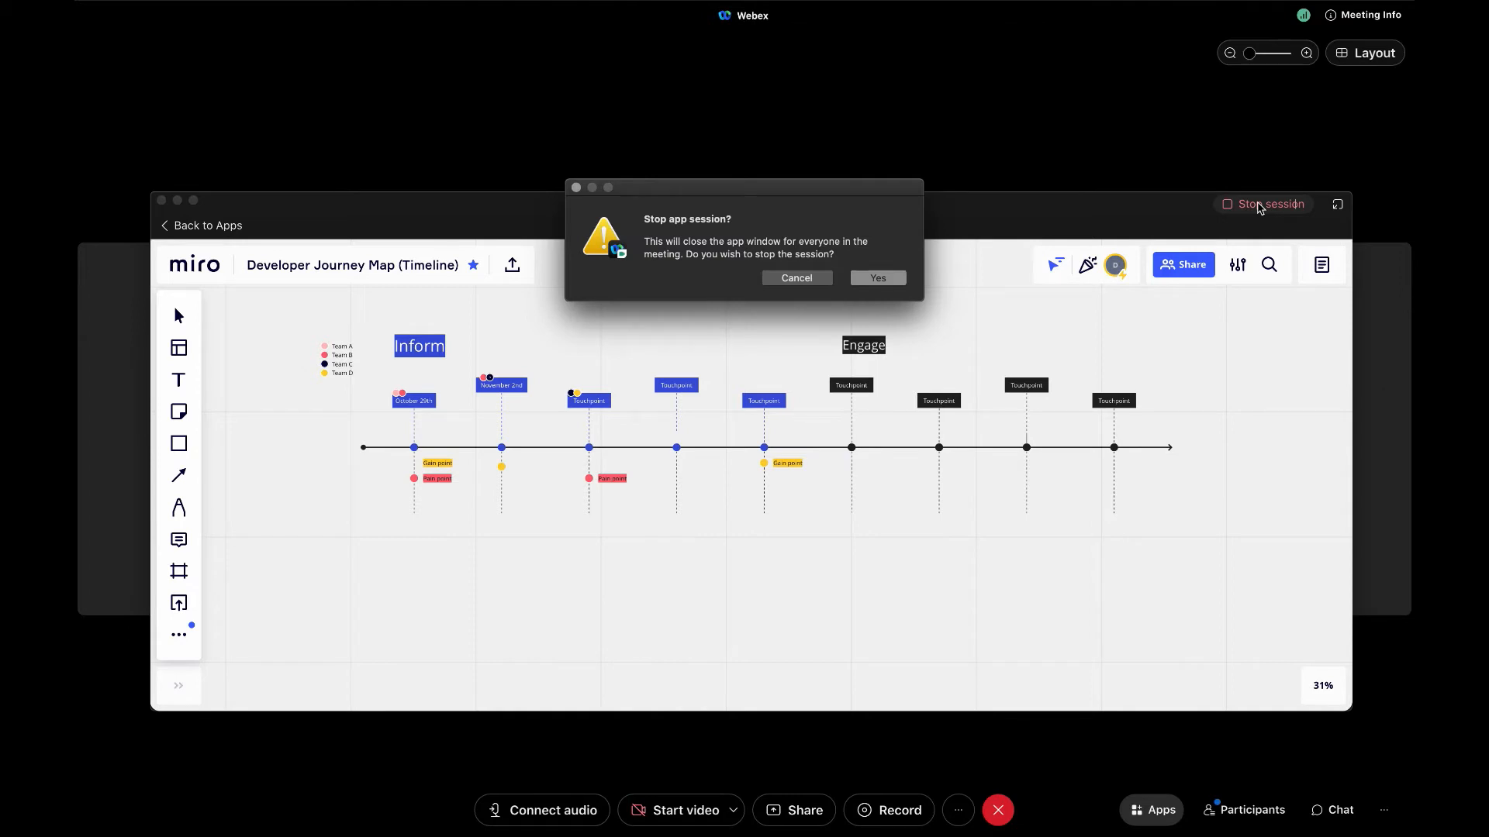
pyautogui.moveTo(1083, 236)
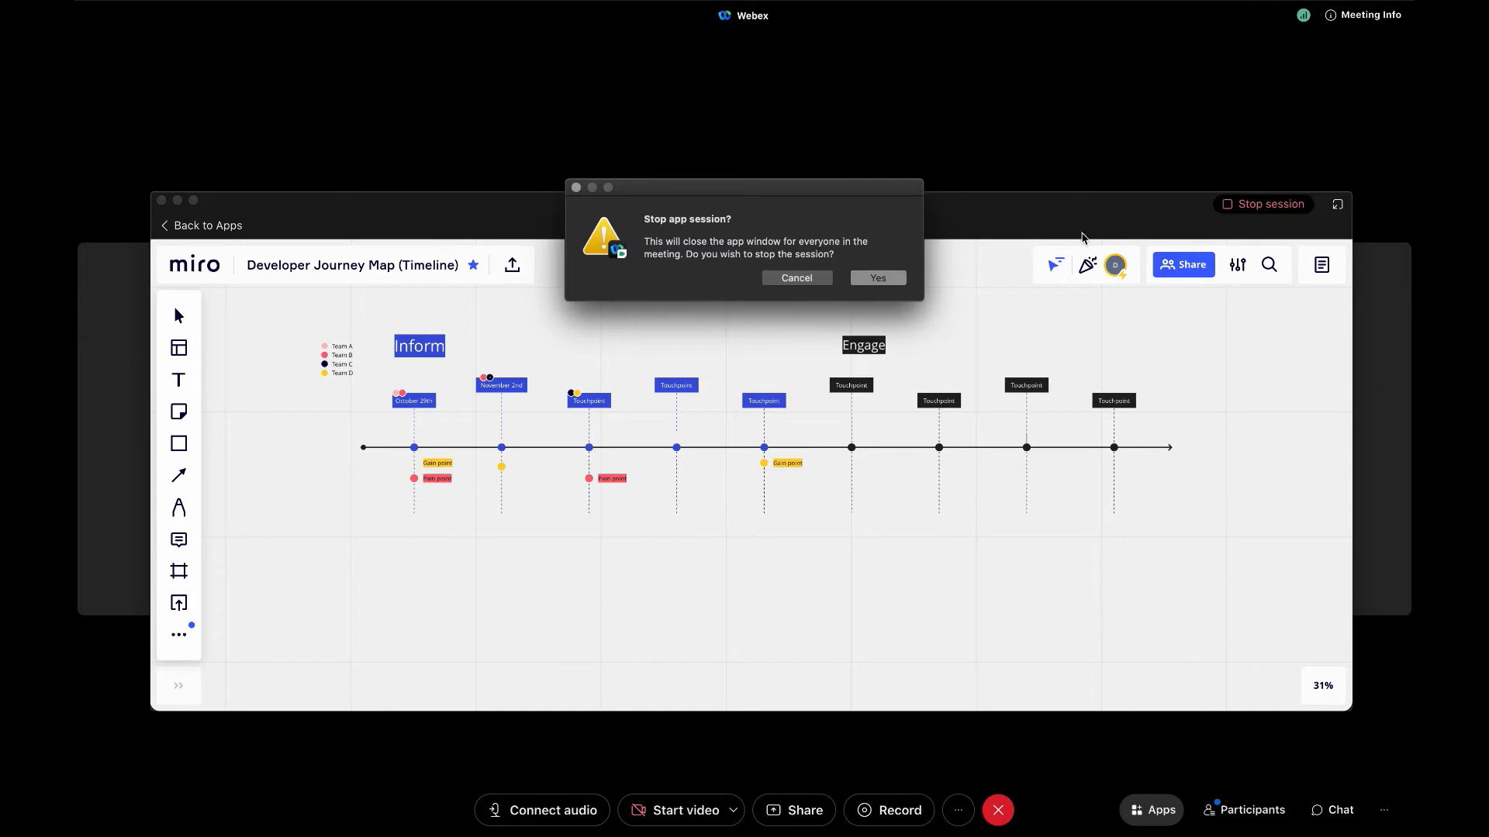
pyautogui.moveTo(875, 279)
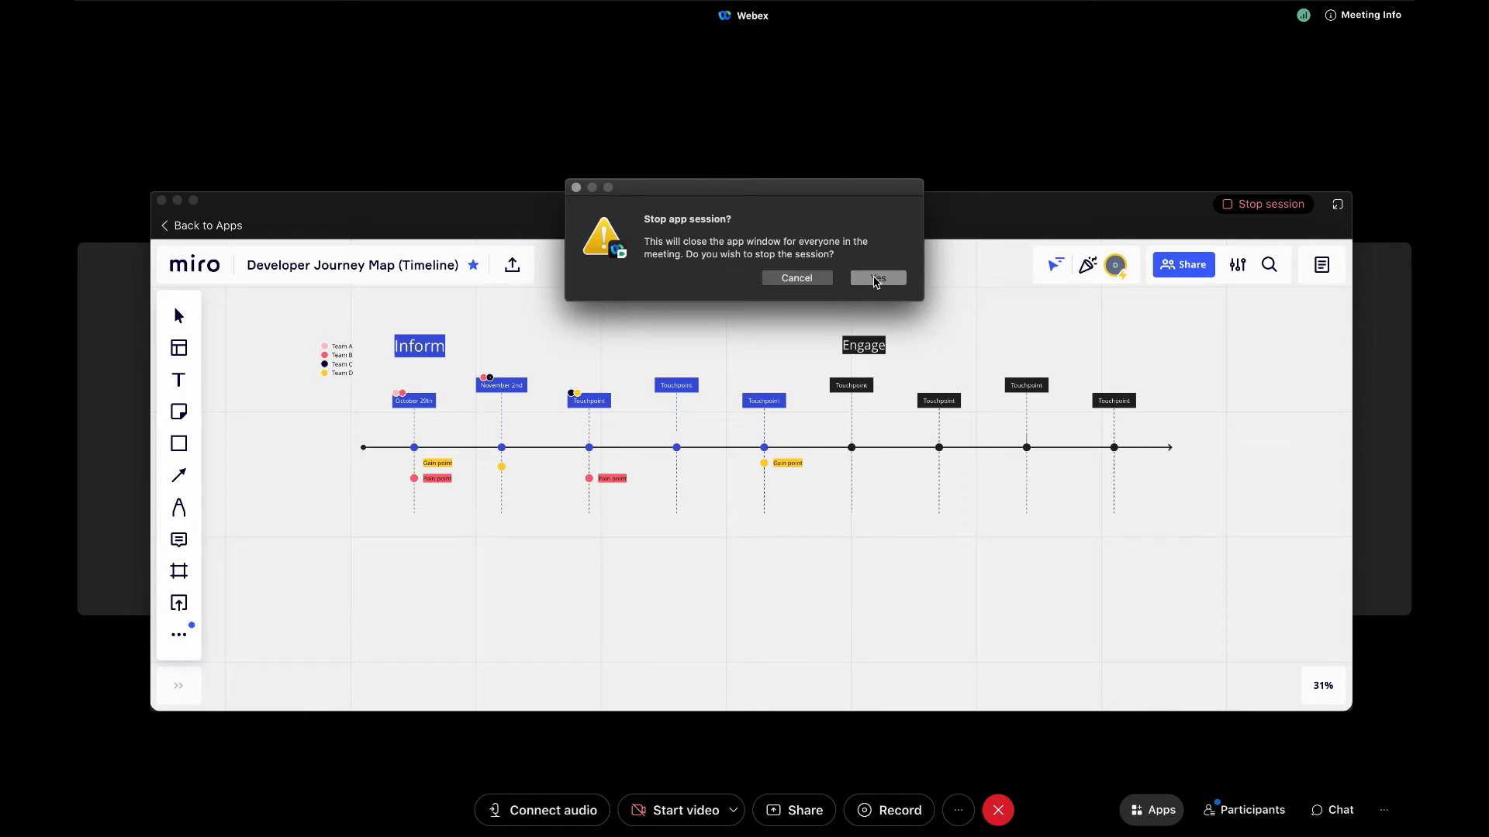
pyautogui.click(875, 277)
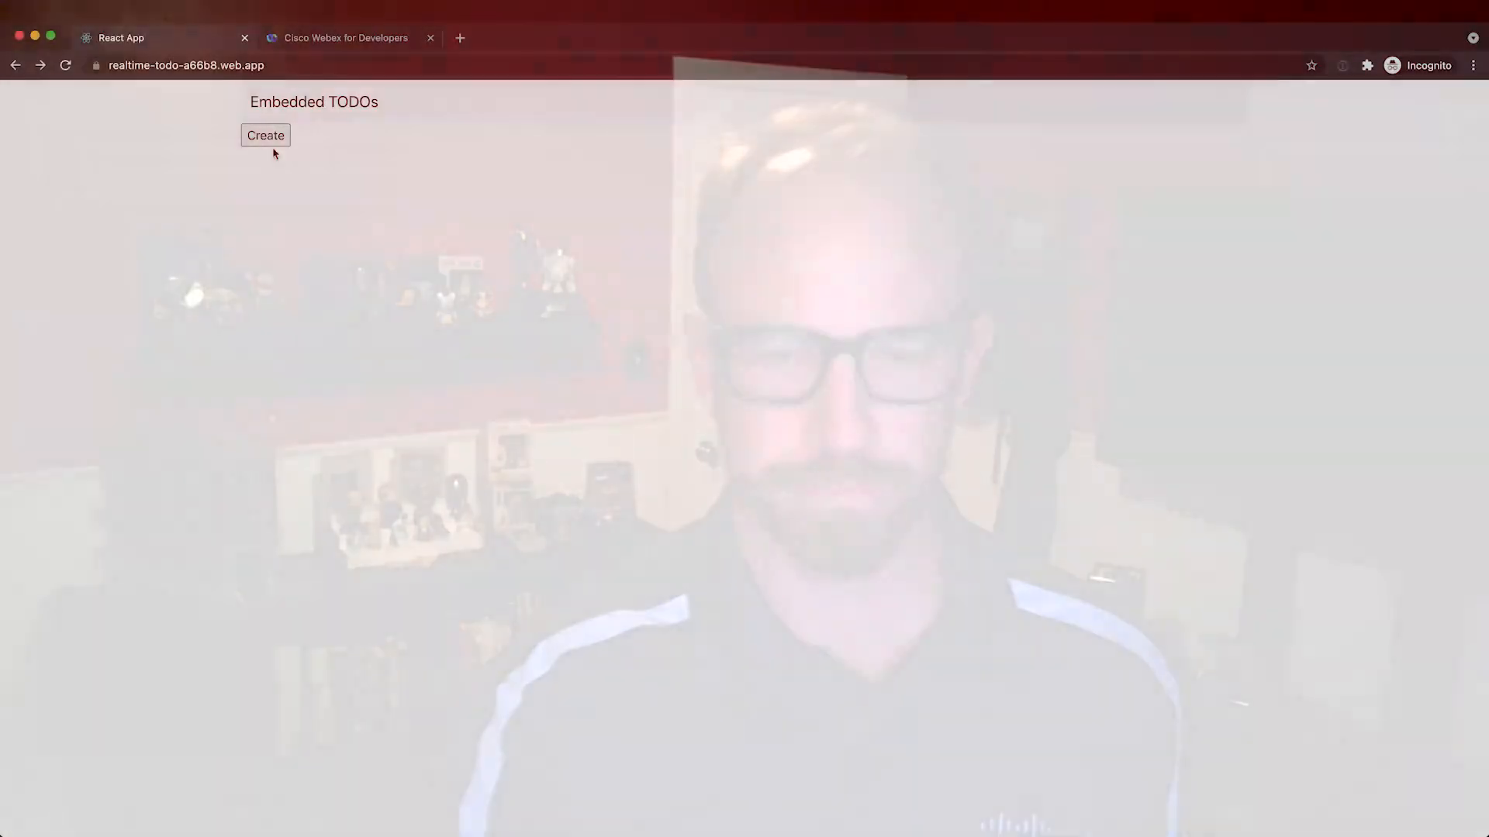
# Enter the to-do 'Investigate Webex Embedded Apps' in New TODO and save it.
pyautogui.click(265, 135)
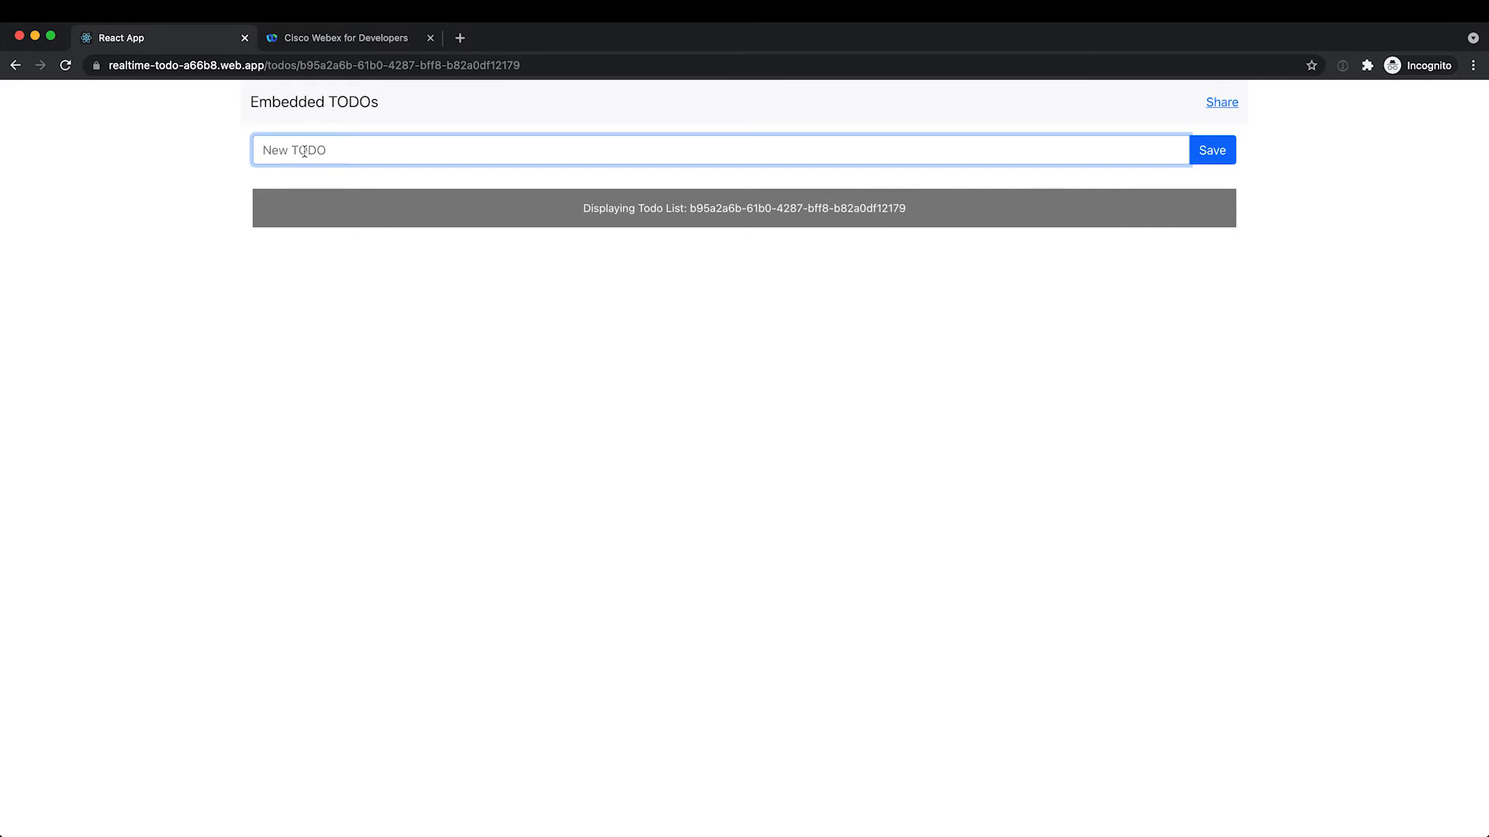
pyautogui.write('Invest')
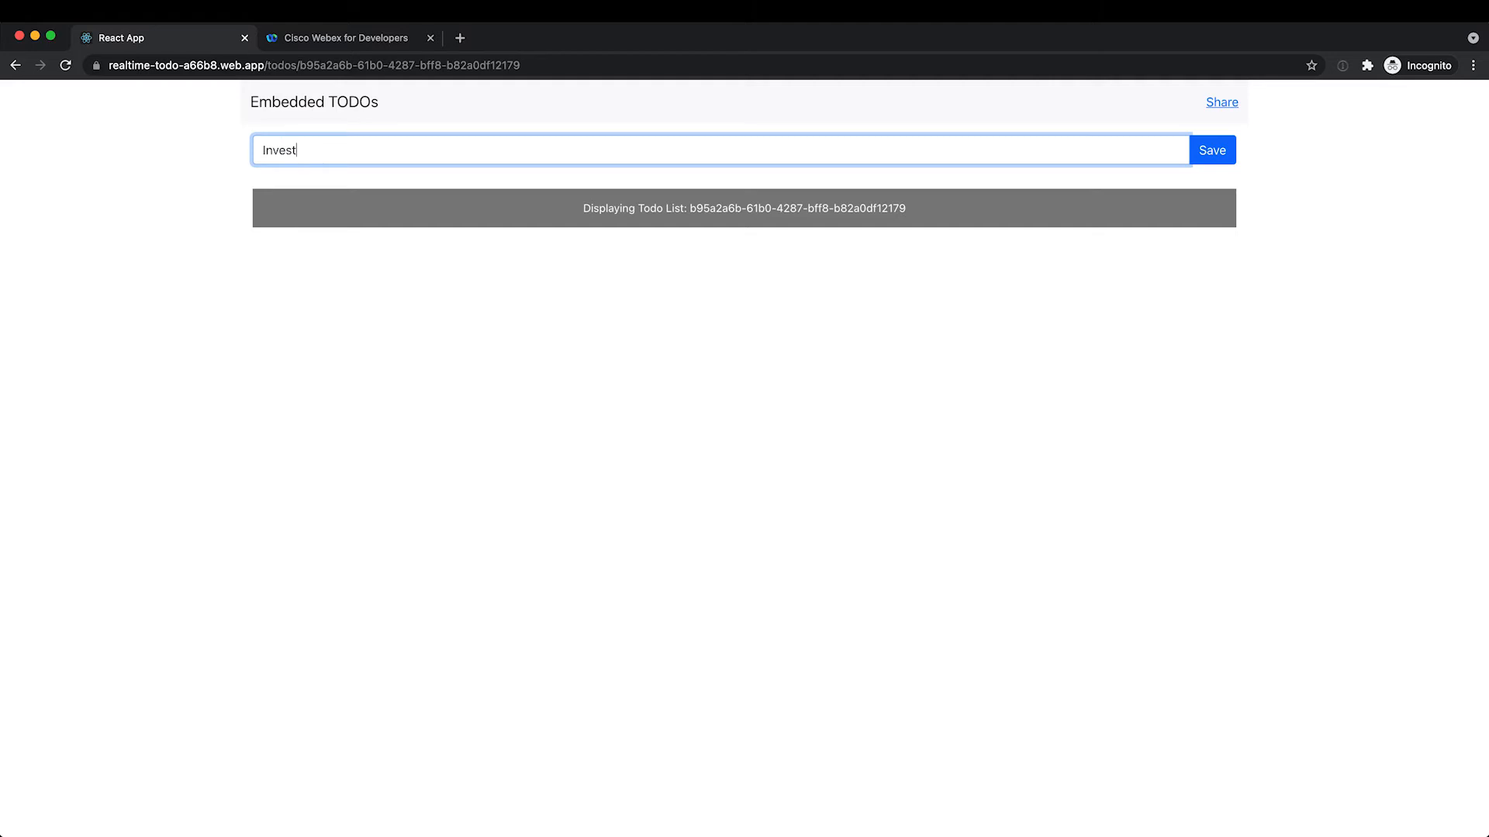
pyautogui.write('igate Webe')
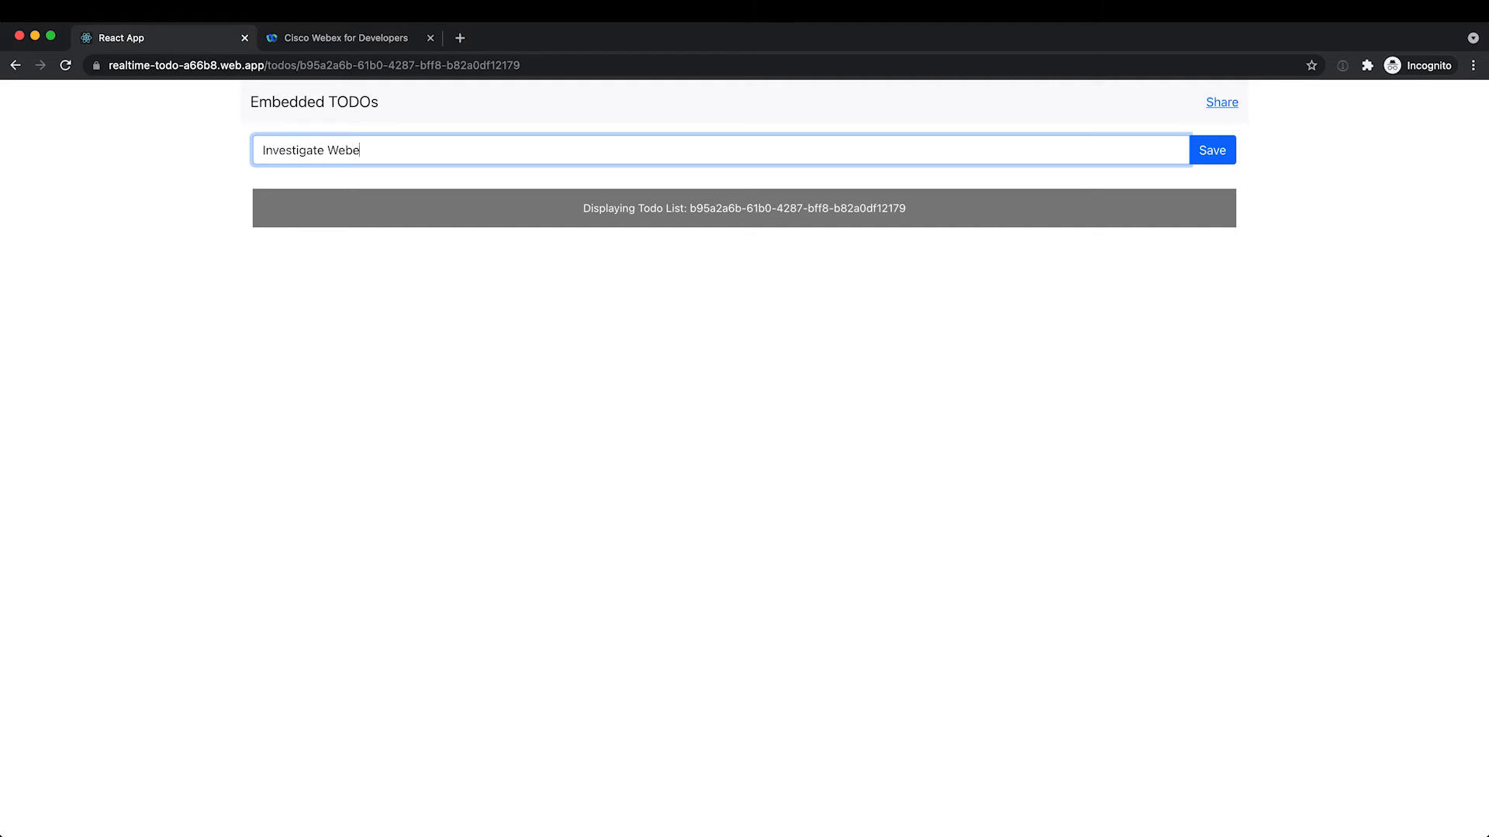
pyautogui.write('x Embedde')
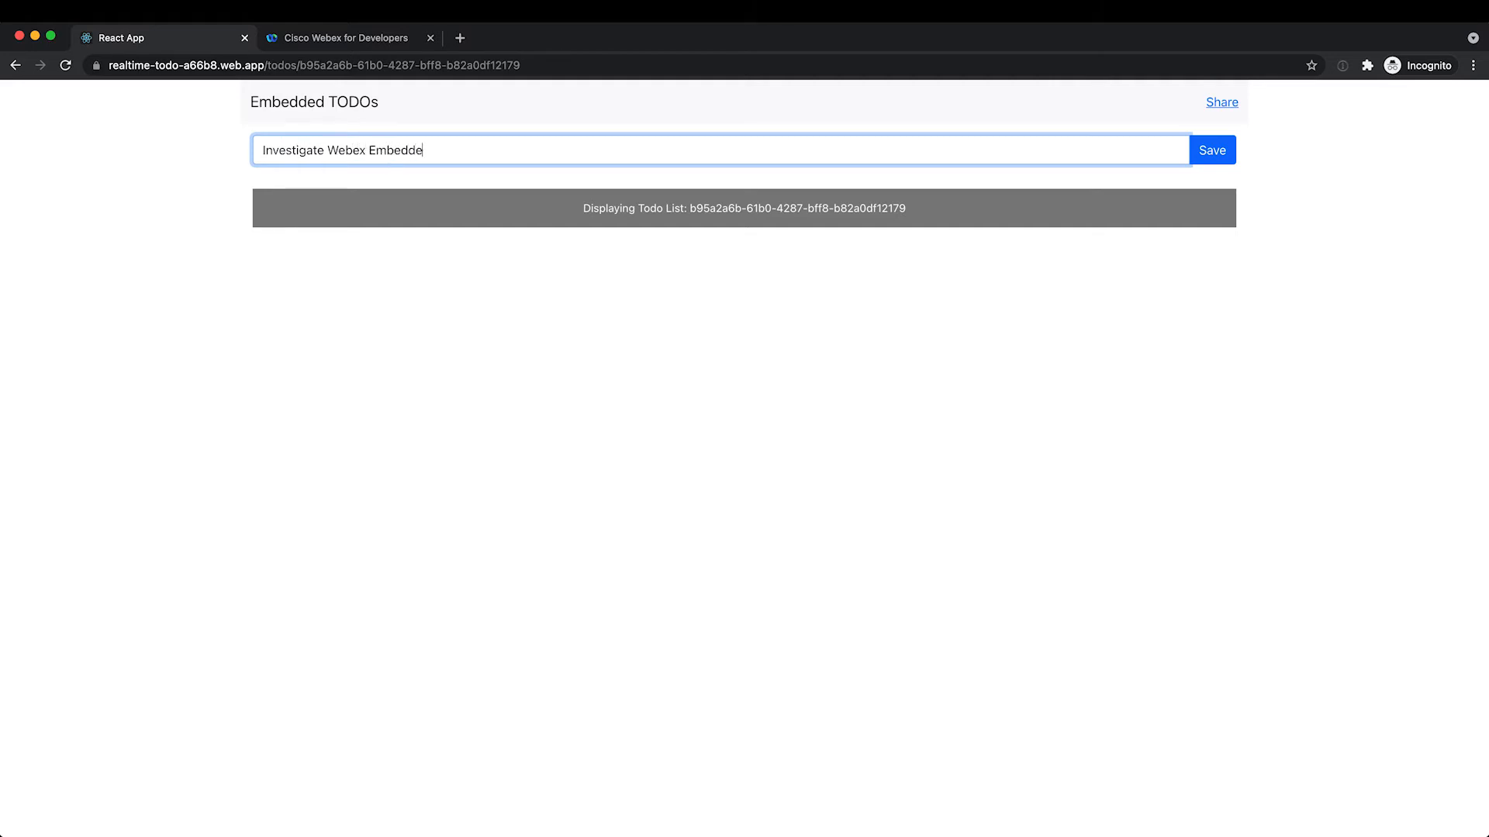
pyautogui.click(1211, 150)
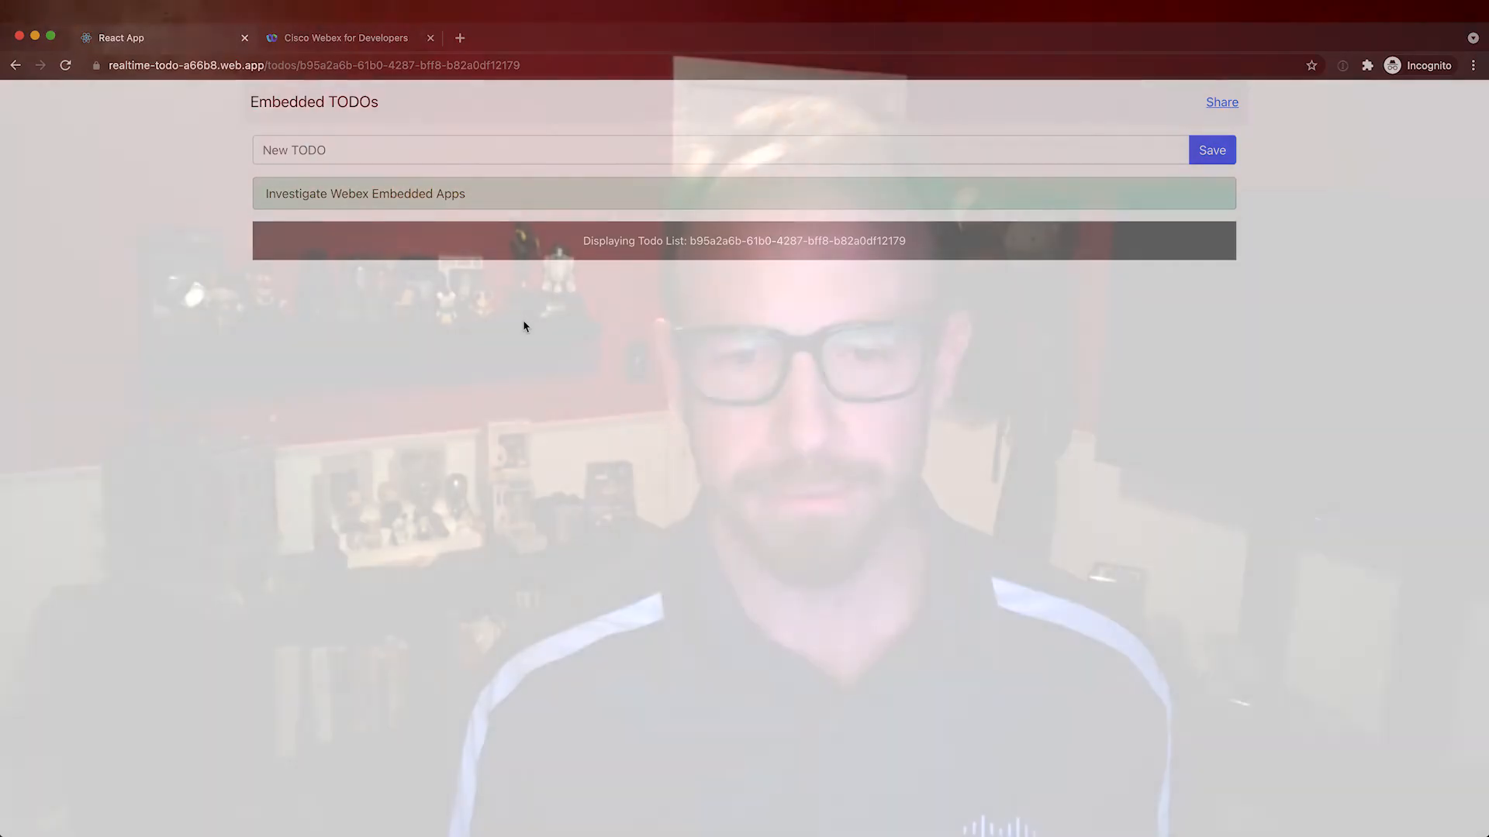
# Switch to the Cisco Webex for Developers tab showing developer.webex.com.
pyautogui.click(341, 38)
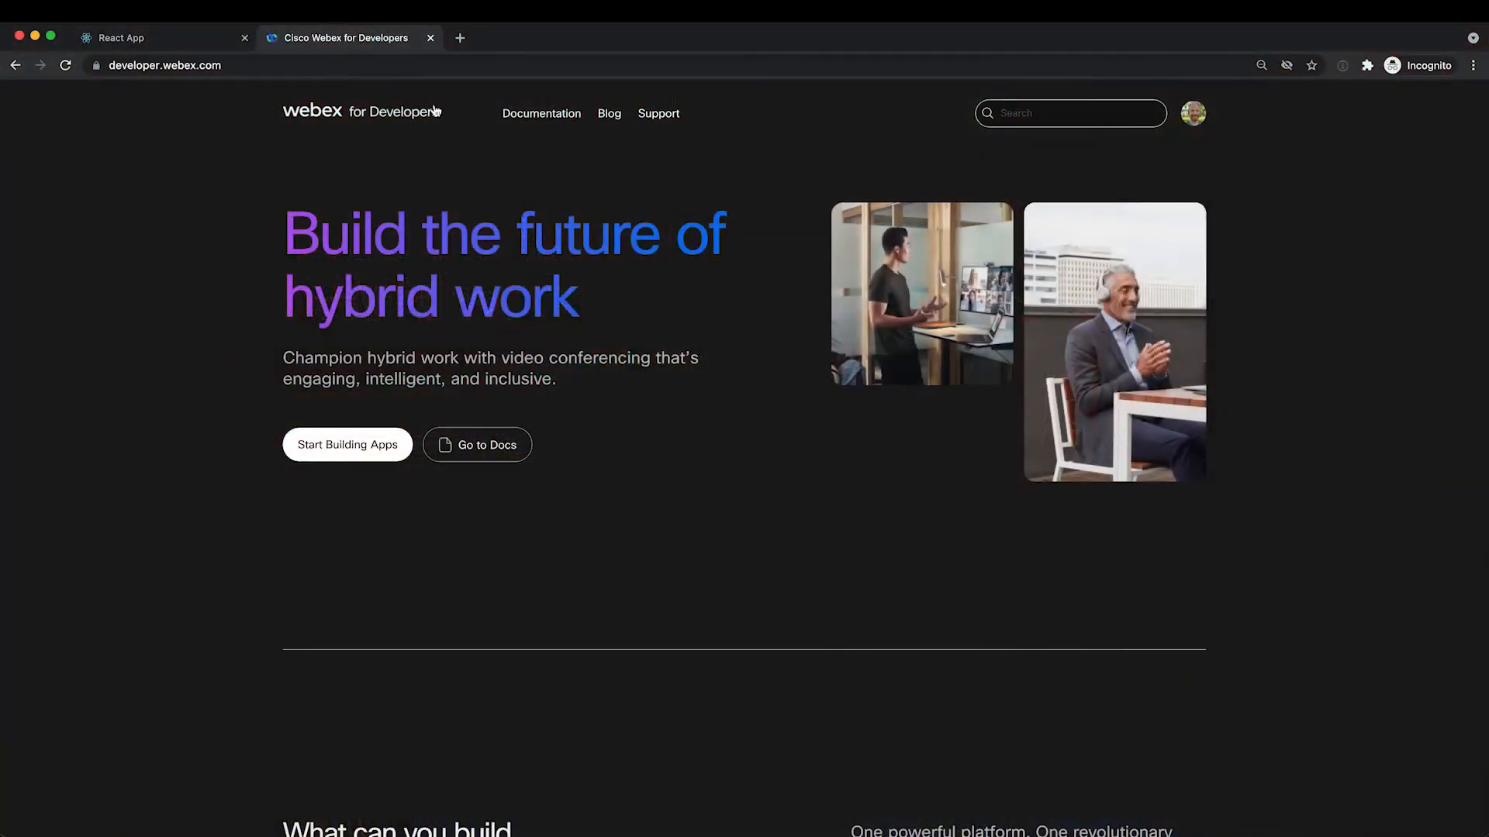
pyautogui.moveTo(512, 170)
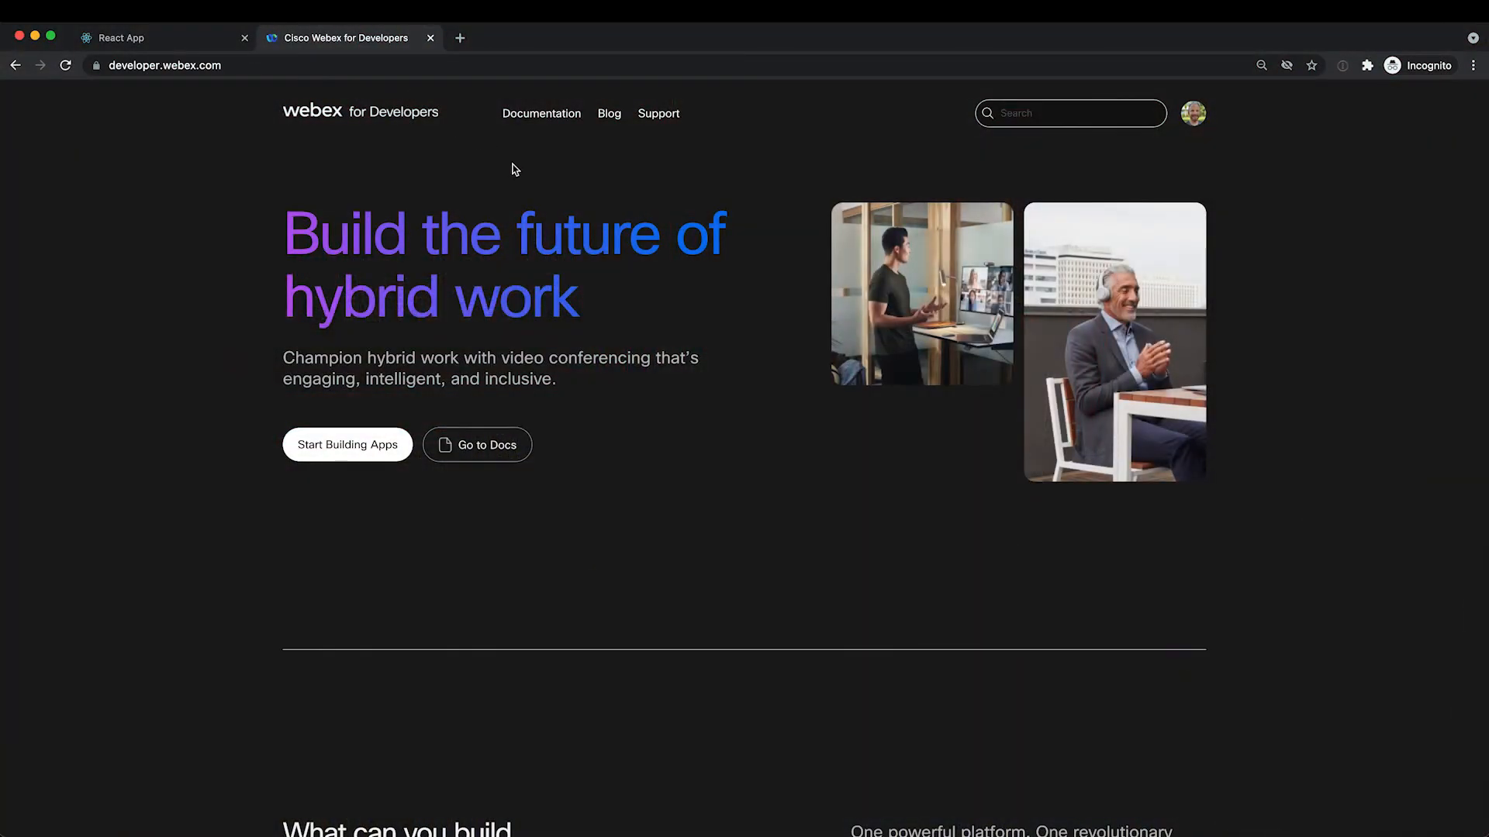
pyautogui.moveTo(546, 169)
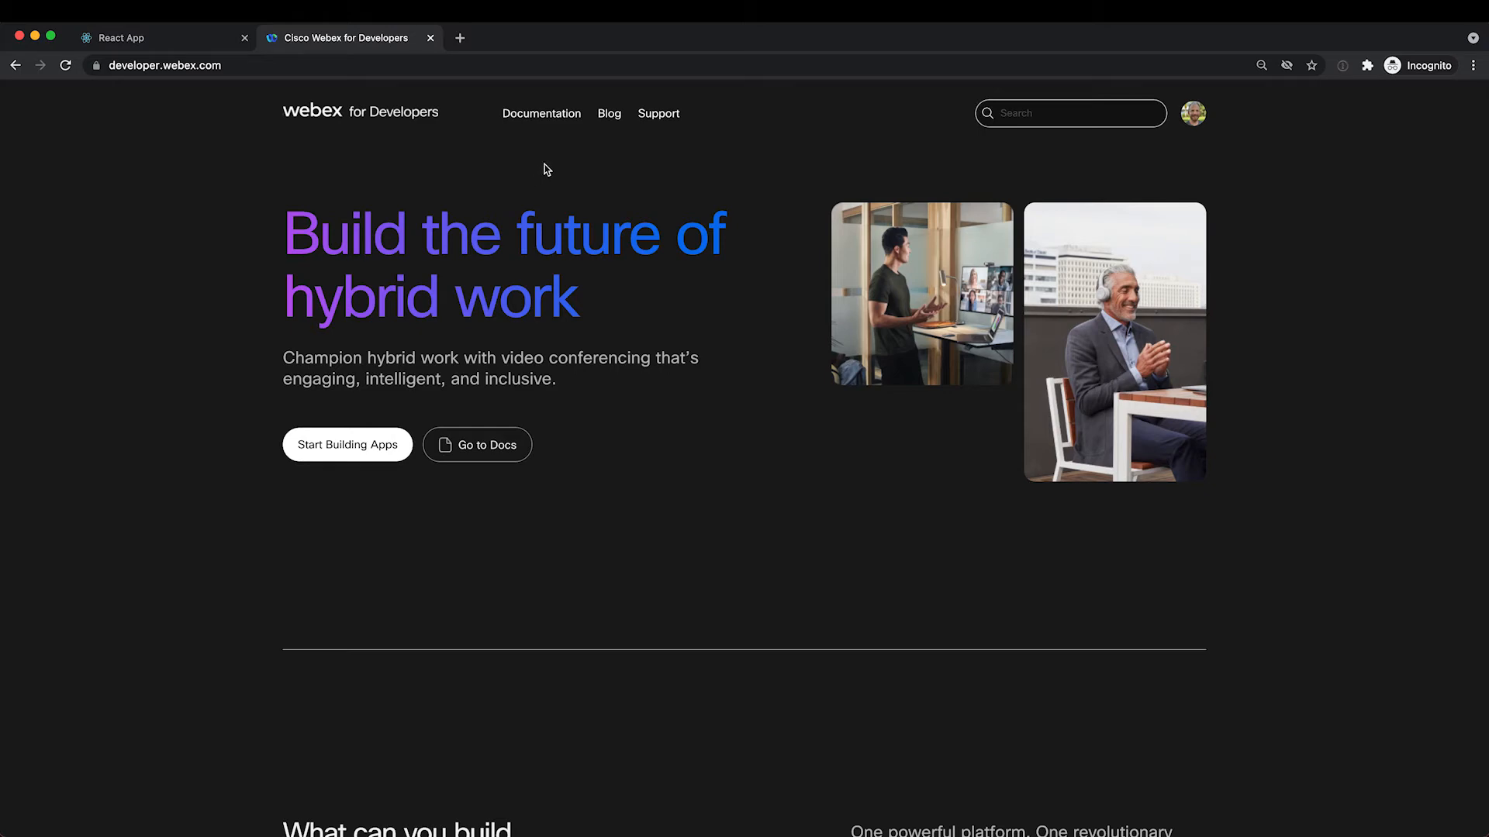
pyautogui.moveTo(541, 114)
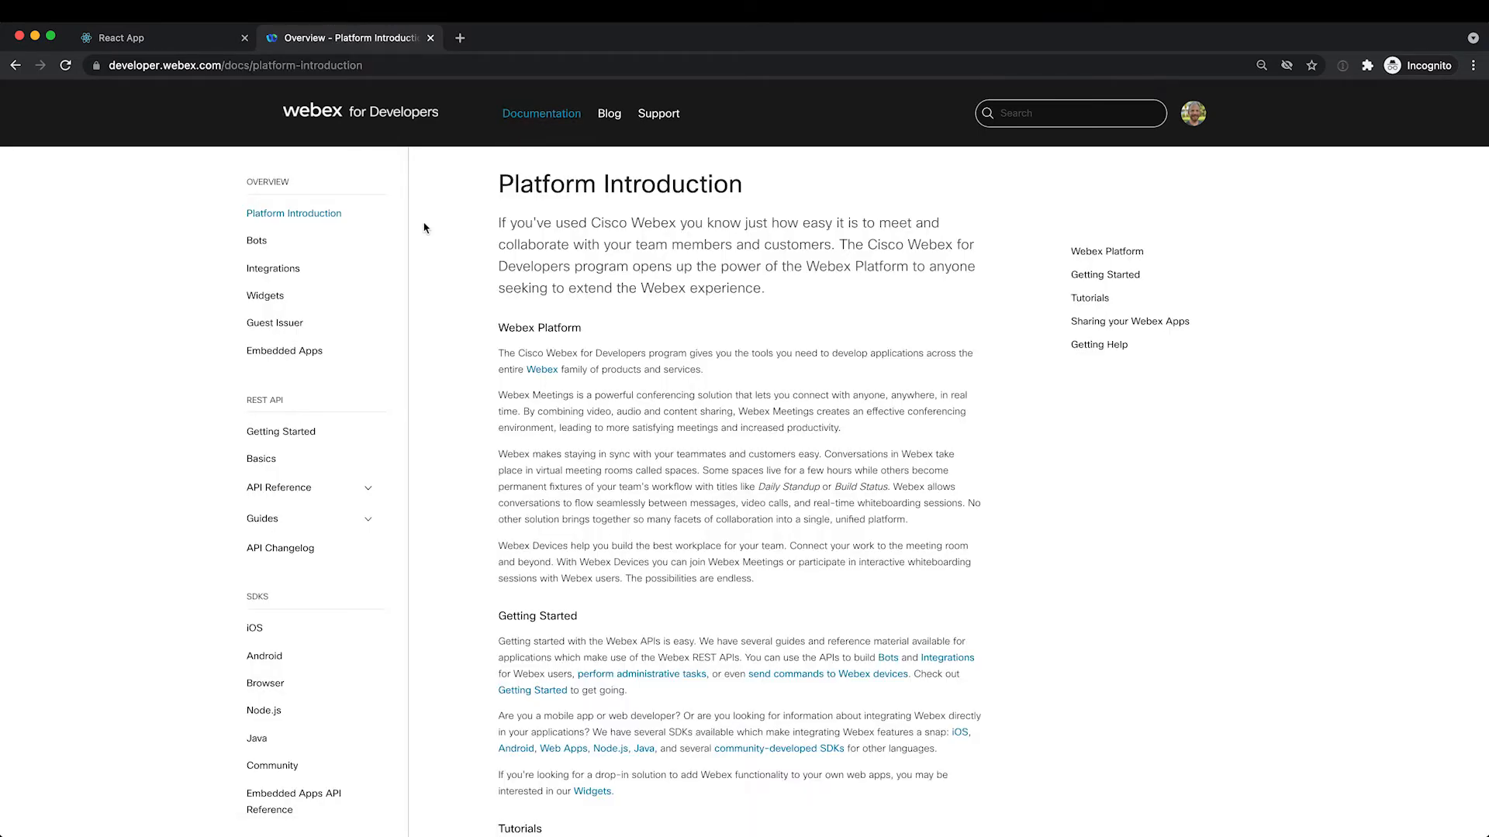
pyautogui.moveTo(296, 355)
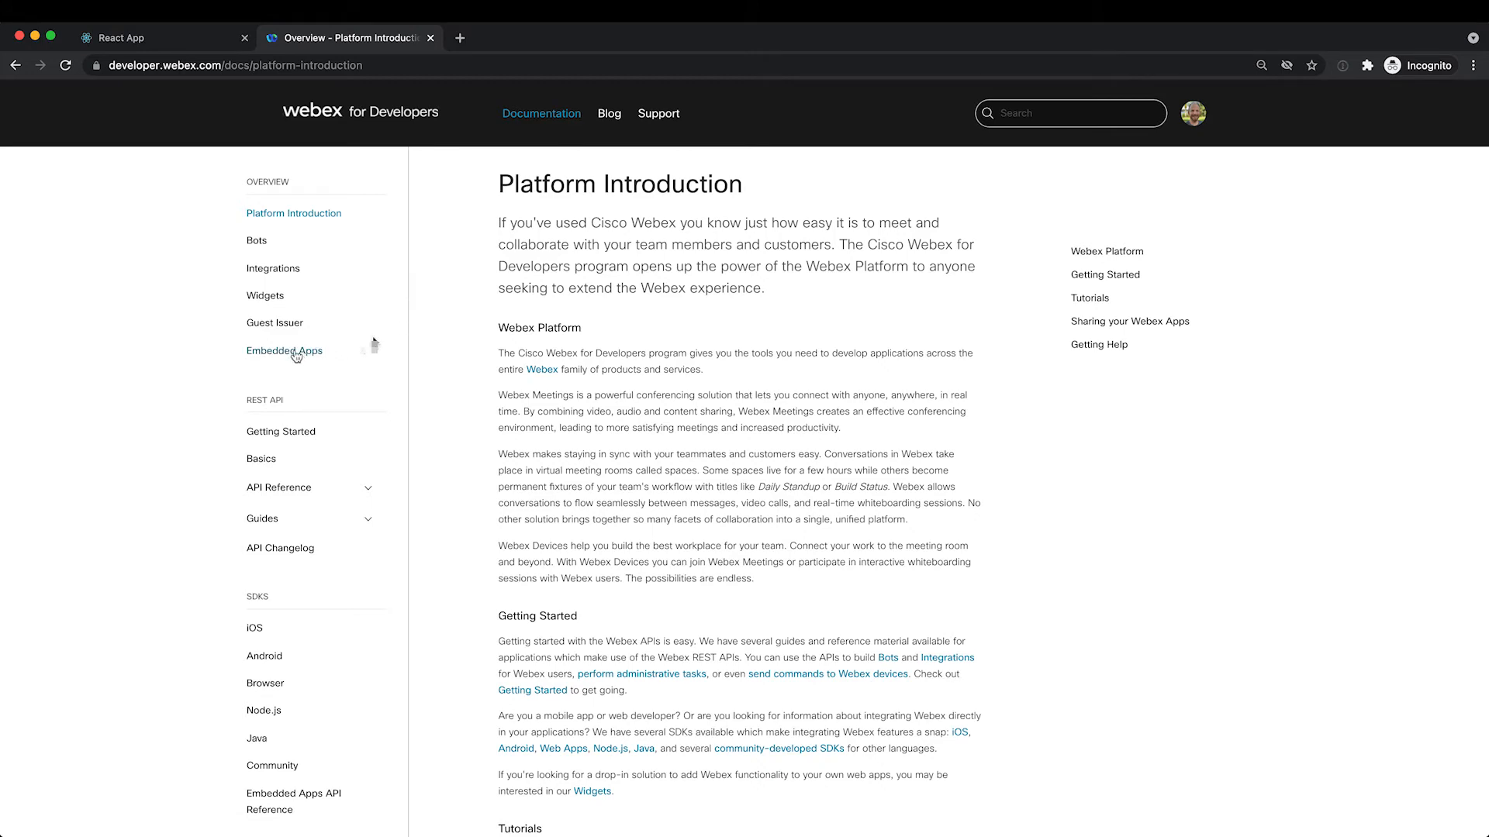
pyautogui.moveTo(284, 351)
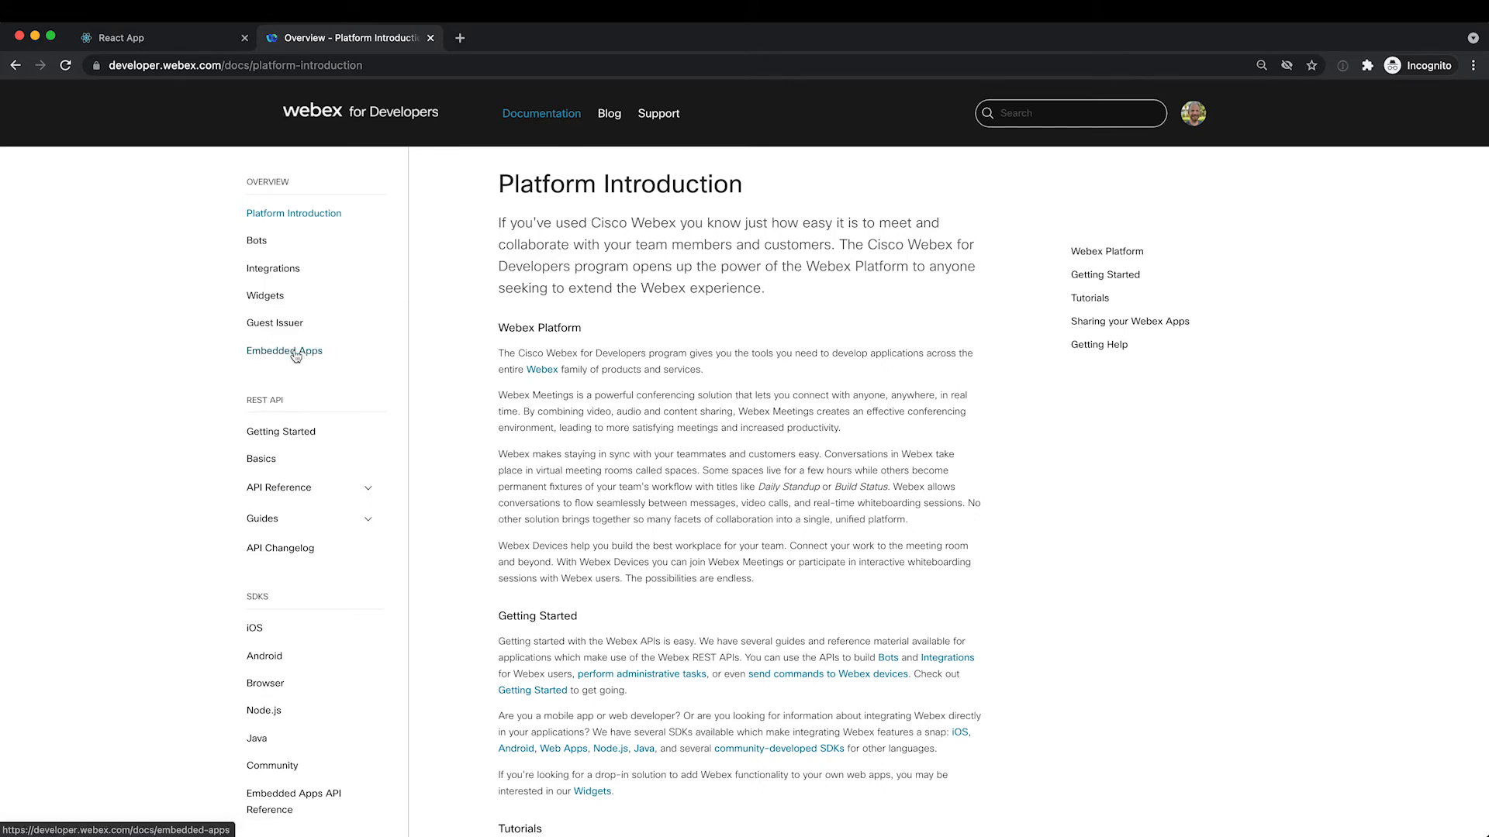
# Open the Embedded Apps docs and scroll to the 'Why Embedded Apps?' workflow explanations.
pyautogui.click(283, 350)
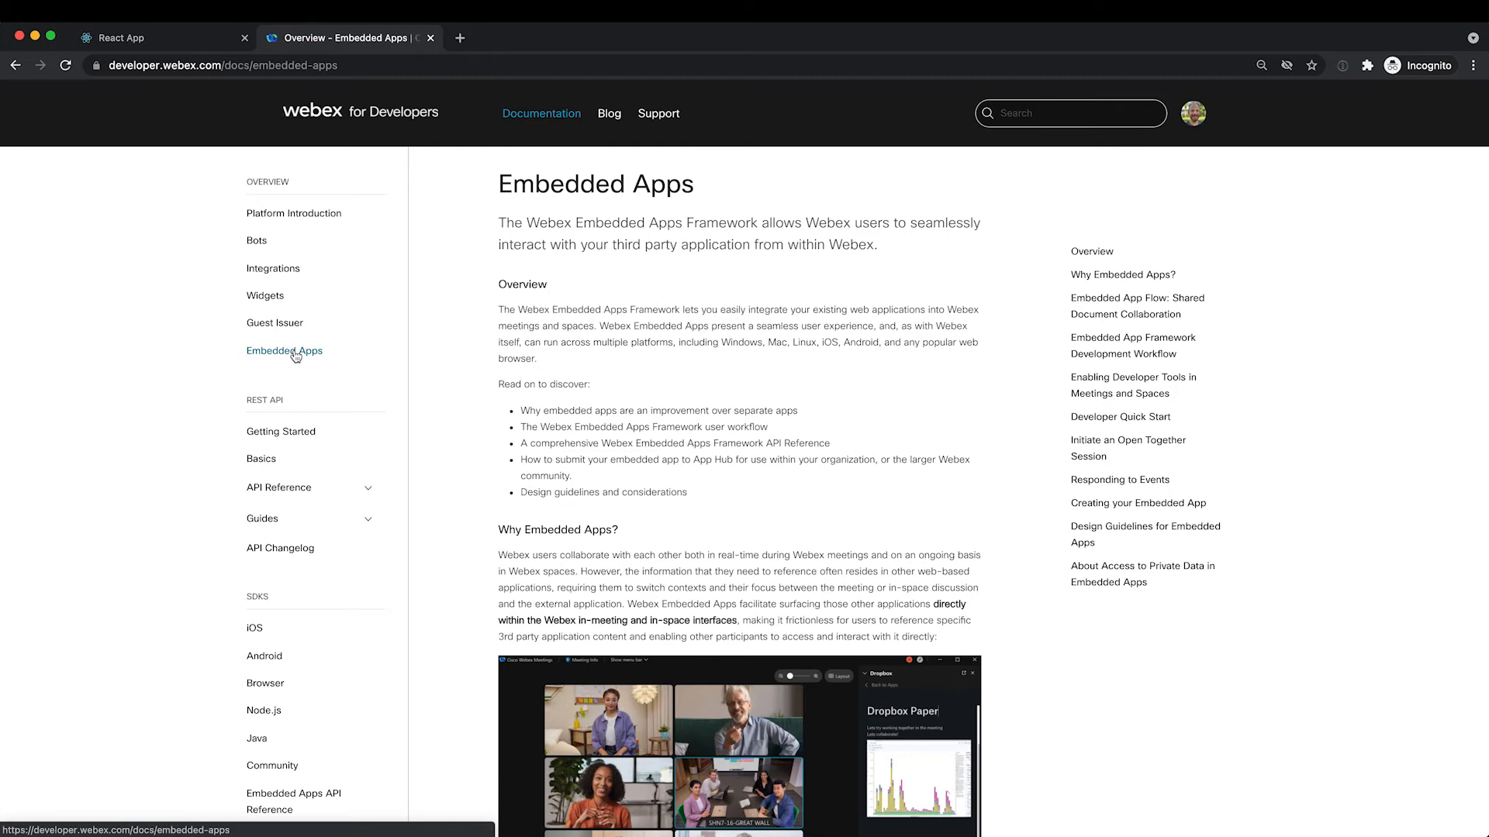
pyautogui.moveTo(479, 351)
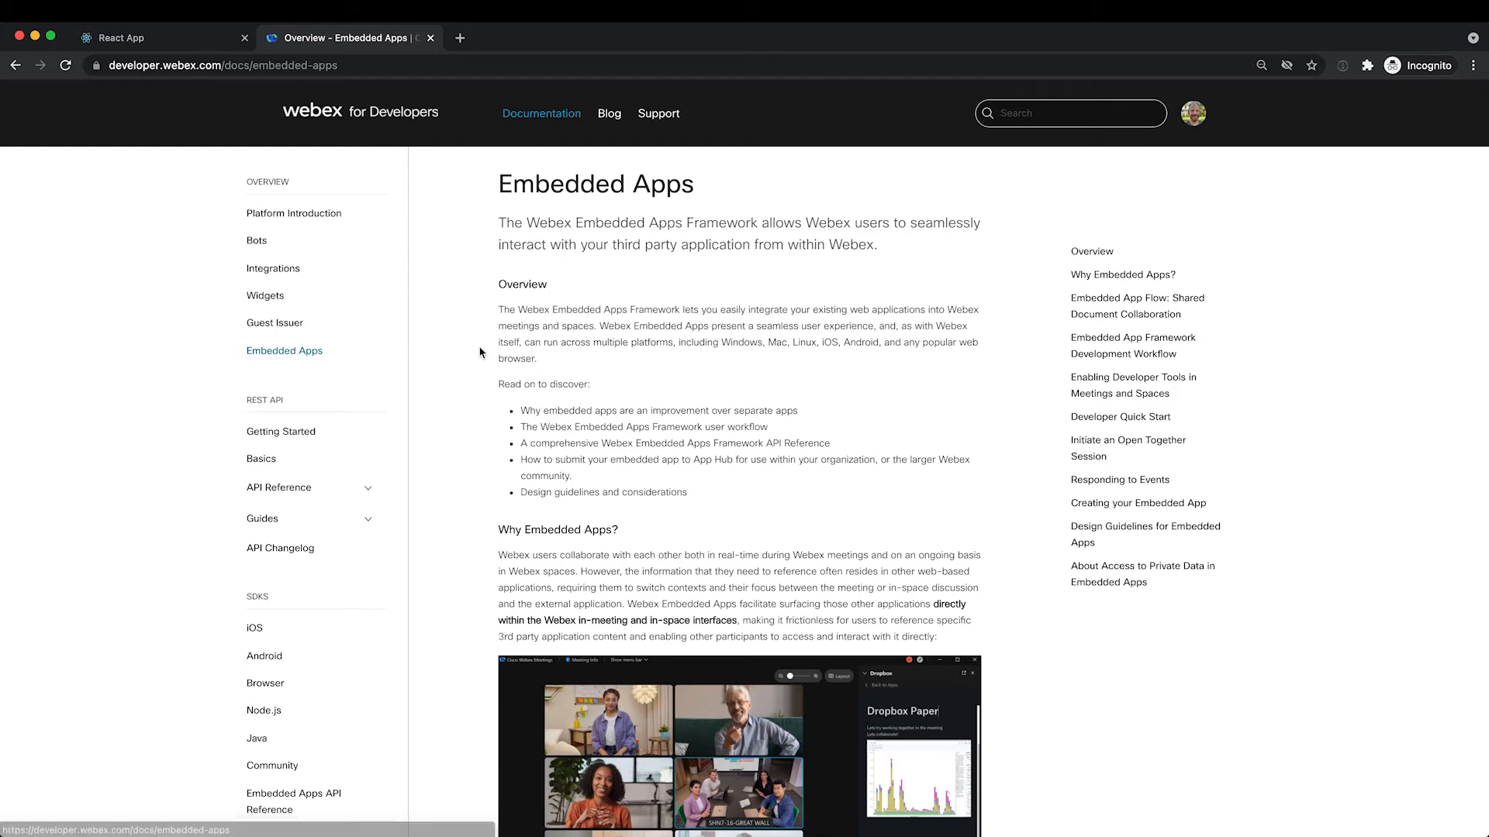
pyautogui.moveTo(1009, 443)
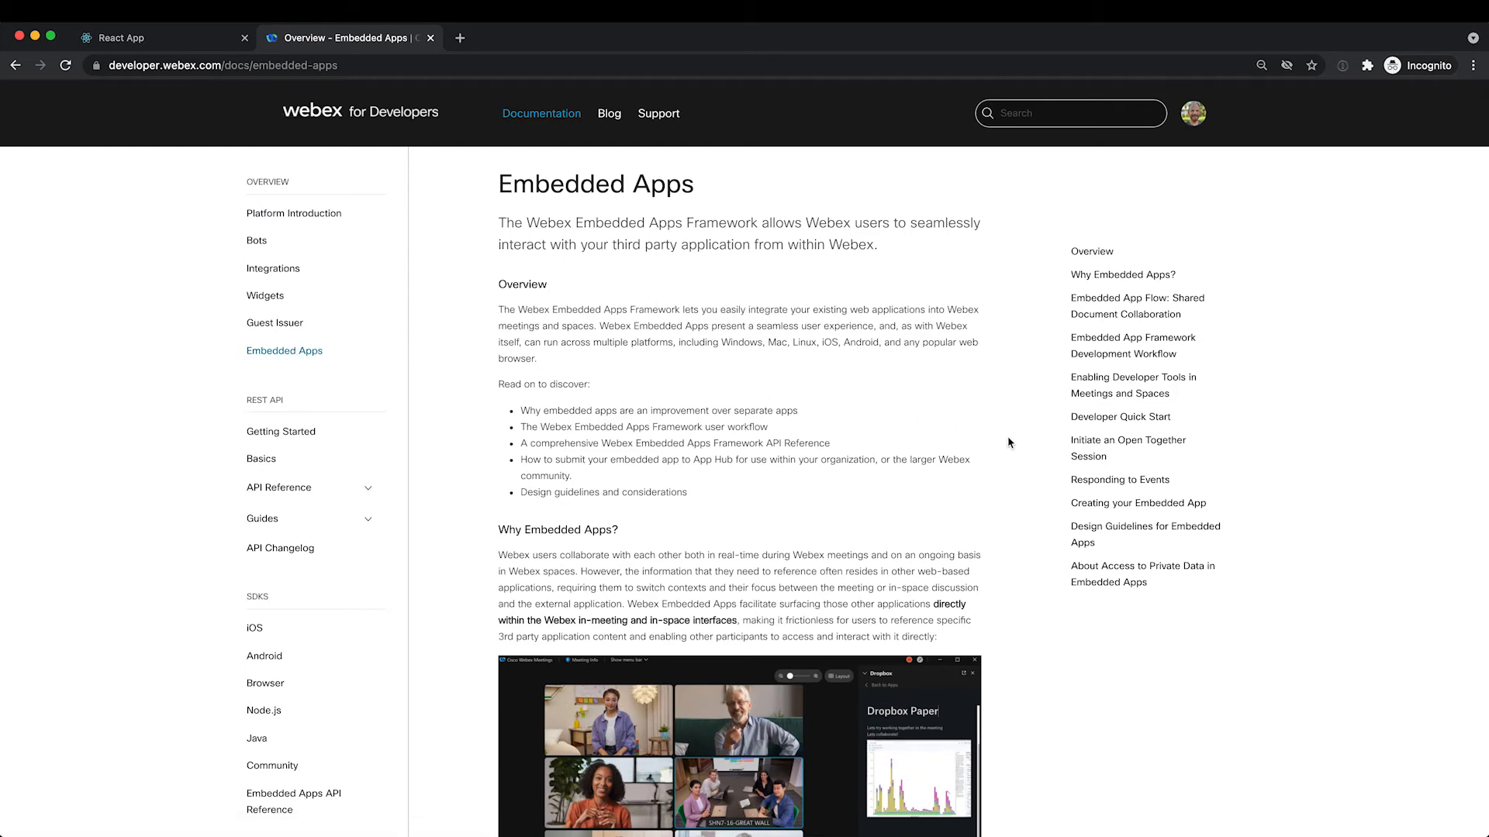
pyautogui.scroll(-3)
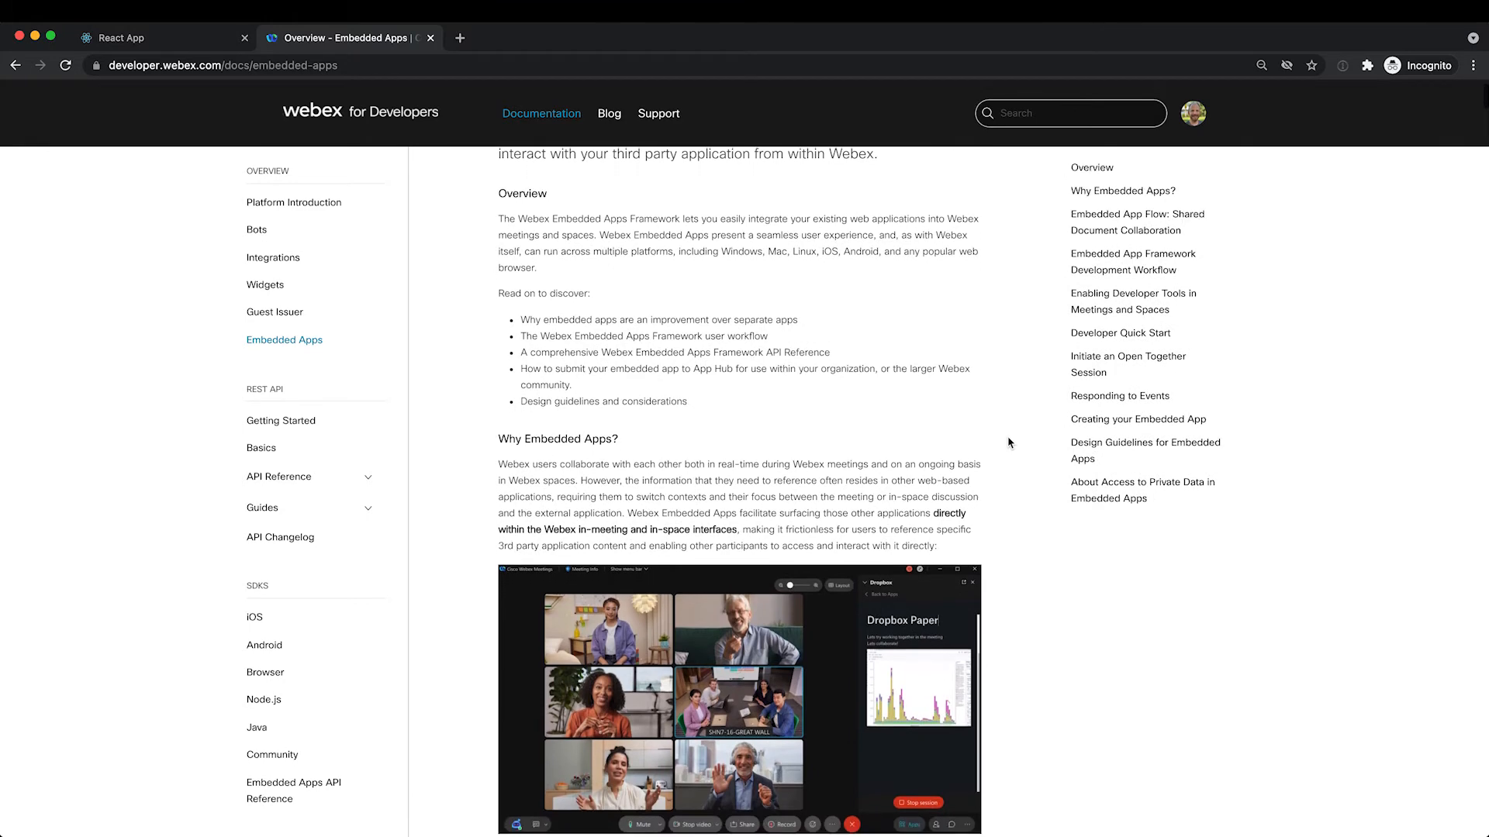
pyautogui.scroll(-3)
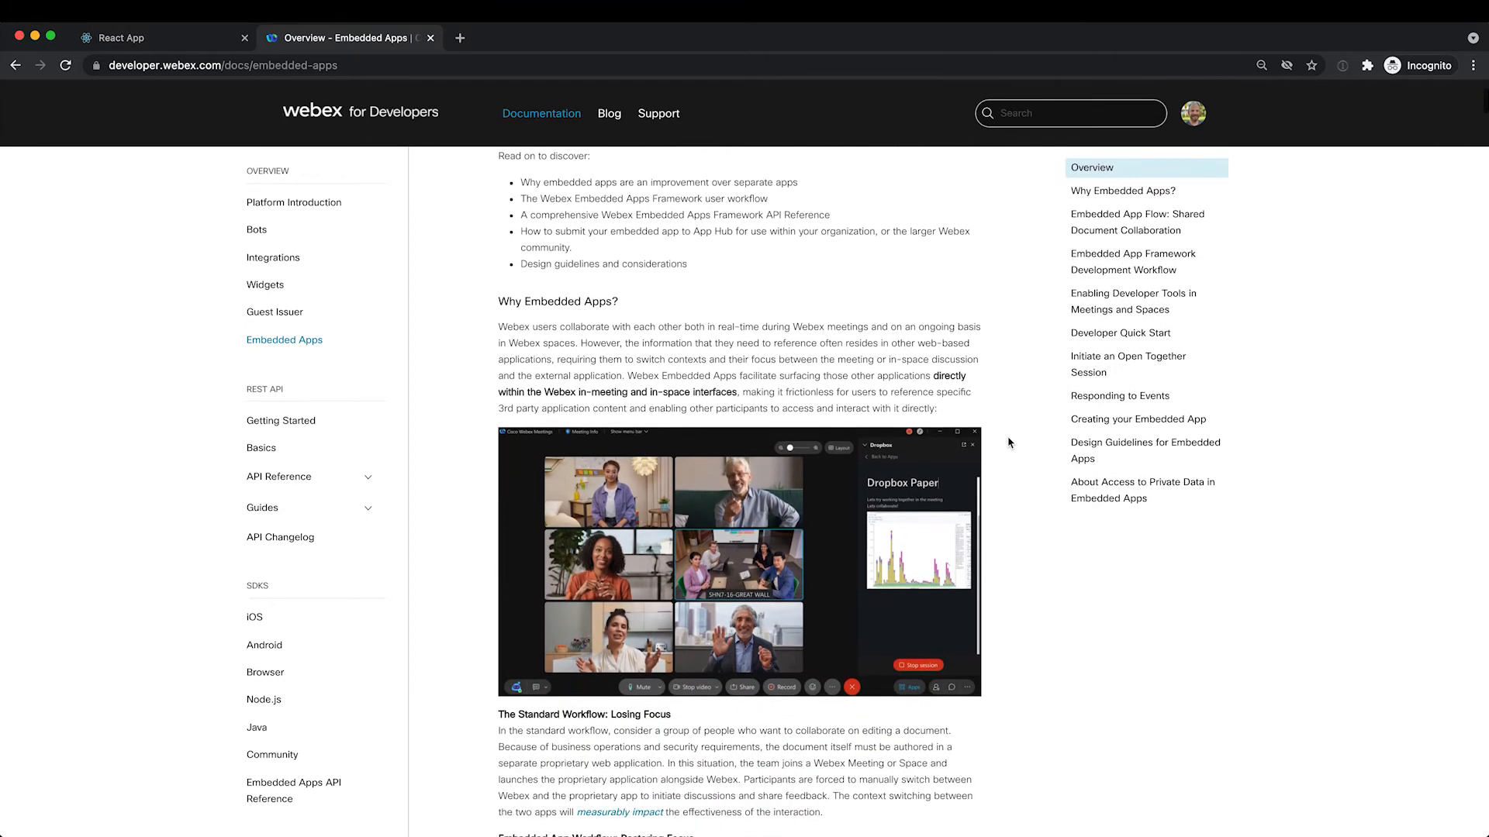
pyautogui.scroll(-3)
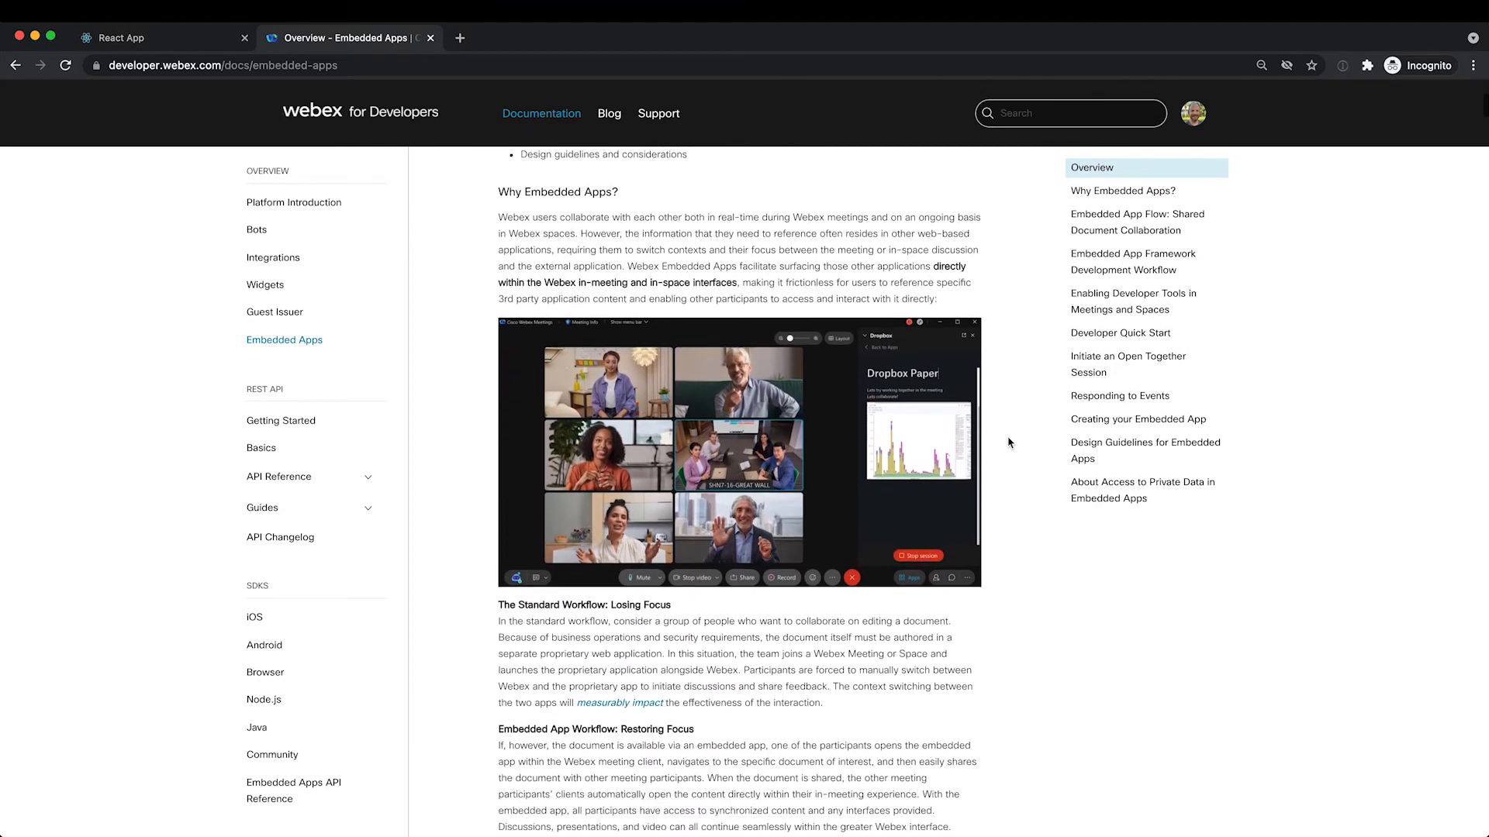
pyautogui.scroll(-3)
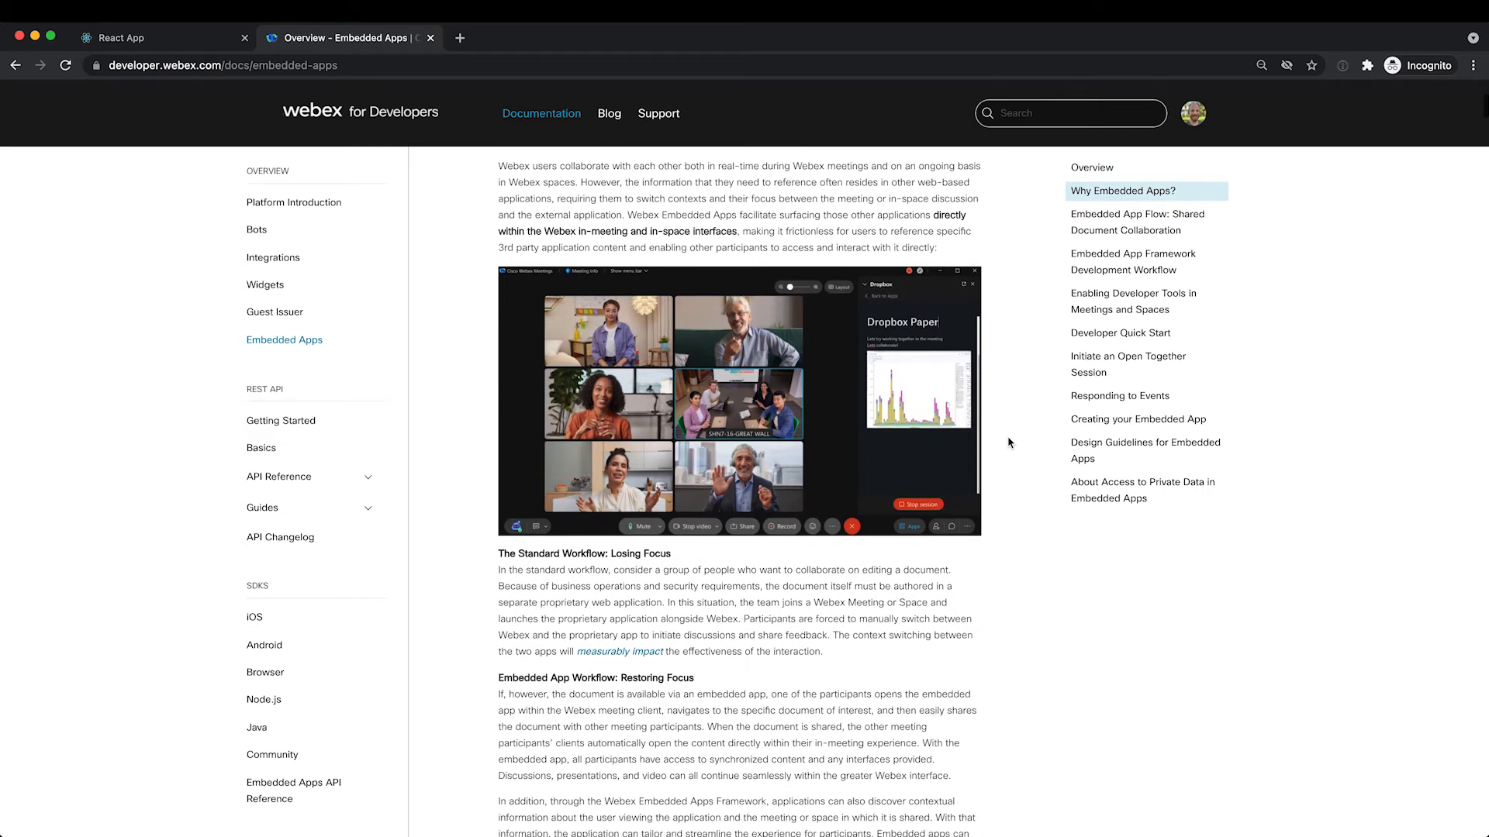
pyautogui.scroll(-3)
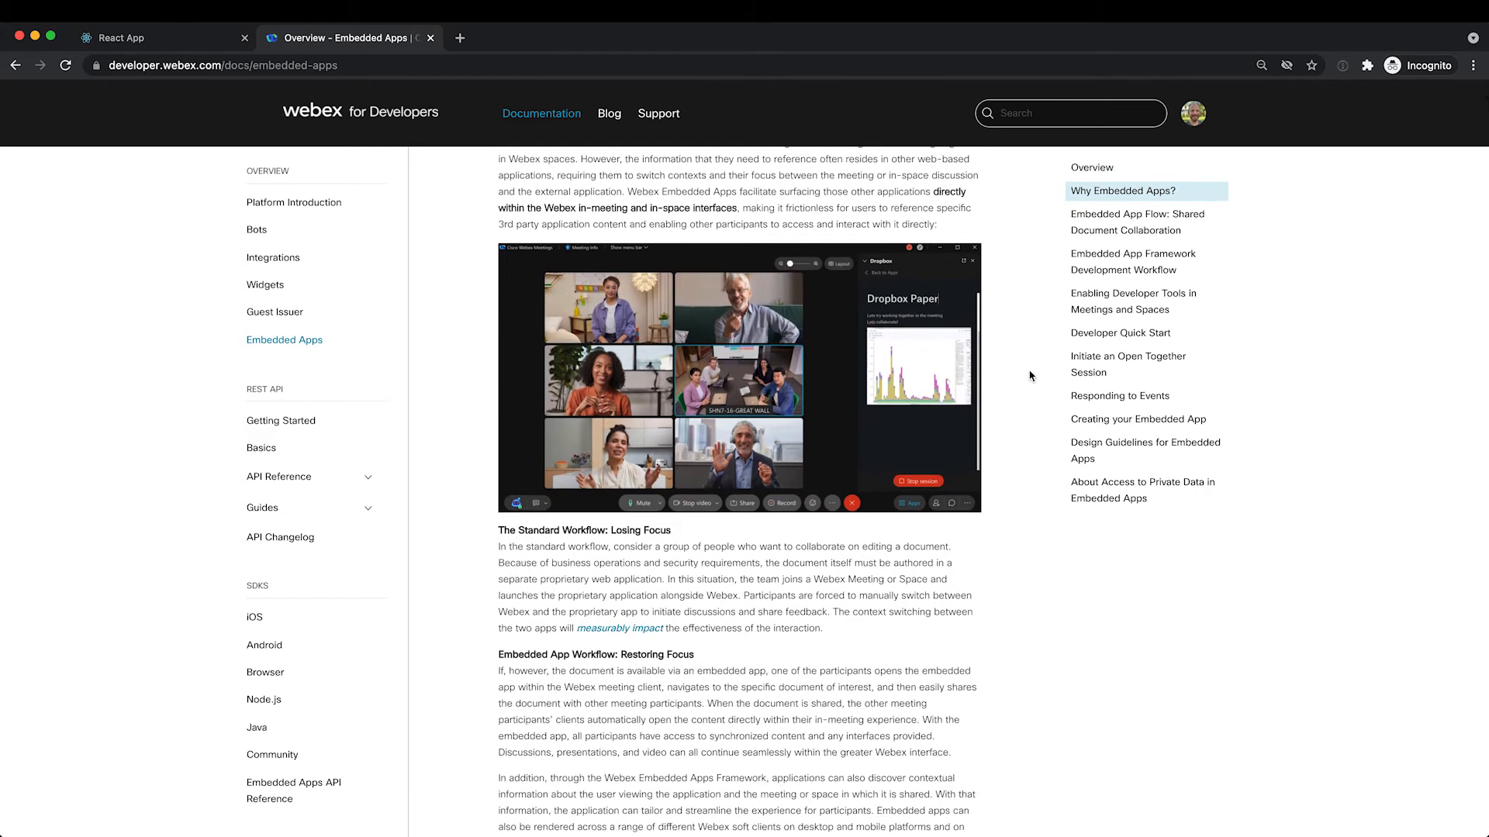
pyautogui.moveTo(1137, 222)
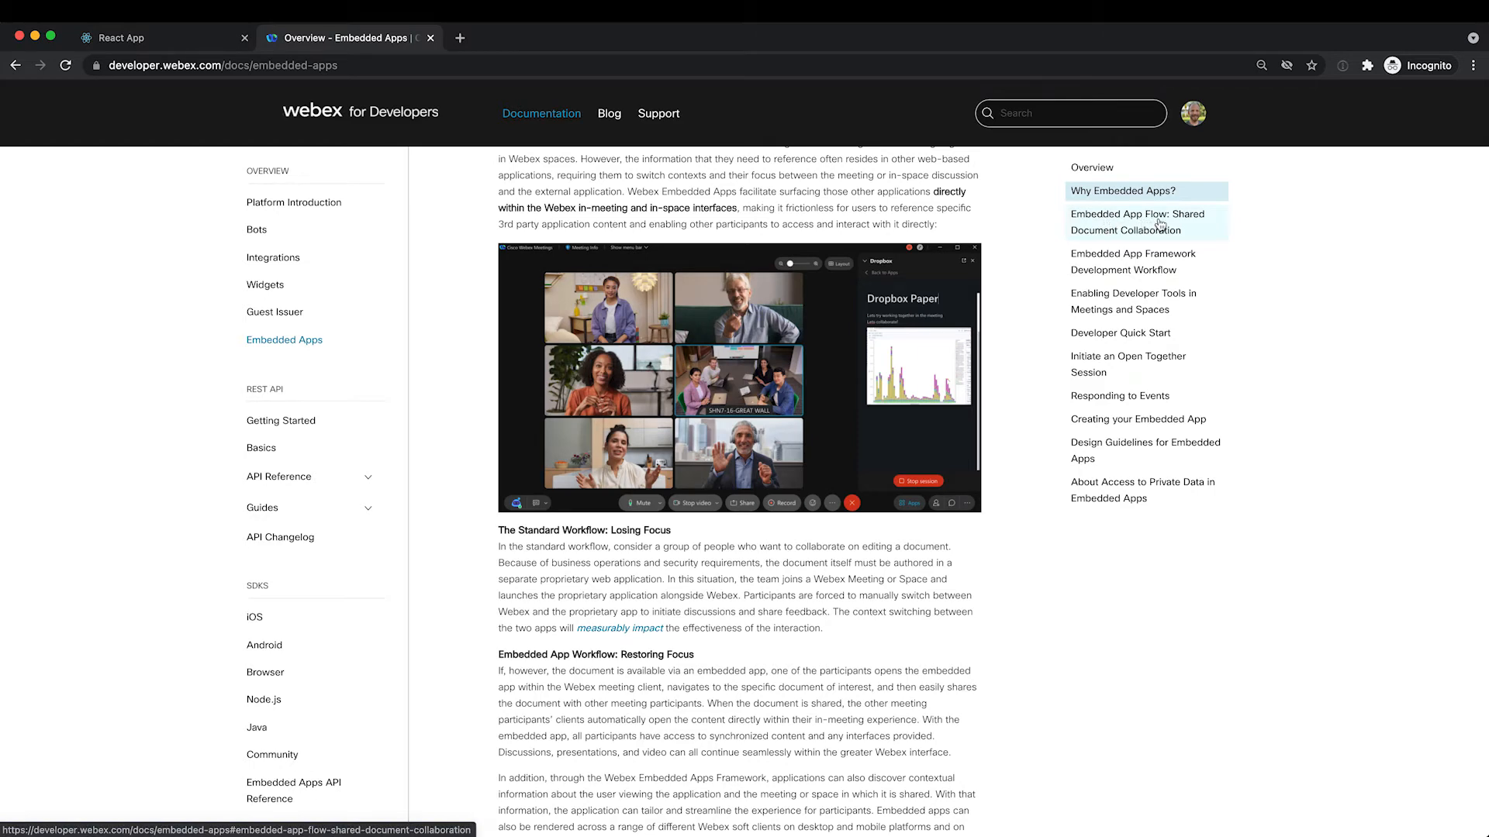
# Jump to 'Embedded App Flow: Shared Document Collaboration' and read down to the apps tray and authentication prompt.
pyautogui.click(1137, 221)
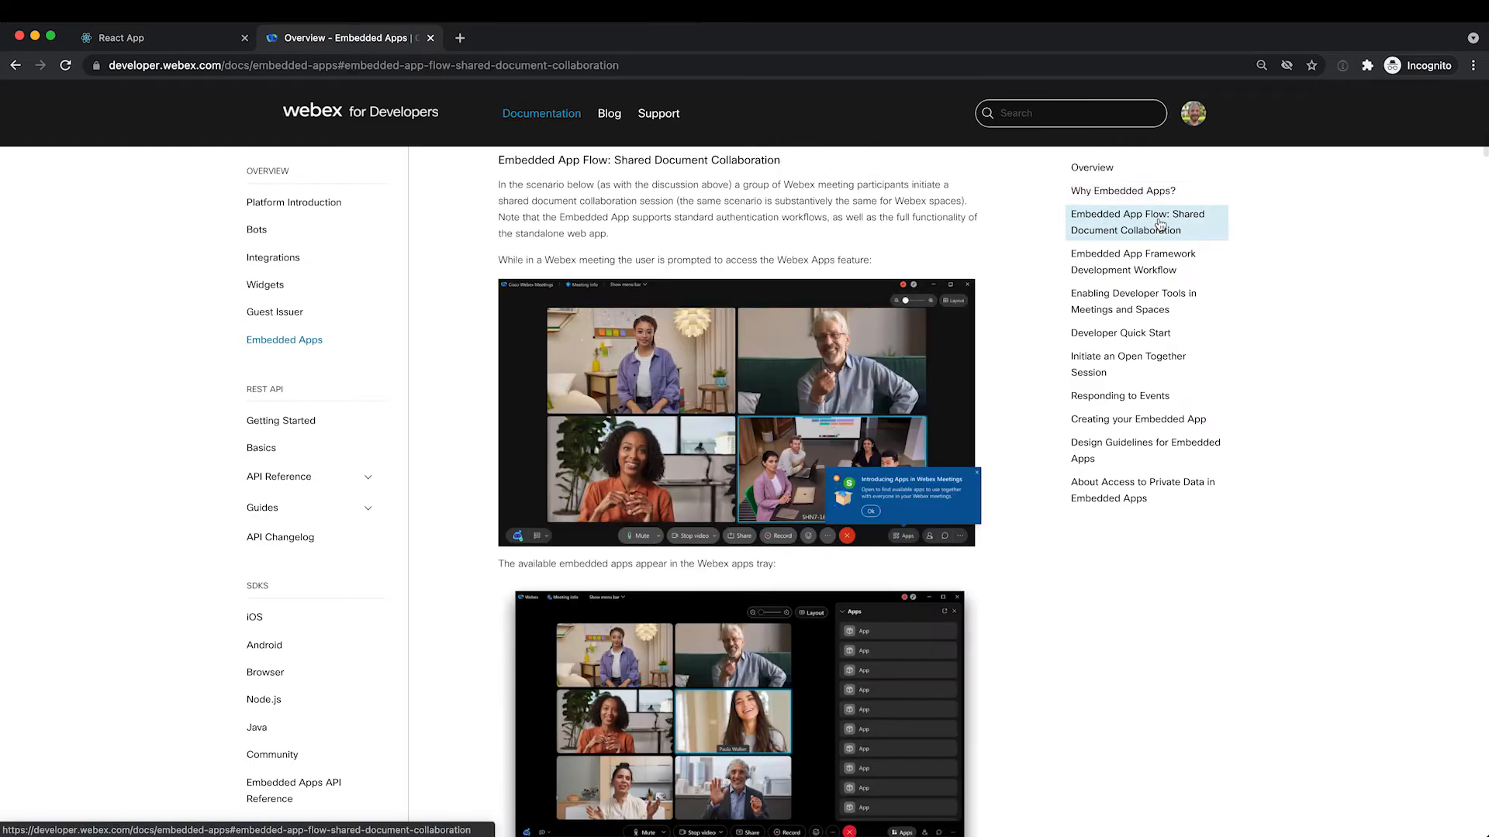
pyautogui.scroll(-3)
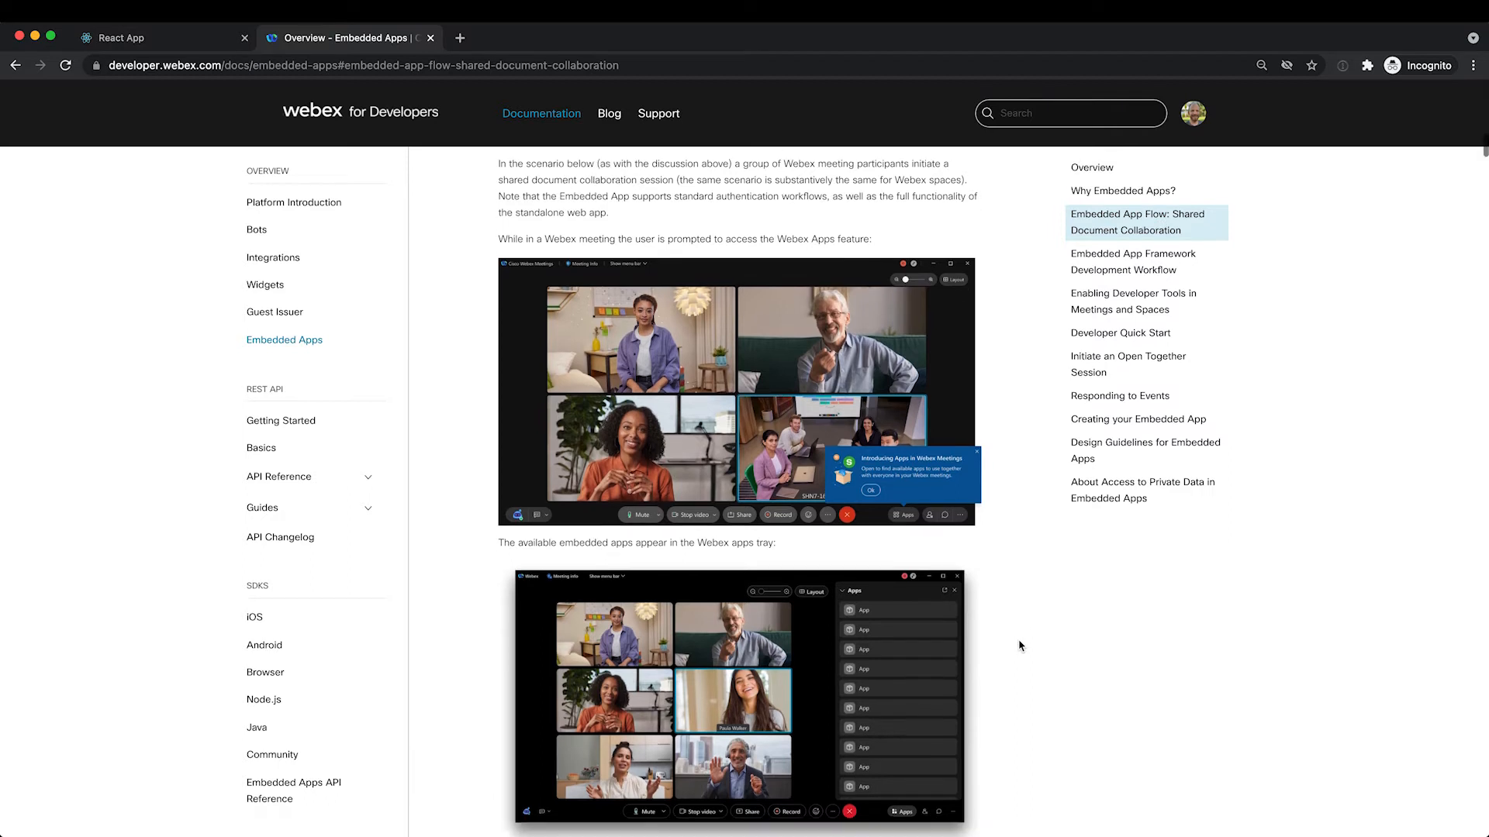
pyautogui.scroll(-3)
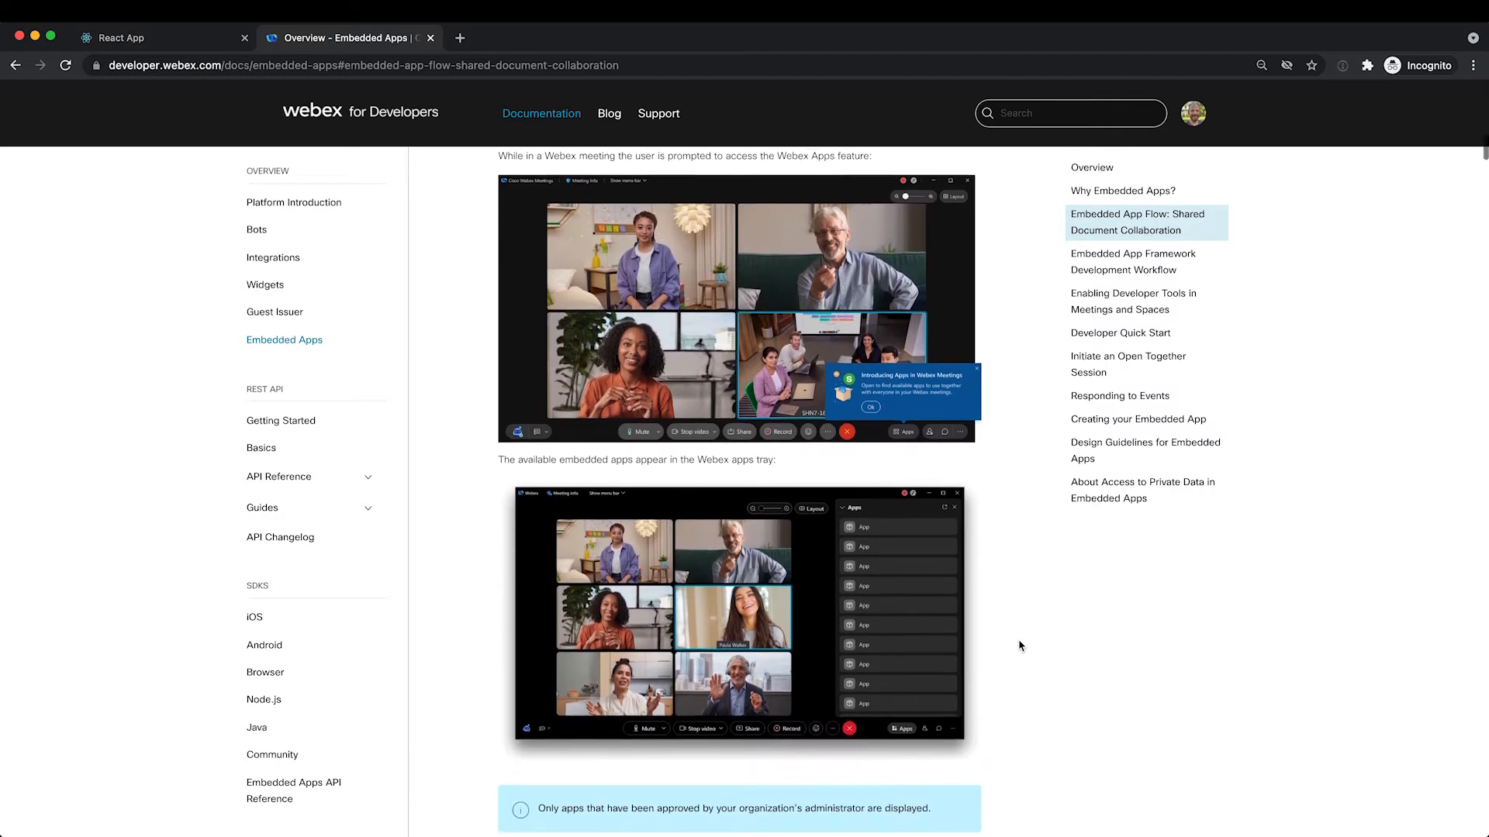
pyautogui.scroll(-3)
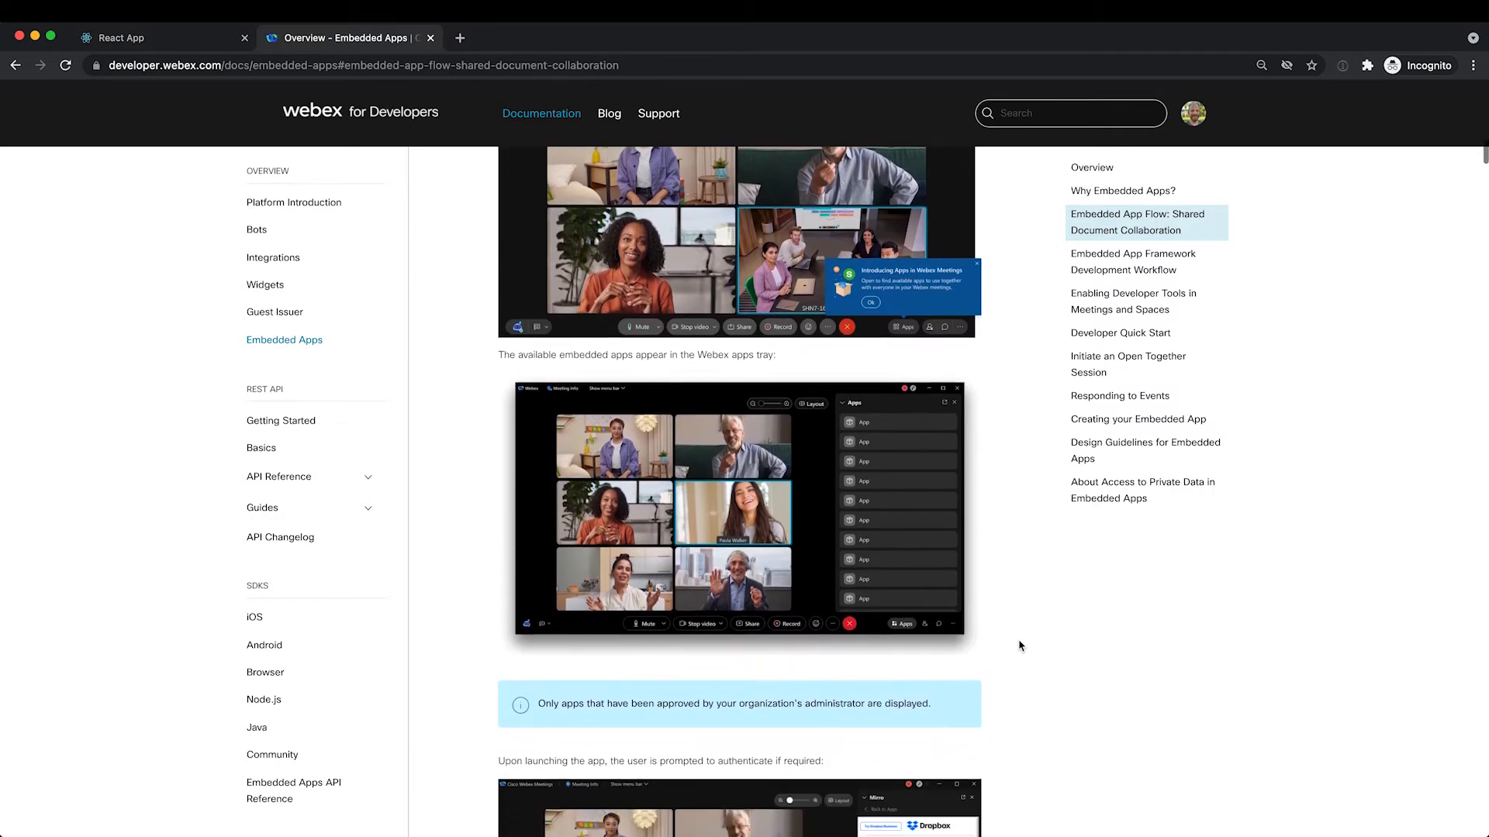
pyautogui.scroll(-3)
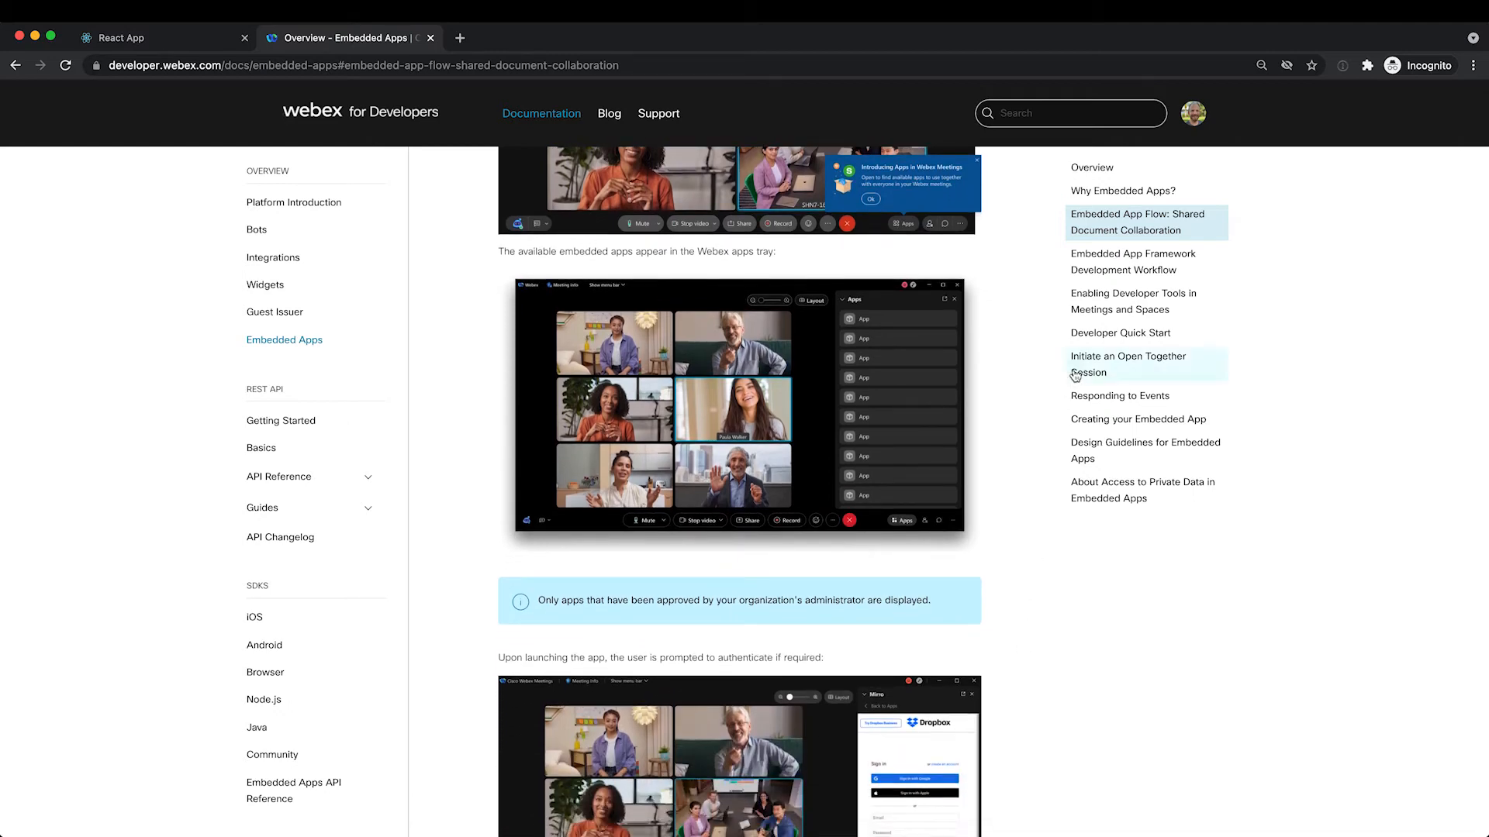
# Jump to Developer Quick Start and scroll to the index.html and index.js start page code.
pyautogui.click(1119, 333)
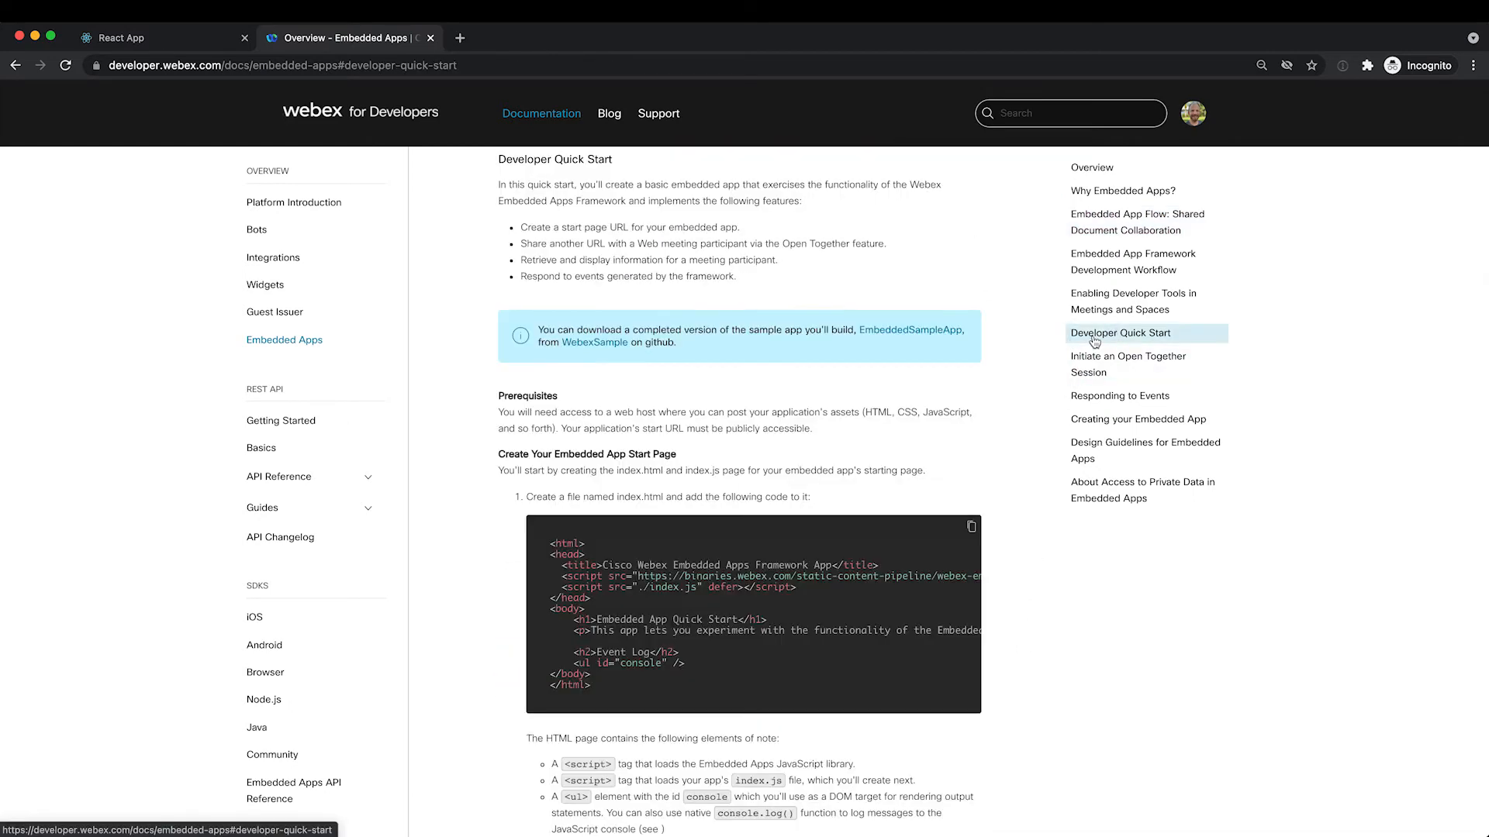
pyautogui.moveTo(1006, 618)
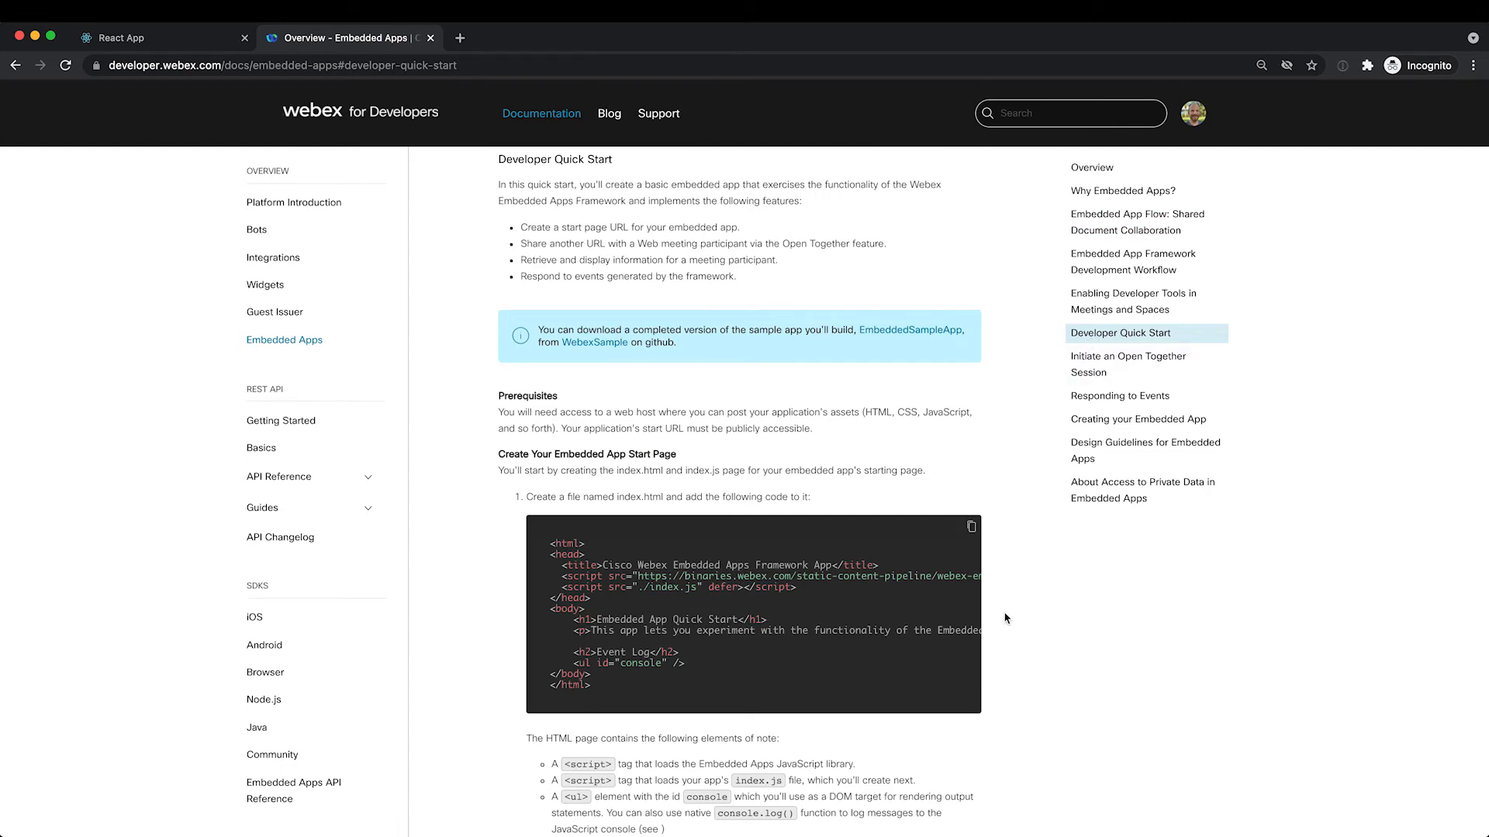
pyautogui.scroll(-3)
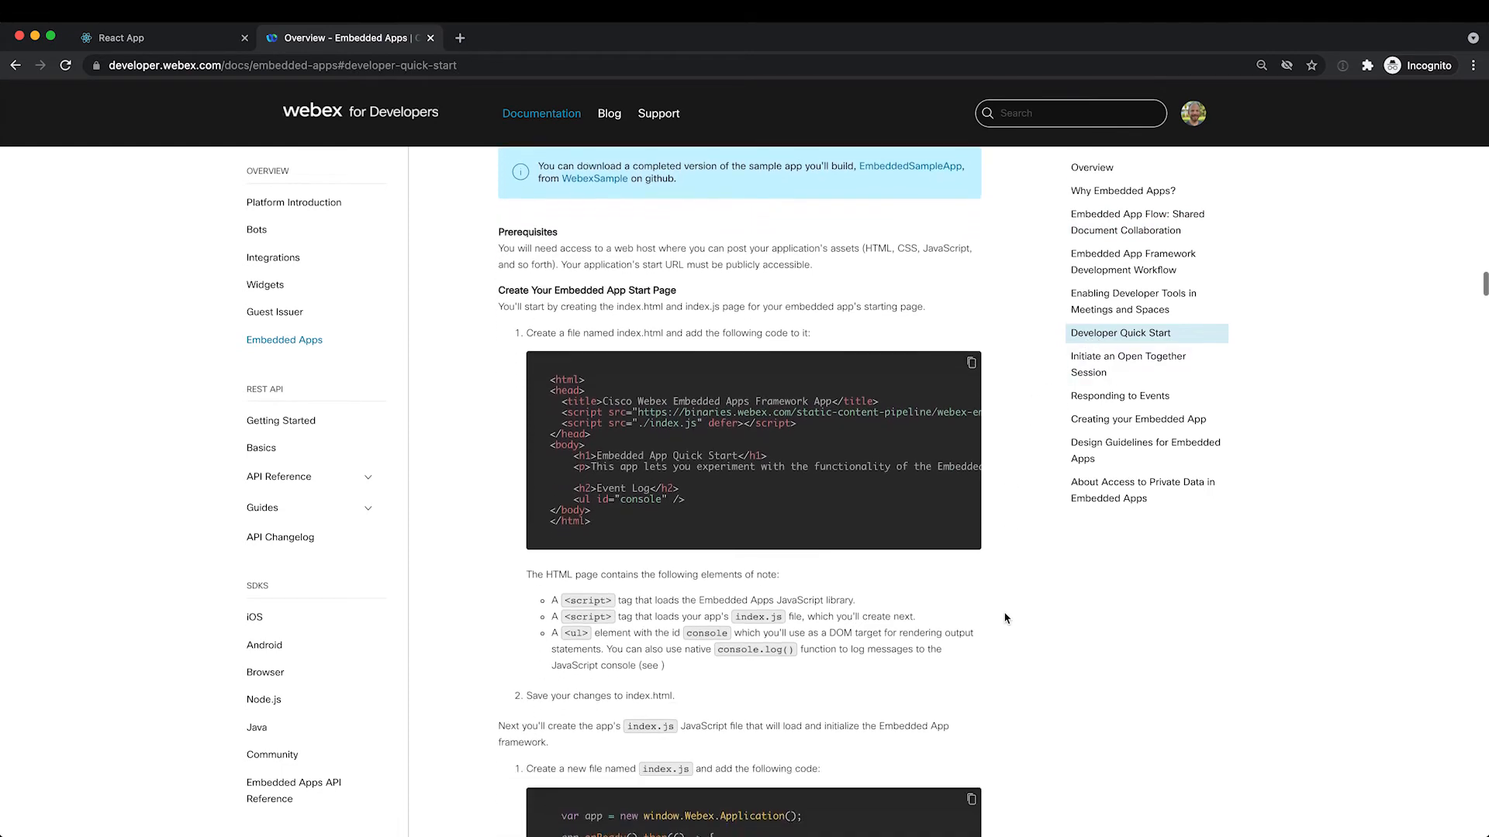
pyautogui.scroll(-3)
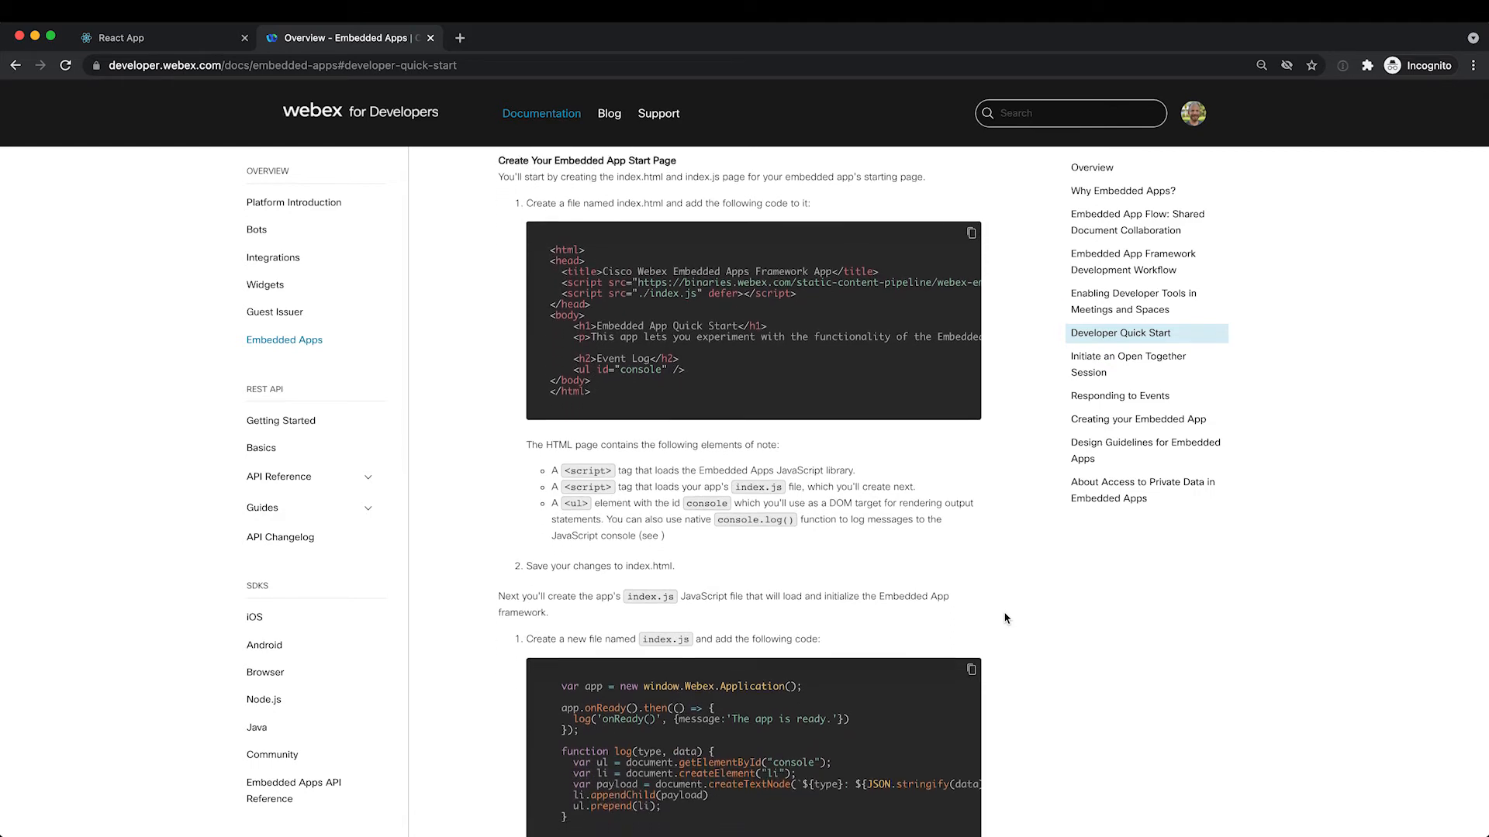
pyautogui.moveTo(477, 695)
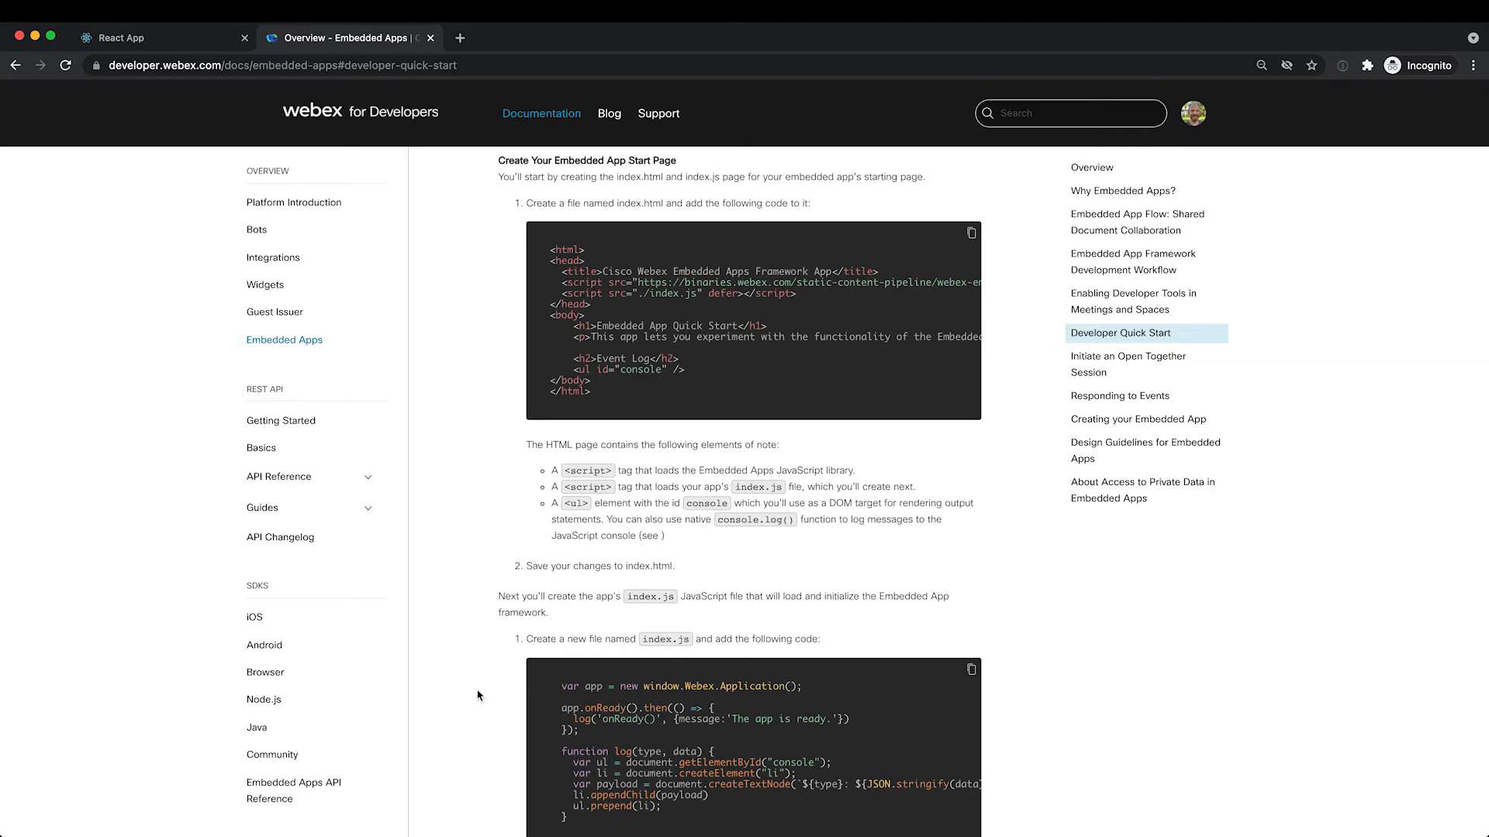
pyautogui.moveTo(292, 783)
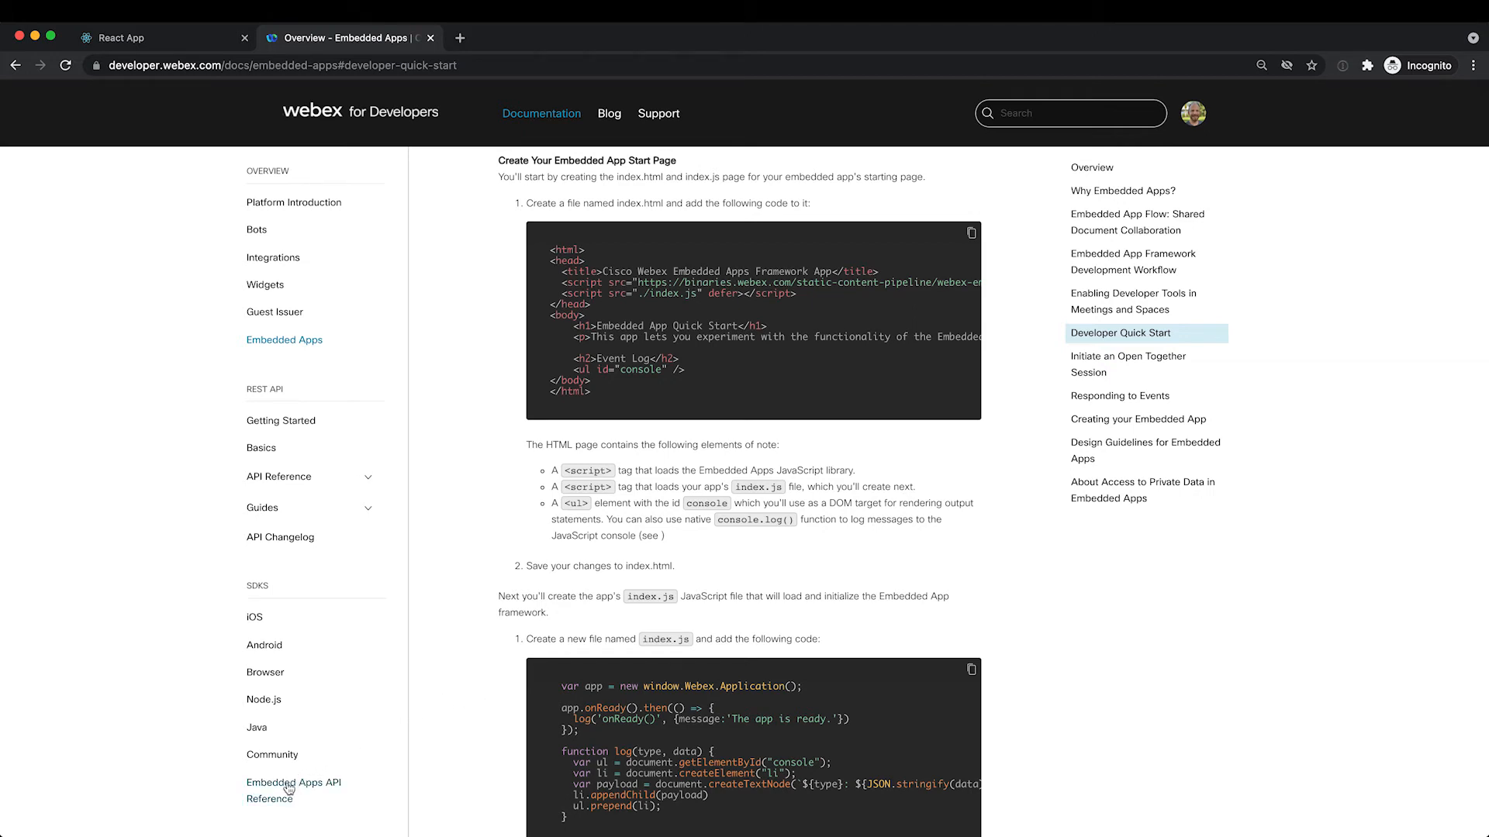
pyautogui.moveTo(295, 789)
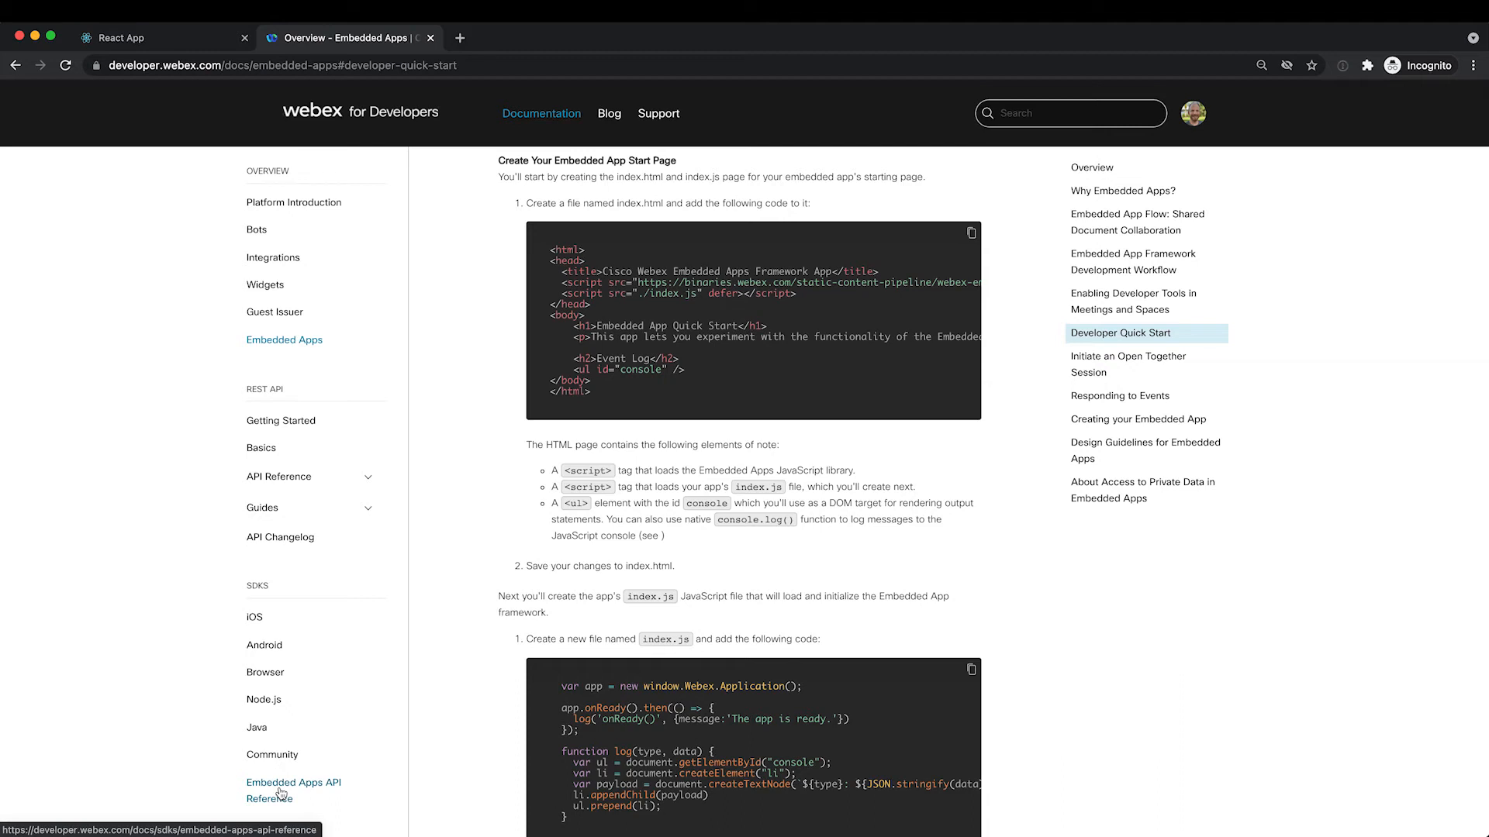
# Open the Embedded Apps API Reference and scroll past Basic Usage to the Webex.Application.Context examples.
pyautogui.click(293, 782)
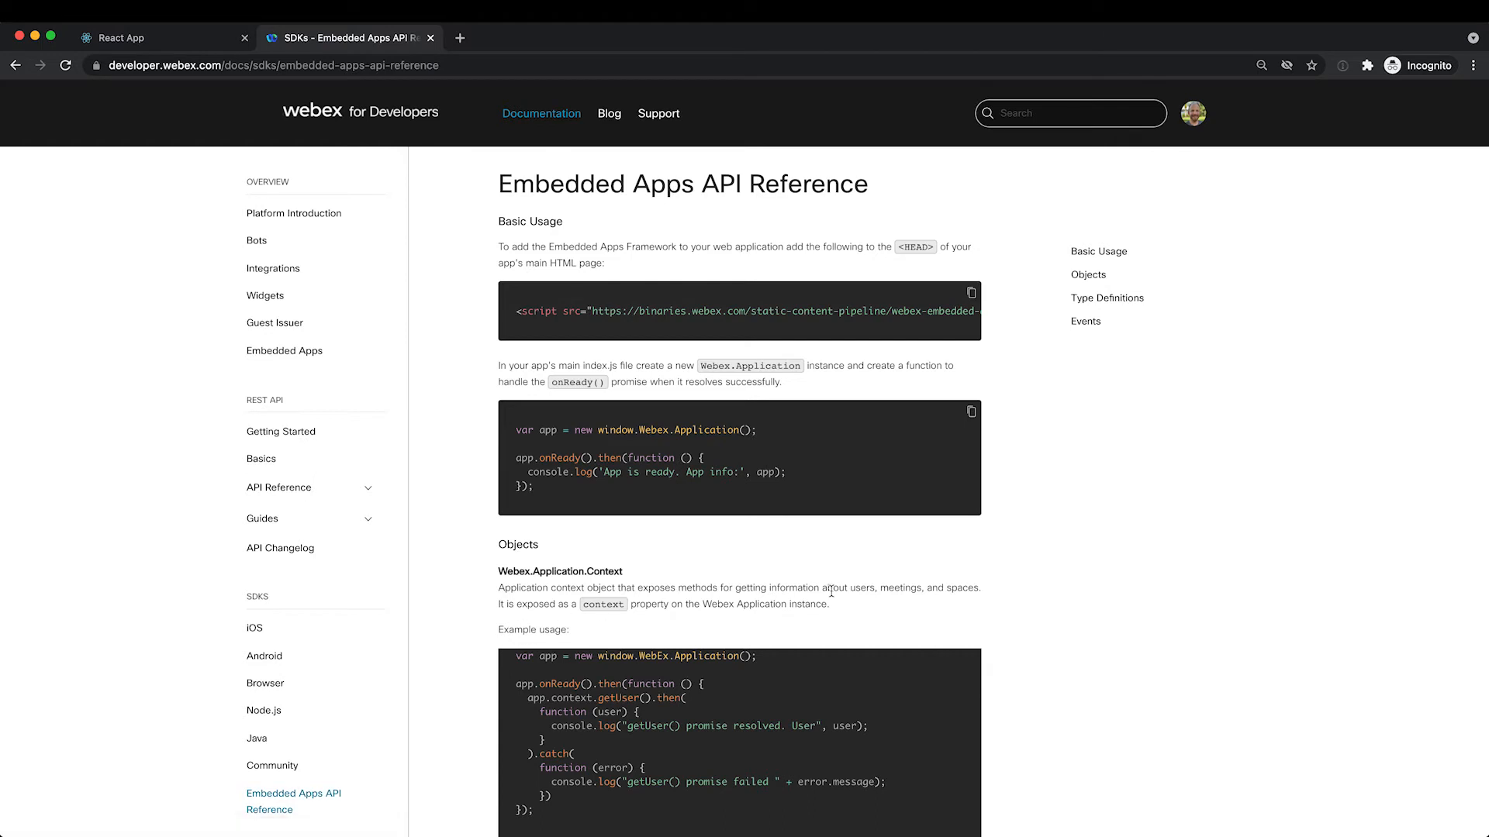
pyautogui.moveTo(1018, 600)
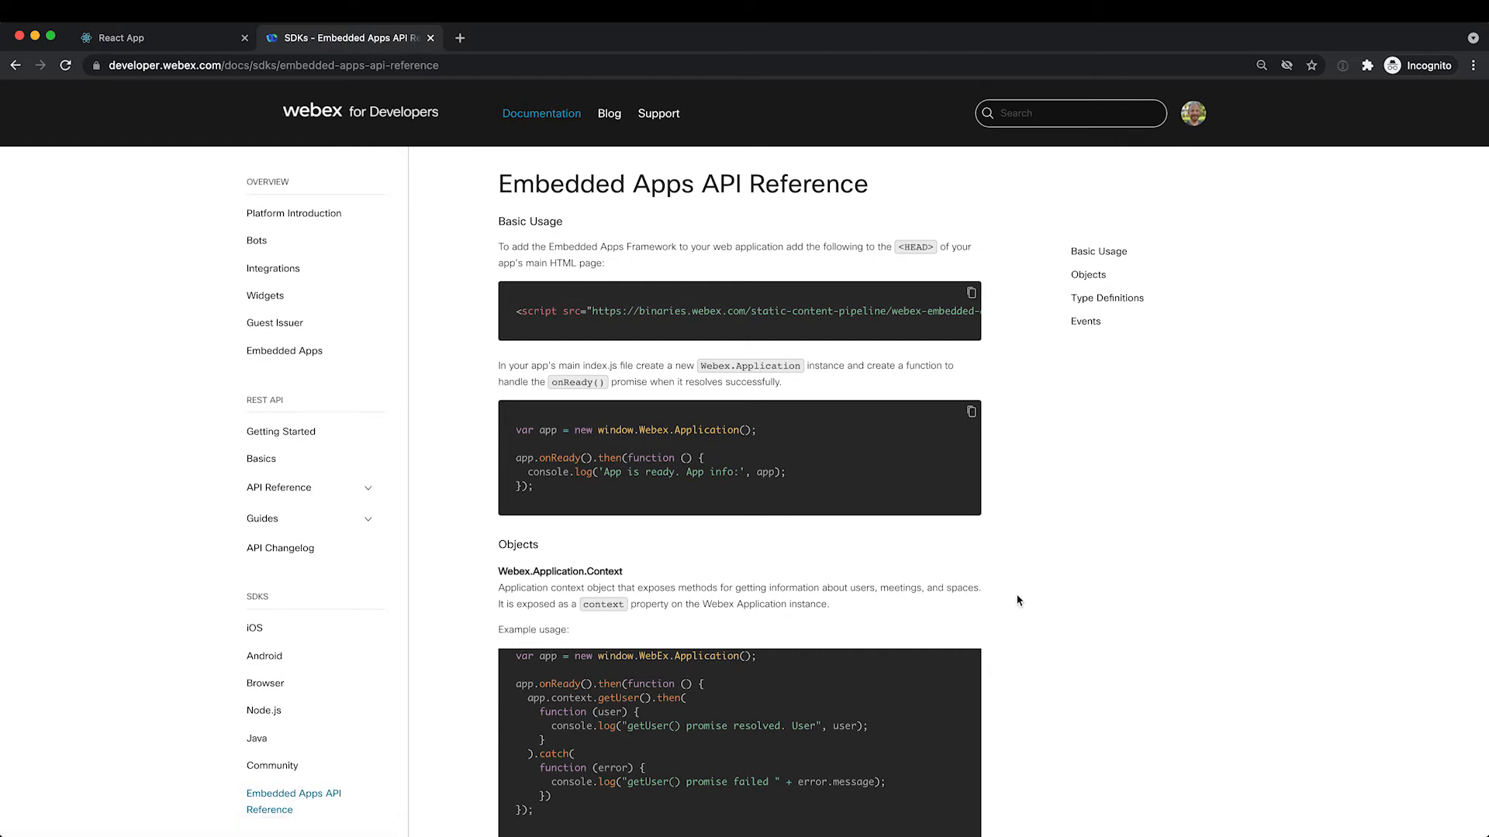
pyautogui.scroll(-3)
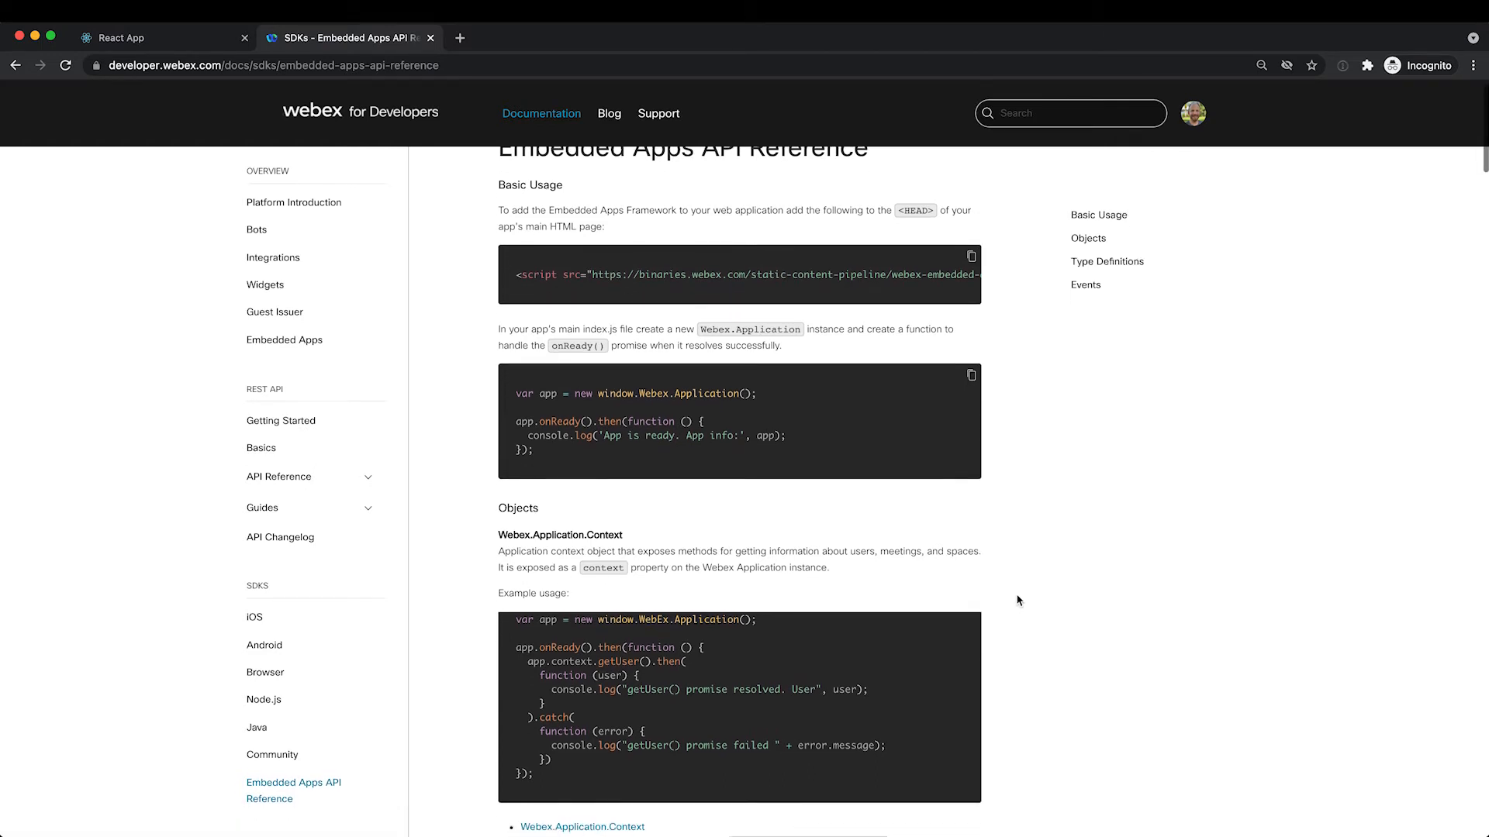
pyautogui.scroll(3)
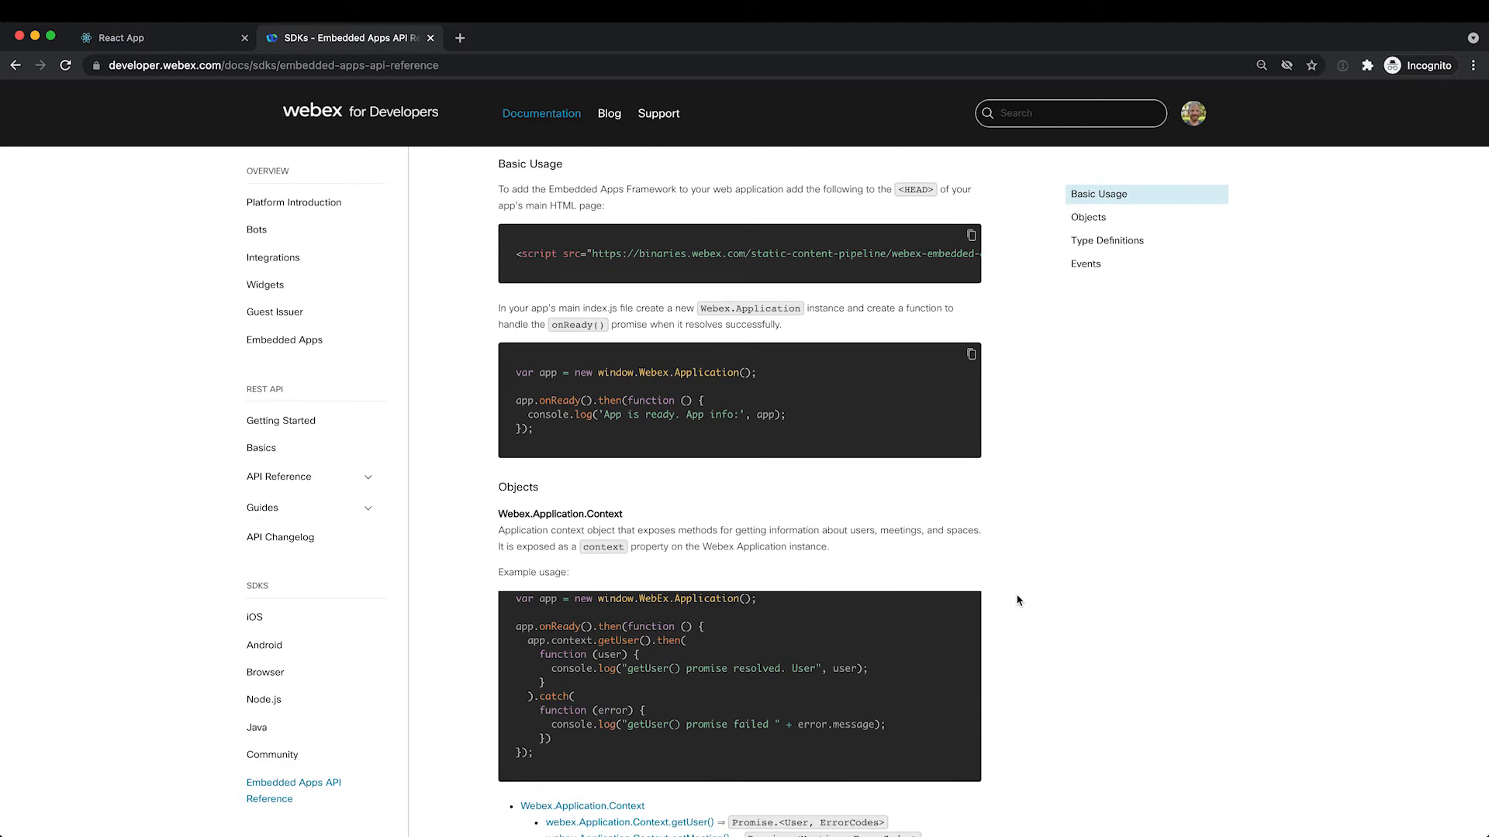
pyautogui.moveTo(953, 498)
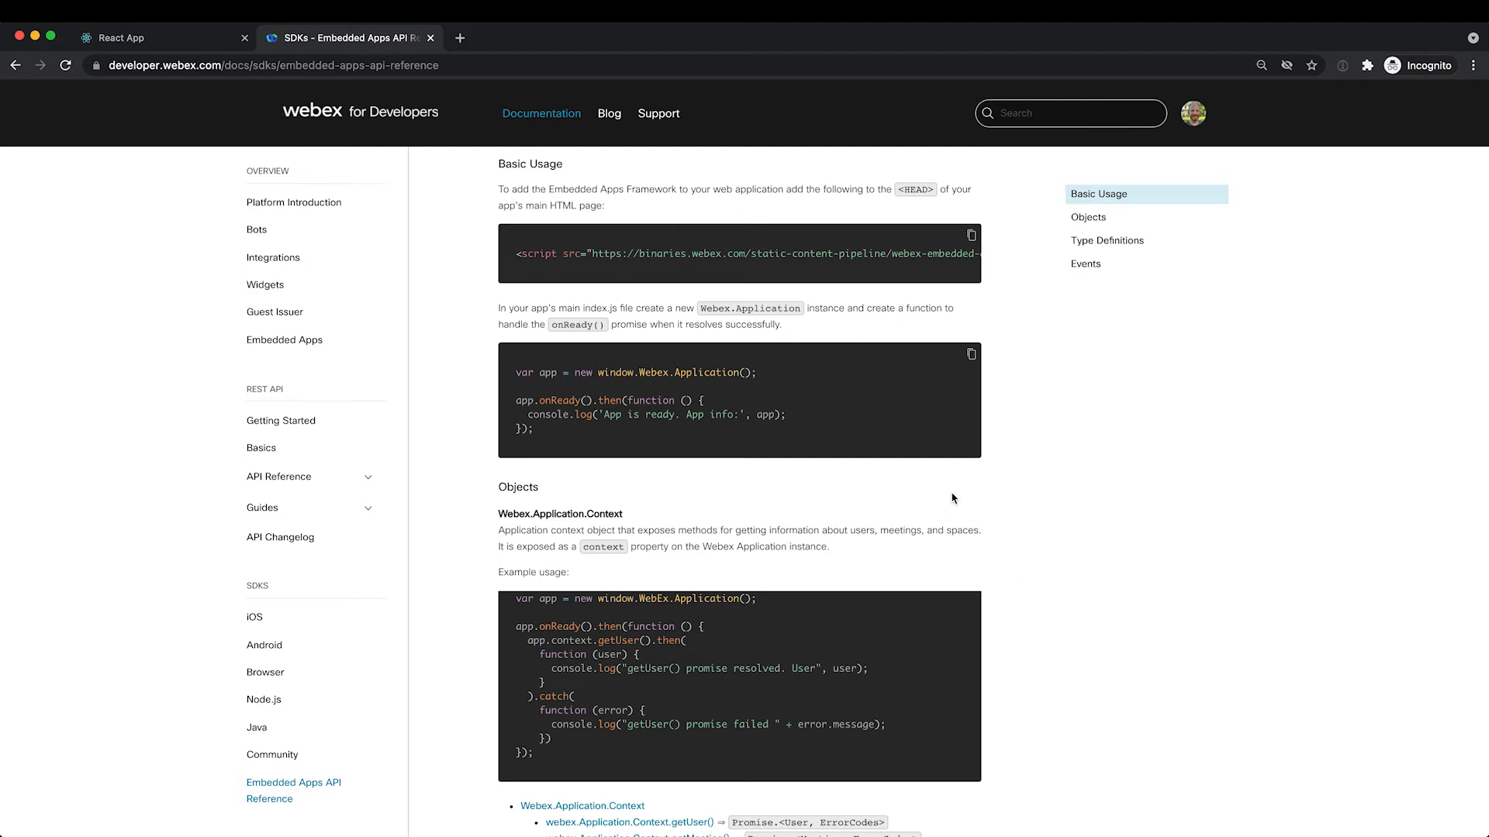
pyautogui.moveTo(883, 281)
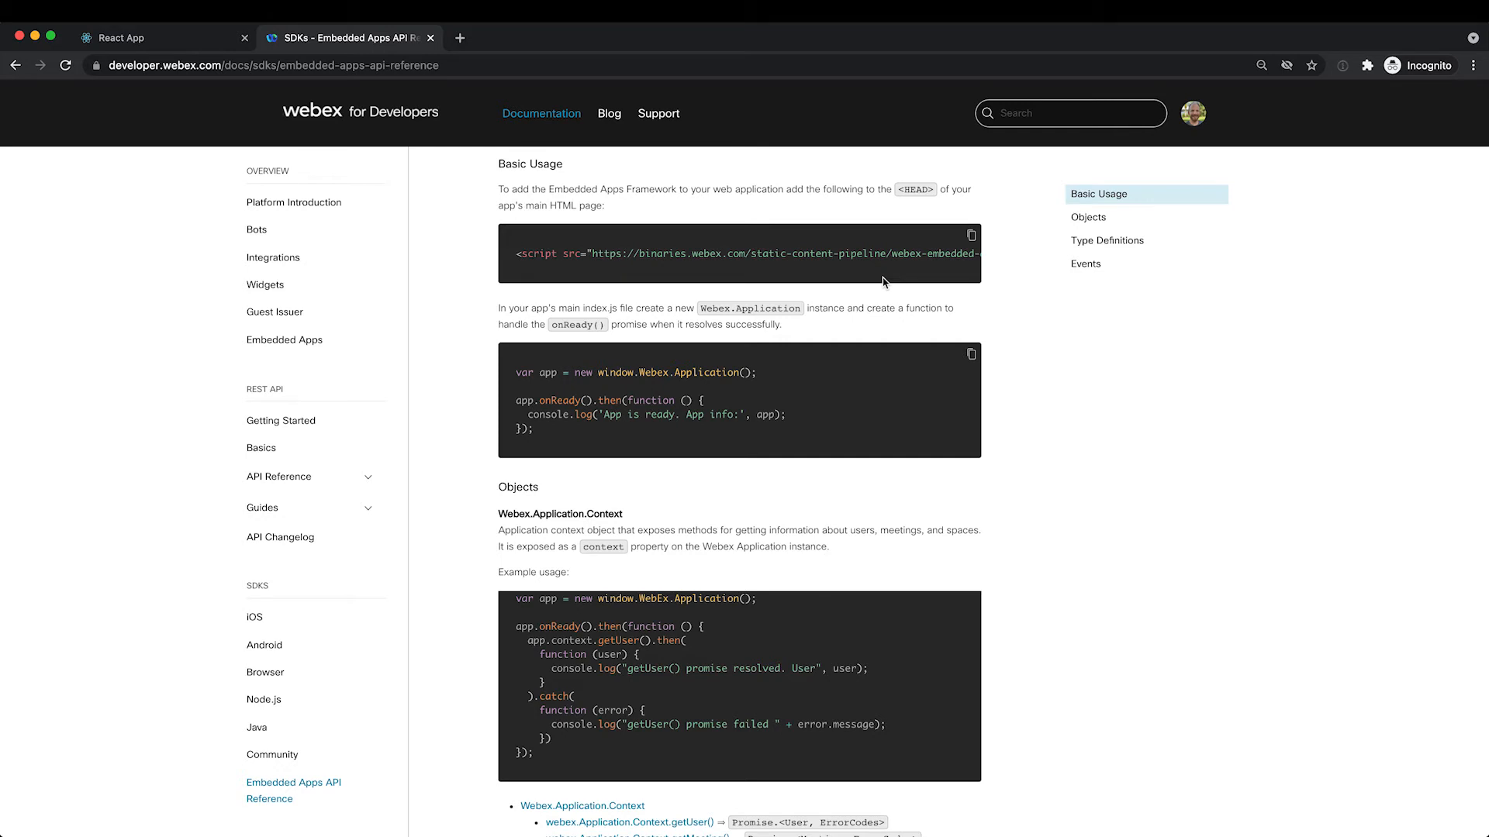
pyautogui.scroll(-3)
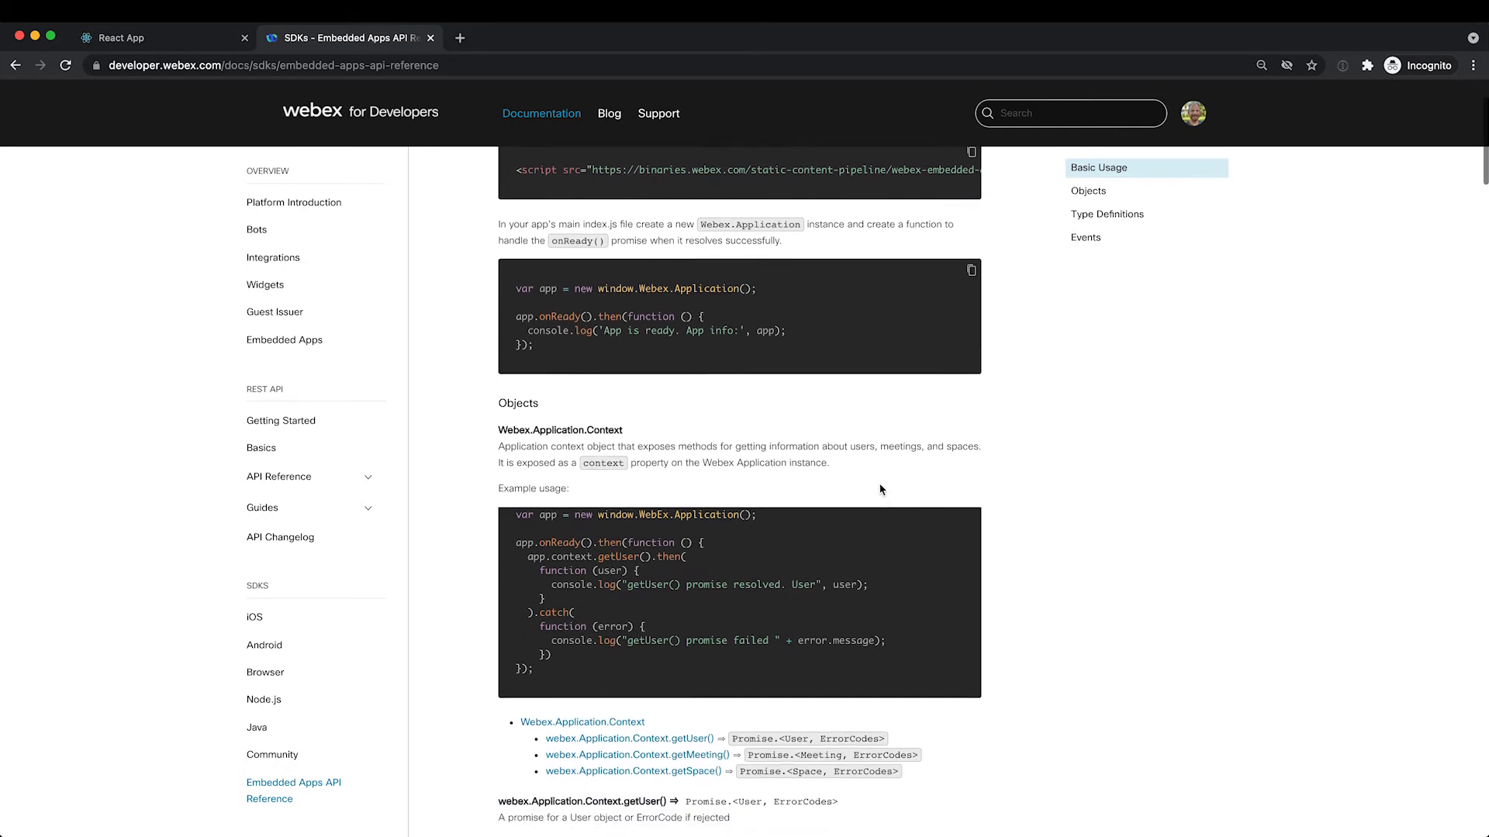
pyautogui.scroll(-3)
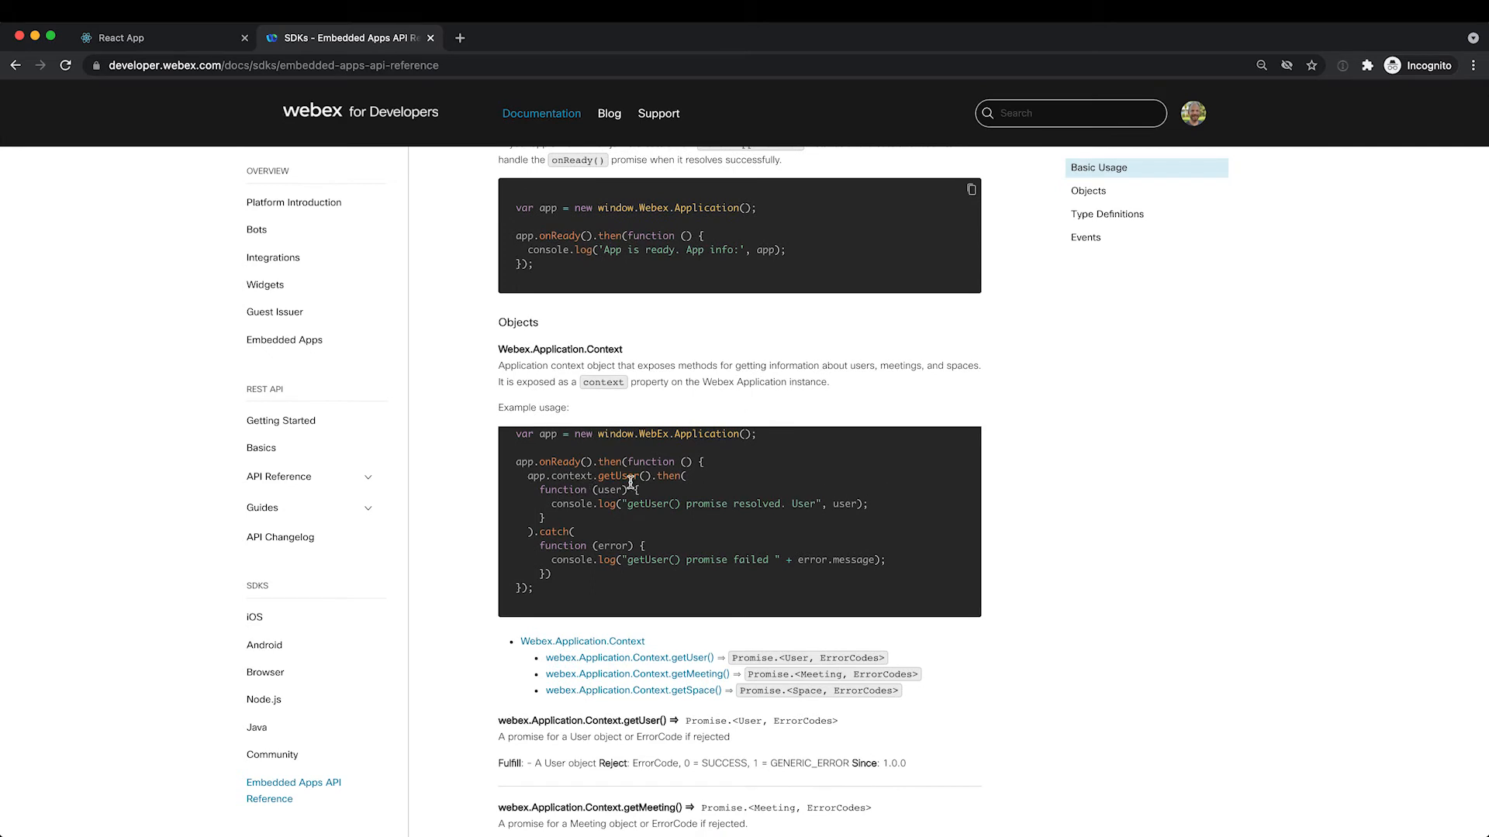
pyautogui.moveTo(906, 475)
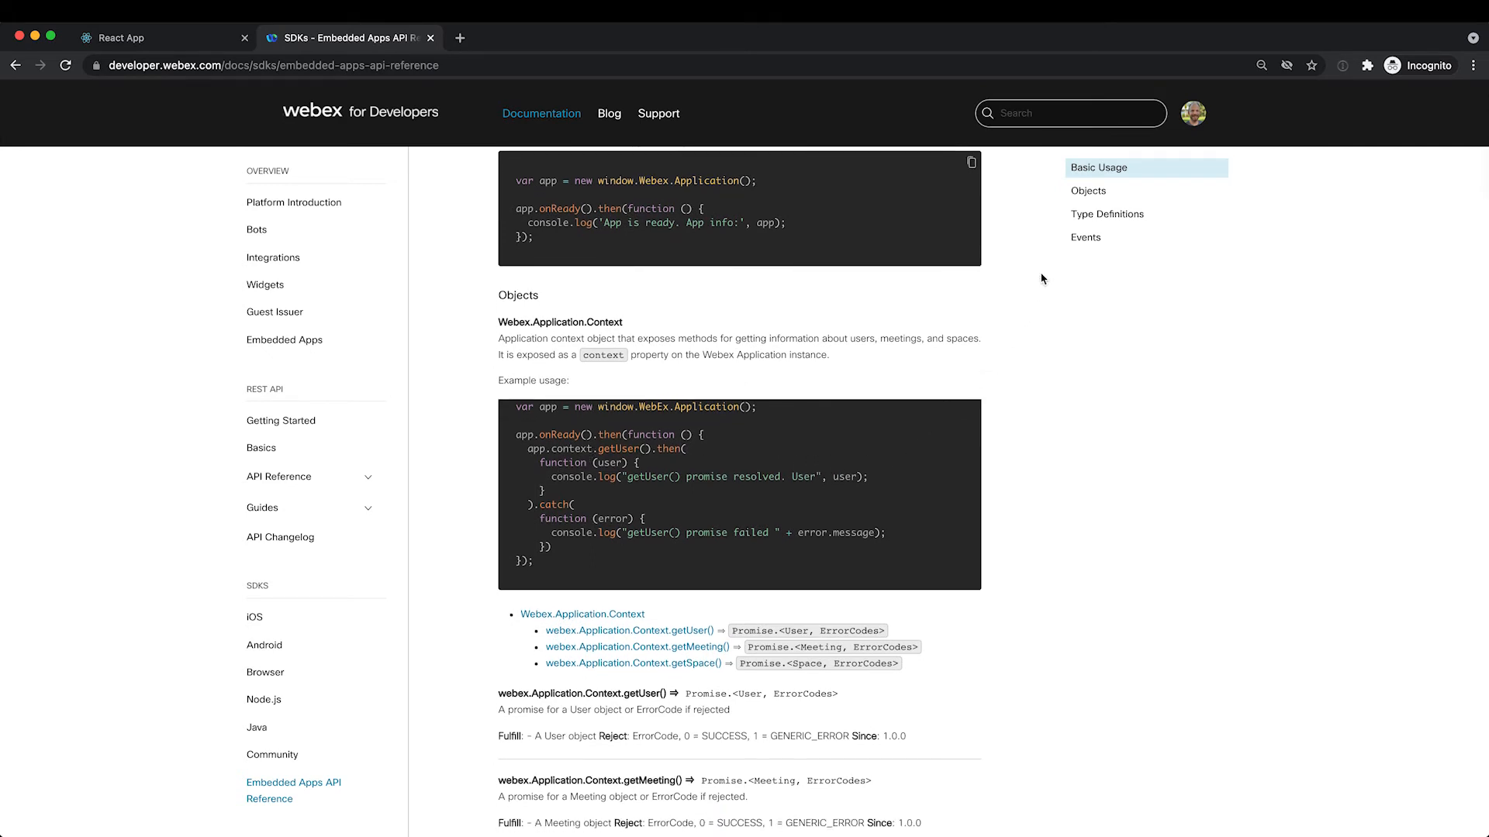
pyautogui.moveTo(1085, 237)
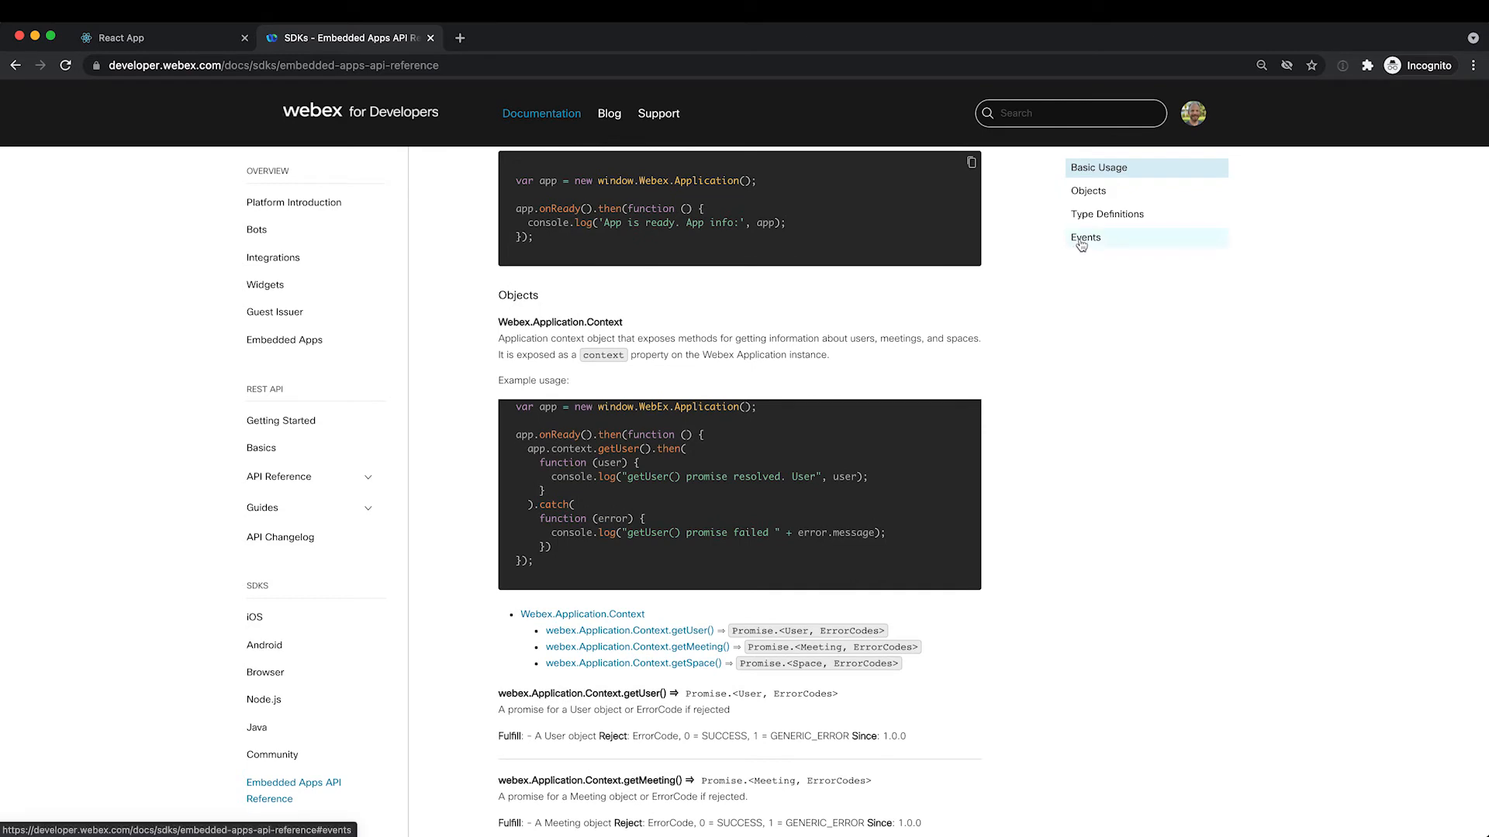
# Jump to the reference's Events section and read through application, meeting and space events.
pyautogui.click(1086, 237)
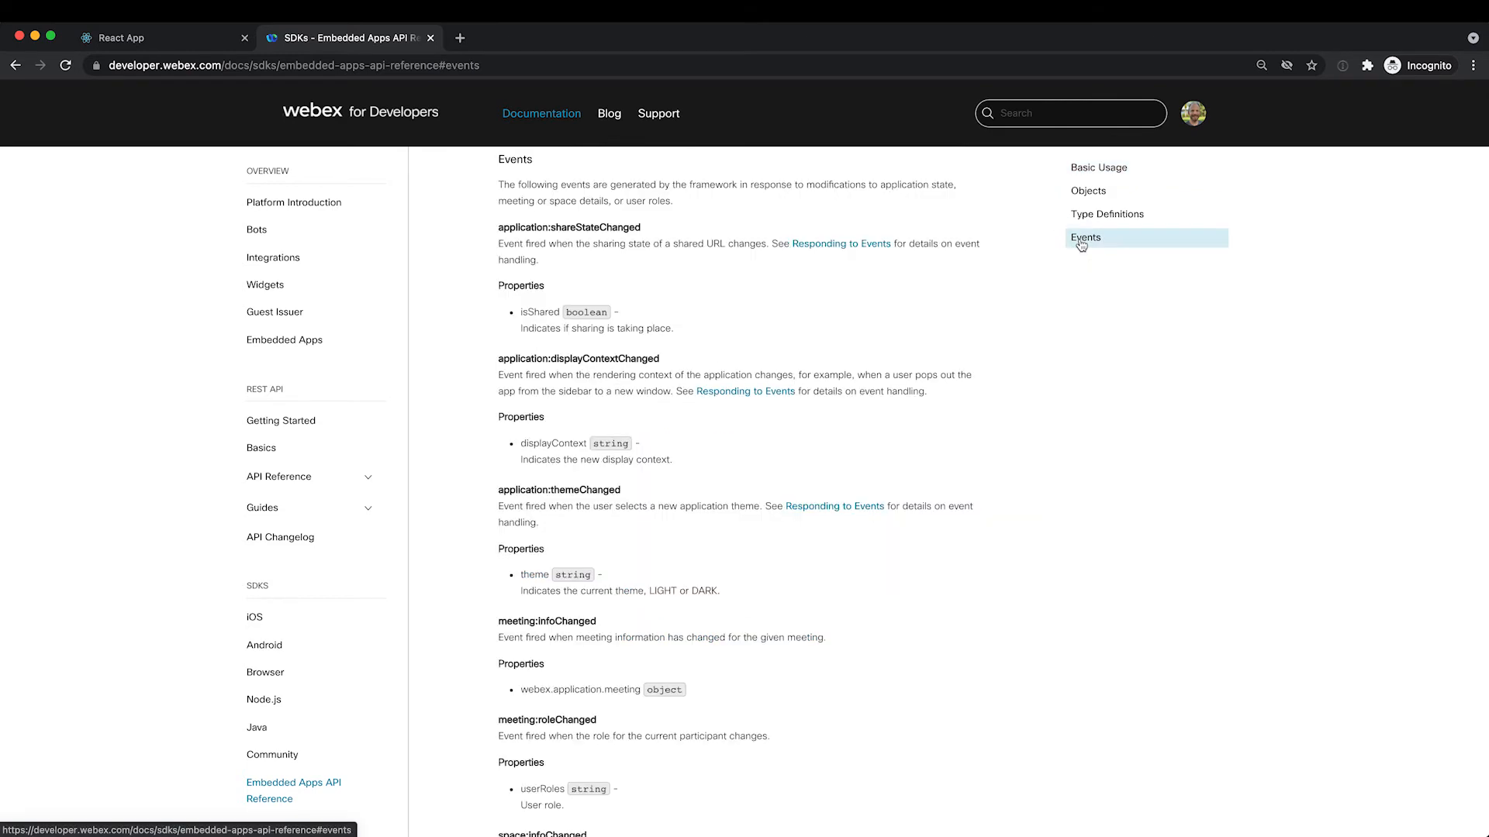
pyautogui.moveTo(1012, 402)
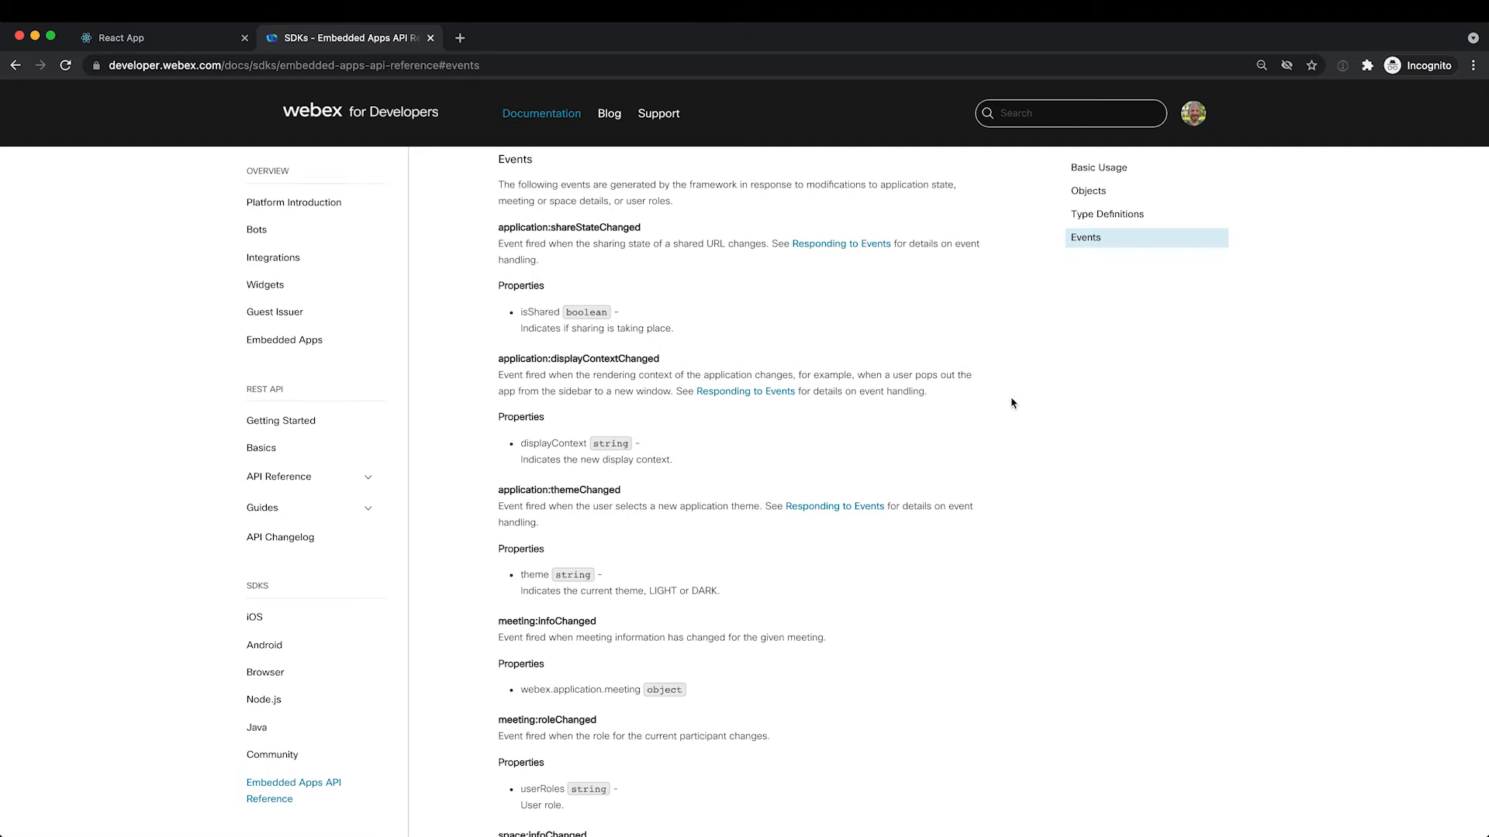
pyautogui.scroll(-3)
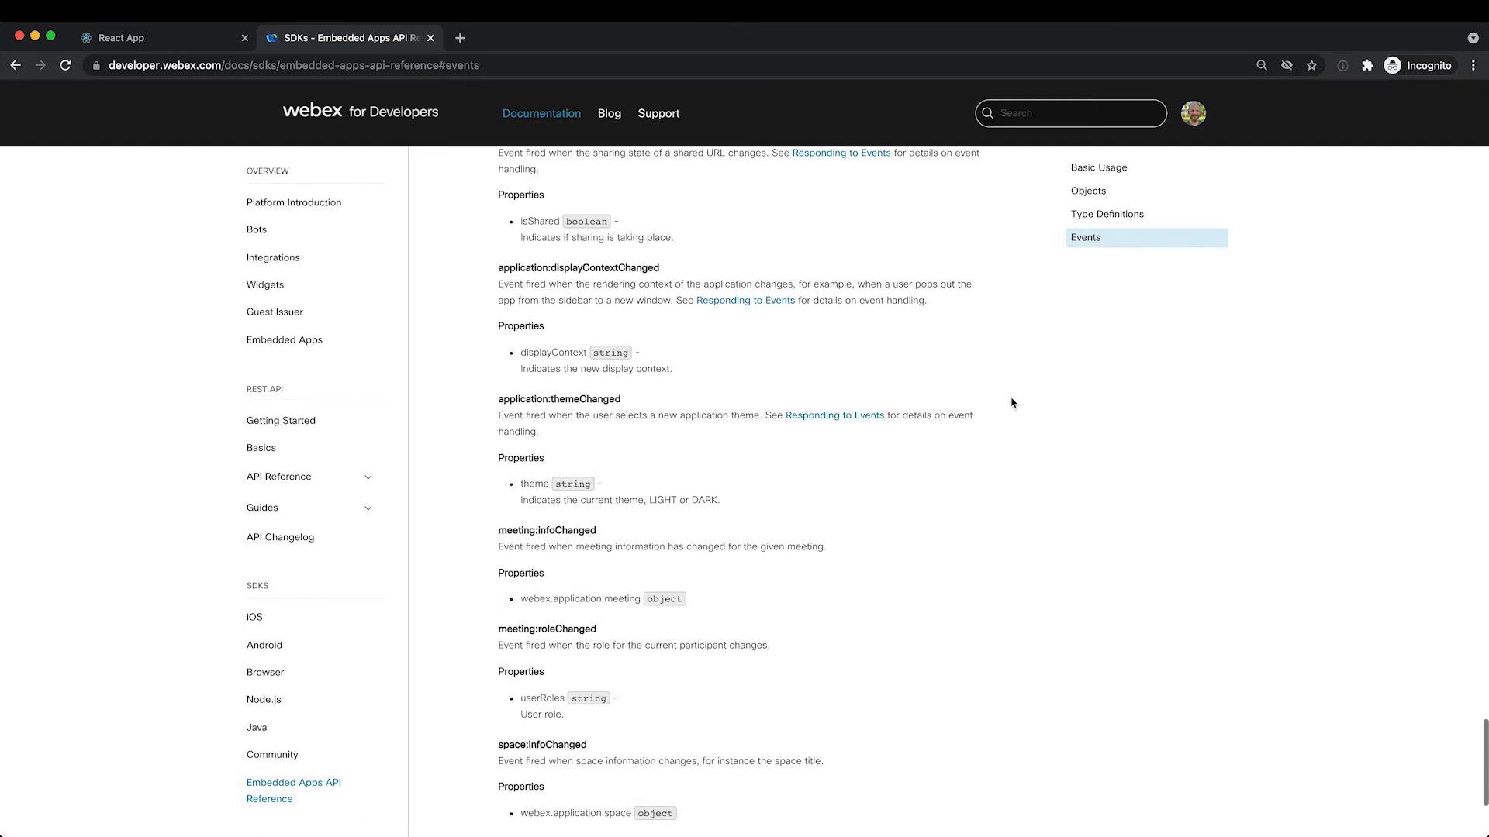
pyautogui.scroll(-3)
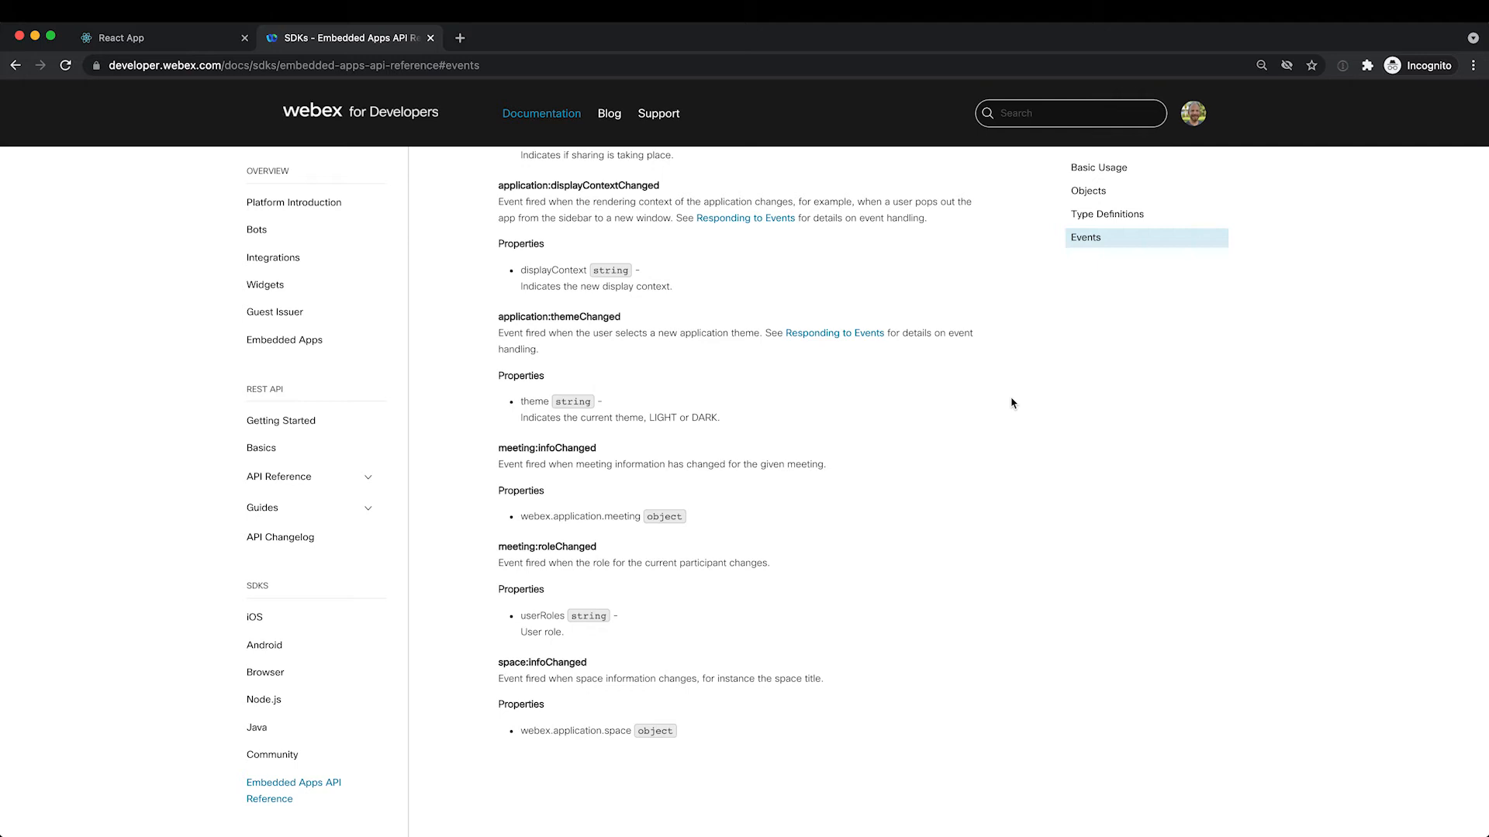
pyautogui.moveTo(1042, 282)
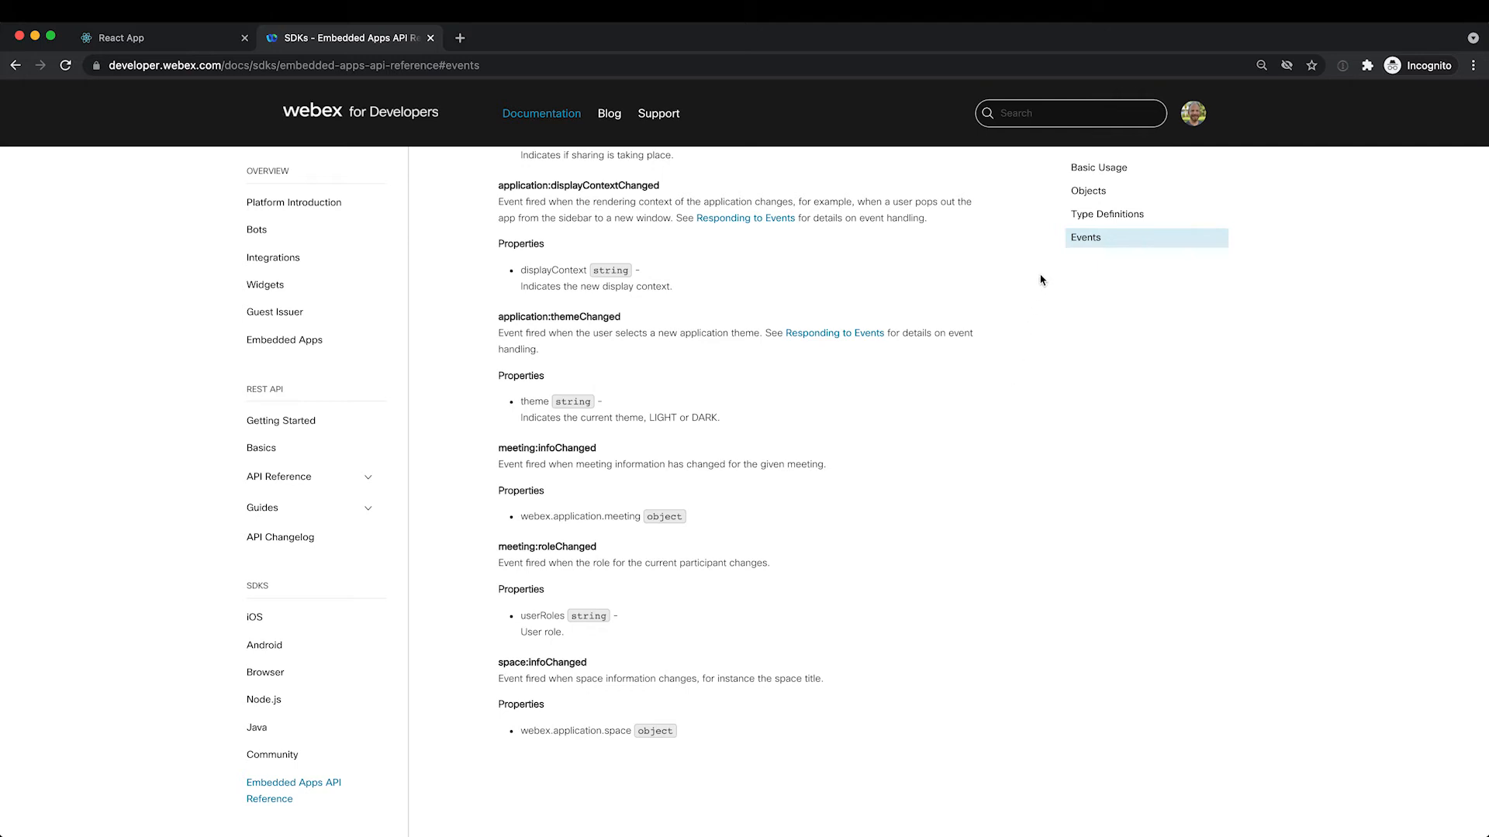
pyautogui.moveTo(1194, 118)
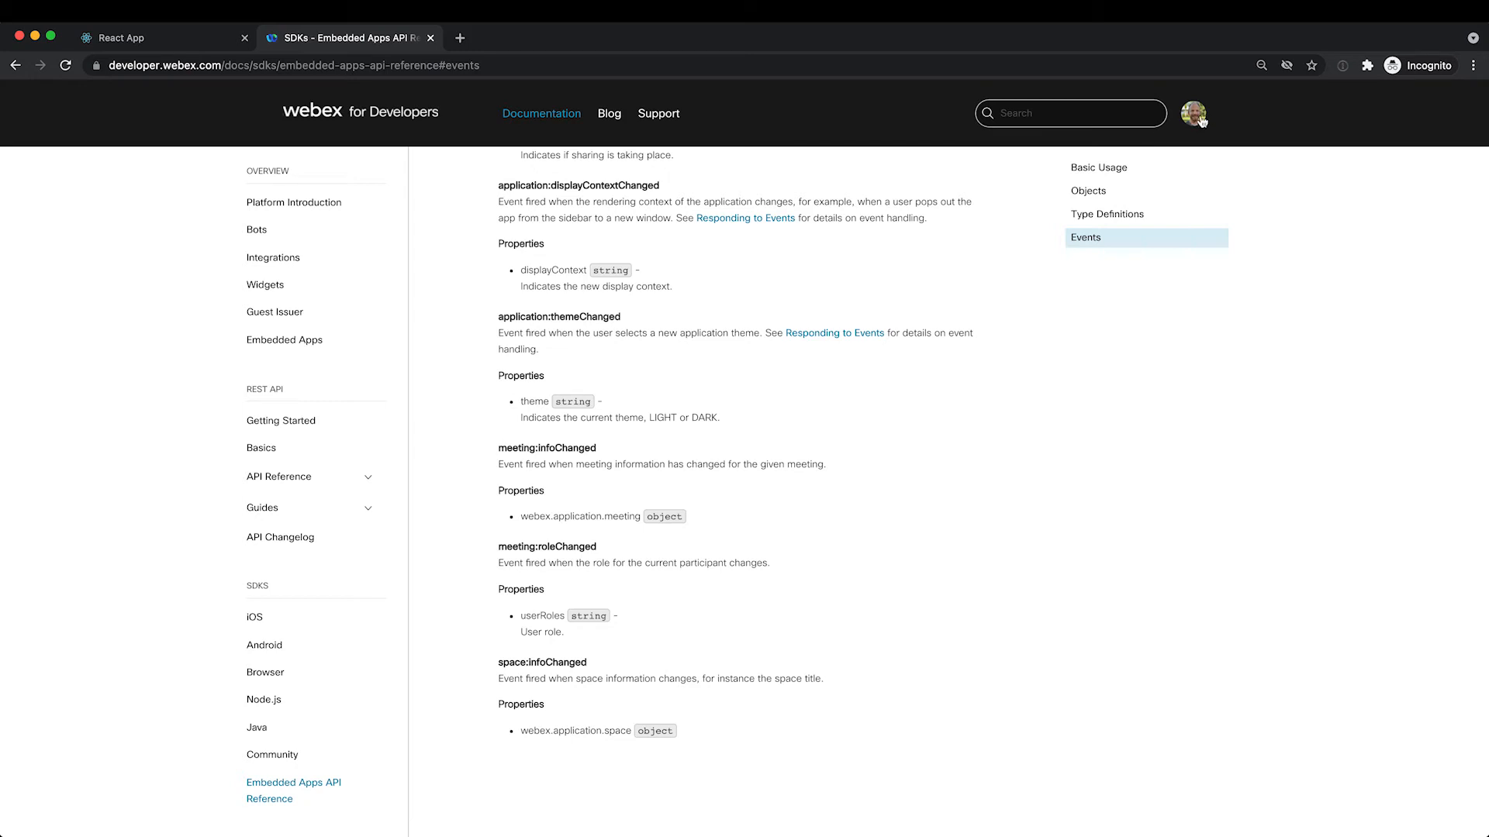
# Go to My Webex Apps via the avatar and choose to create an embedded app.
pyautogui.click(1193, 113)
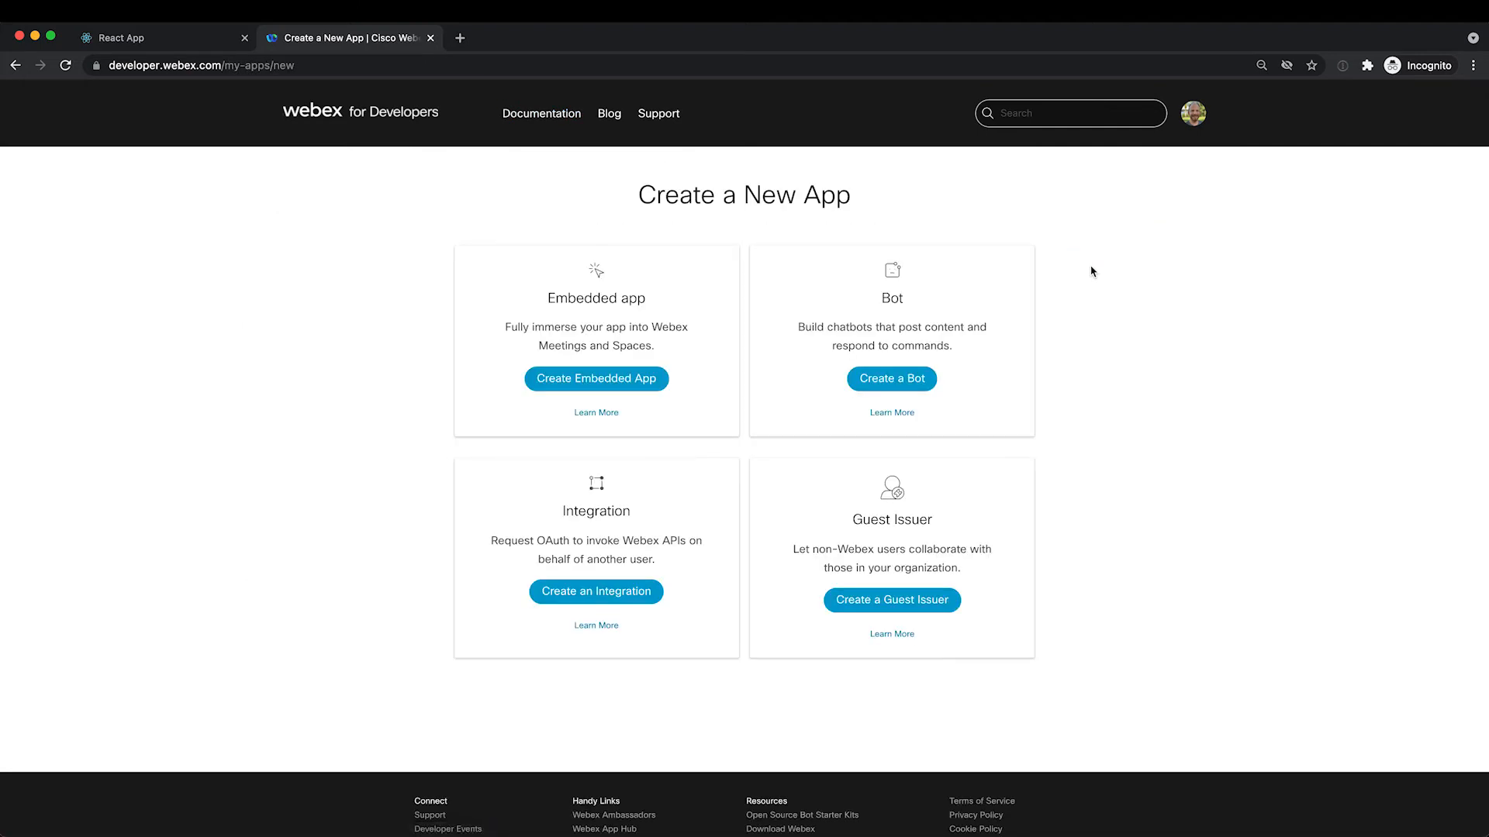
pyautogui.moveTo(740, 347)
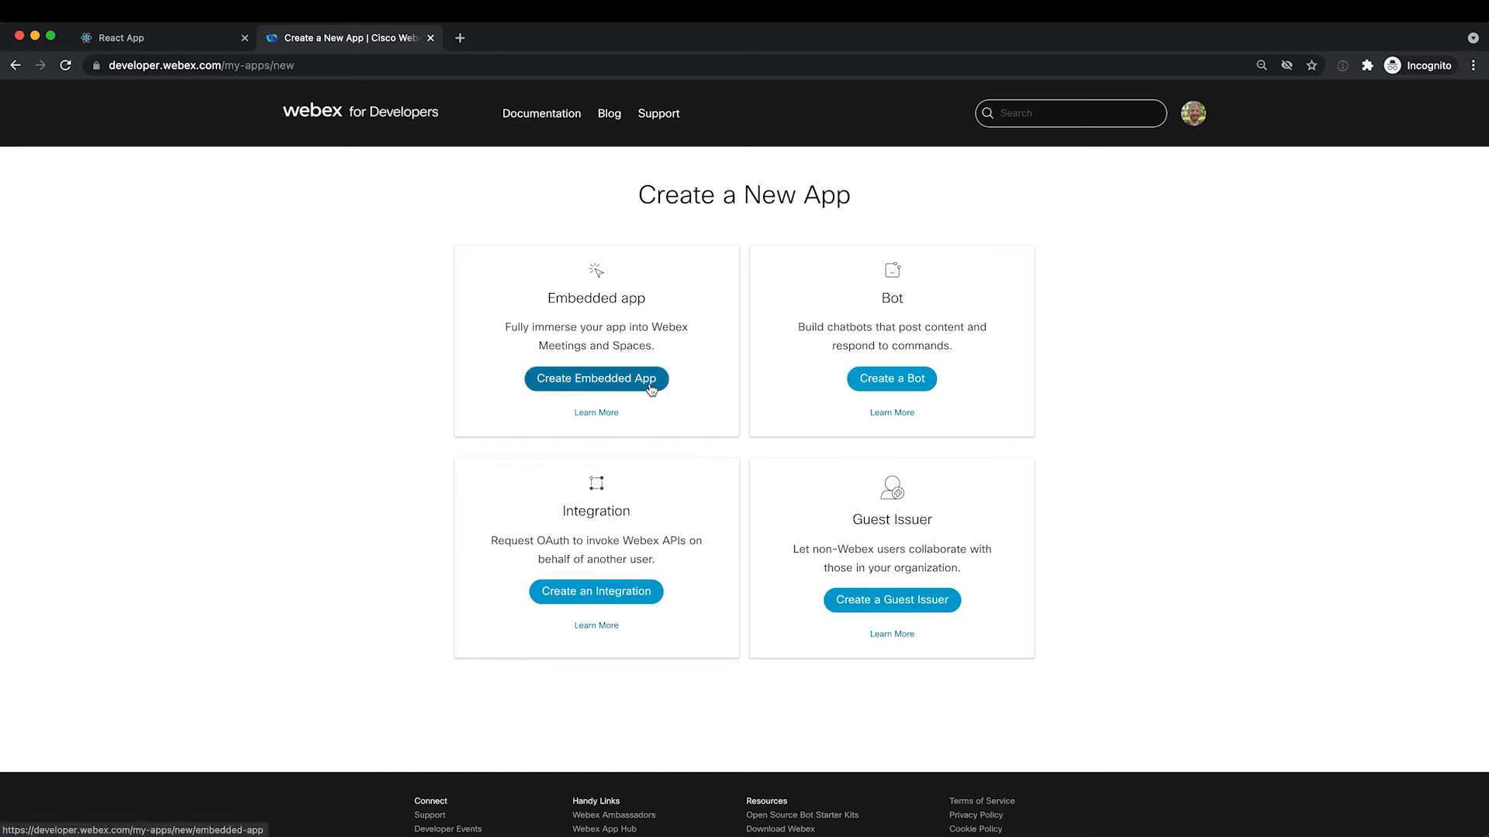
pyautogui.click(596, 377)
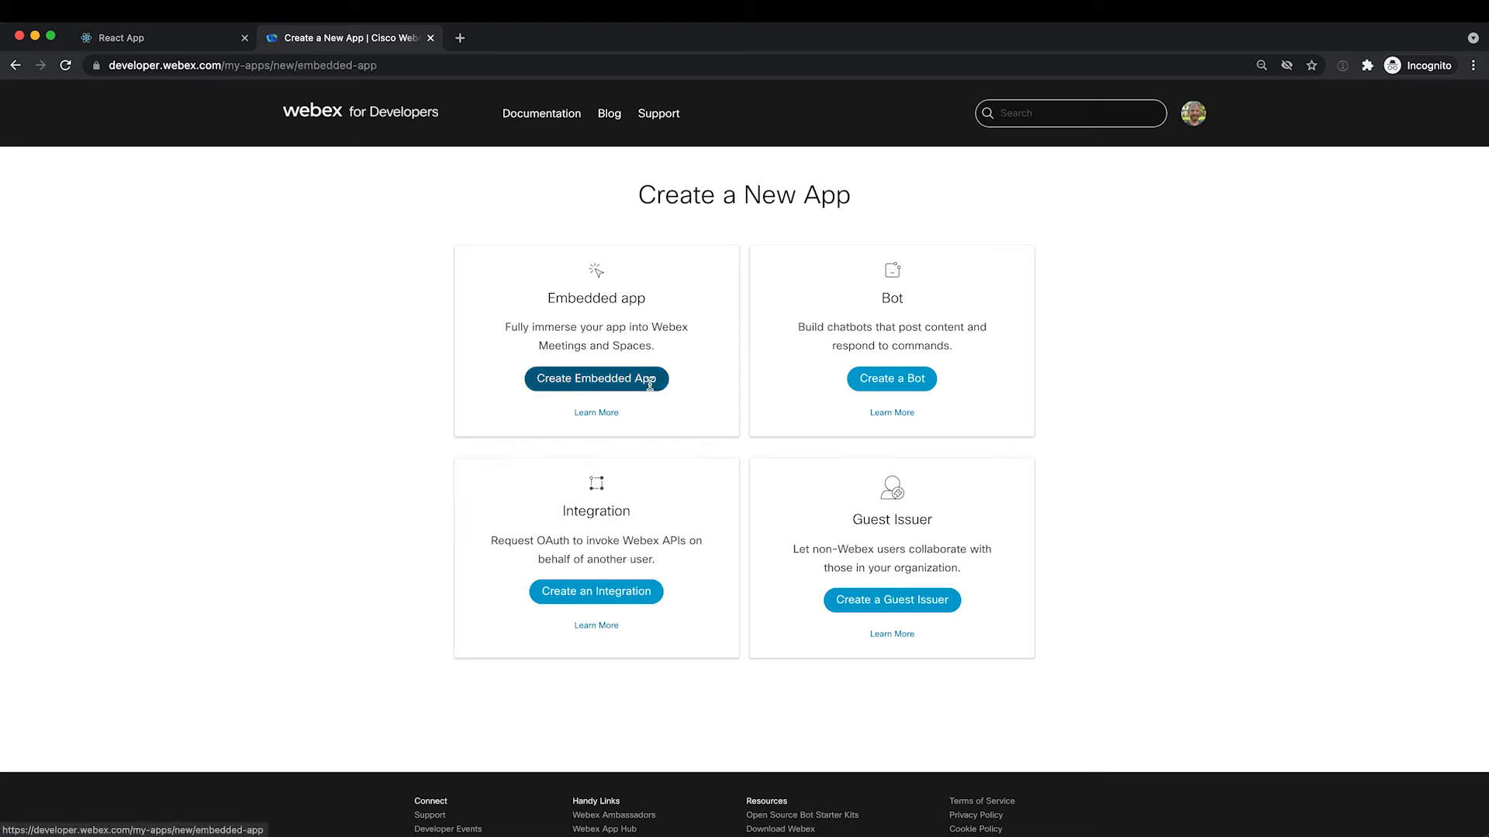
# Open the New Embedded app form and select both the Meeting and Messaging cards.
pyautogui.click(596, 379)
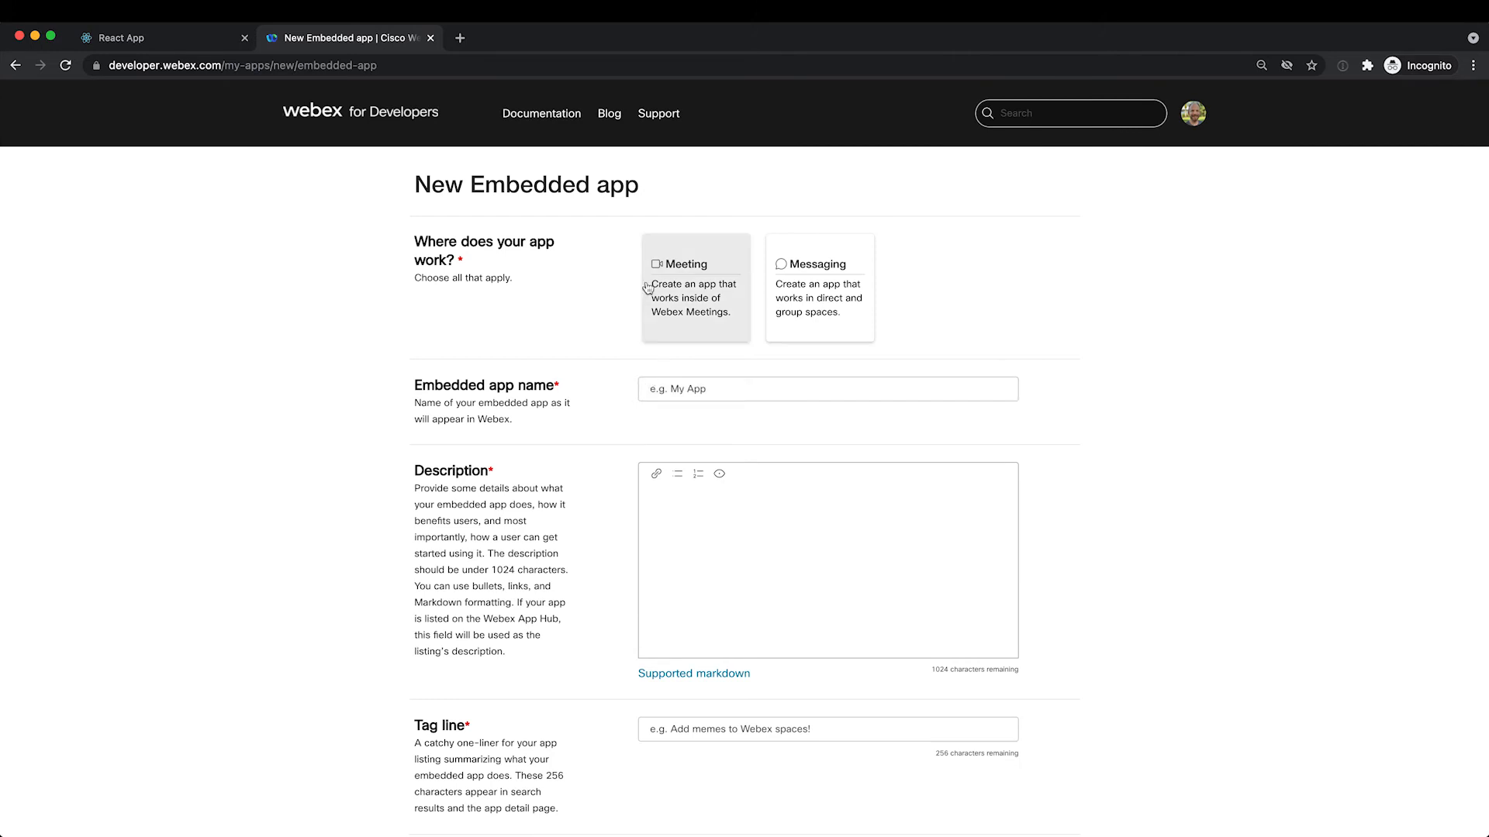
pyautogui.moveTo(819, 288)
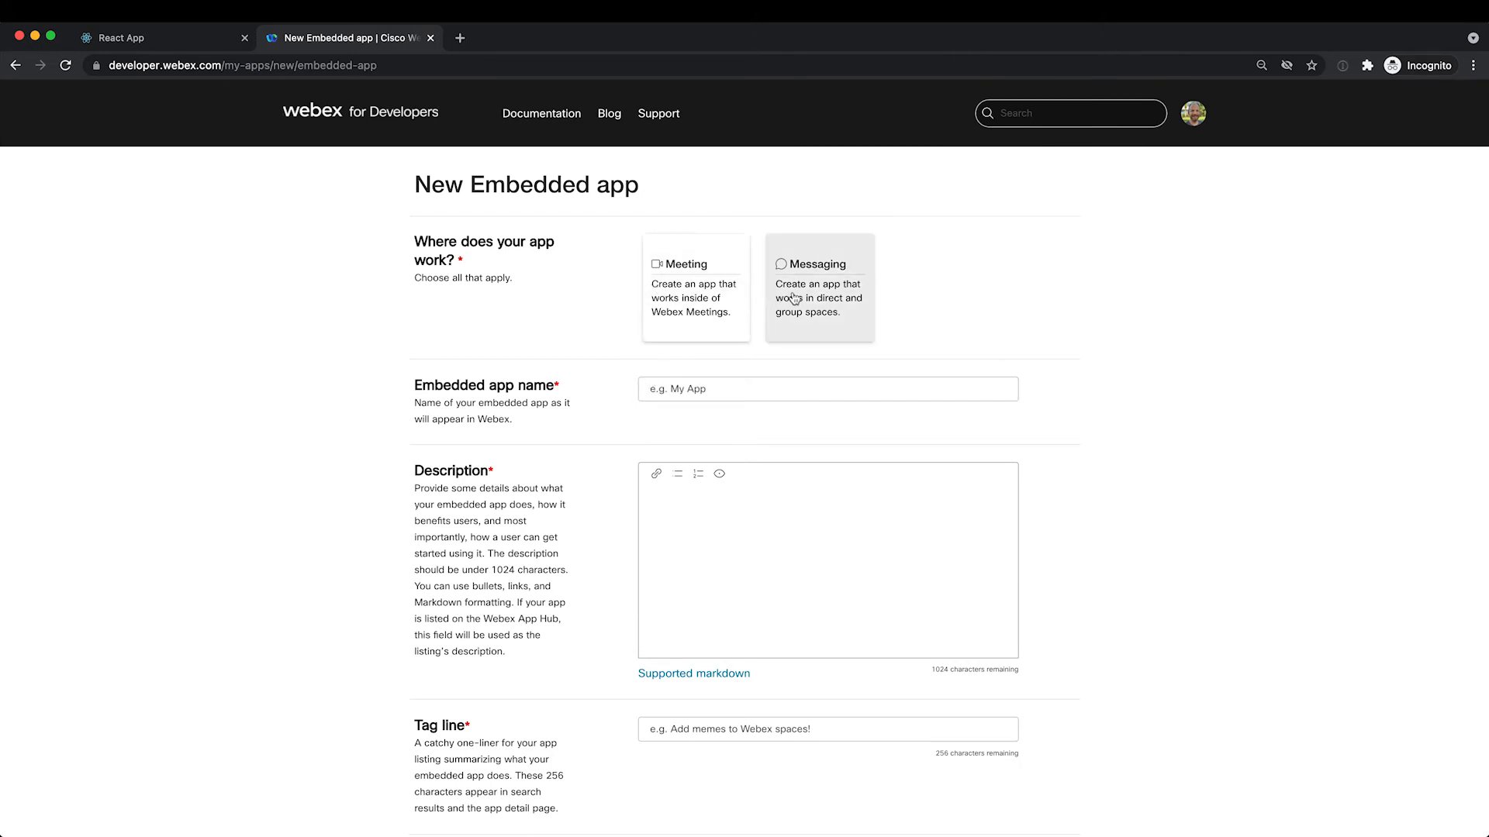
pyautogui.moveTo(718, 301)
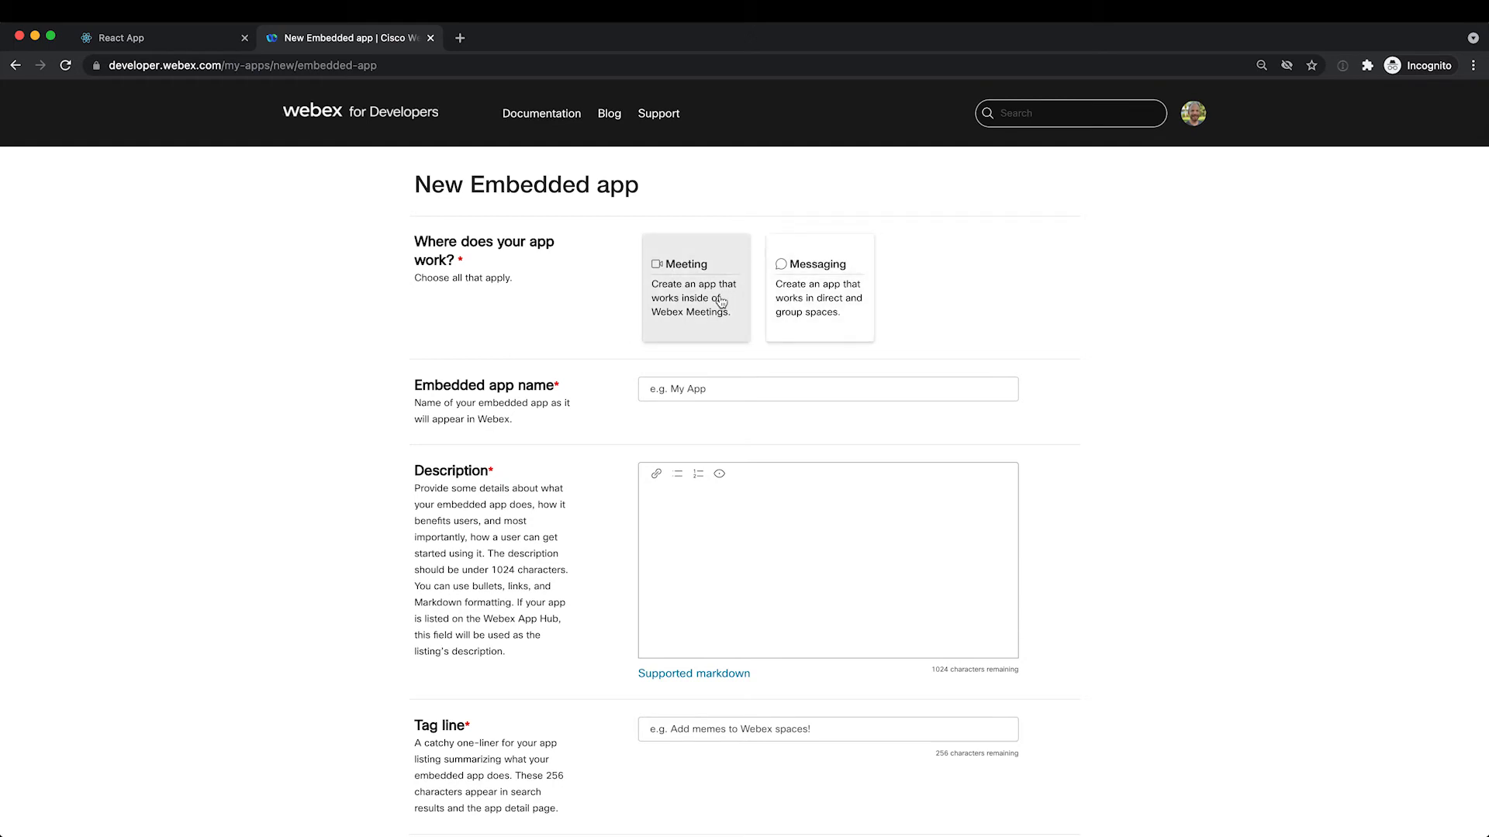
pyautogui.moveTo(819, 287)
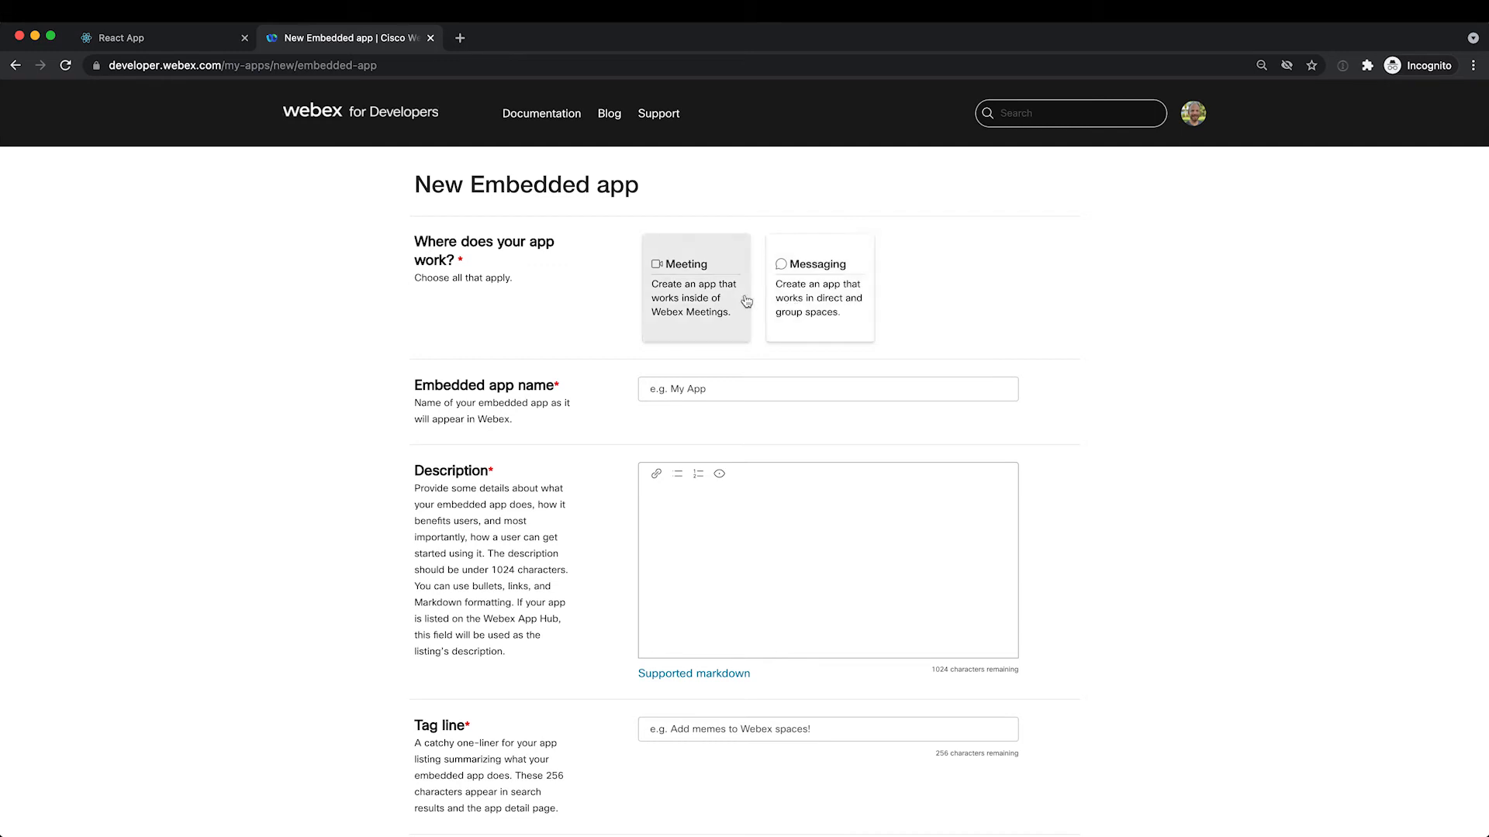
pyautogui.click(695, 287)
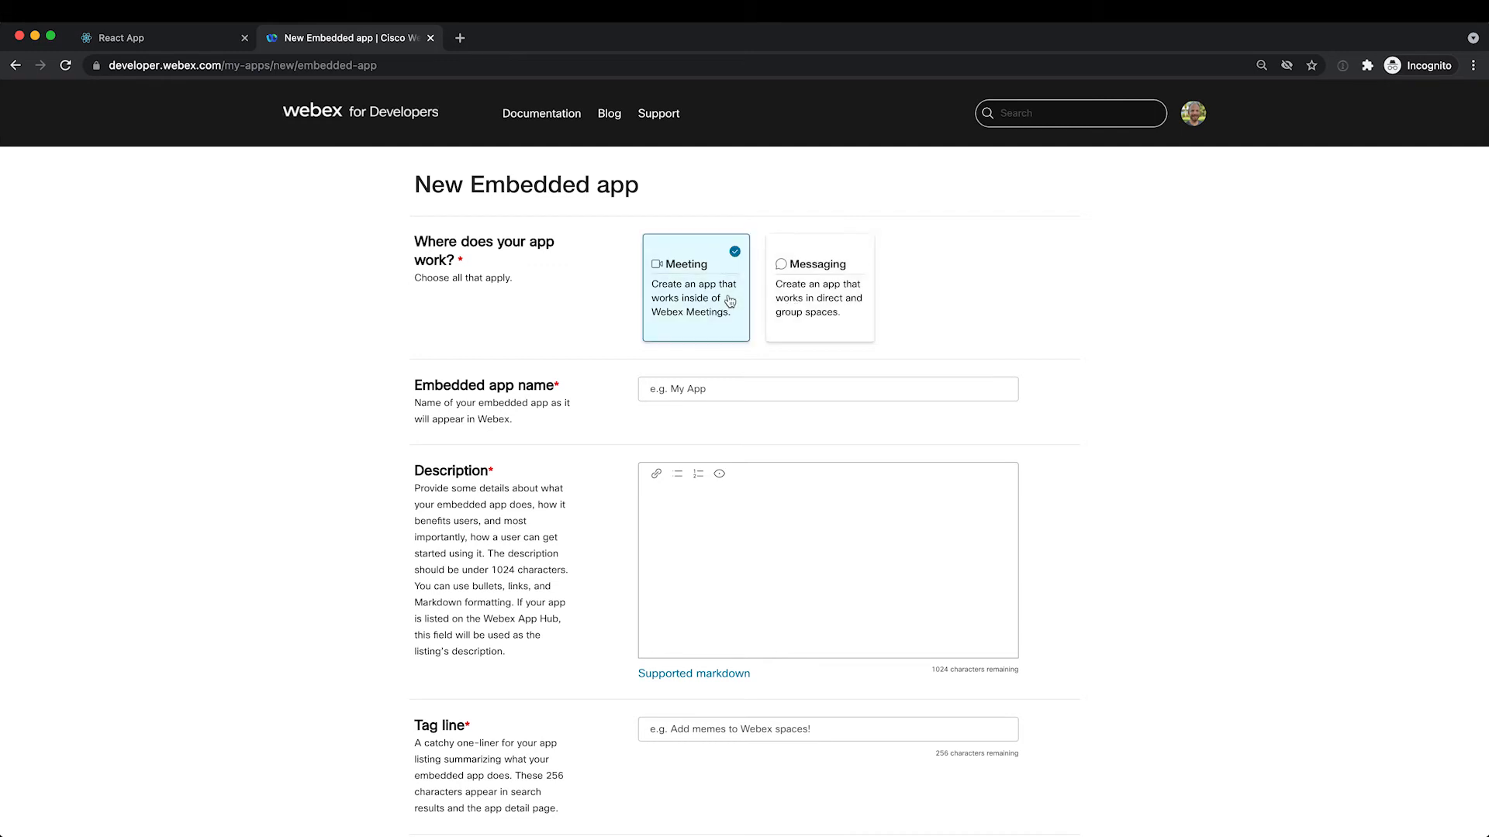
pyautogui.click(819, 287)
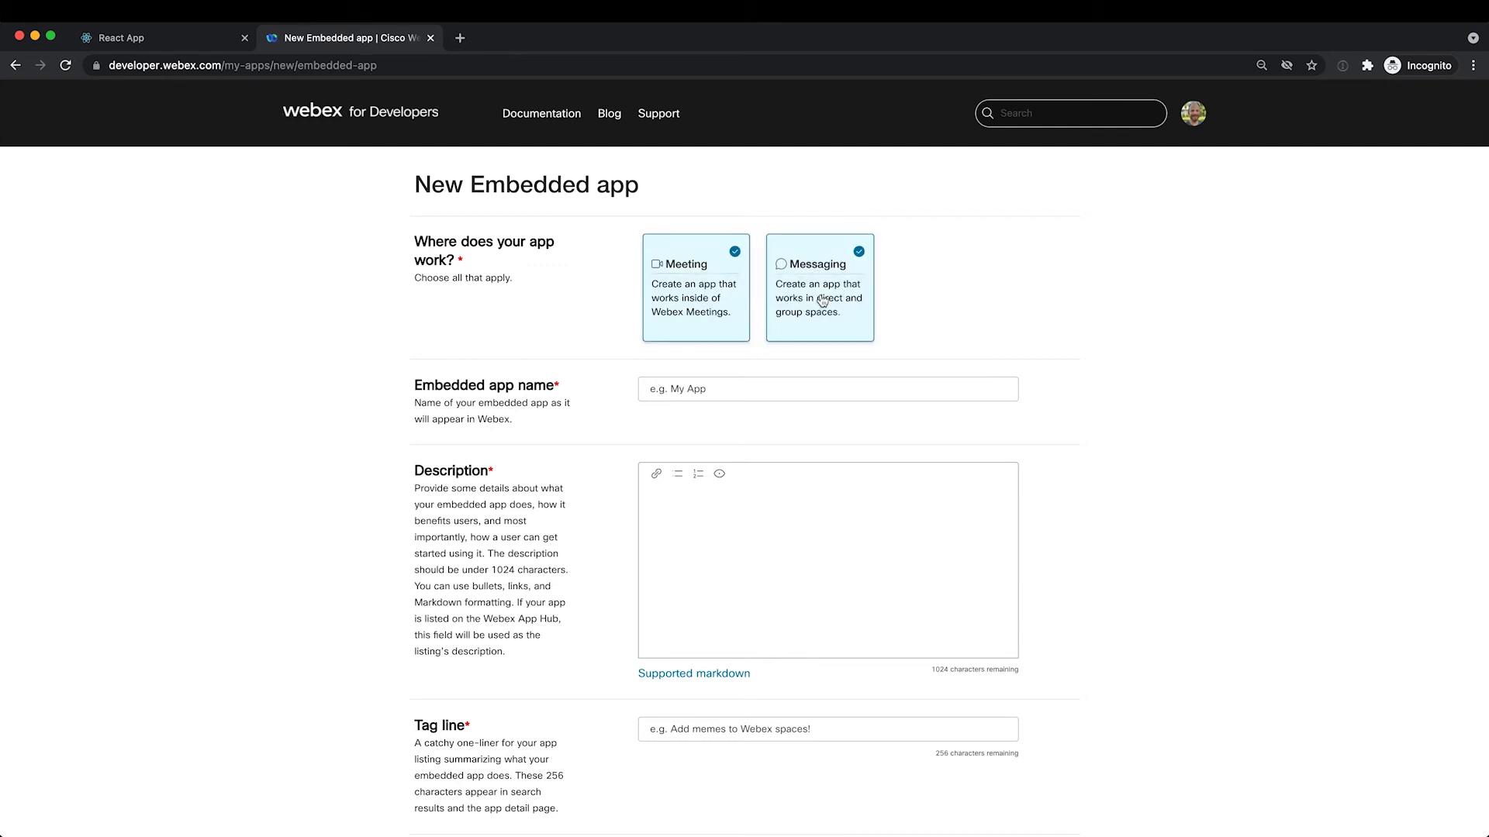
pyautogui.click(825, 389)
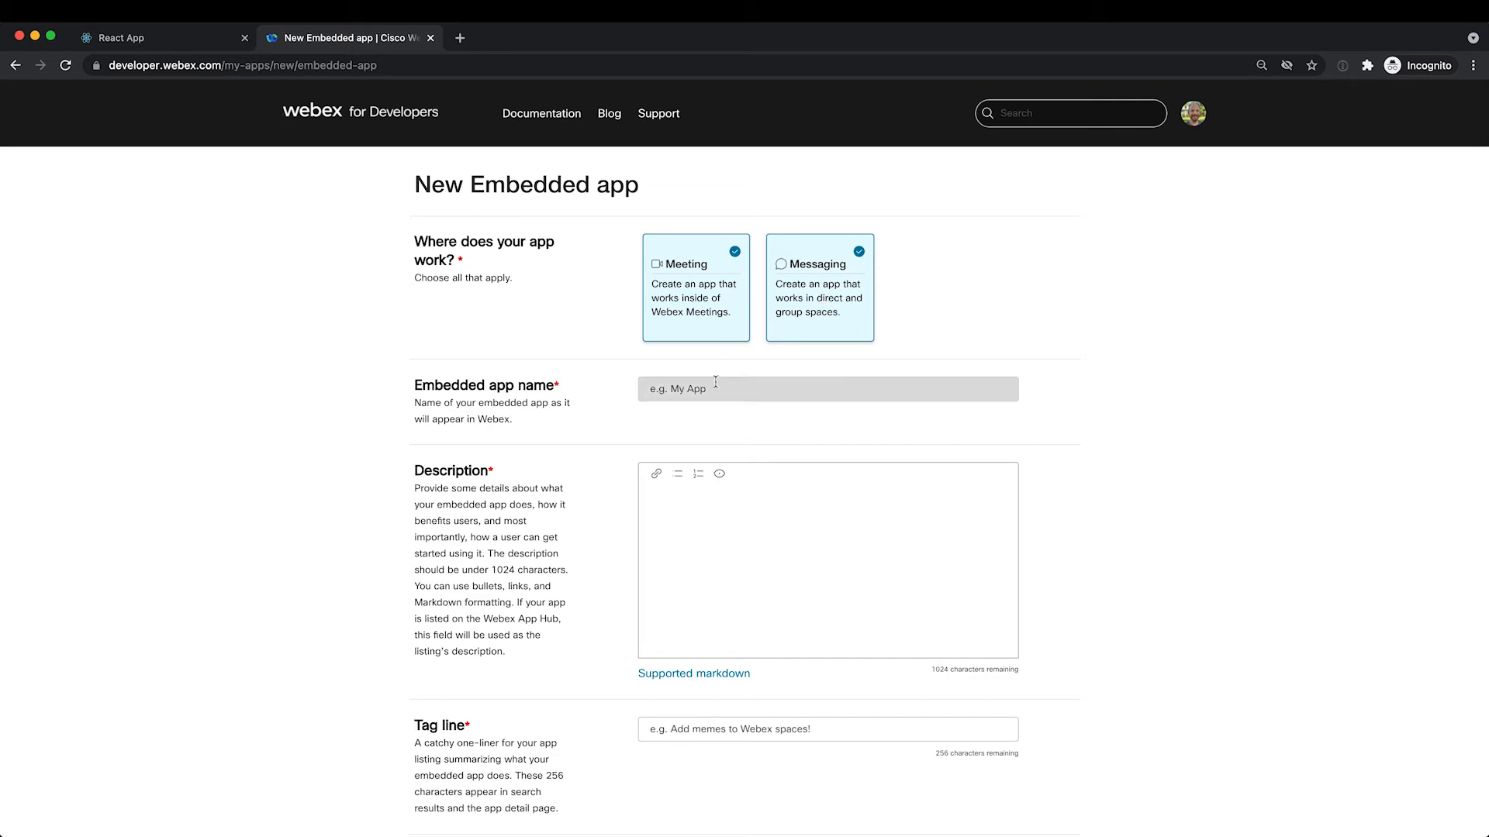
# Enter 'My Todo List App' as the embedded app name.
pyautogui.click(827, 389)
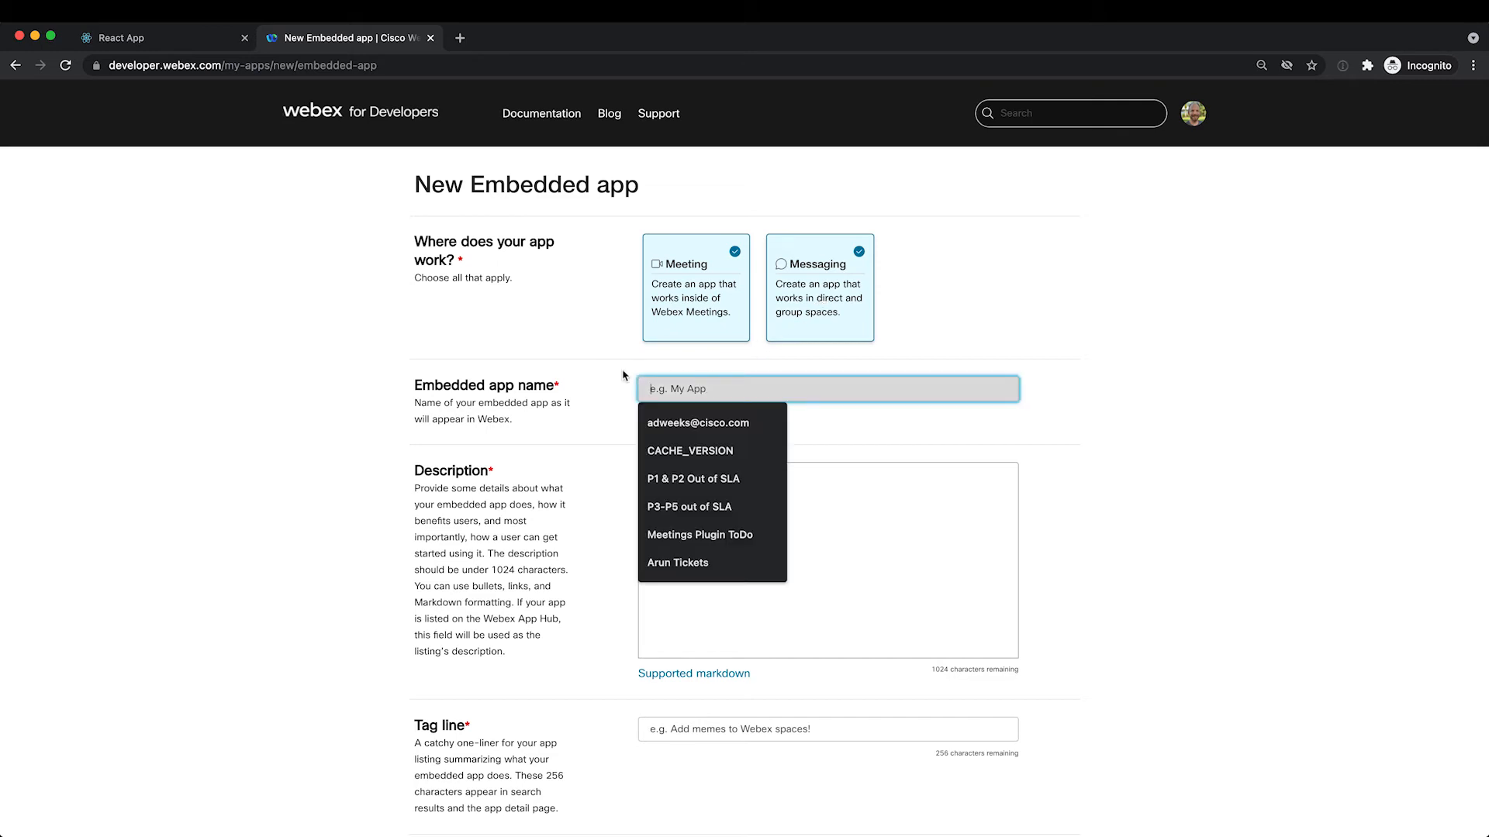
pyautogui.write('My')
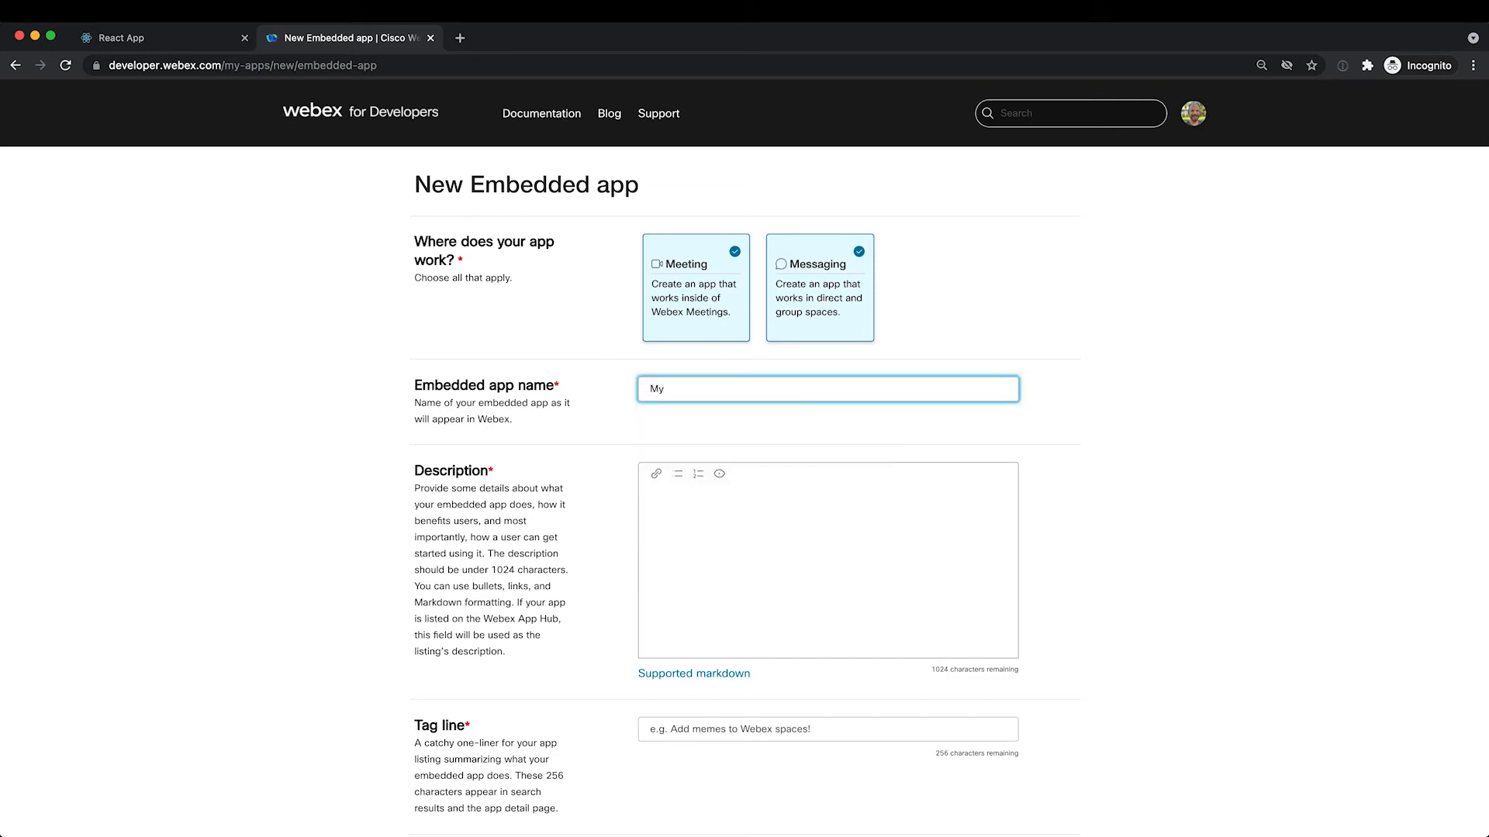
pyautogui.write('Todo List A')
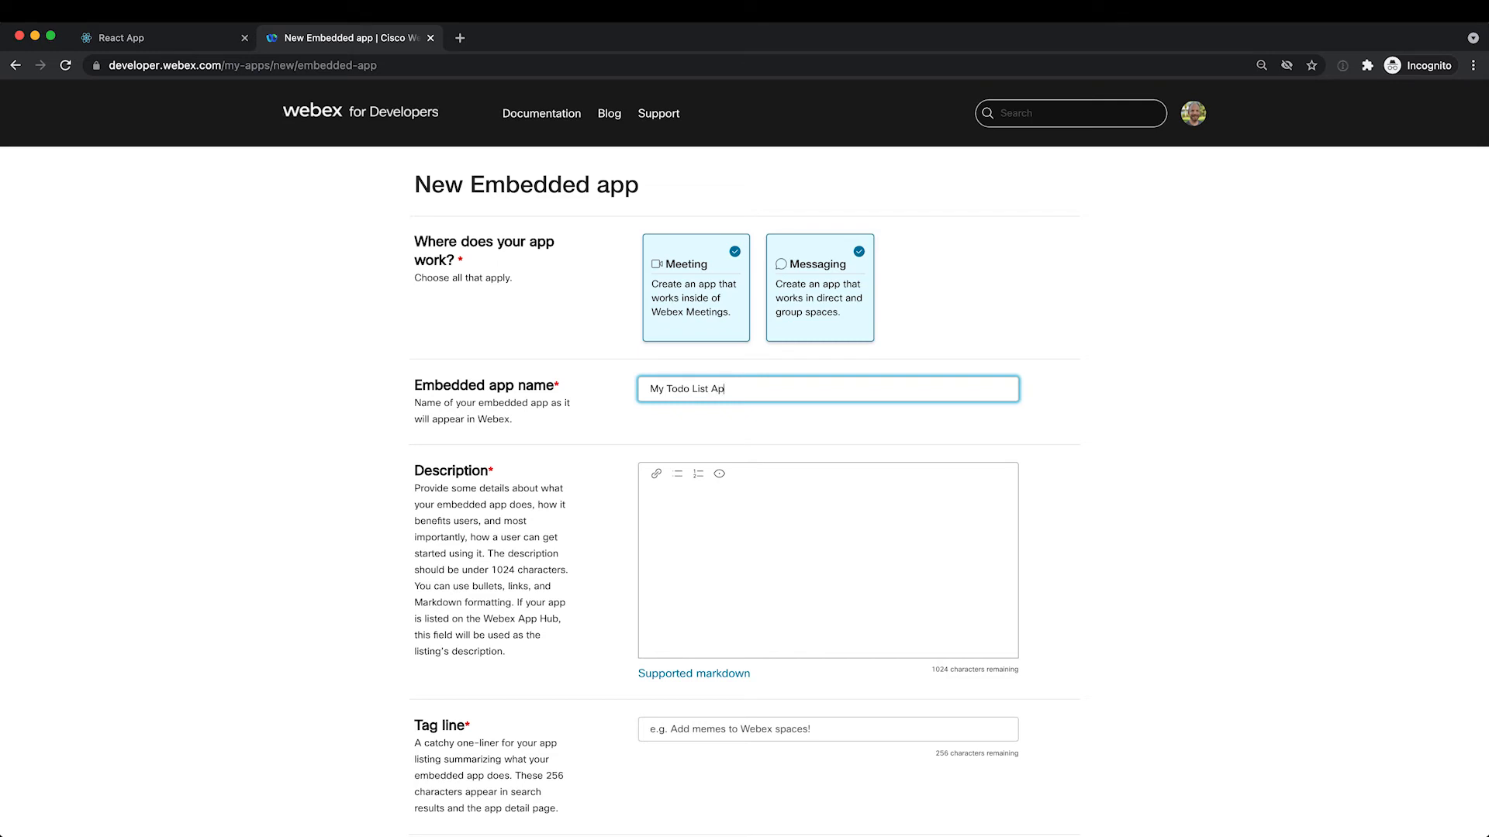
pyautogui.write('p')
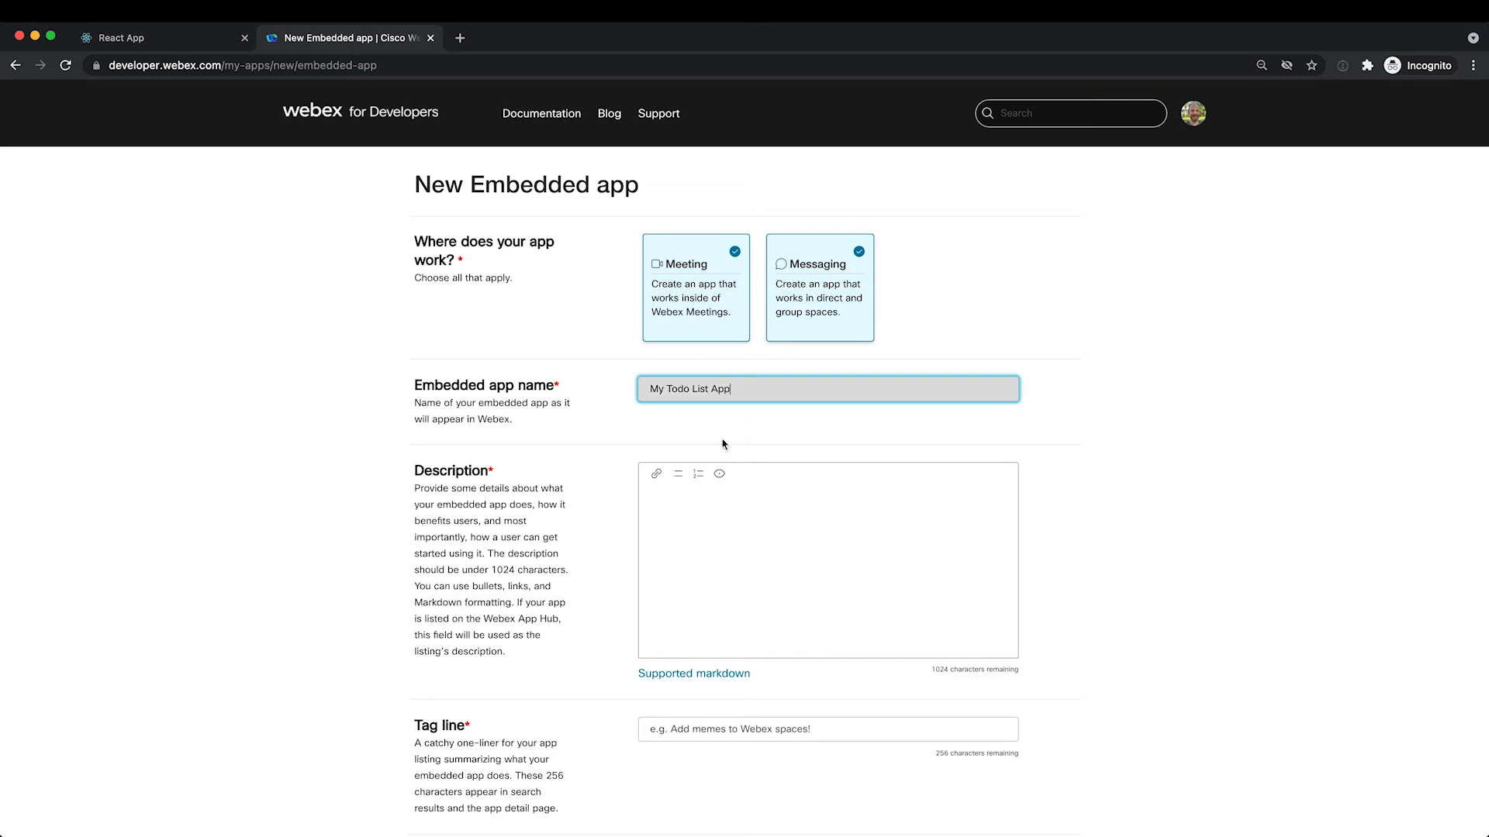
# Start the description with 'My App' and a '* Feature' bullet.
pyautogui.write('My App')
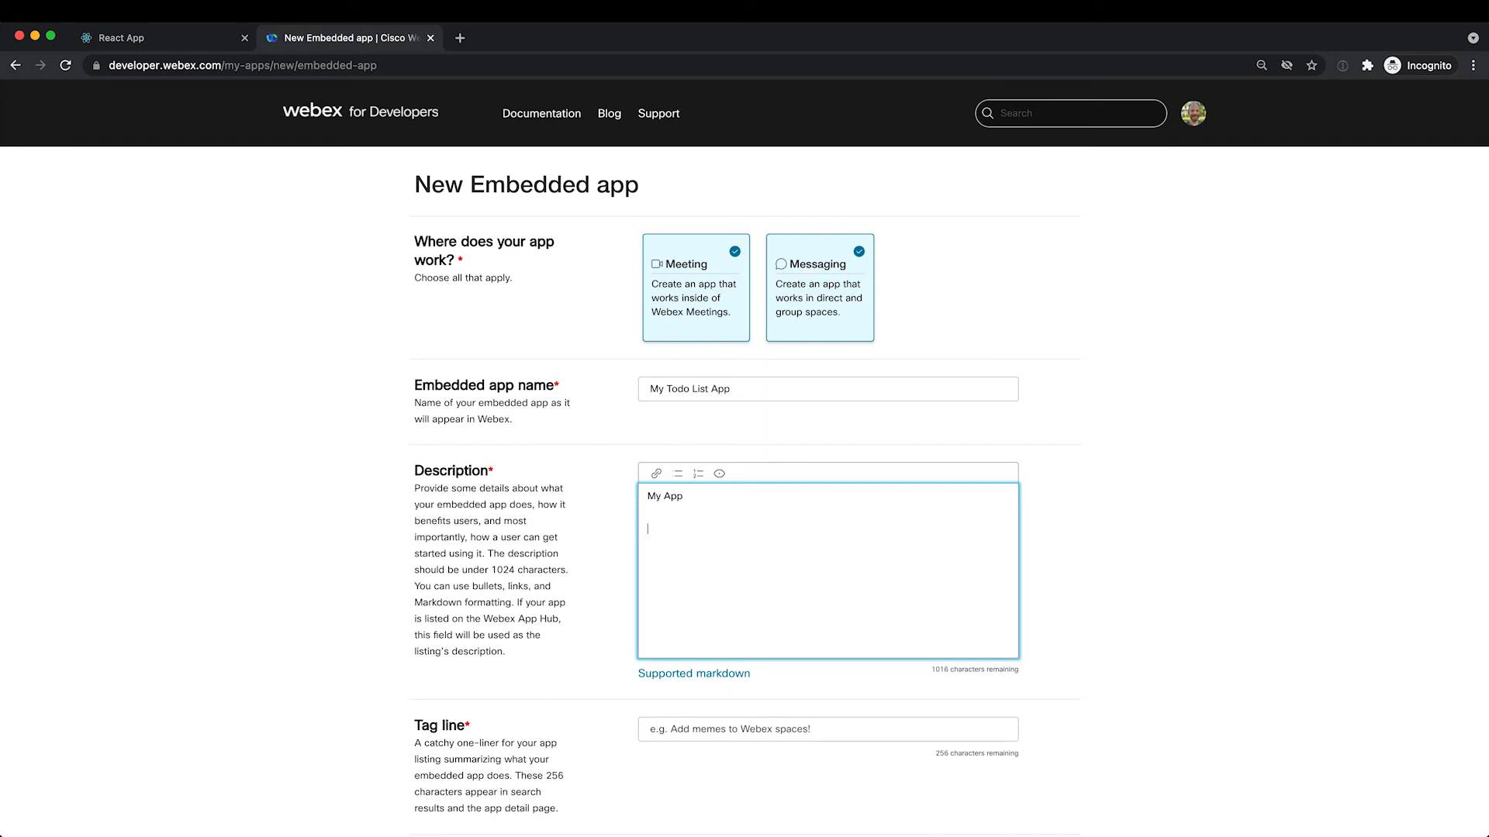
pyautogui.write('* F')
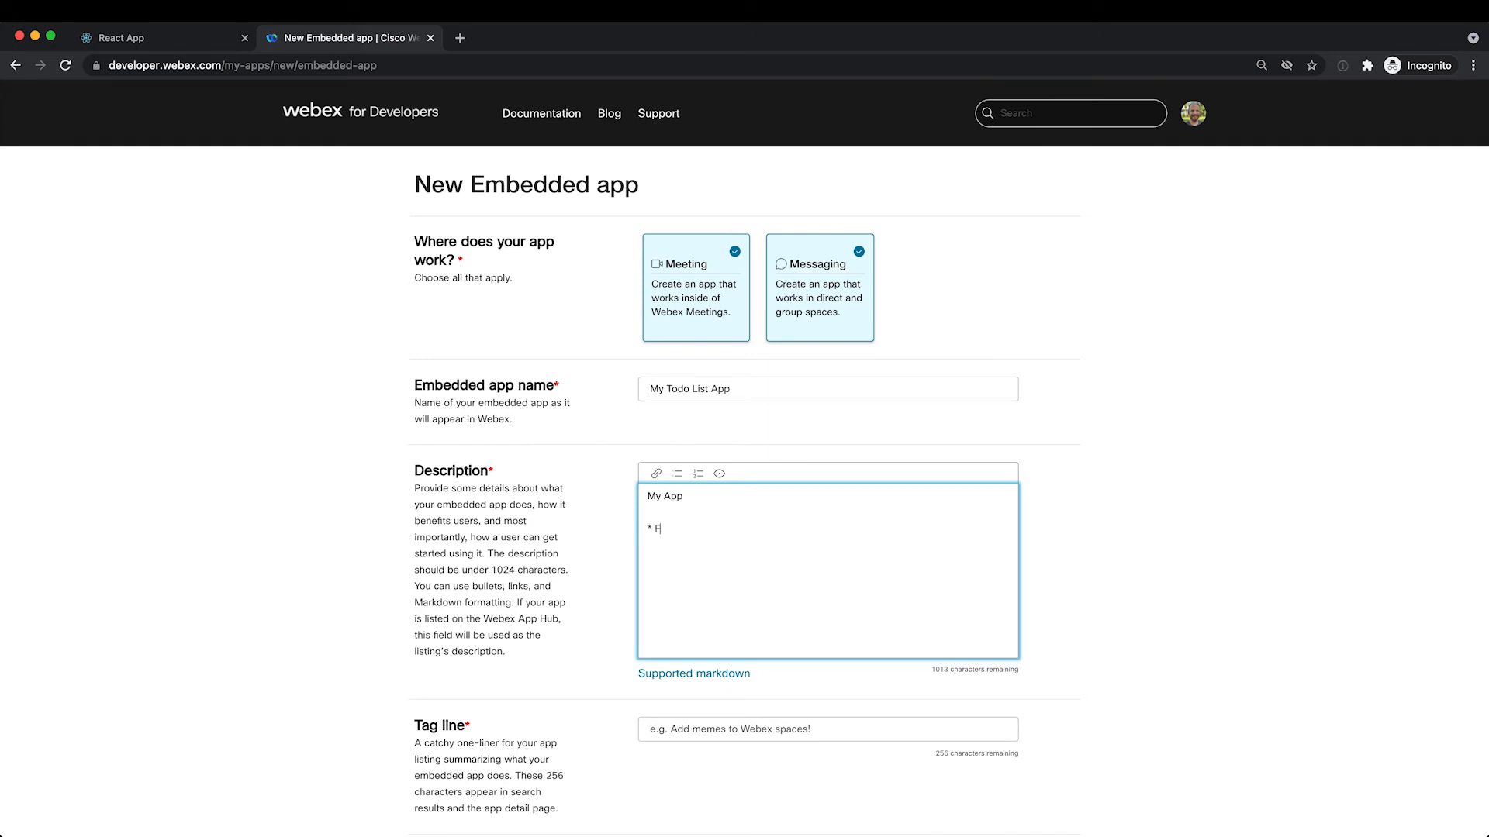
pyautogui.write('eature')
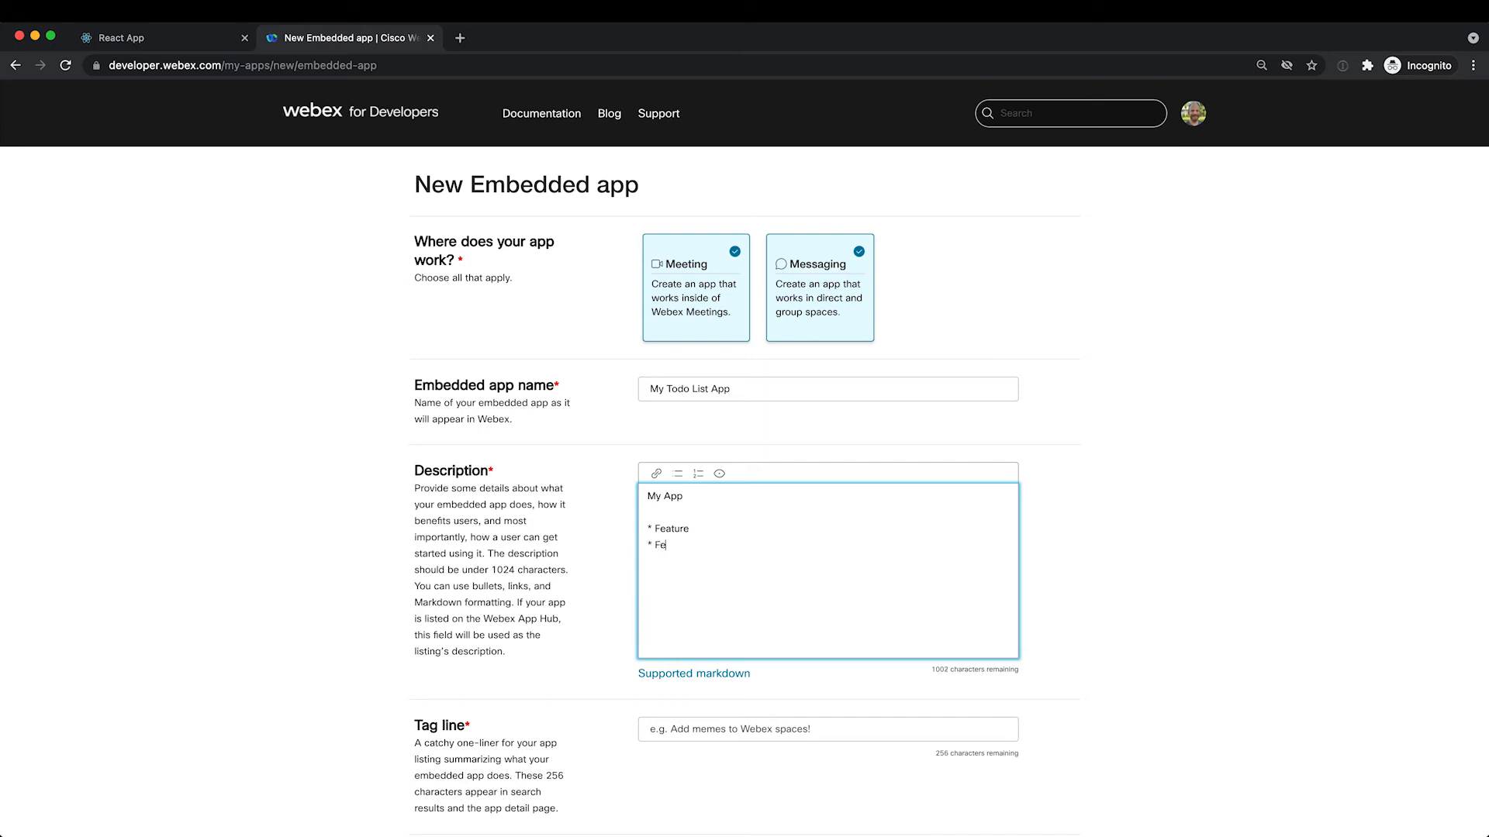
# Finish the '* Feature 2' bullet and enter the tag line 'My great todo app!'.
pyautogui.write('ature 2')
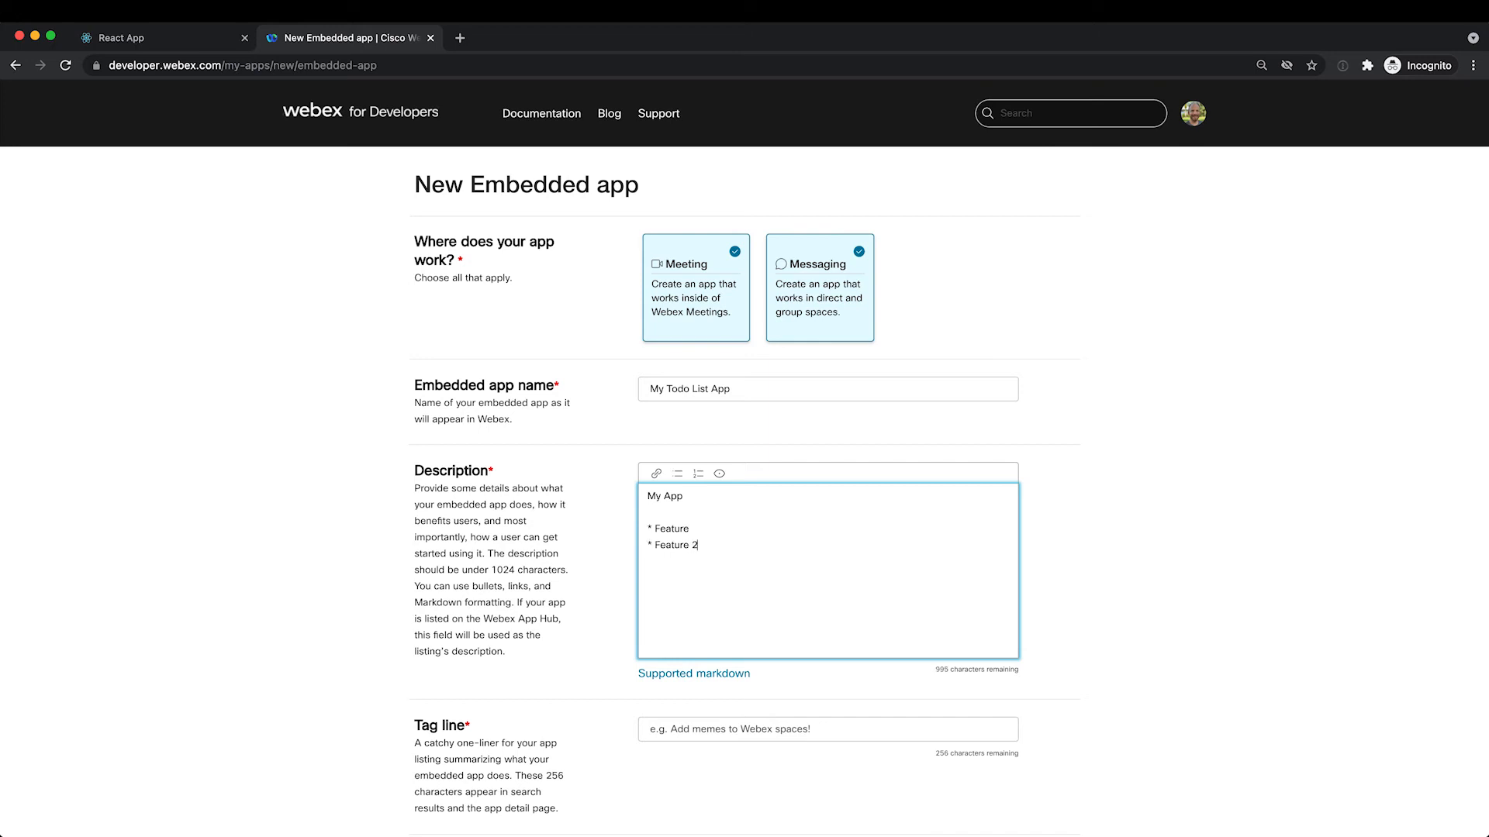
pyautogui.scroll(-3)
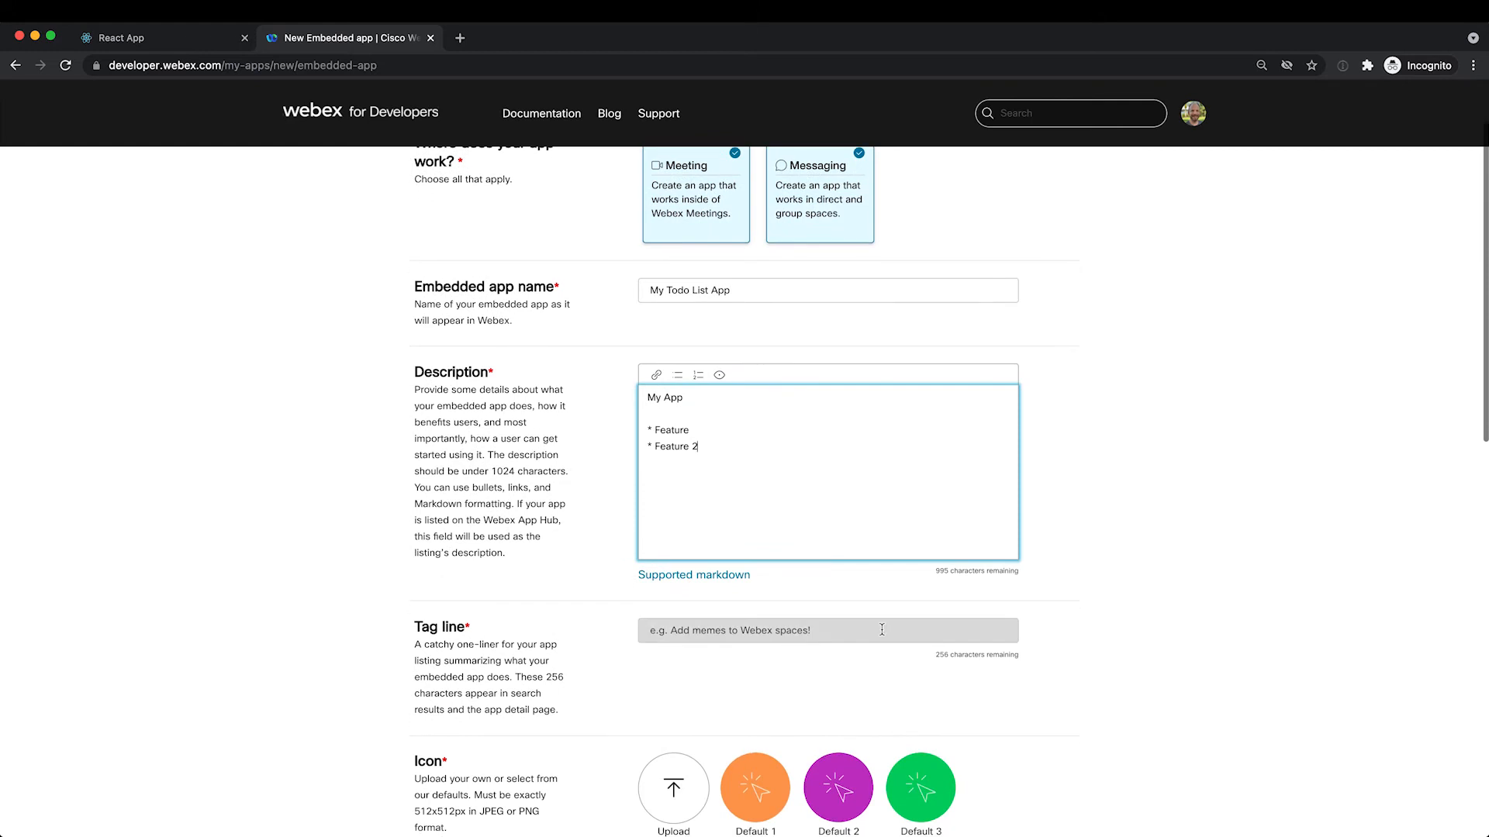
pyautogui.write('My gre')
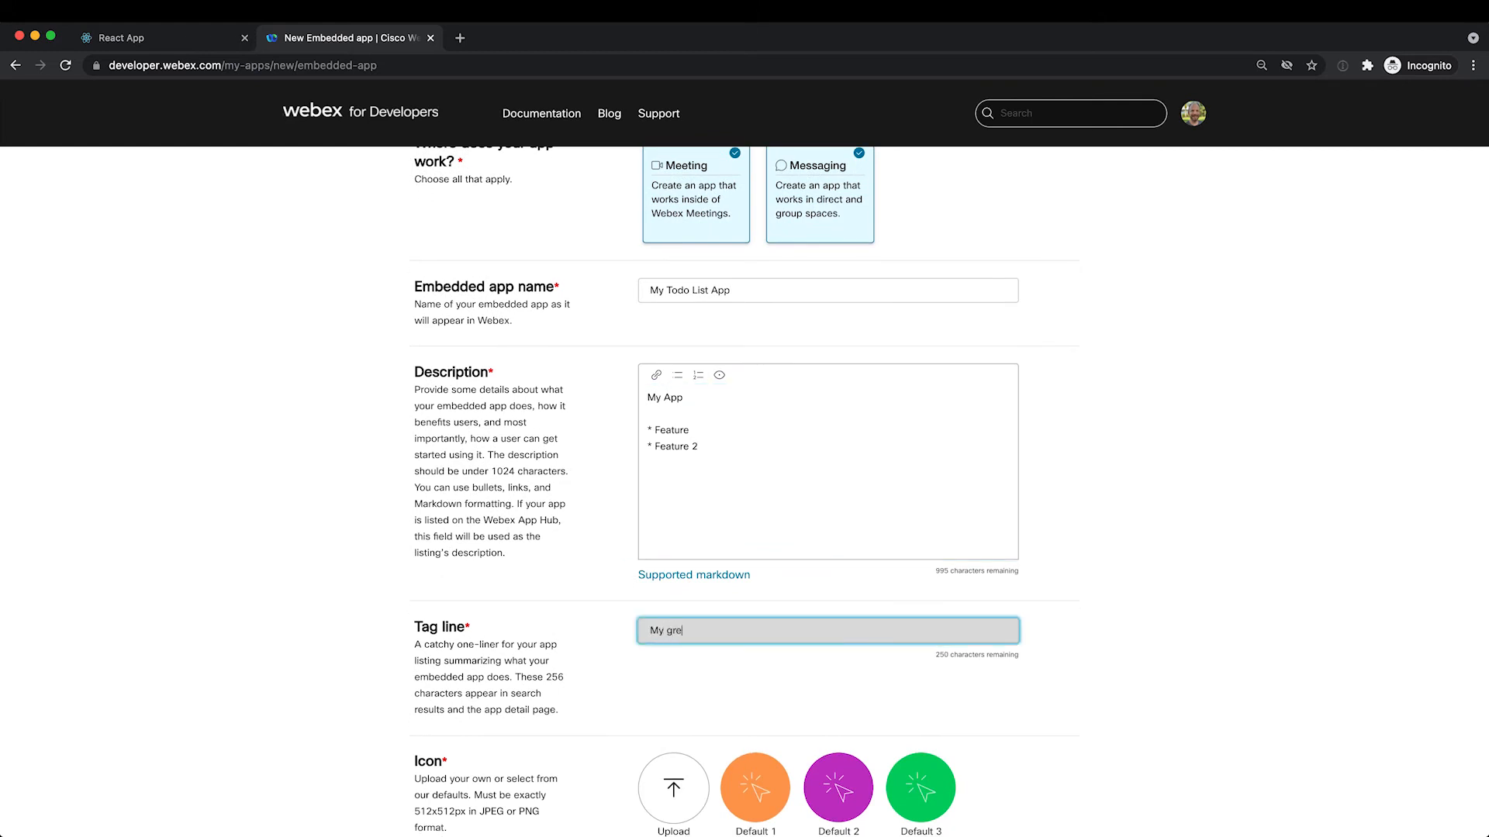
pyautogui.write('at todo')
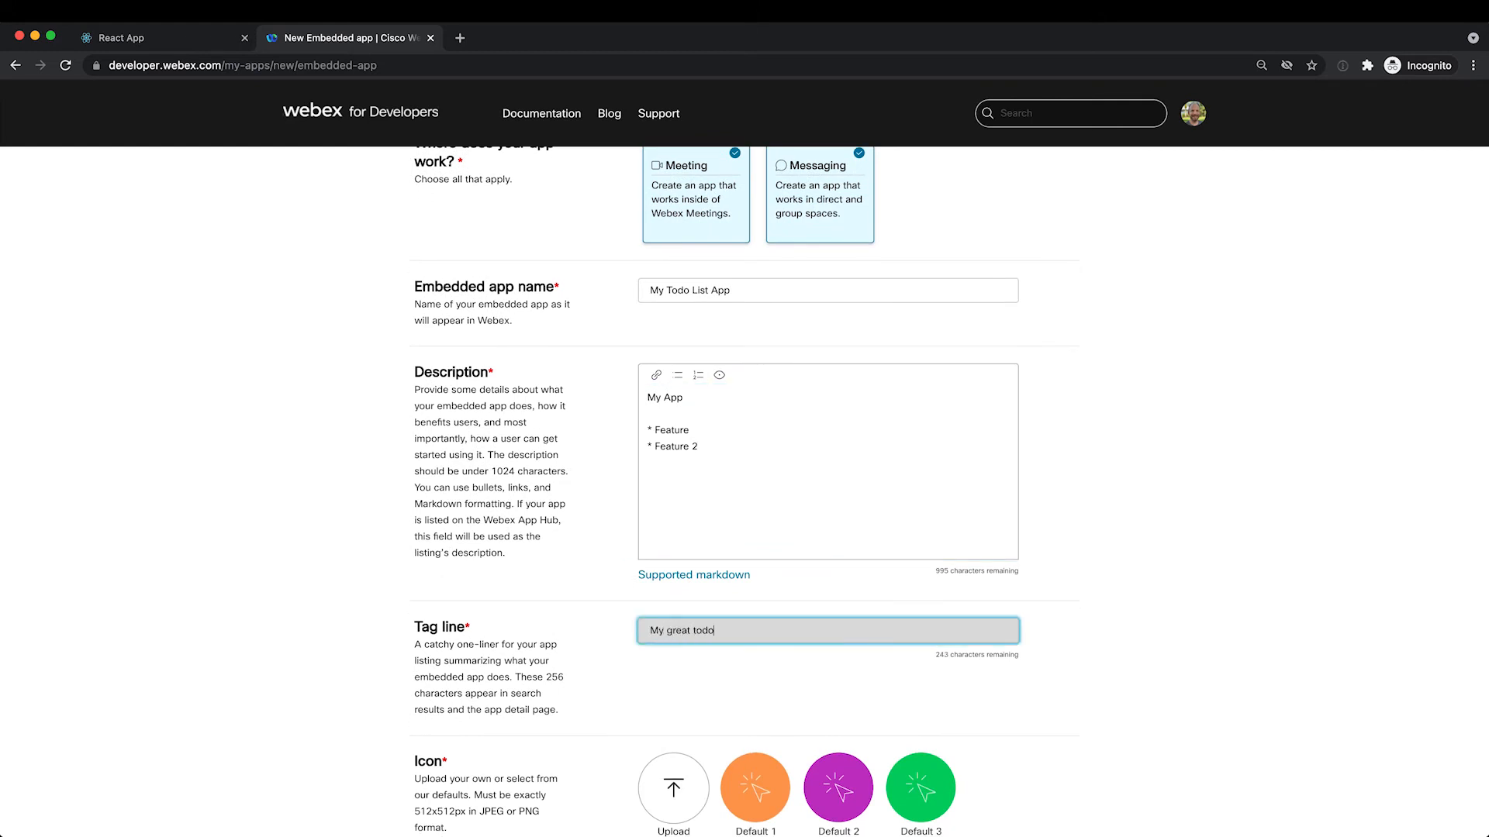
pyautogui.write('app!')
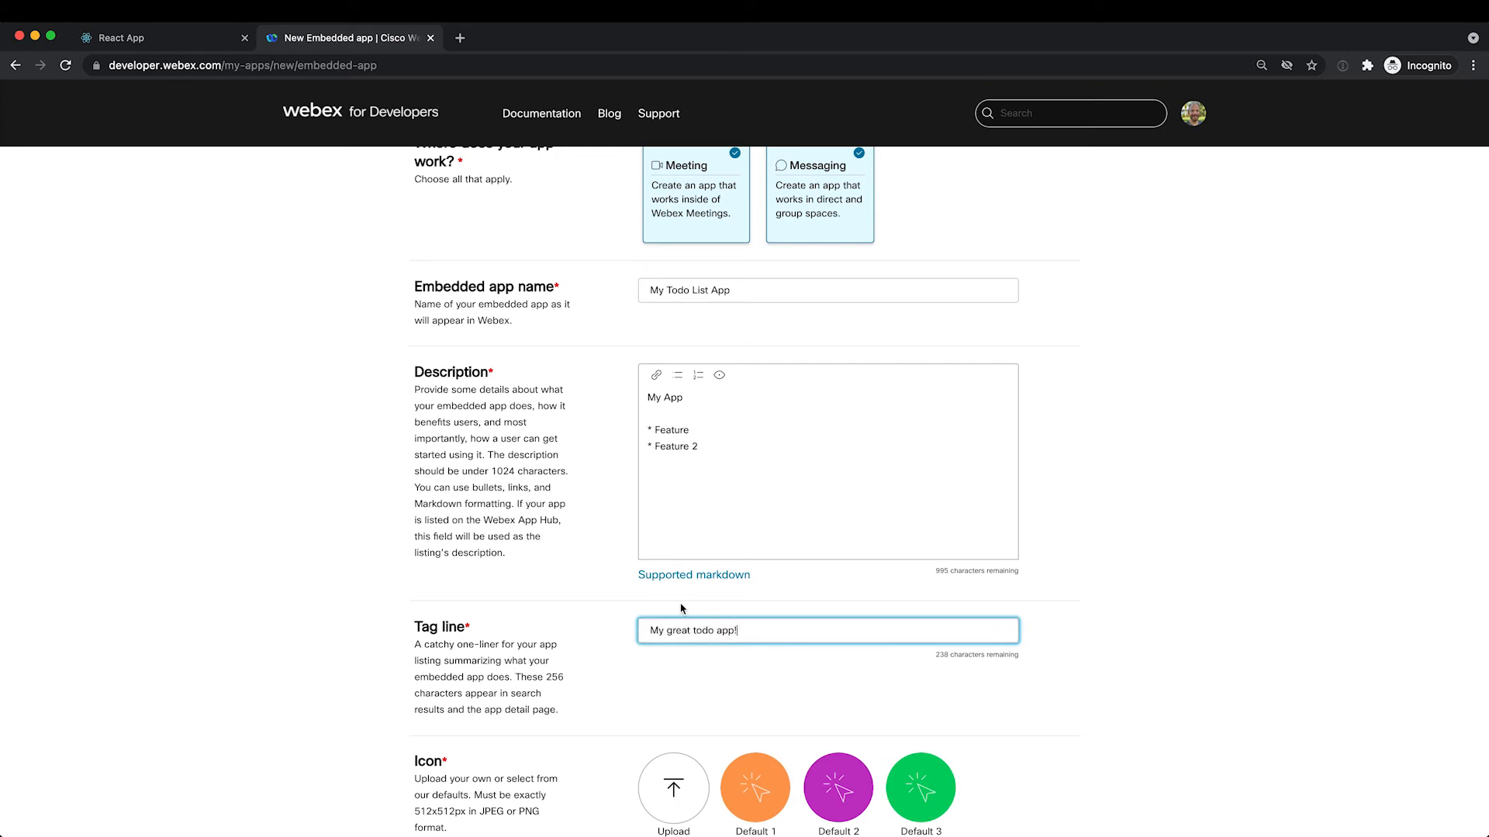
# Choose the purple Default 2 image as the app icon.
pyautogui.scroll(-3)
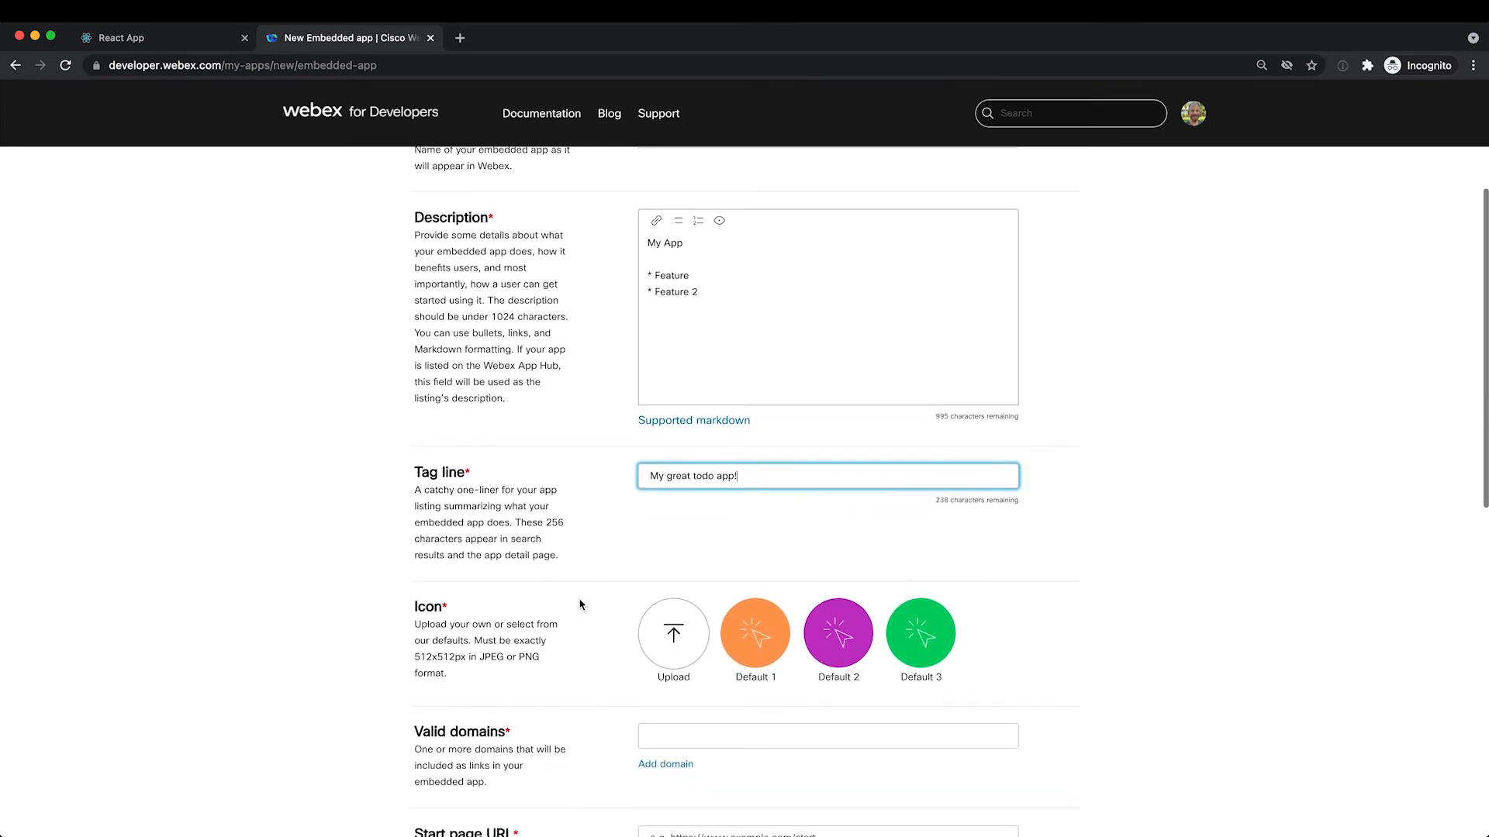
pyautogui.scroll(-3)
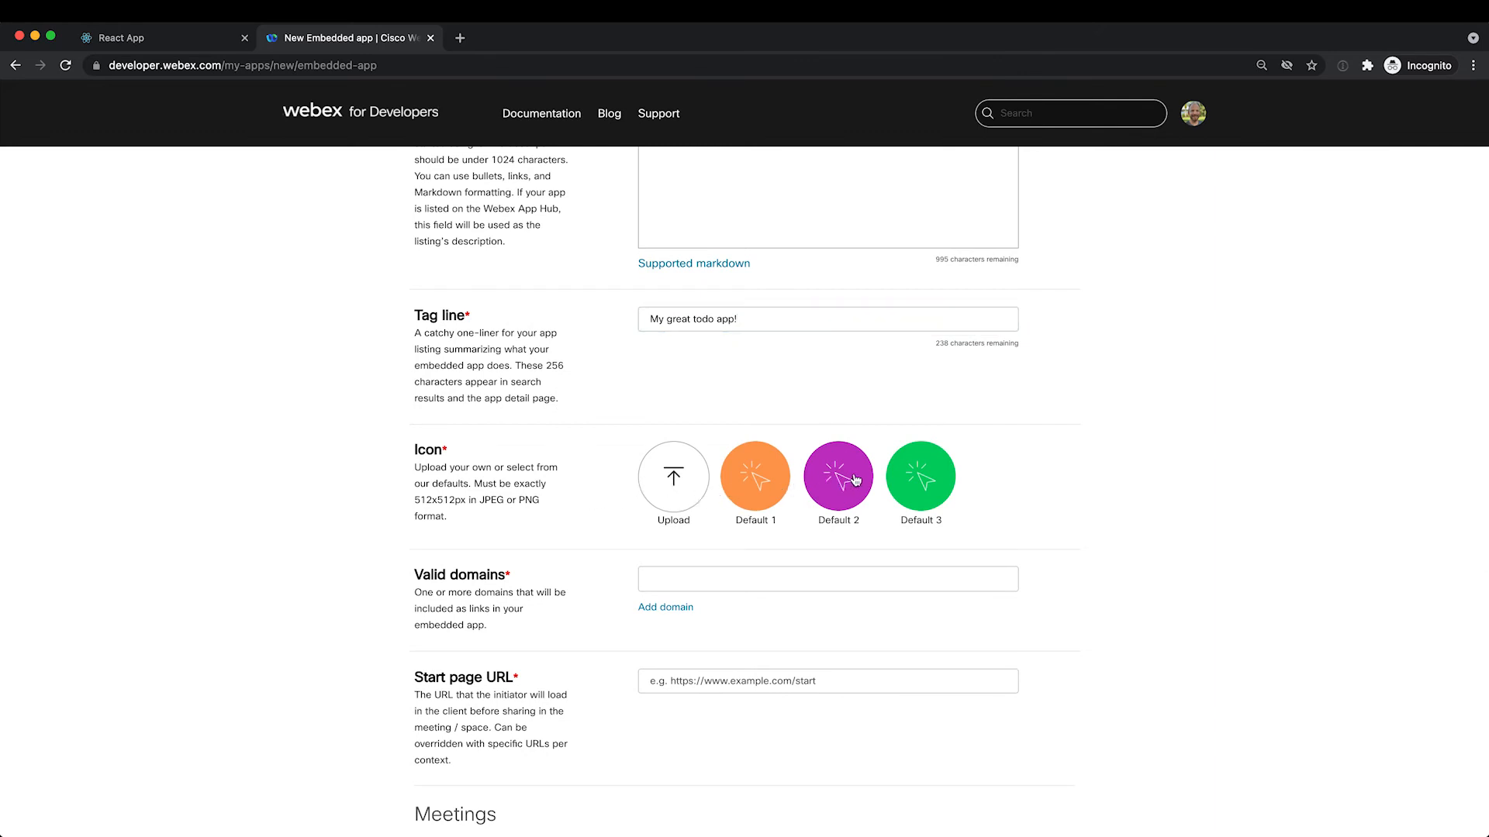
pyautogui.moveTo(864, 500)
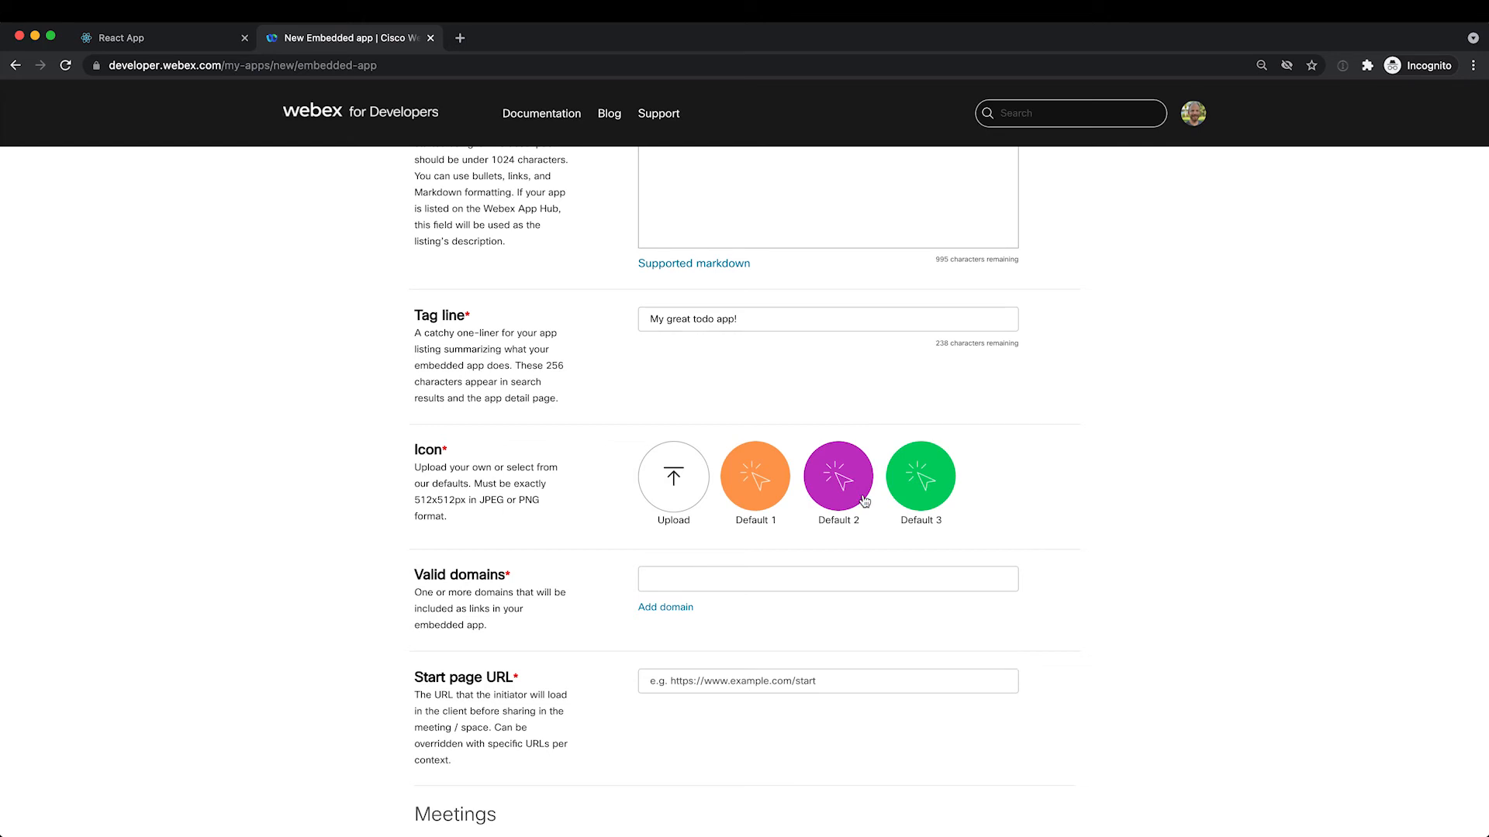
pyautogui.click(837, 478)
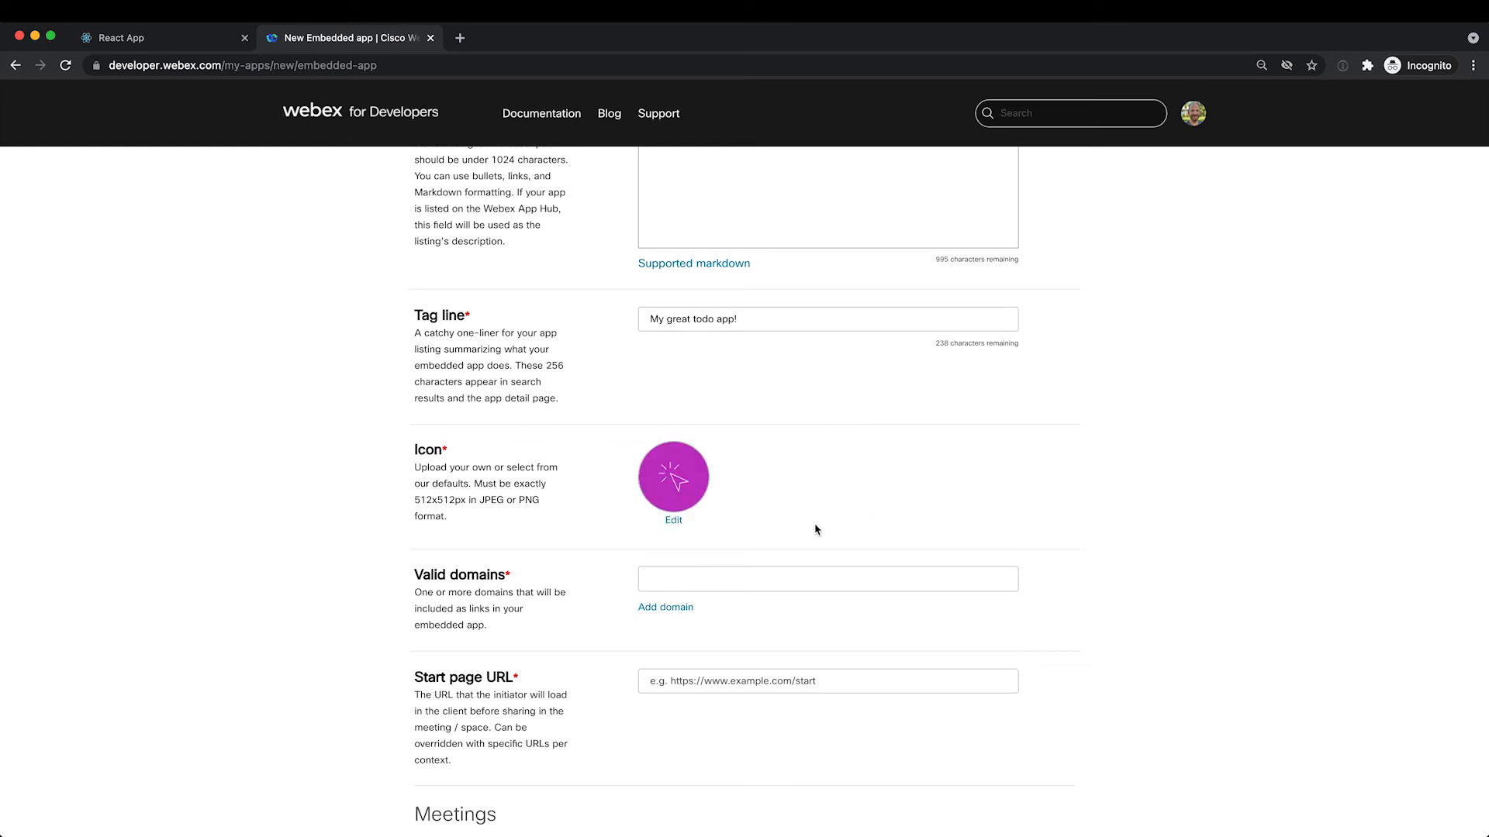
pyautogui.scroll(-3)
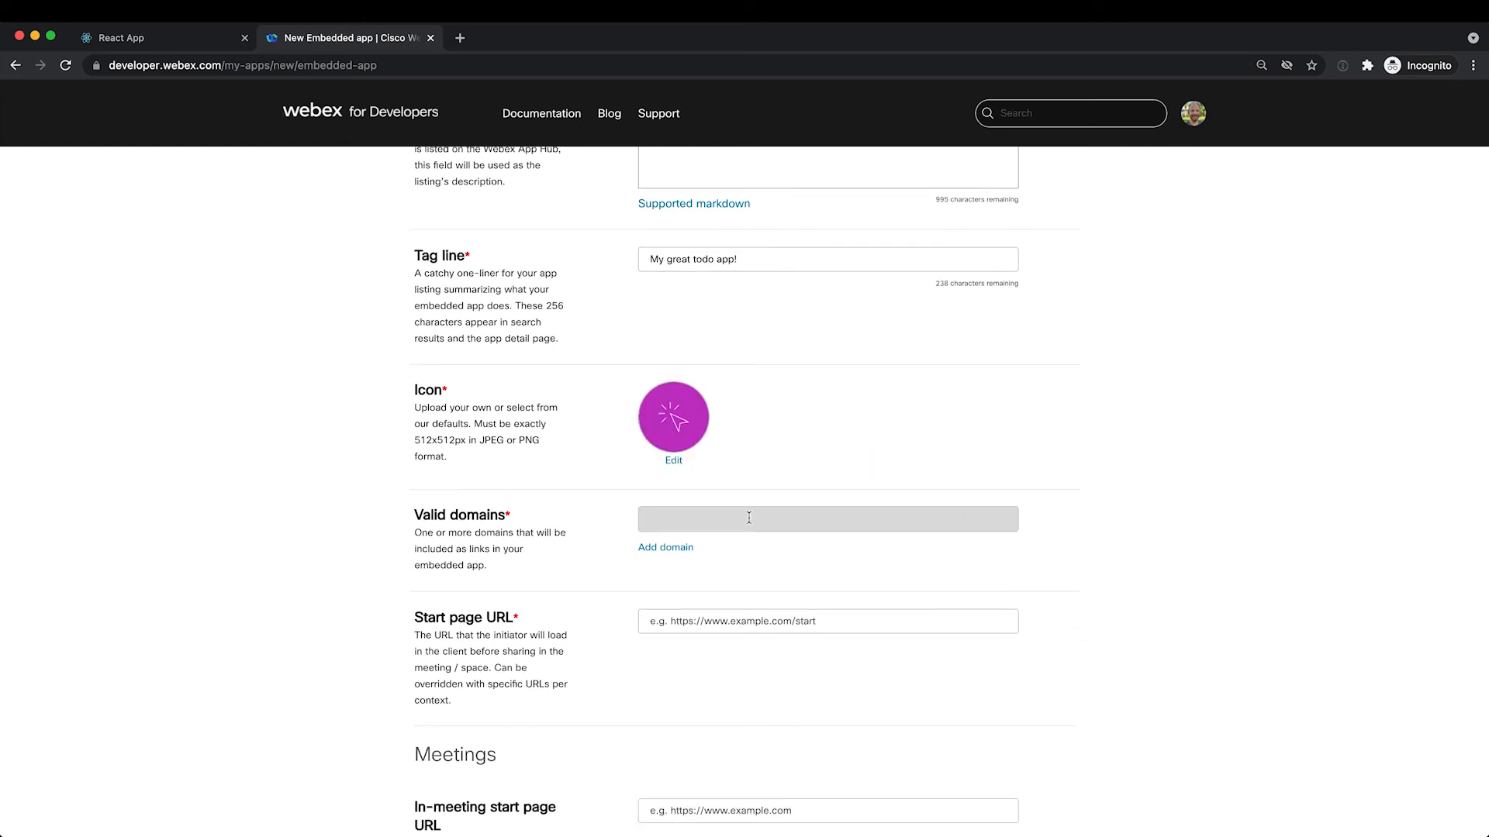
pyautogui.click(827, 519)
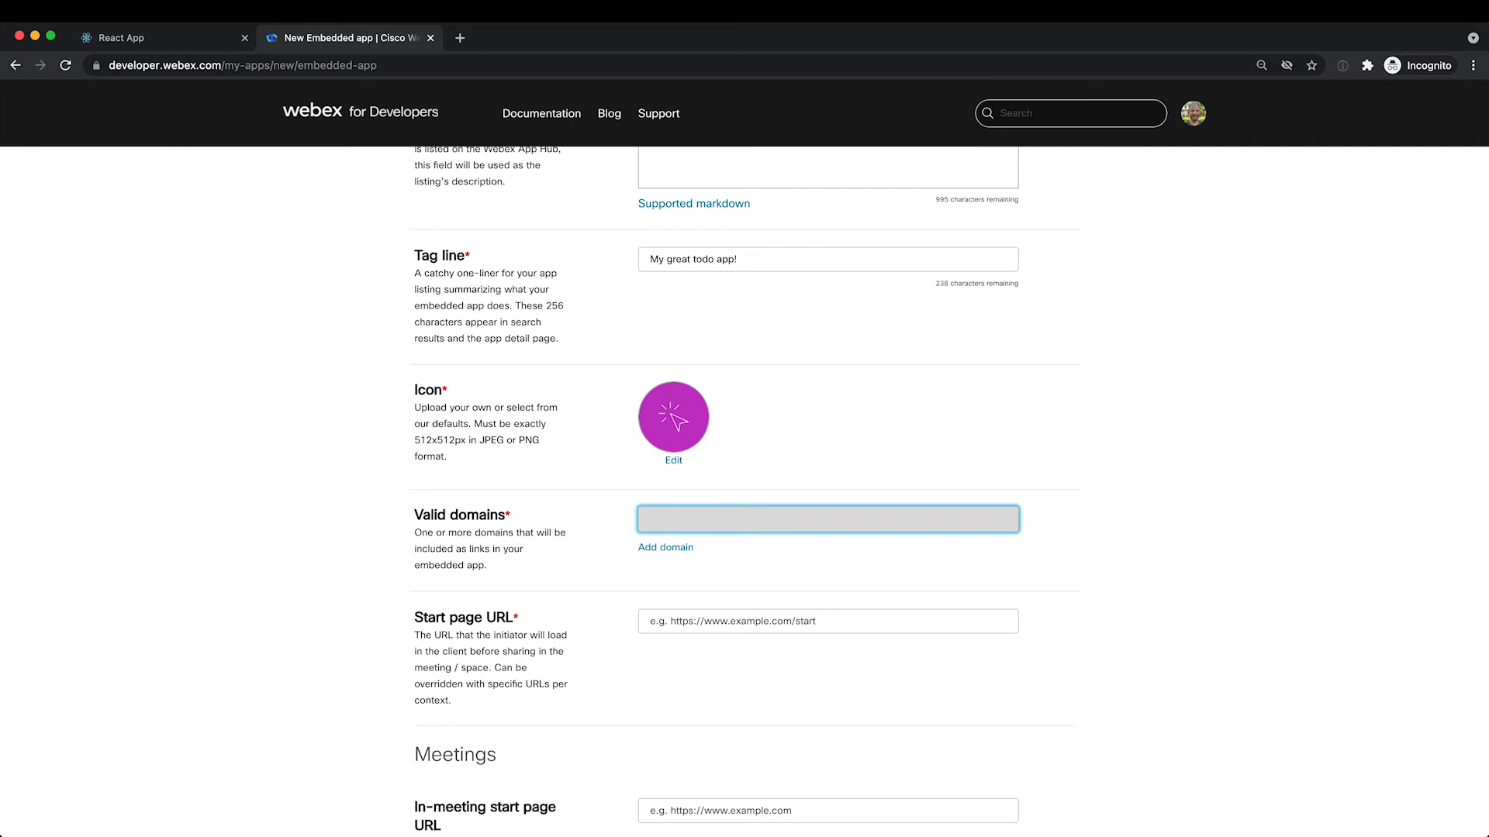
pyautogui.write('web.app')
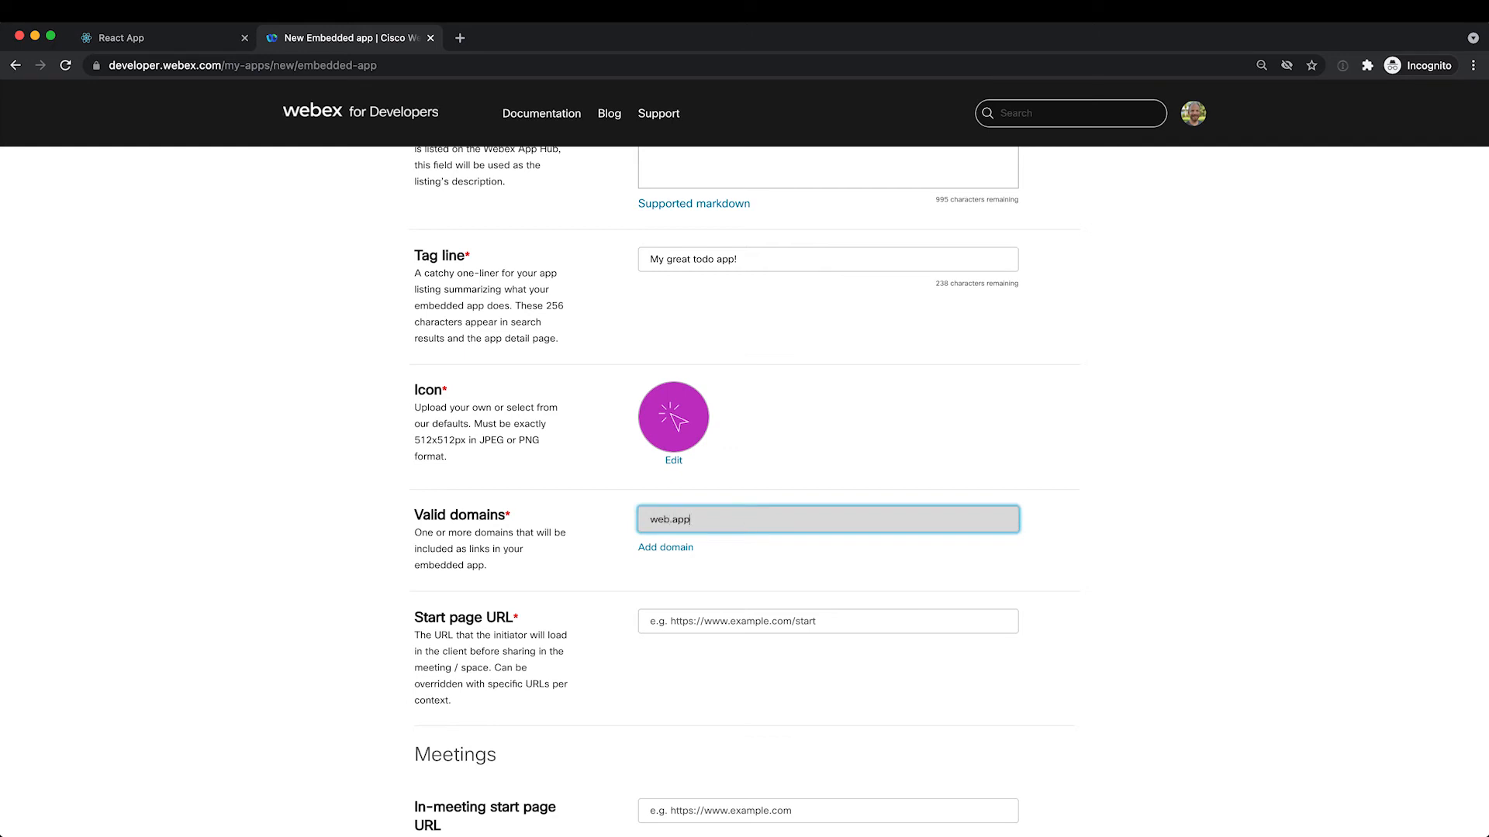
pyautogui.moveTo(599, 571)
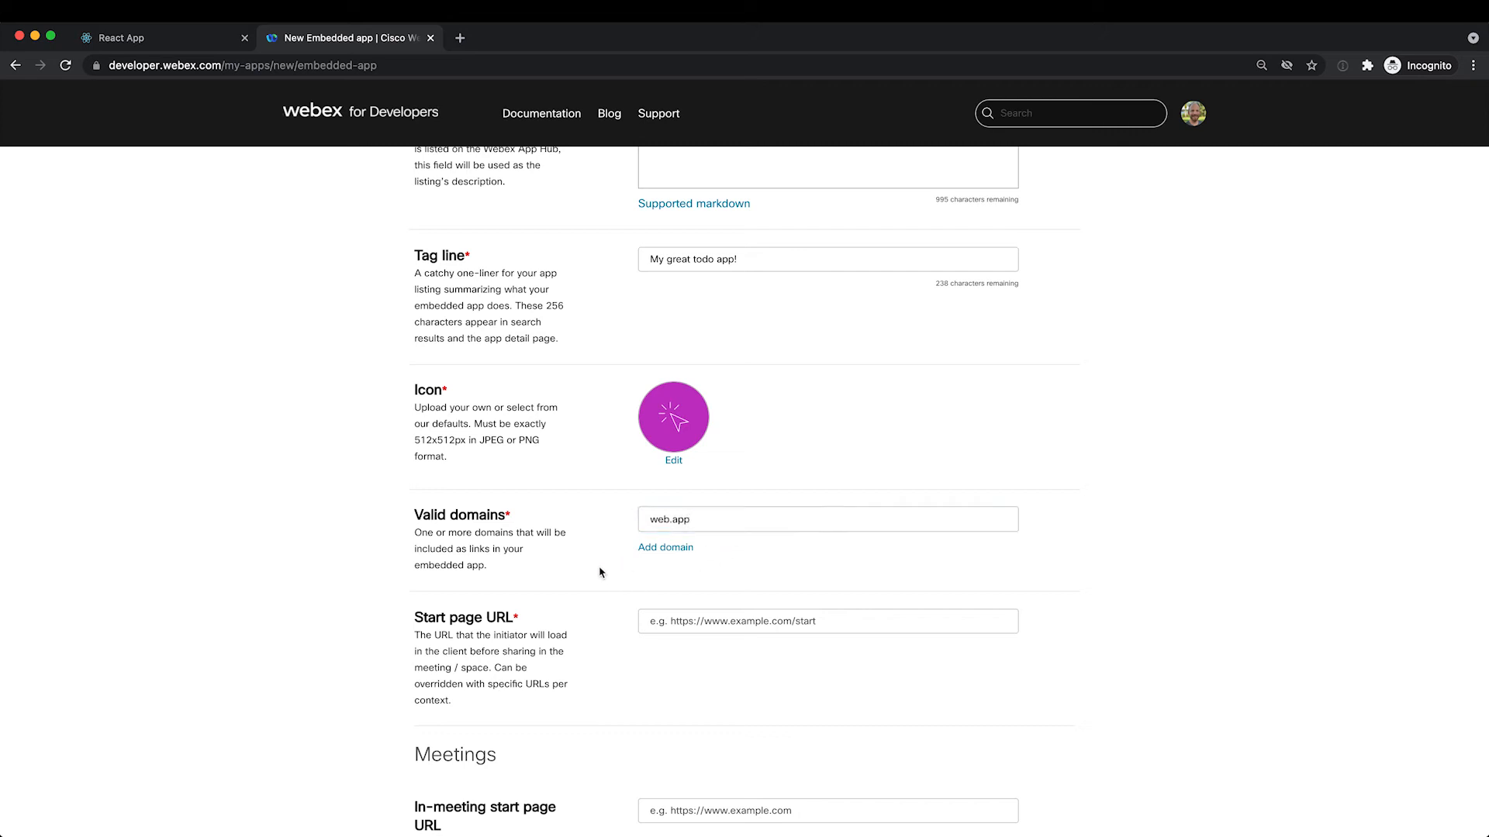
pyautogui.scroll(-3)
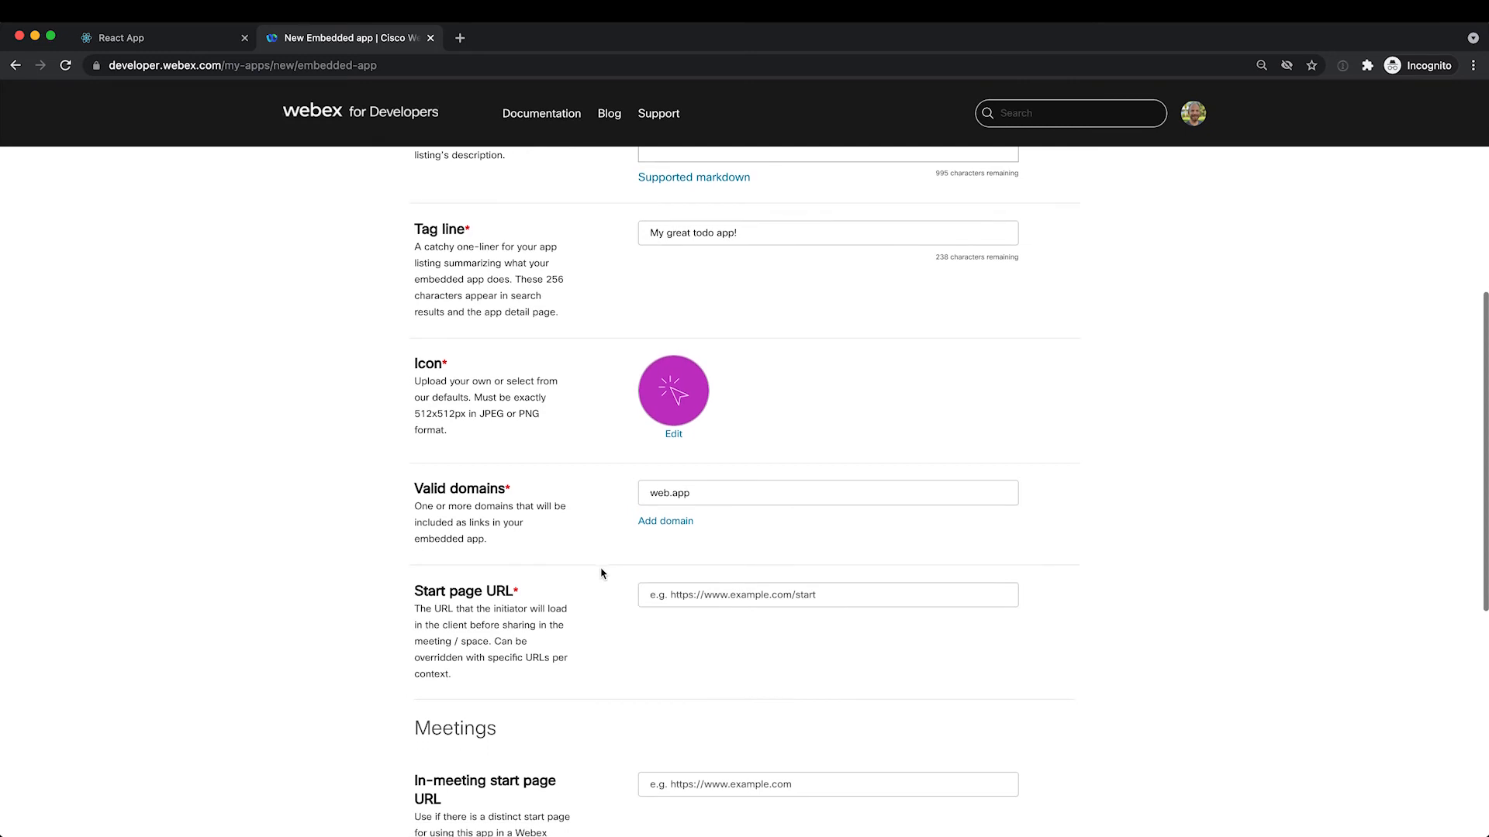
pyautogui.scroll(-3)
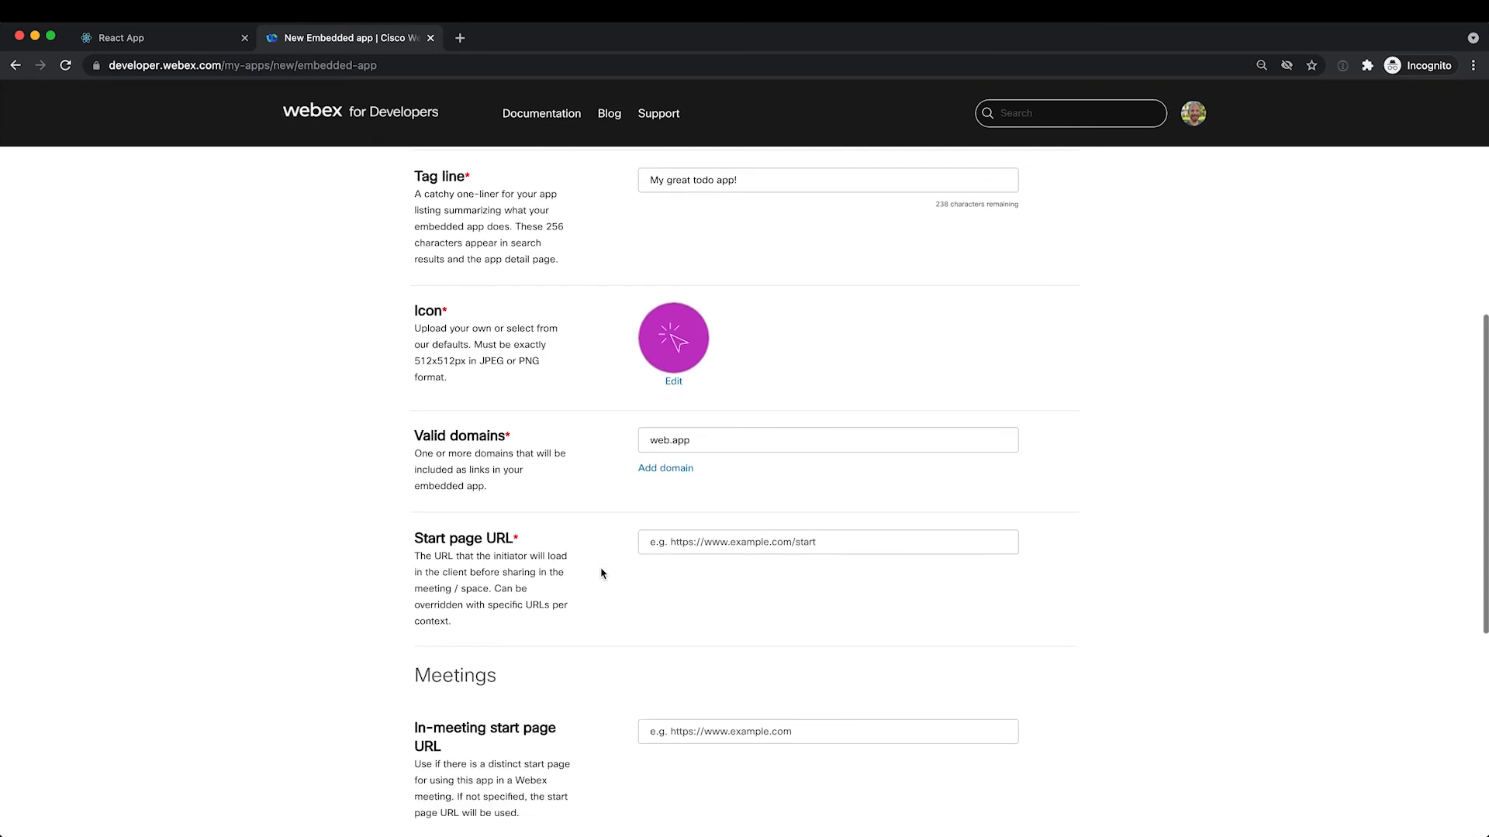
pyautogui.click(827, 541)
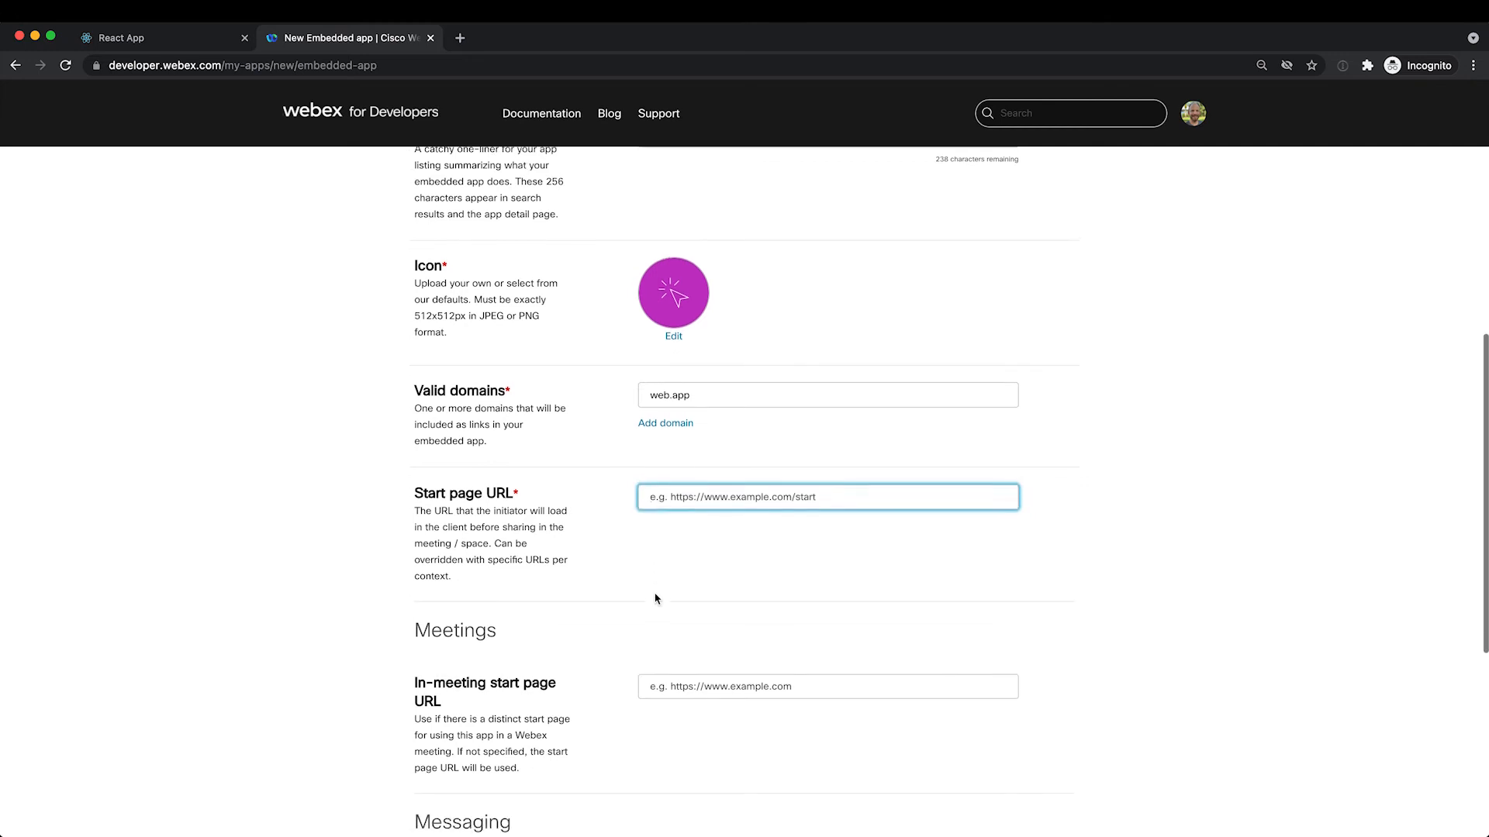
pyautogui.scroll(-3)
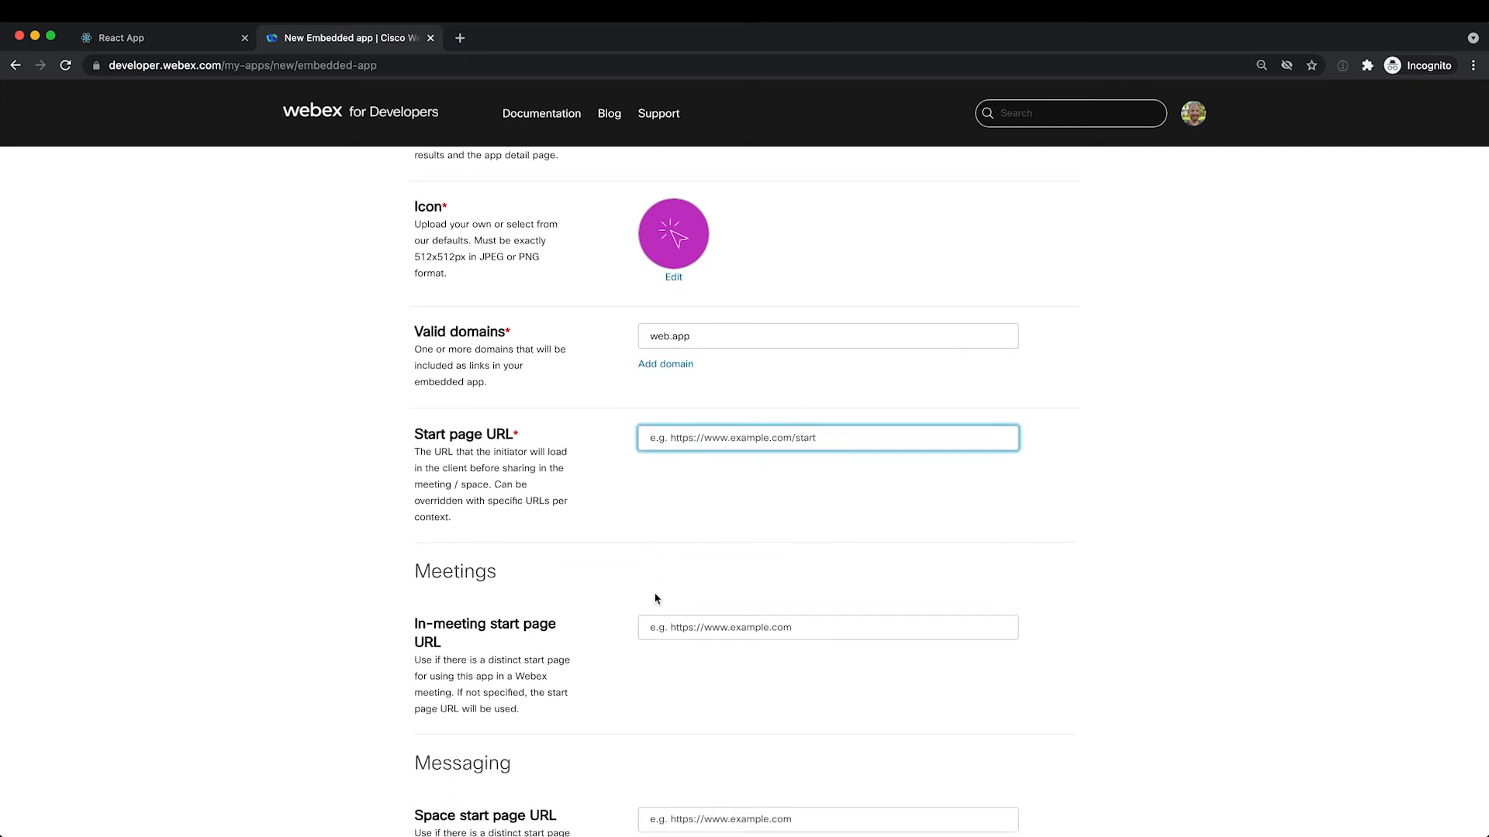
pyautogui.write('https://realtime-todo-a66b8.web.app/')
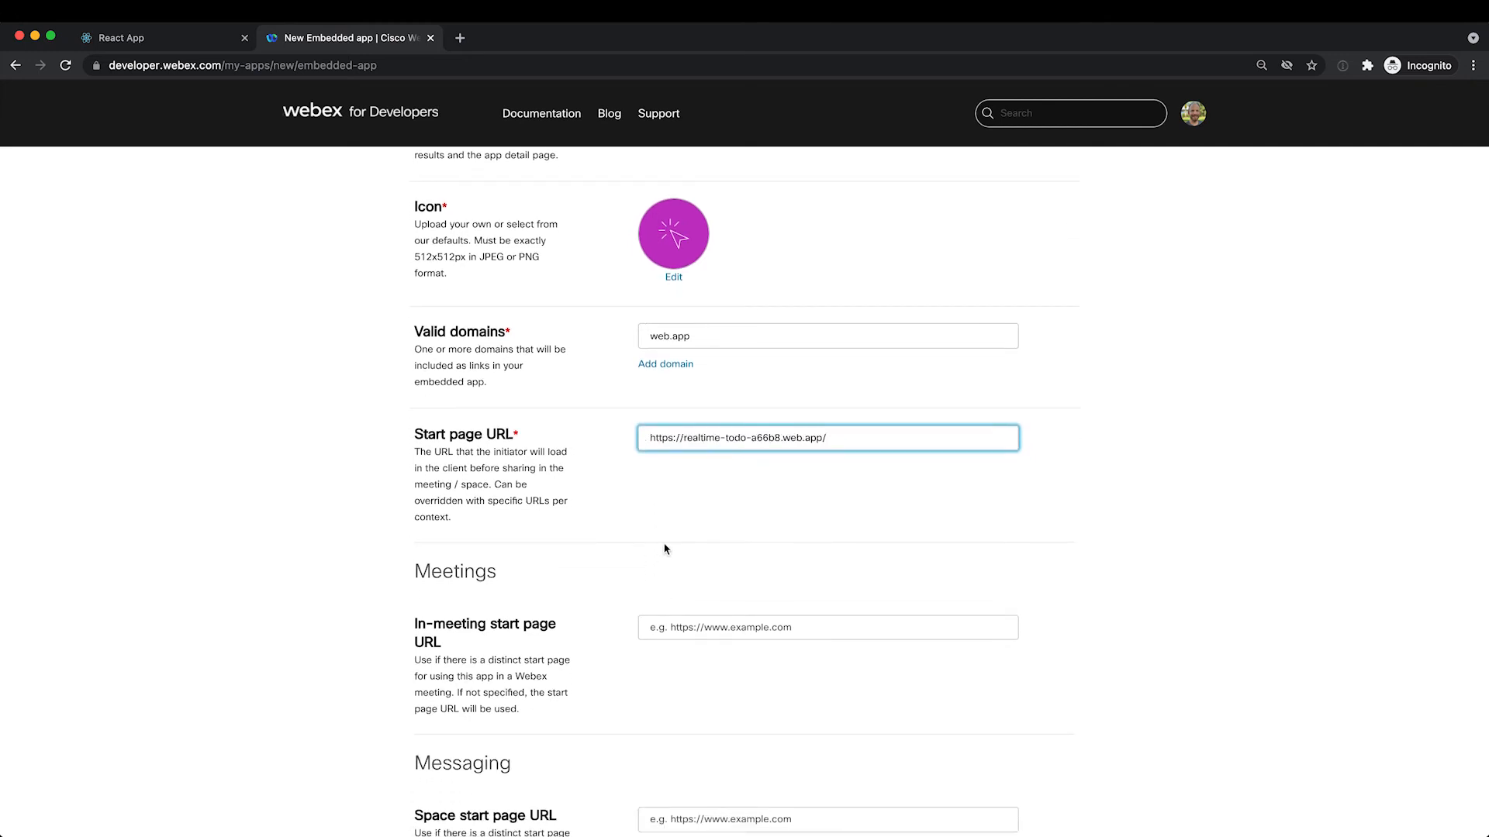
# Review the optional in-meeting and messaging start page URL fields, leaving them empty.
pyautogui.scroll(-3)
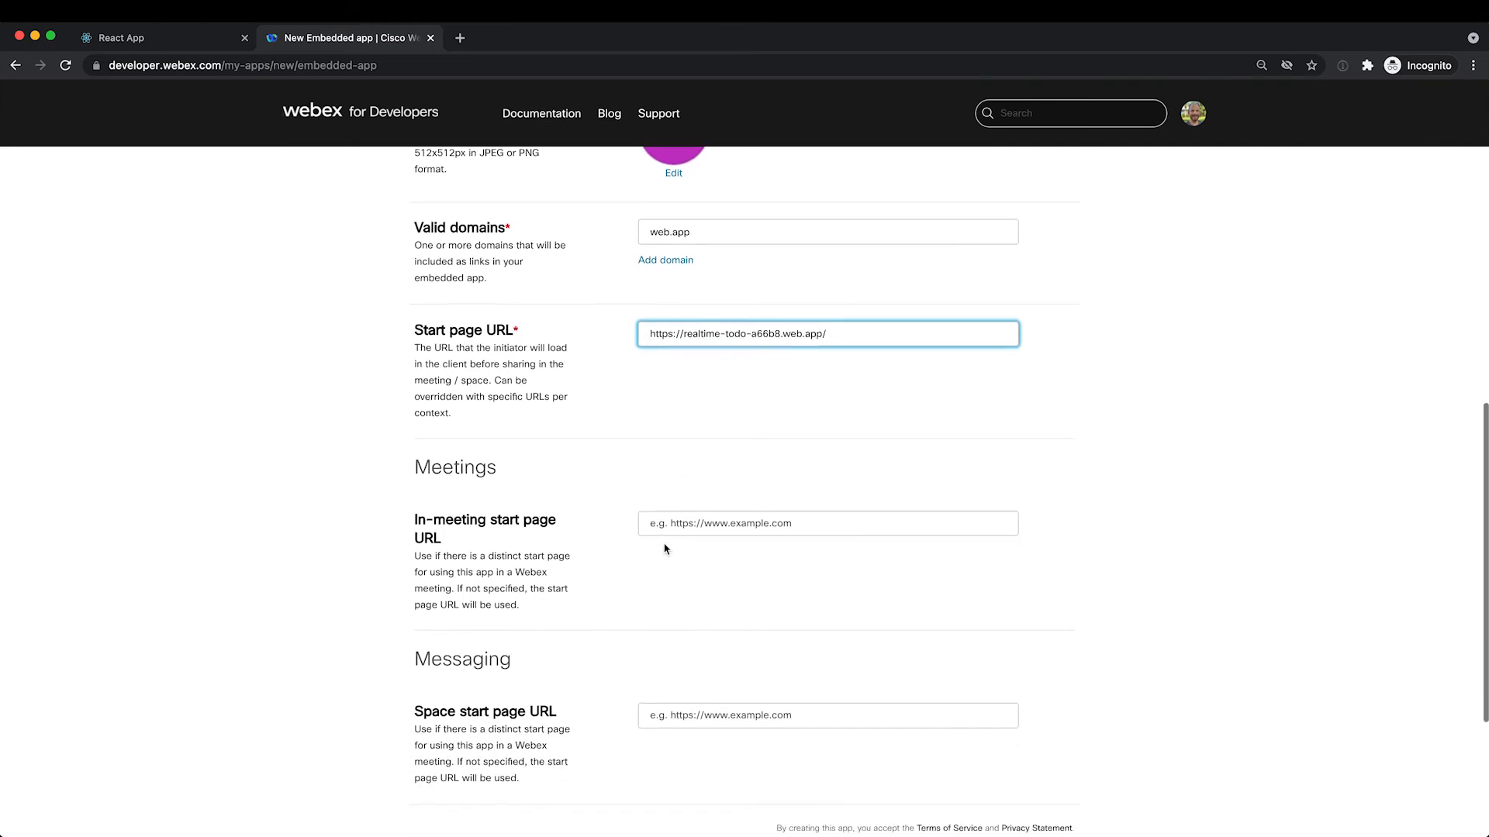
pyautogui.scroll(-3)
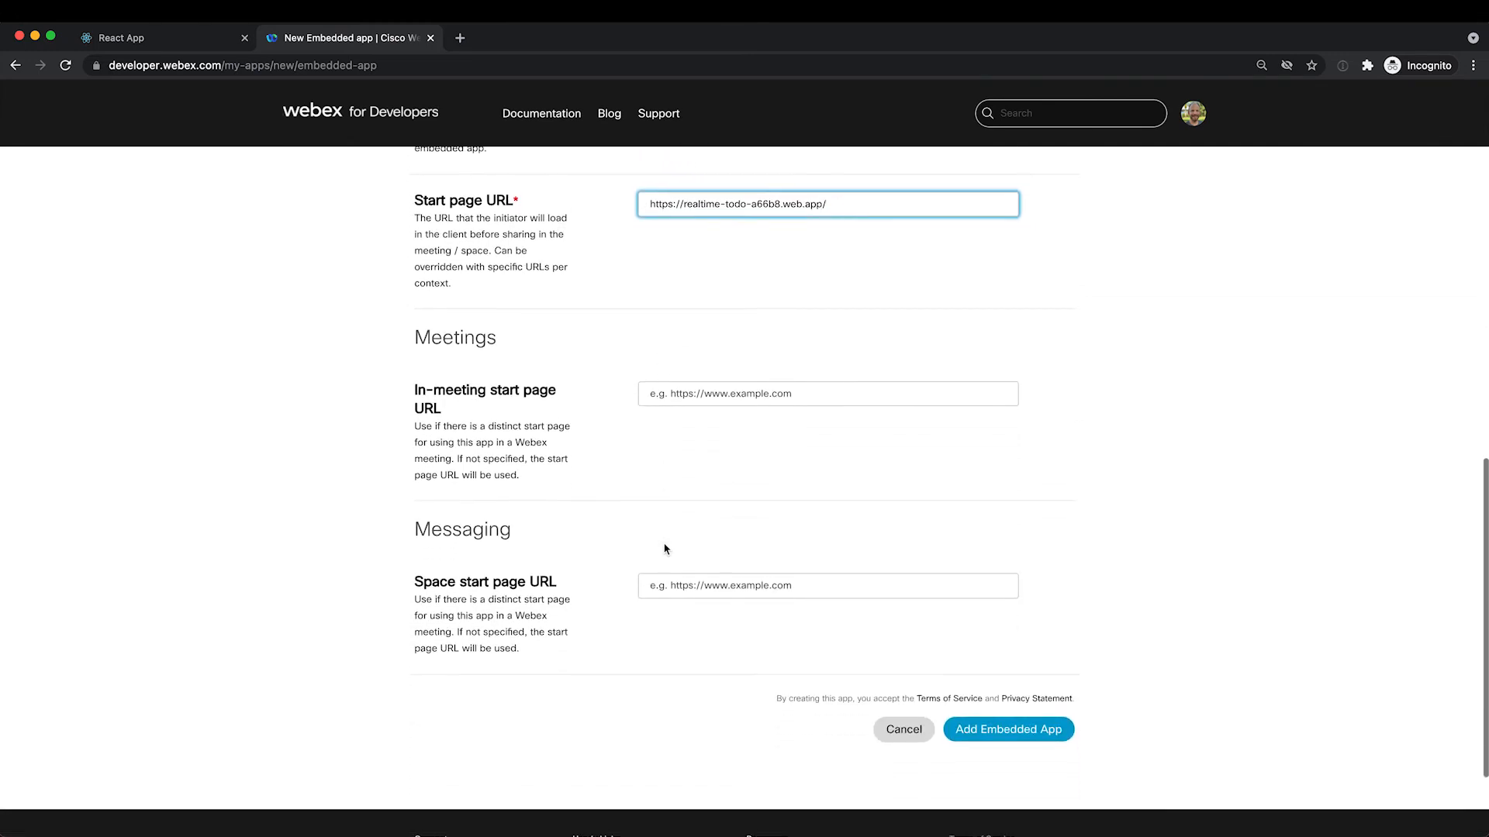
pyautogui.scroll(-3)
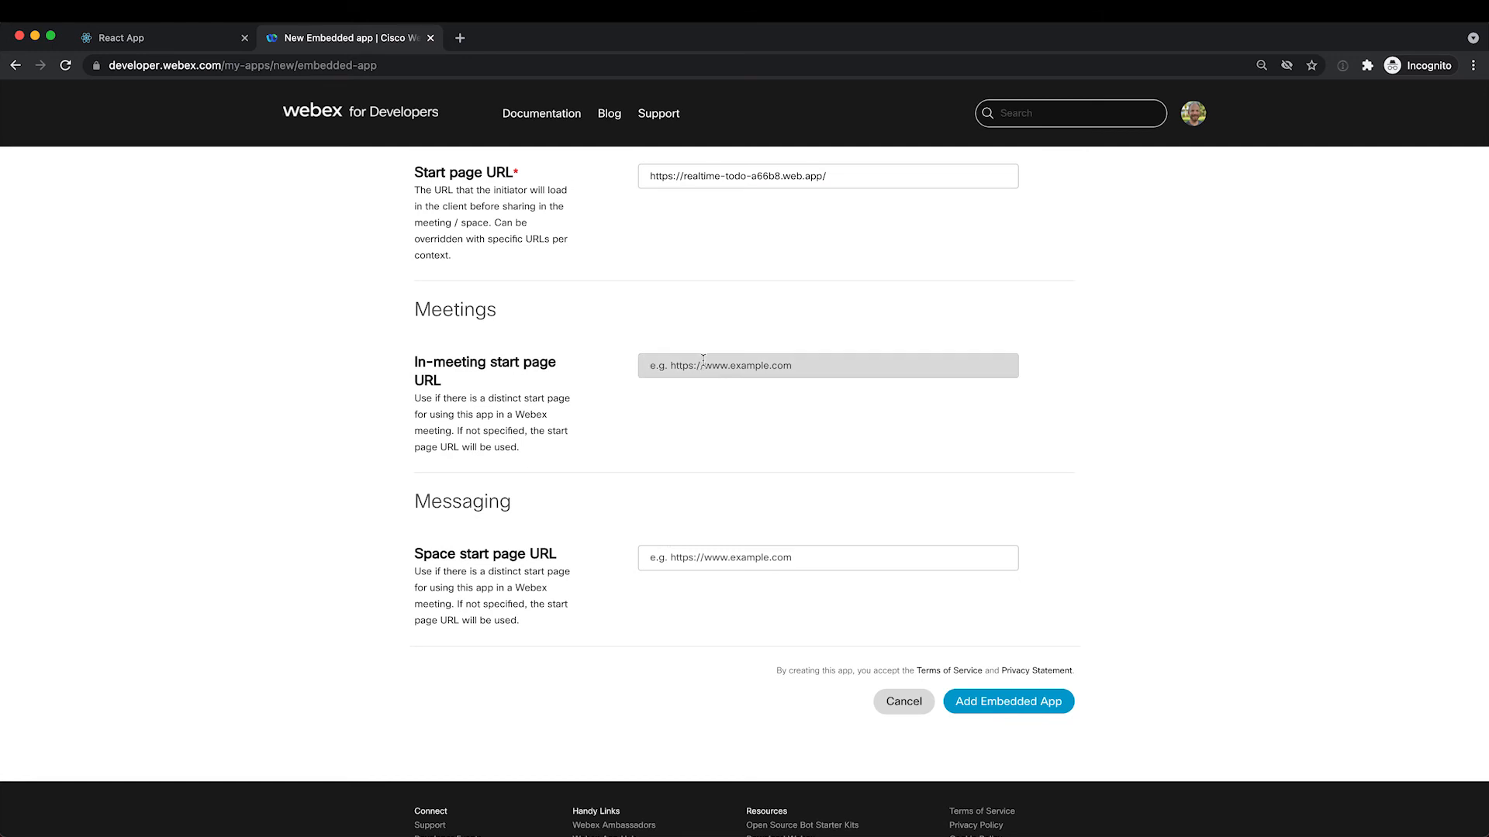
pyautogui.click(826, 365)
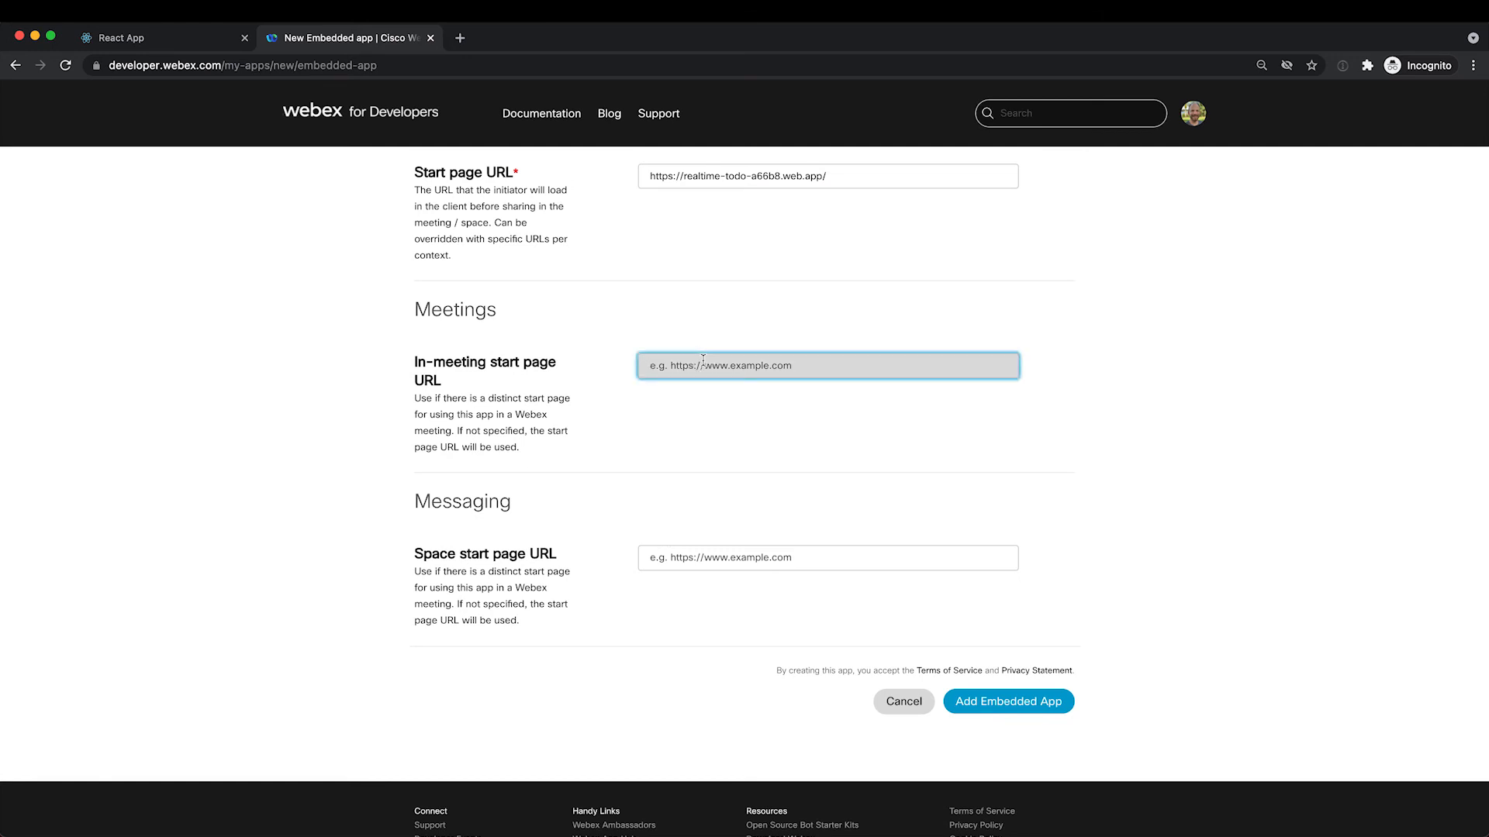
pyautogui.moveTo(740, 381)
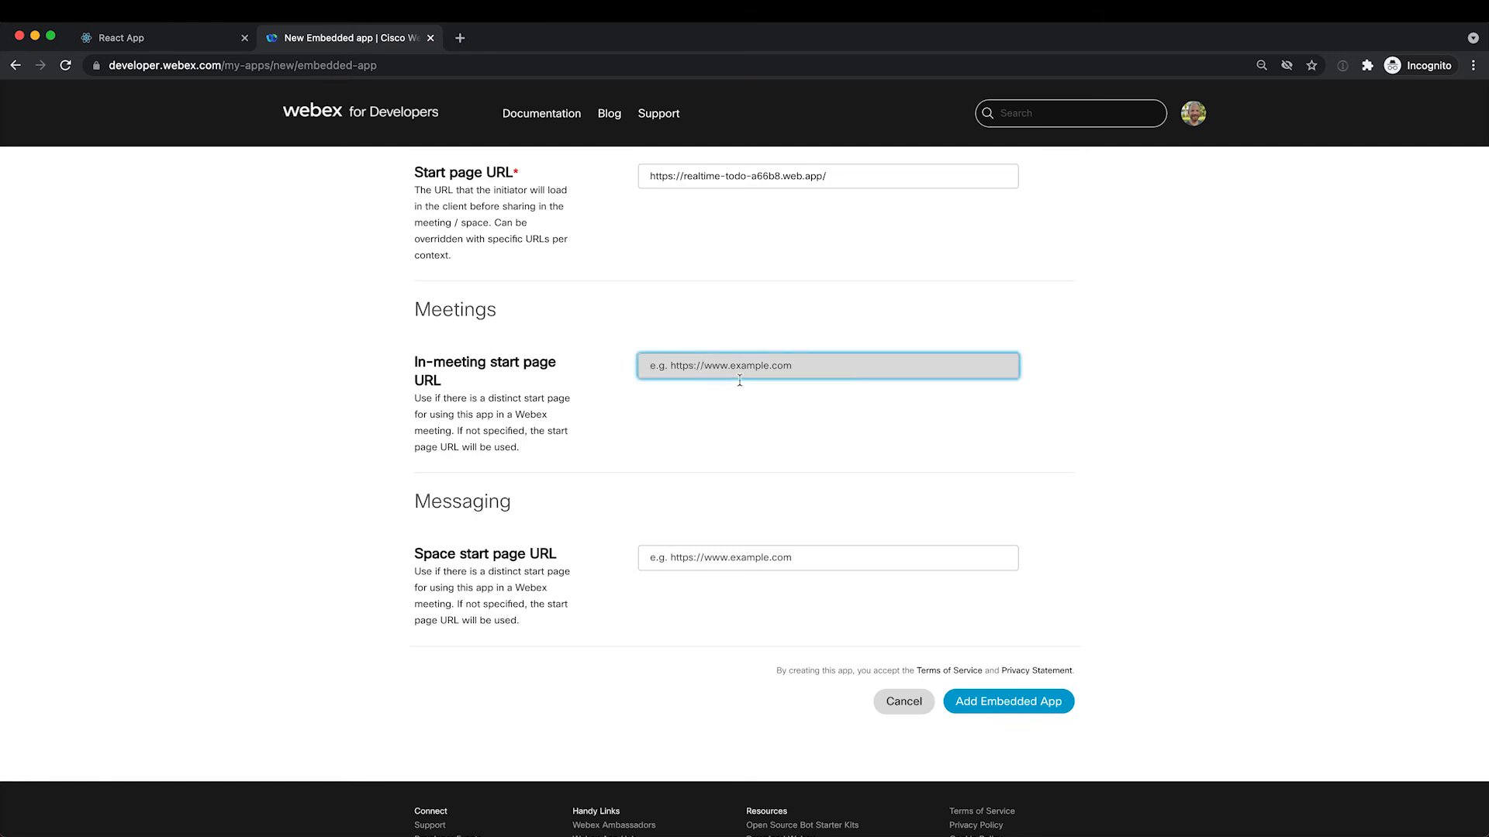
pyautogui.click(827, 557)
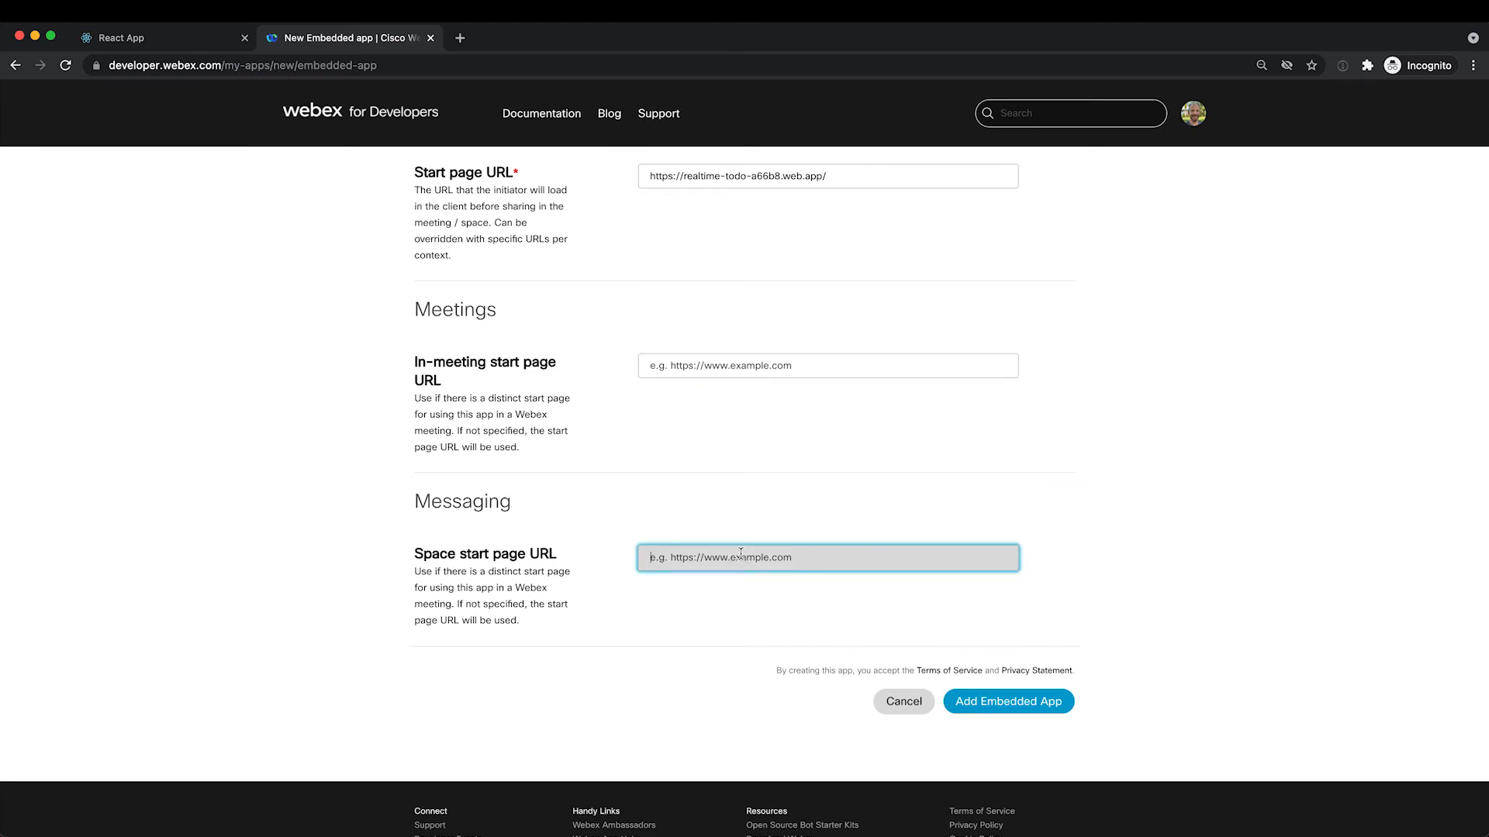
pyautogui.moveTo(1031, 638)
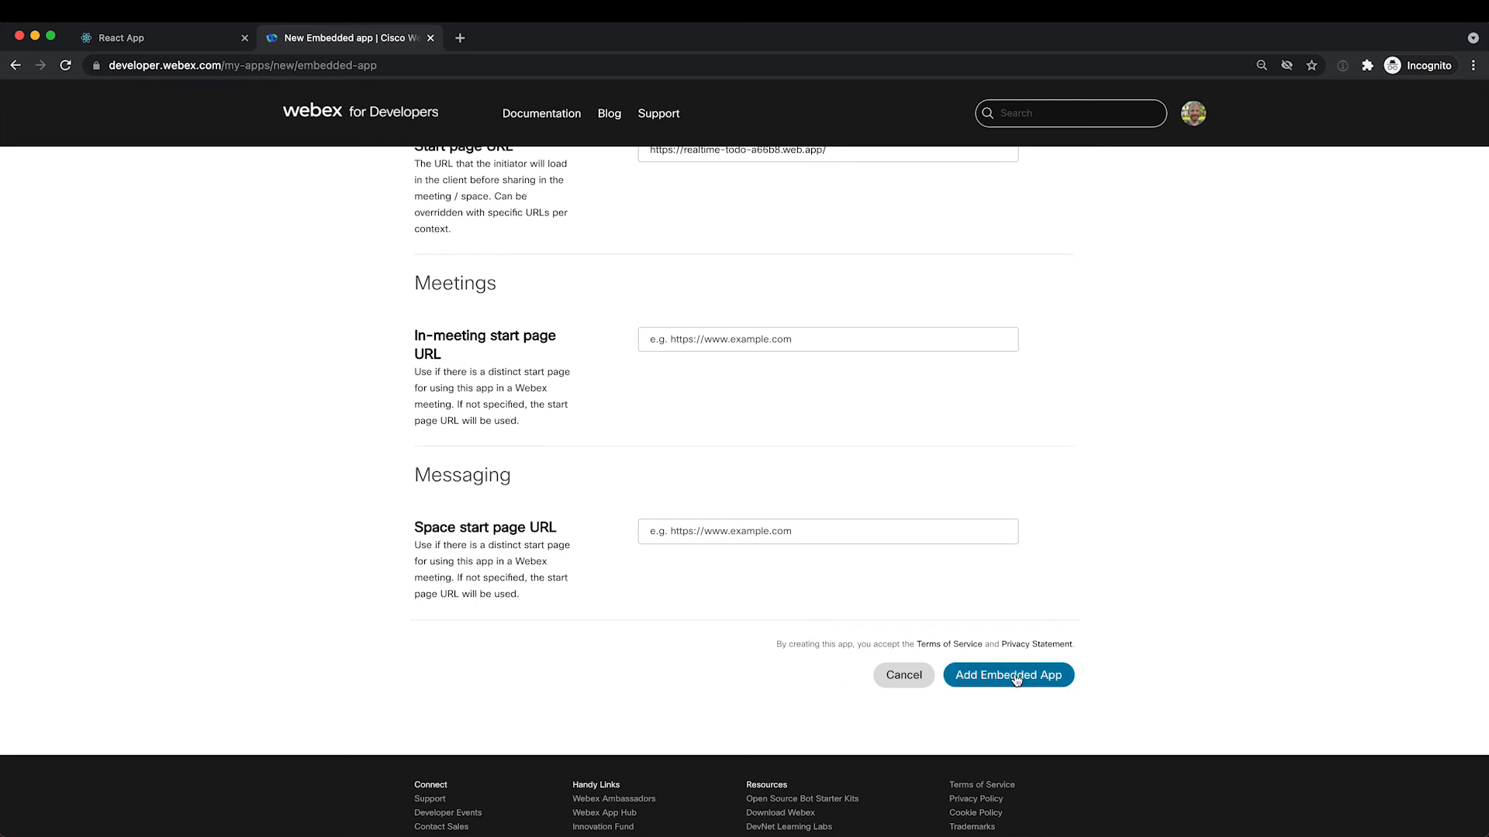
# Submit the embedded app form to create My Todo List App and reach its success page.
pyautogui.click(1008, 675)
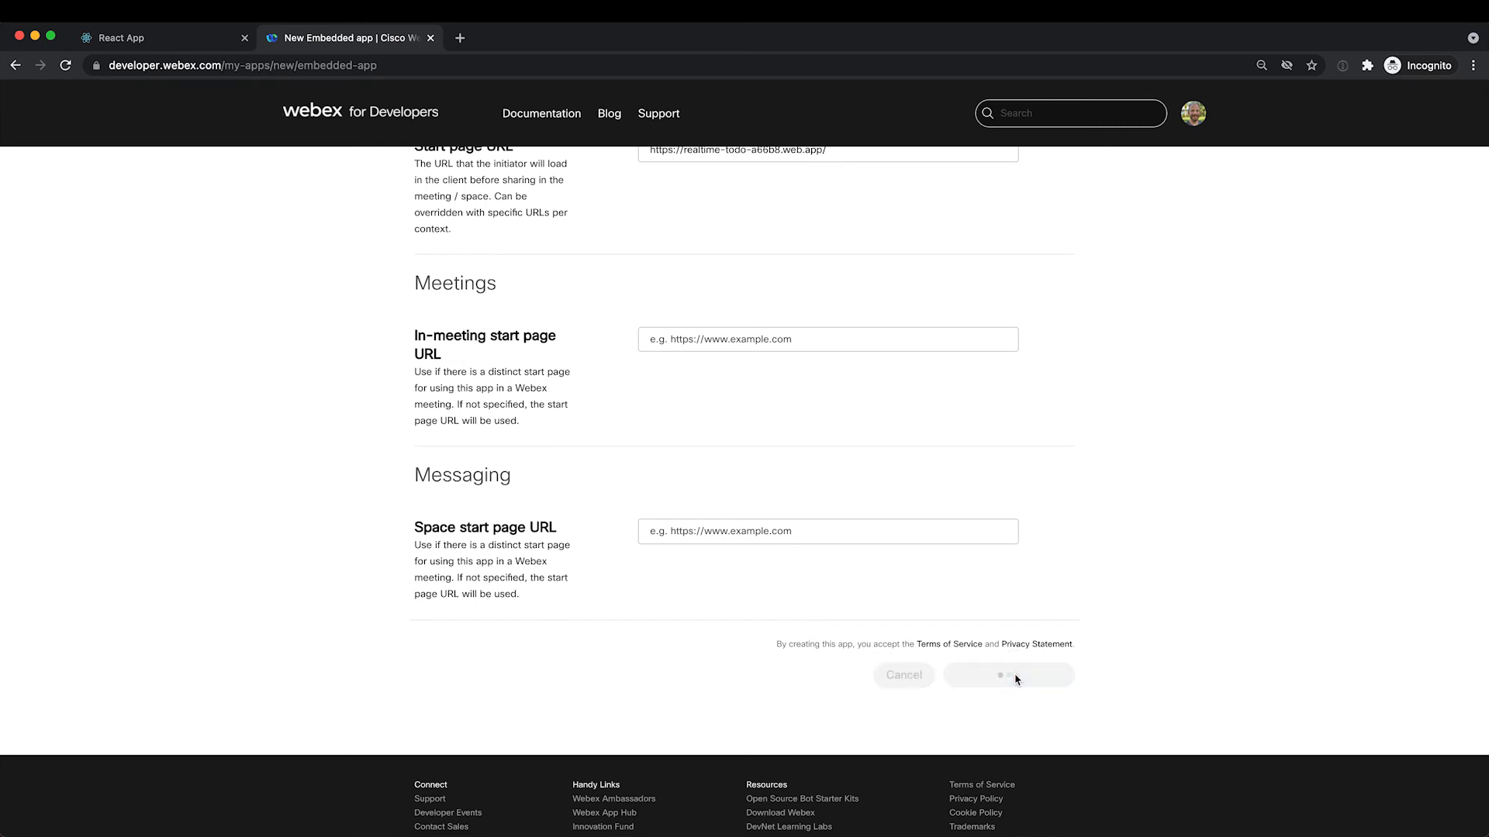
pyautogui.click(1007, 674)
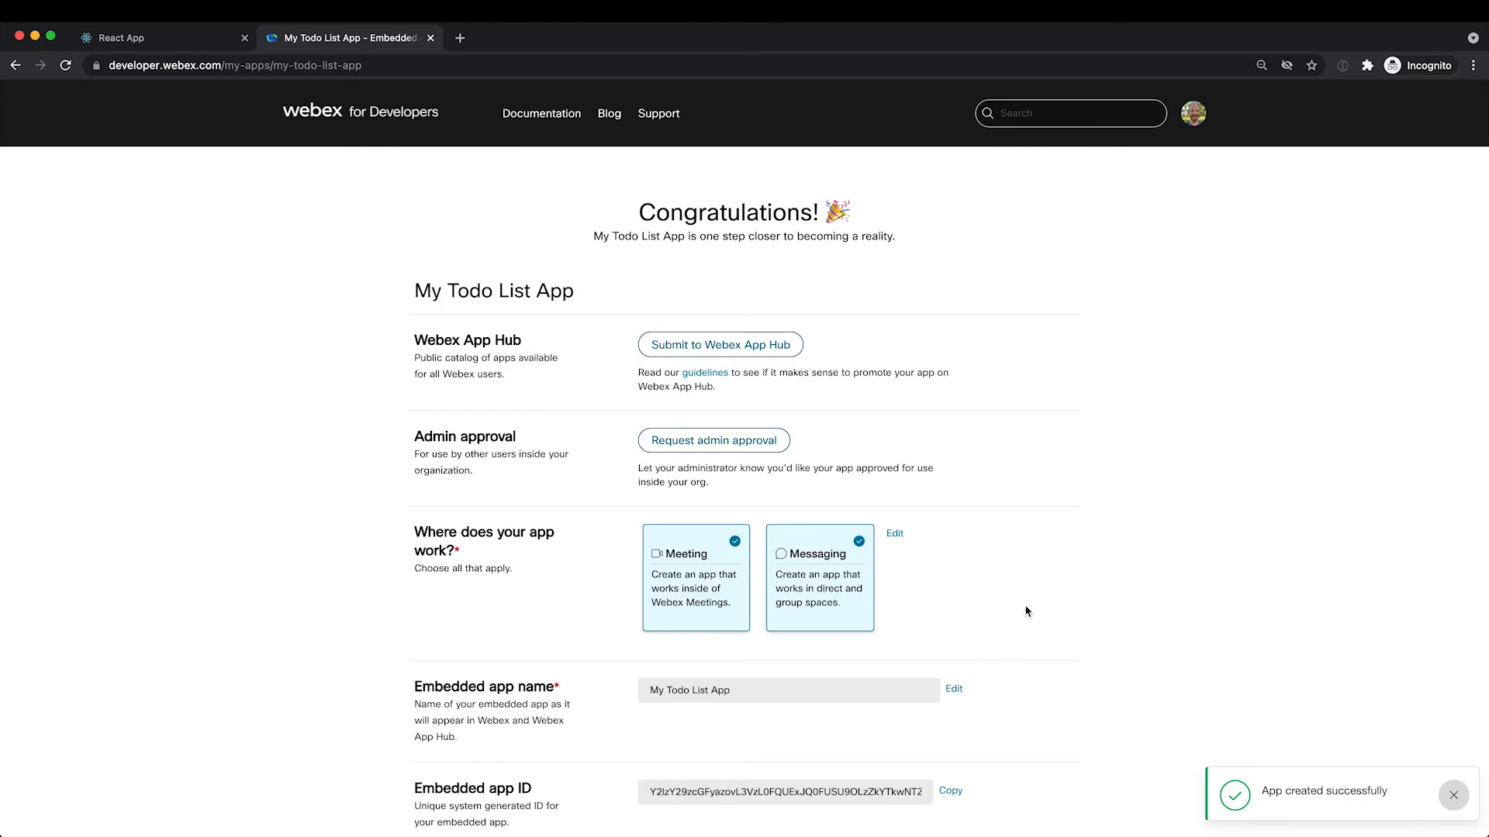
pyautogui.moveTo(940, 412)
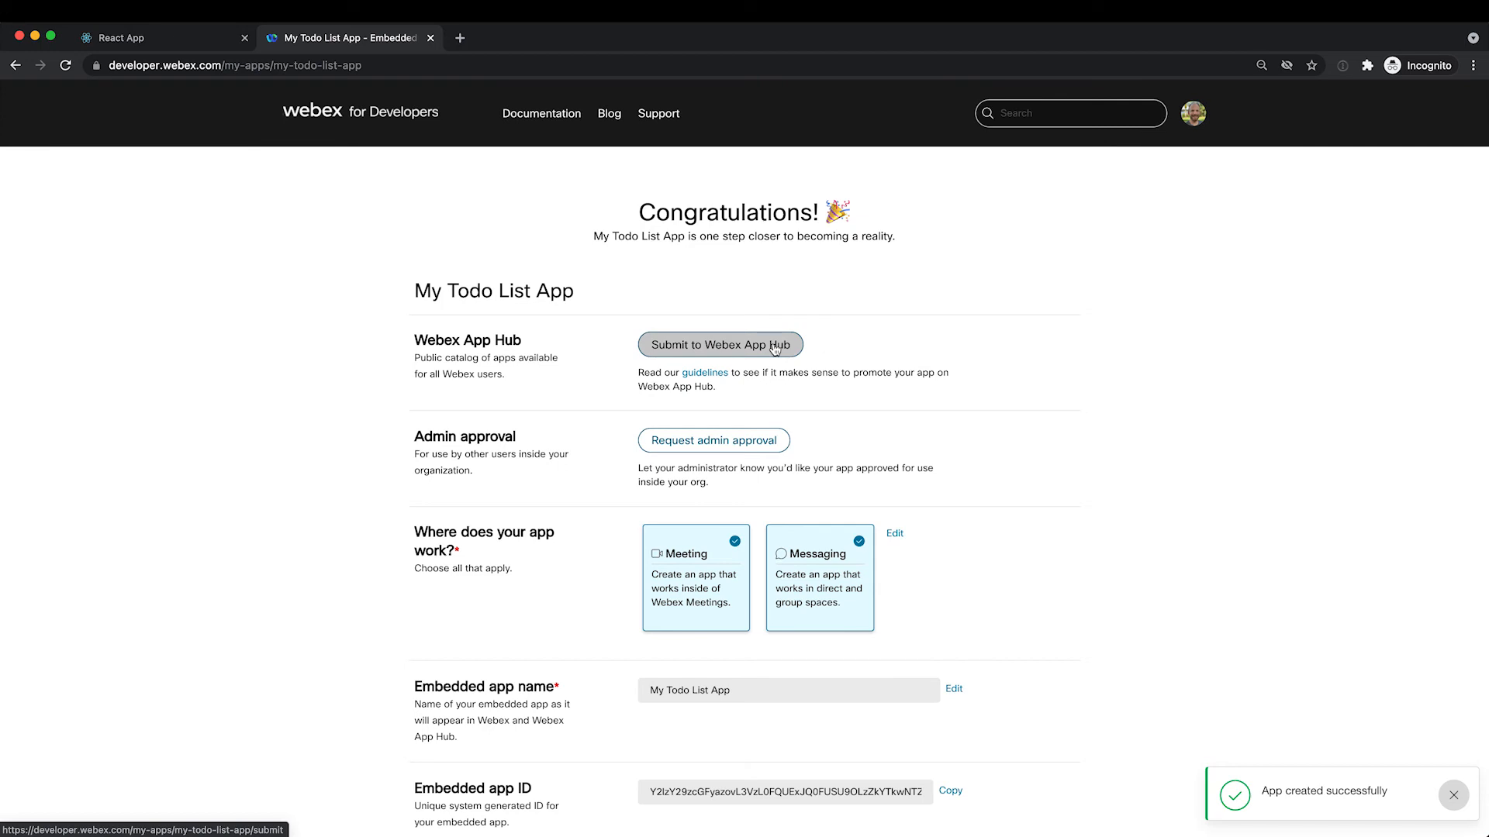
pyautogui.moveTo(787, 348)
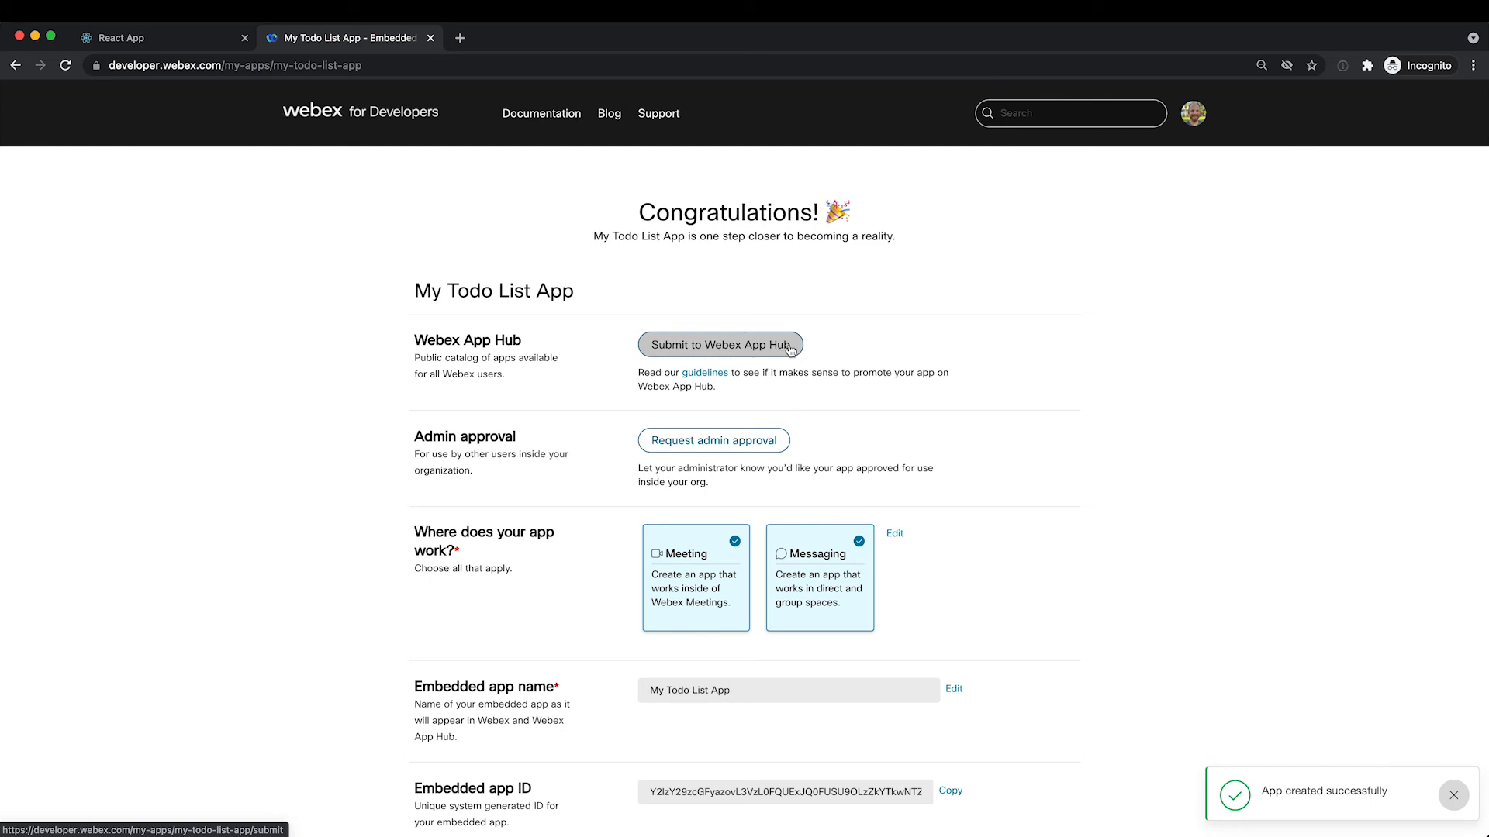
# Begin the Webex App Hub submission for My Todo List App and scroll through its fields.
pyautogui.click(719, 343)
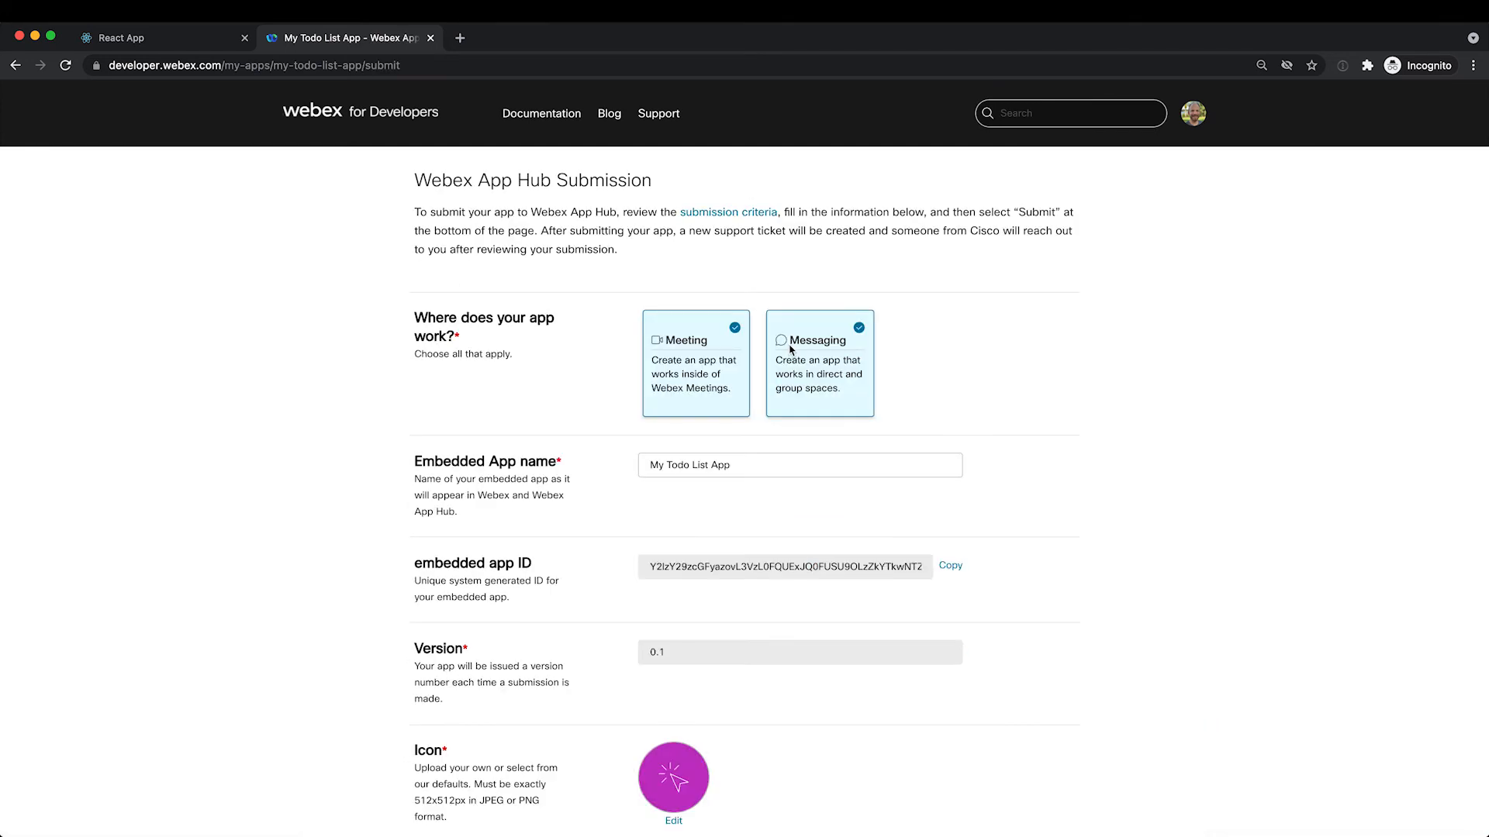
pyautogui.moveTo(960, 406)
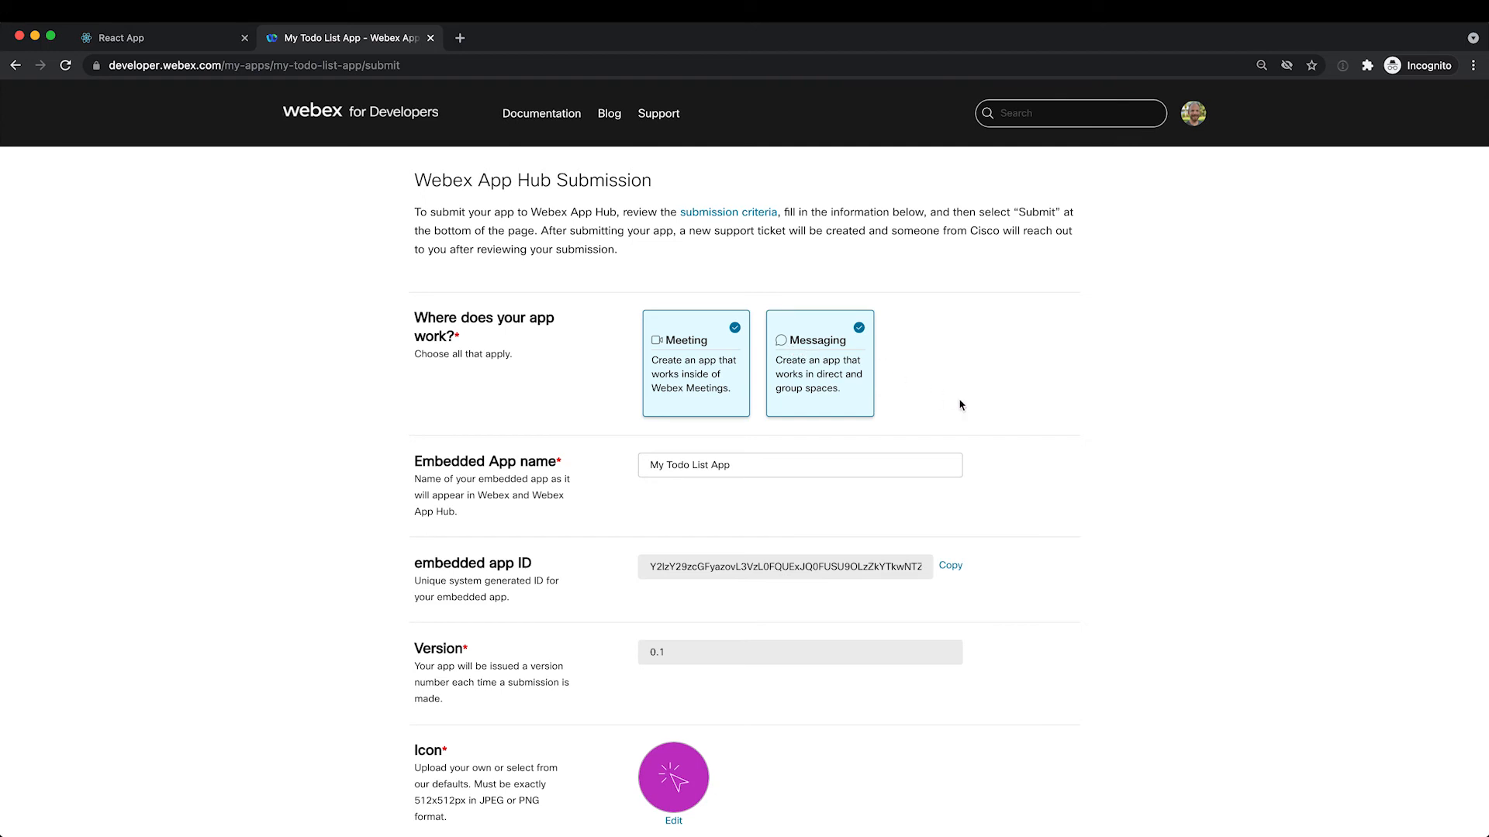
pyautogui.scroll(-3)
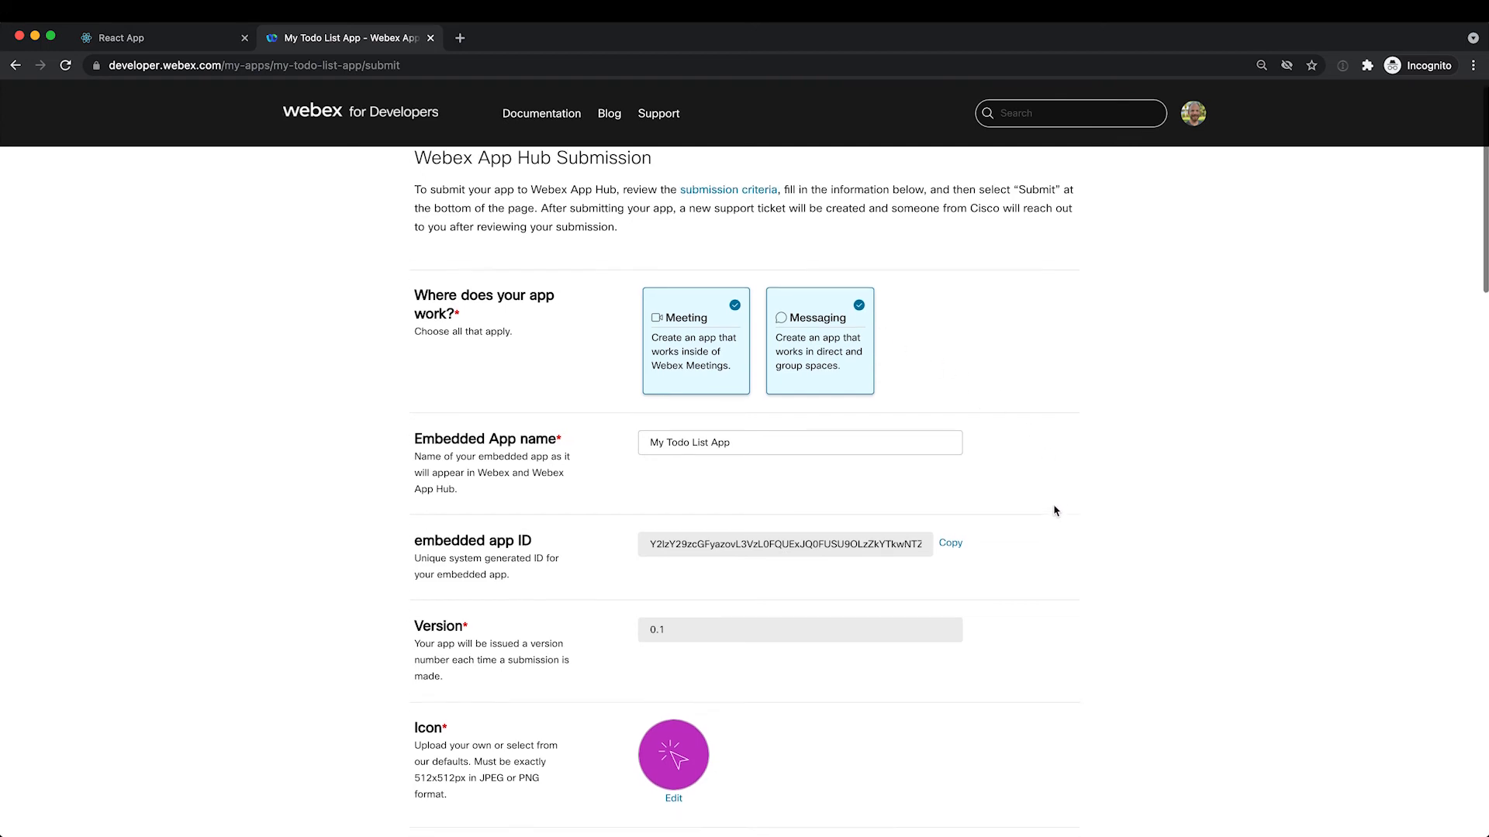
pyautogui.scroll(-3)
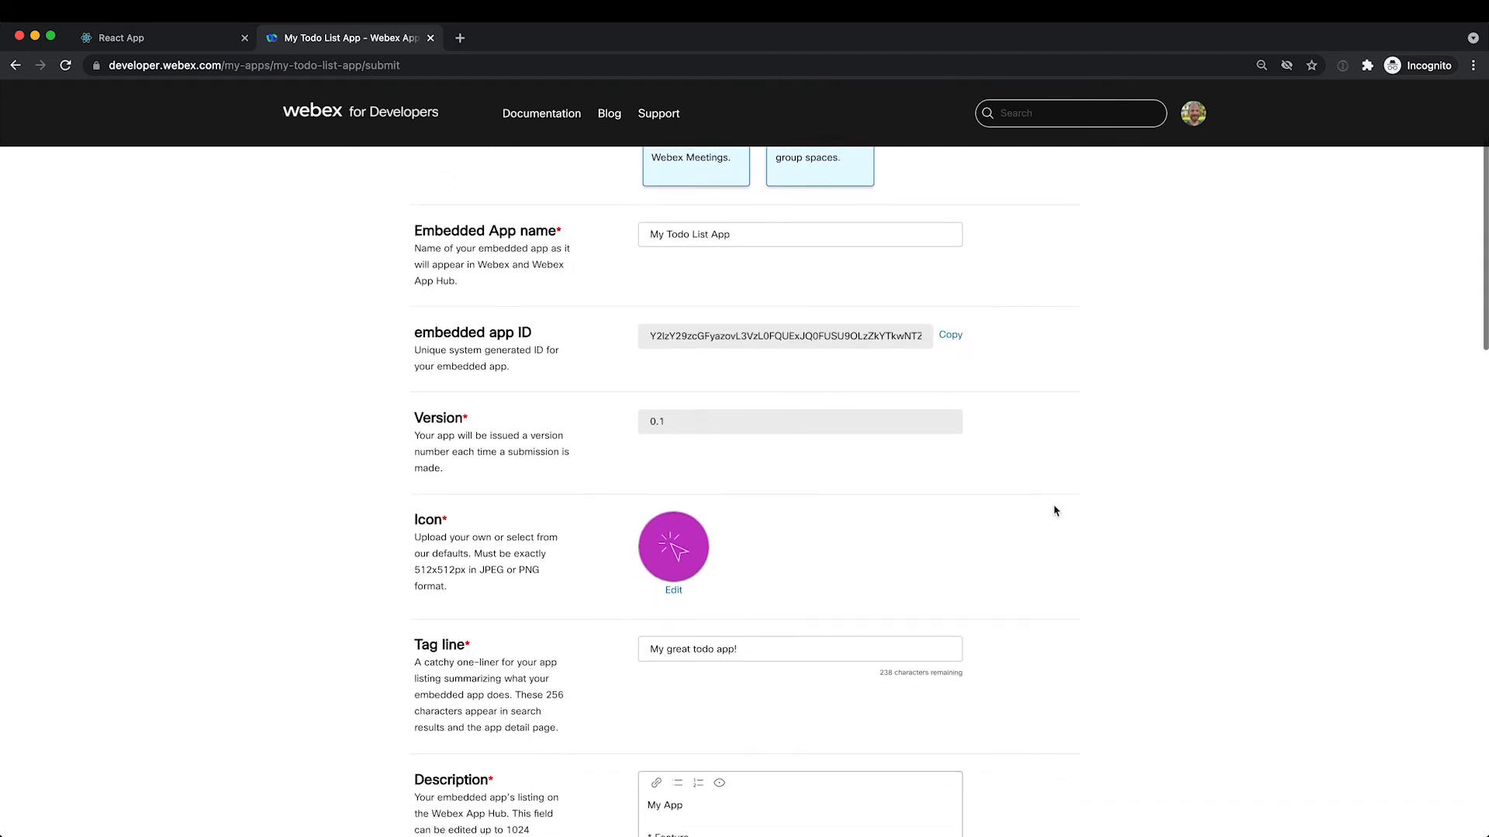
pyautogui.scroll(-3)
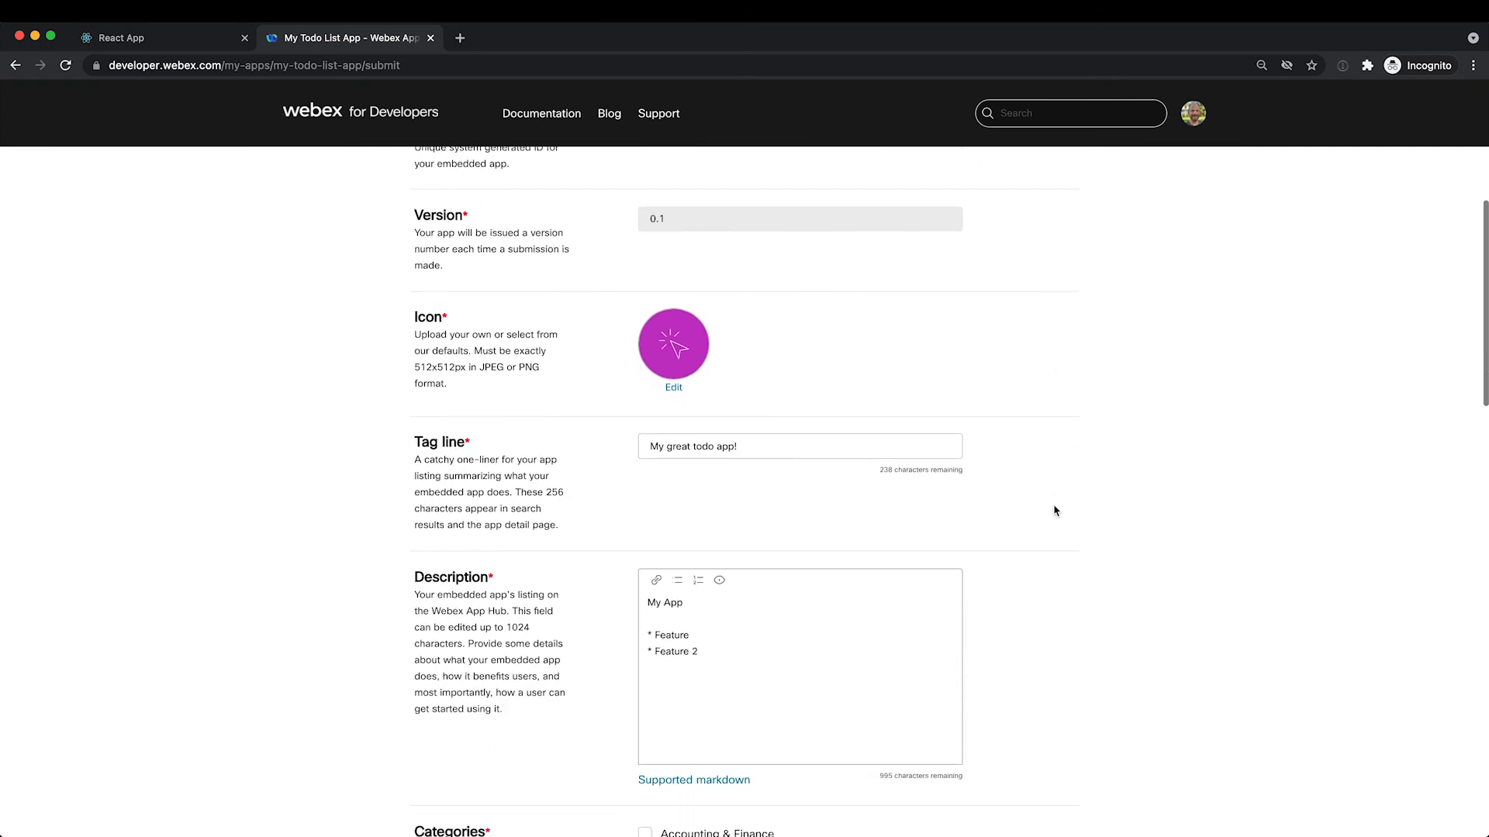
pyautogui.scroll(-3)
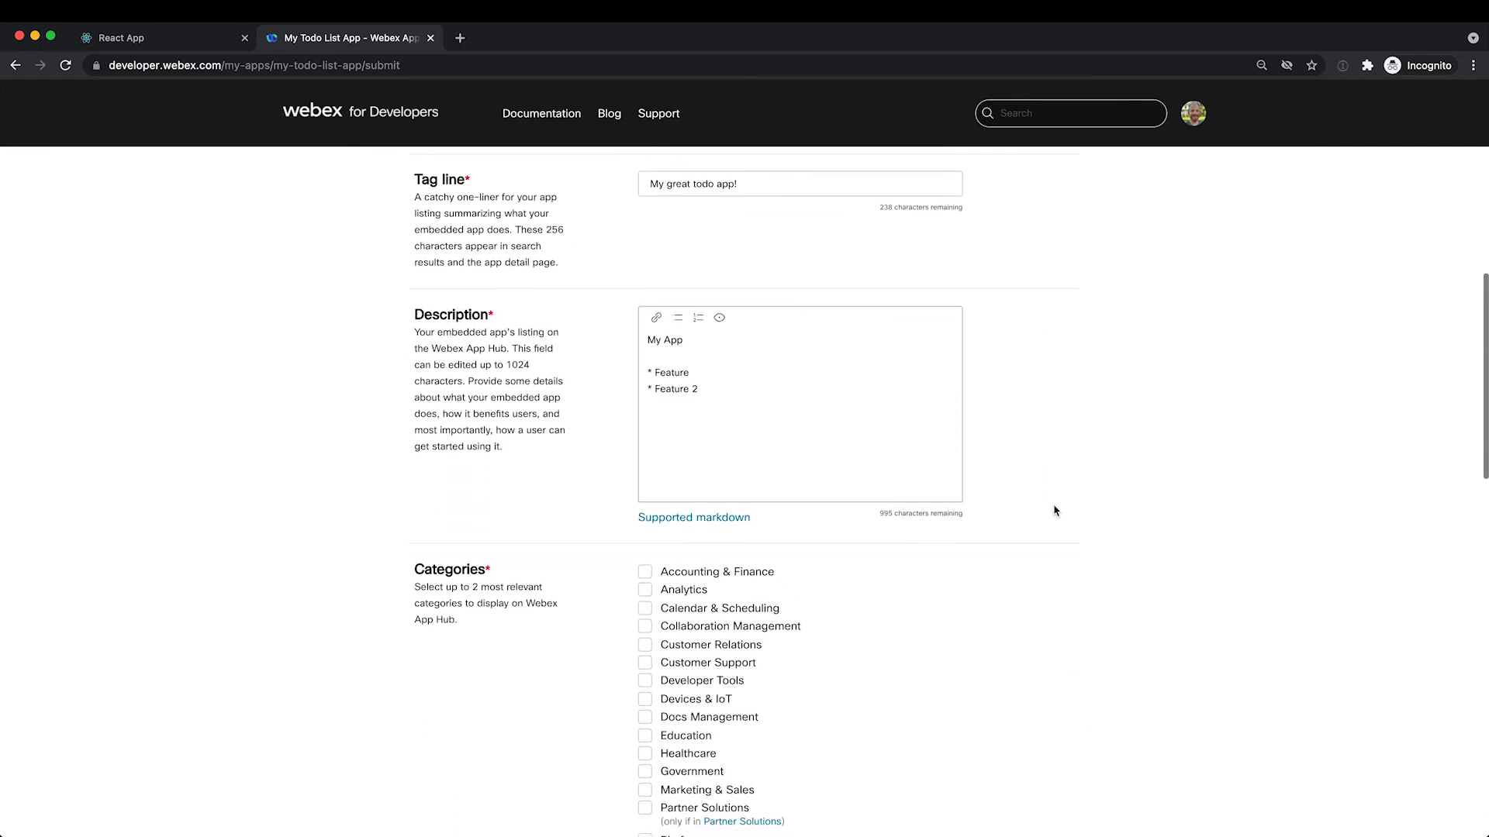
pyautogui.scroll(-3)
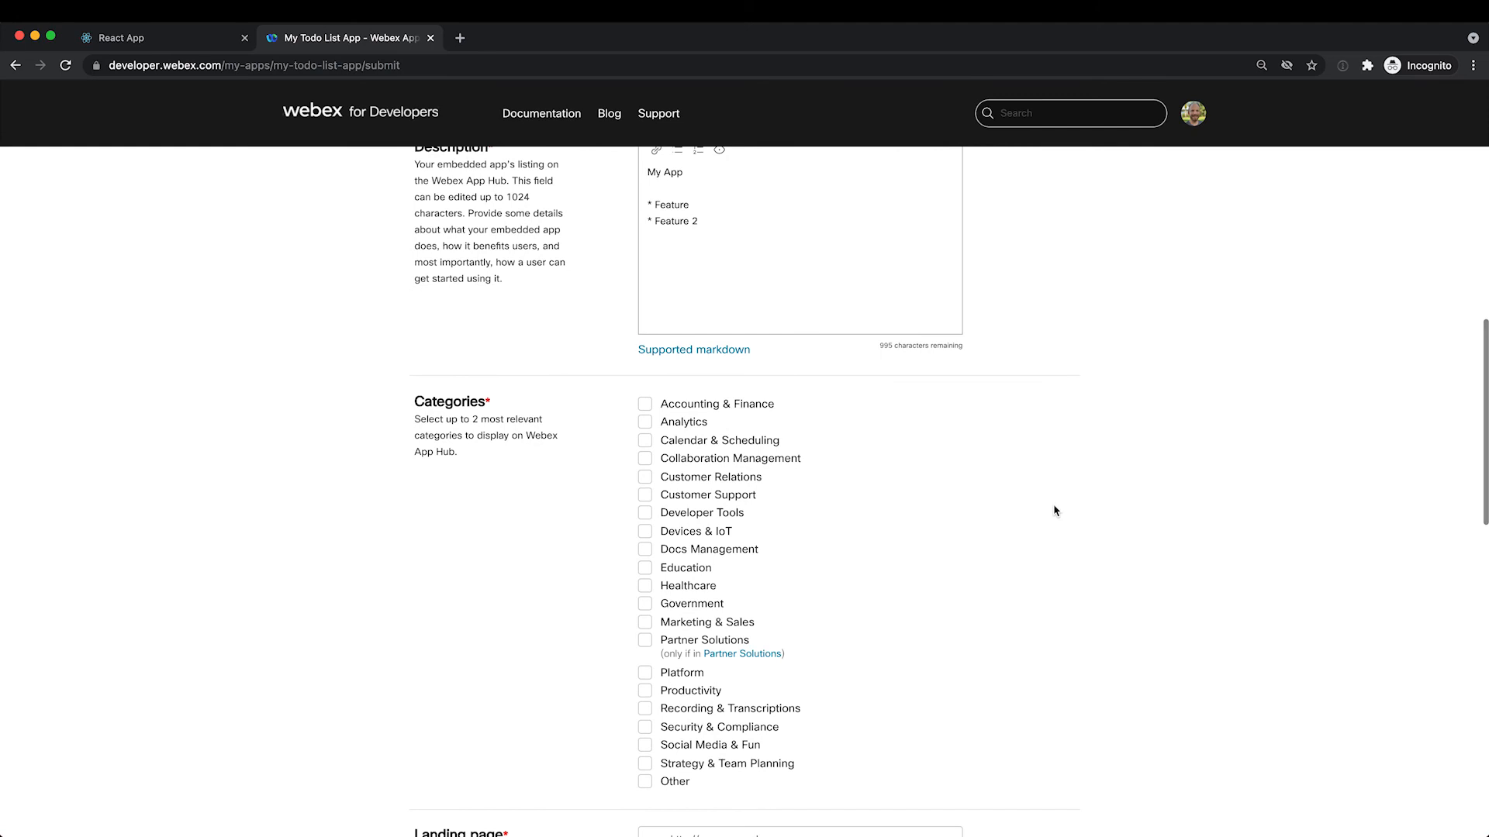
pyautogui.scroll(-3)
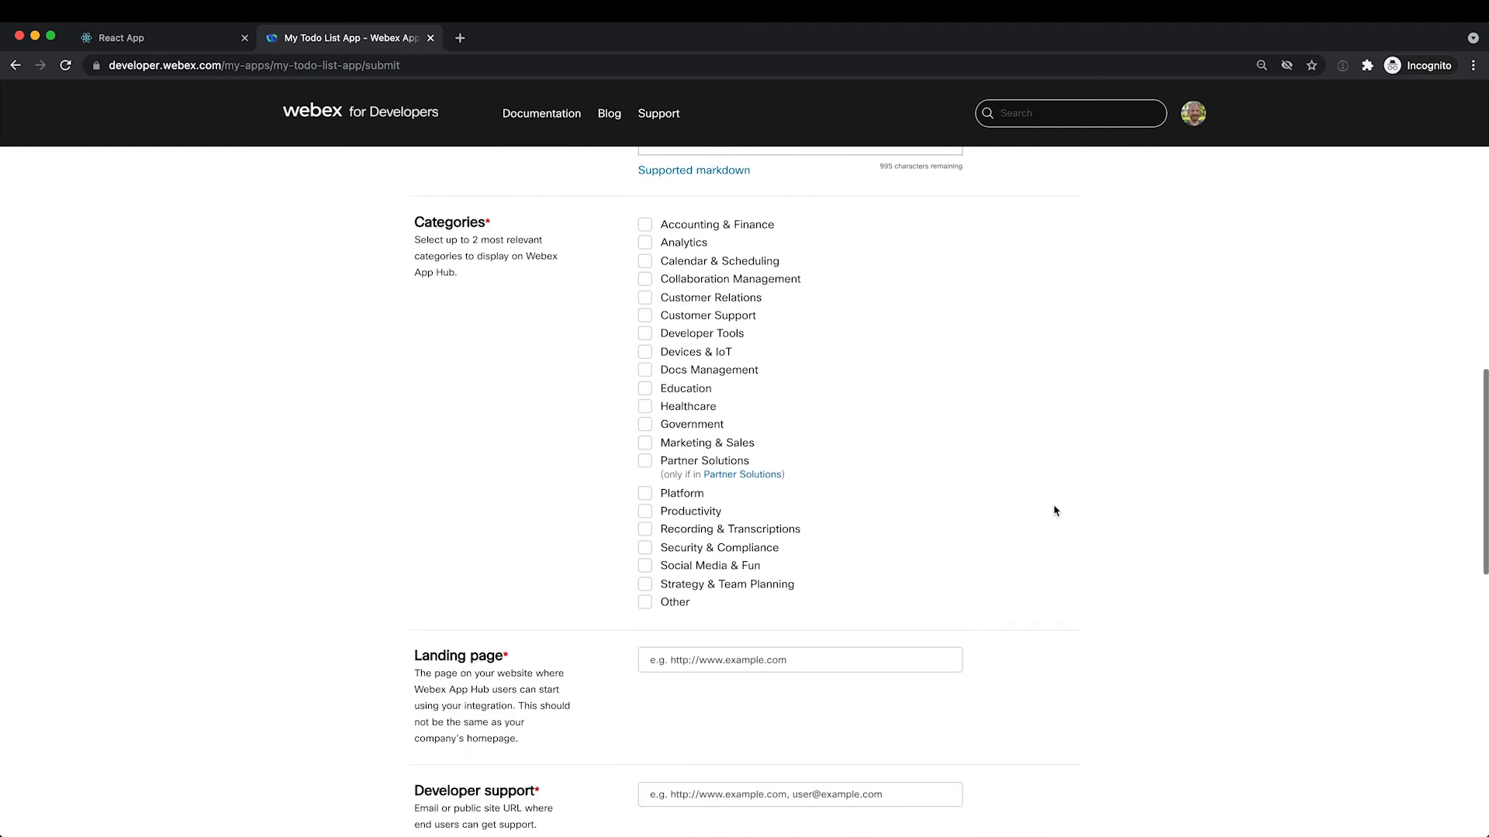
pyautogui.scroll(-3)
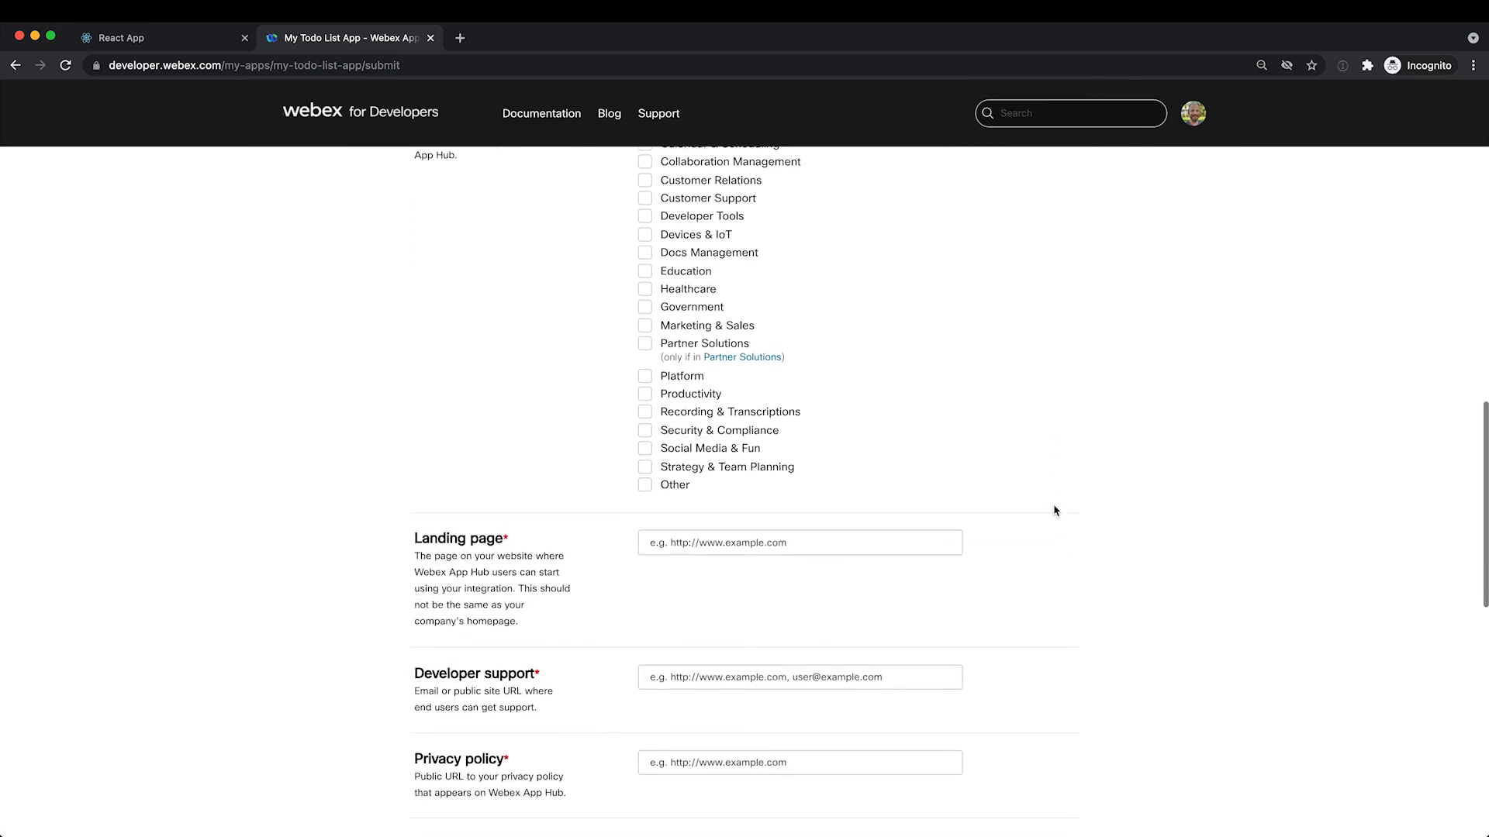
pyautogui.scroll(-3)
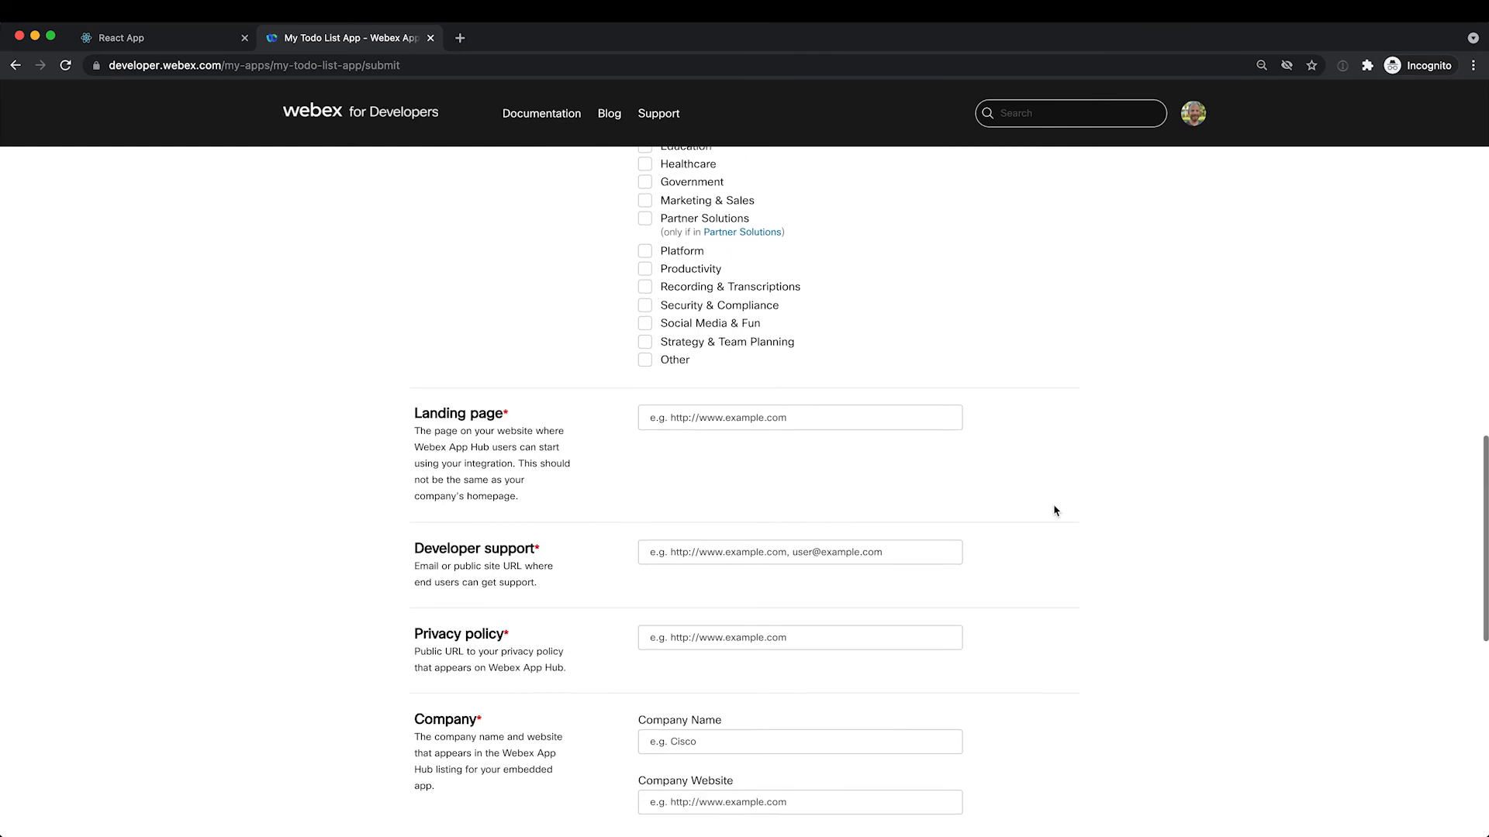
pyautogui.scroll(-3)
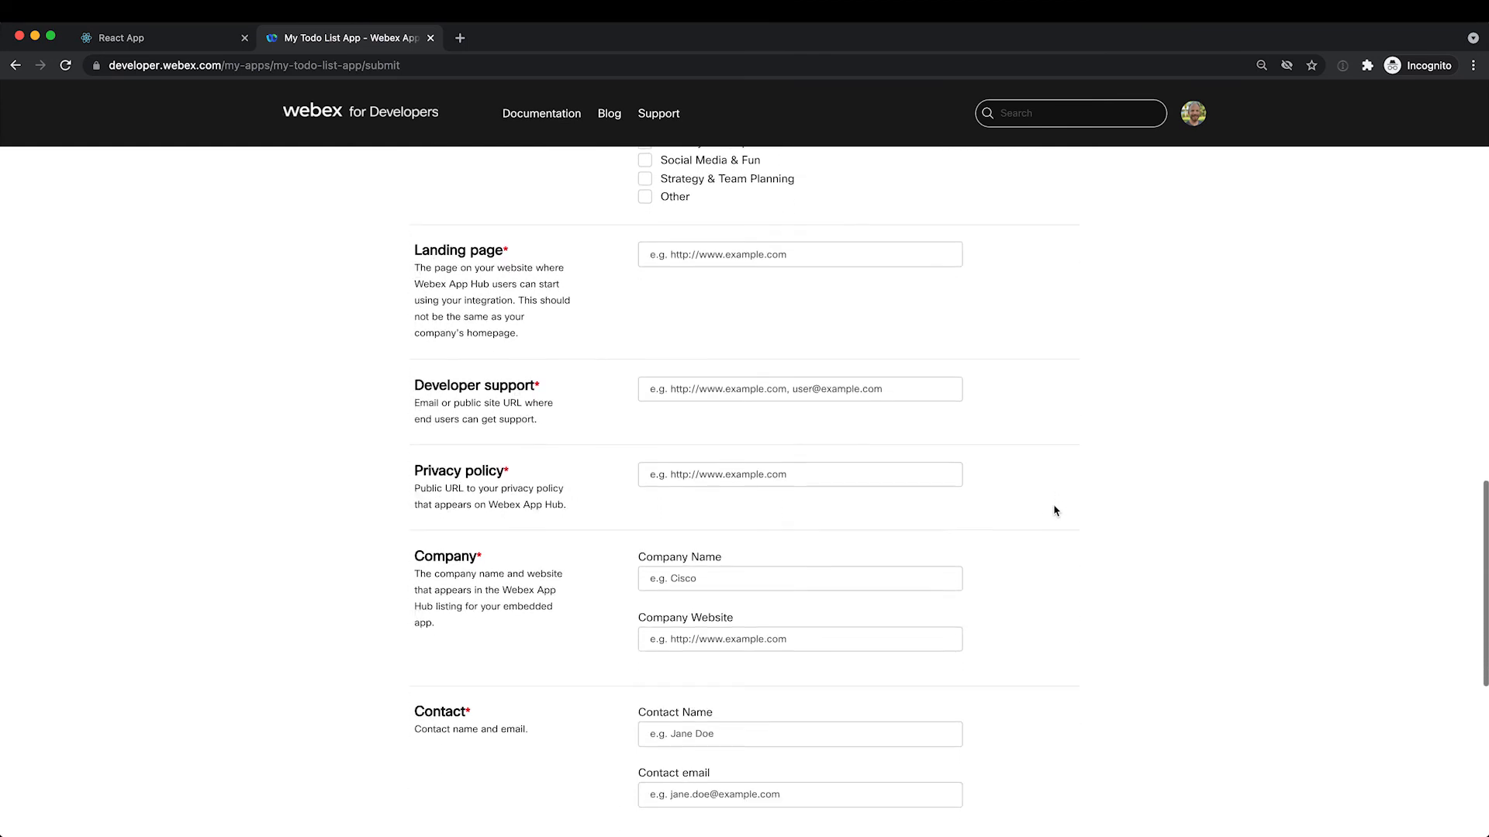
pyautogui.scroll(-3)
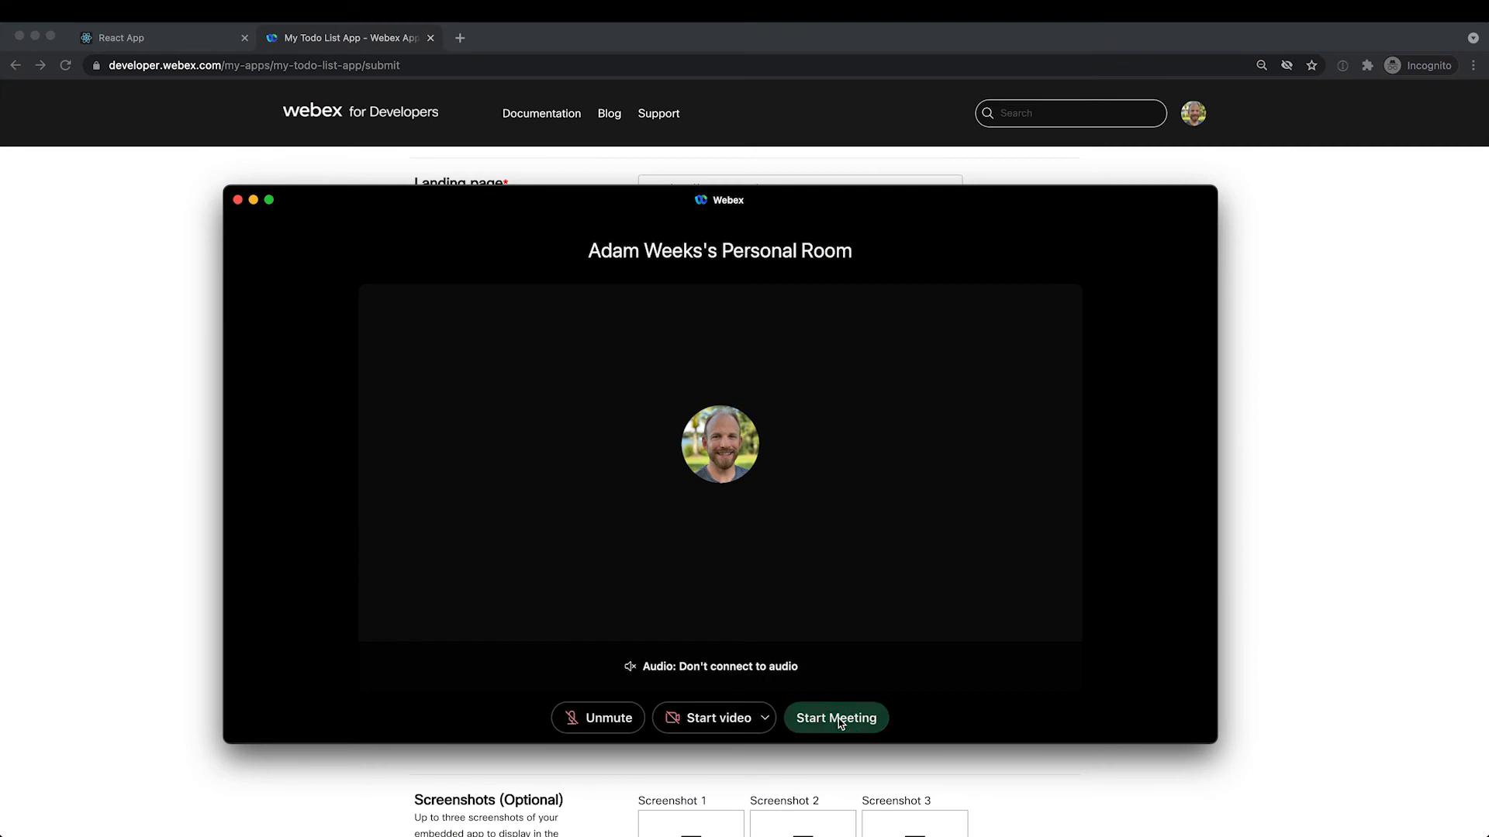
# Start the personal room meeting and choose My Todo List App from the meeting's Apps list.
pyautogui.click(836, 718)
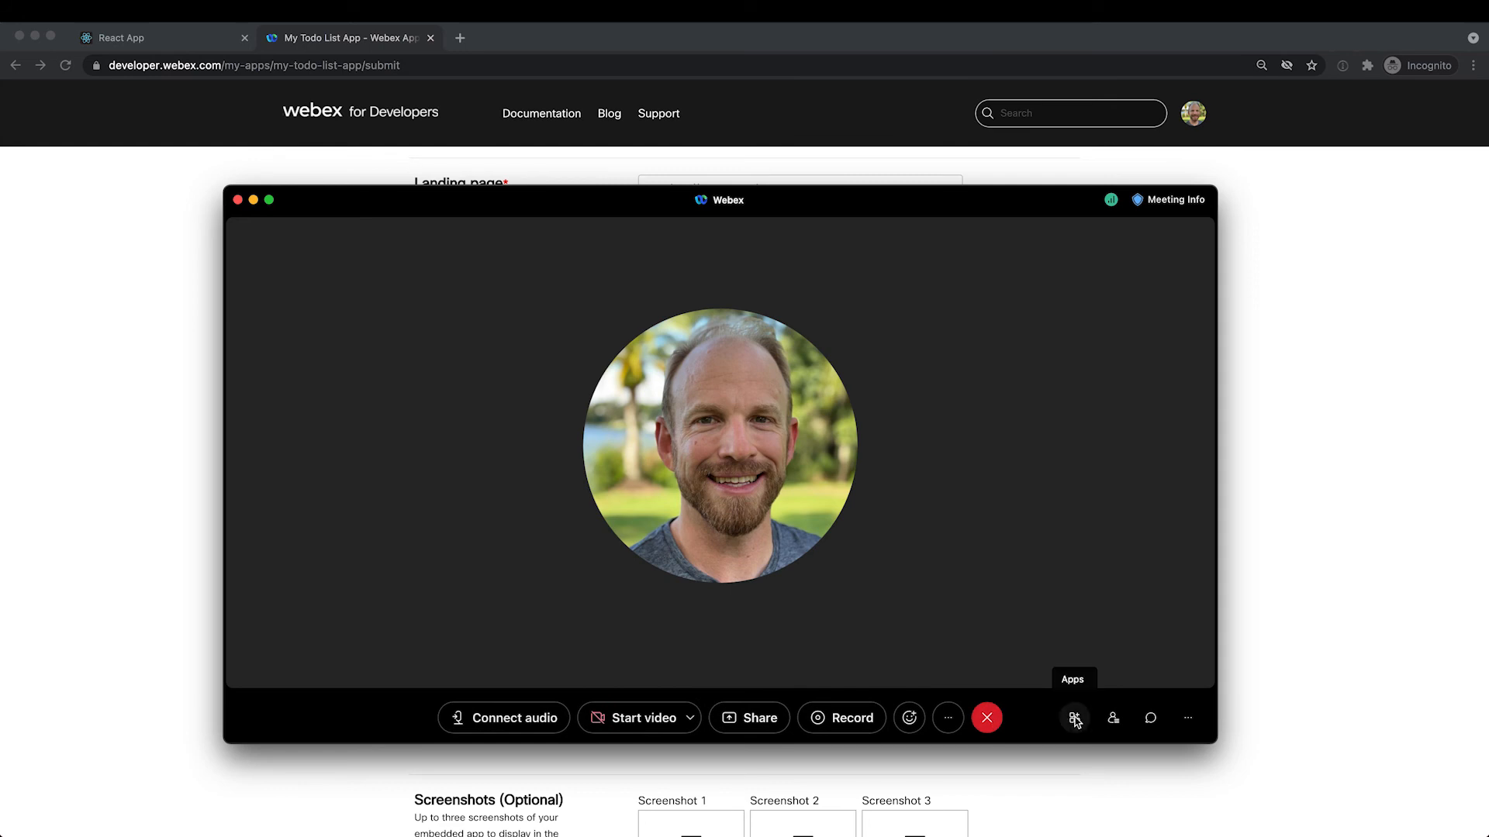
pyautogui.click(1073, 718)
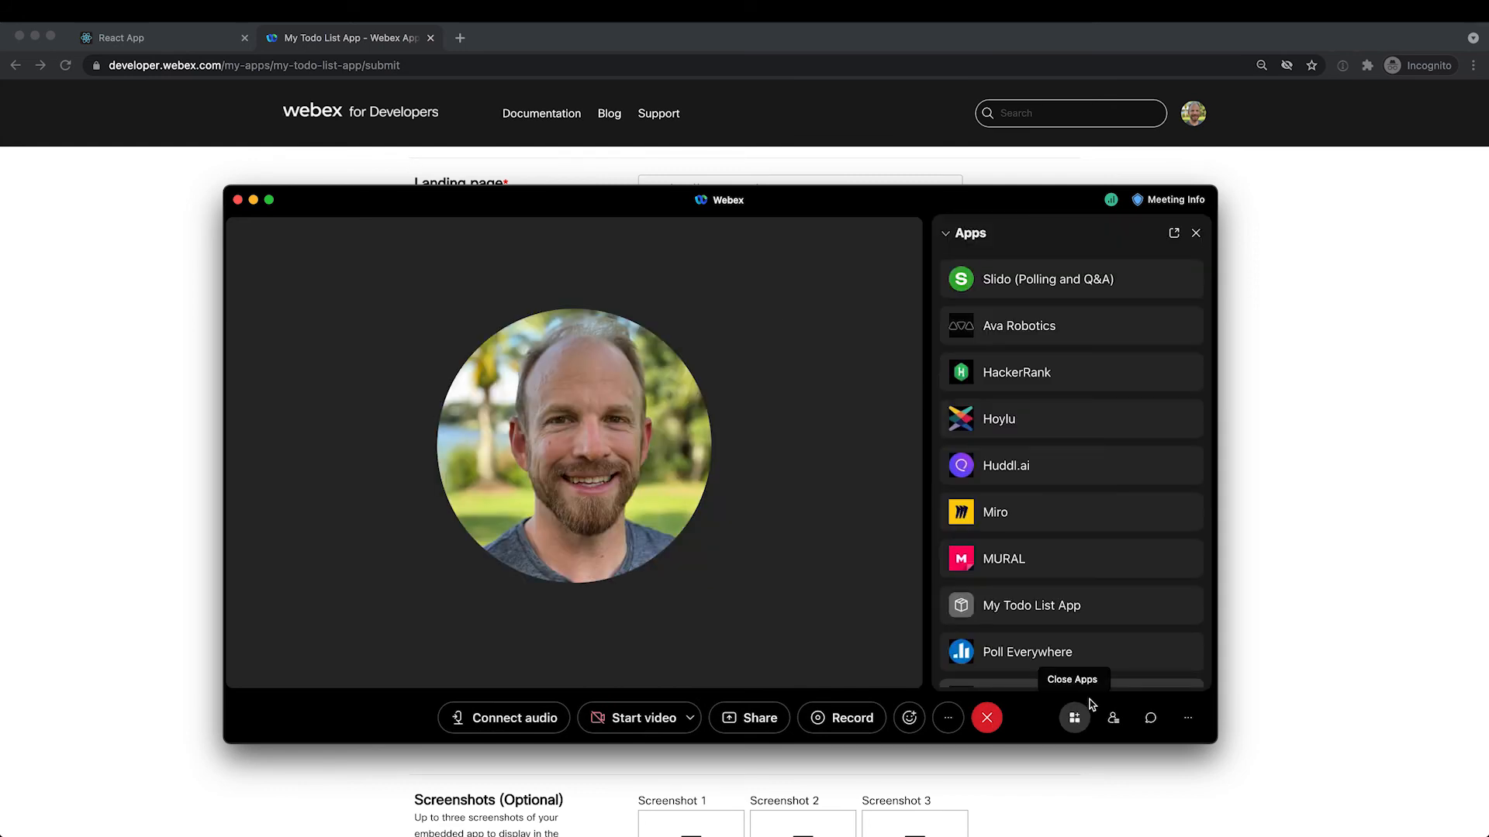
pyautogui.scroll(-3)
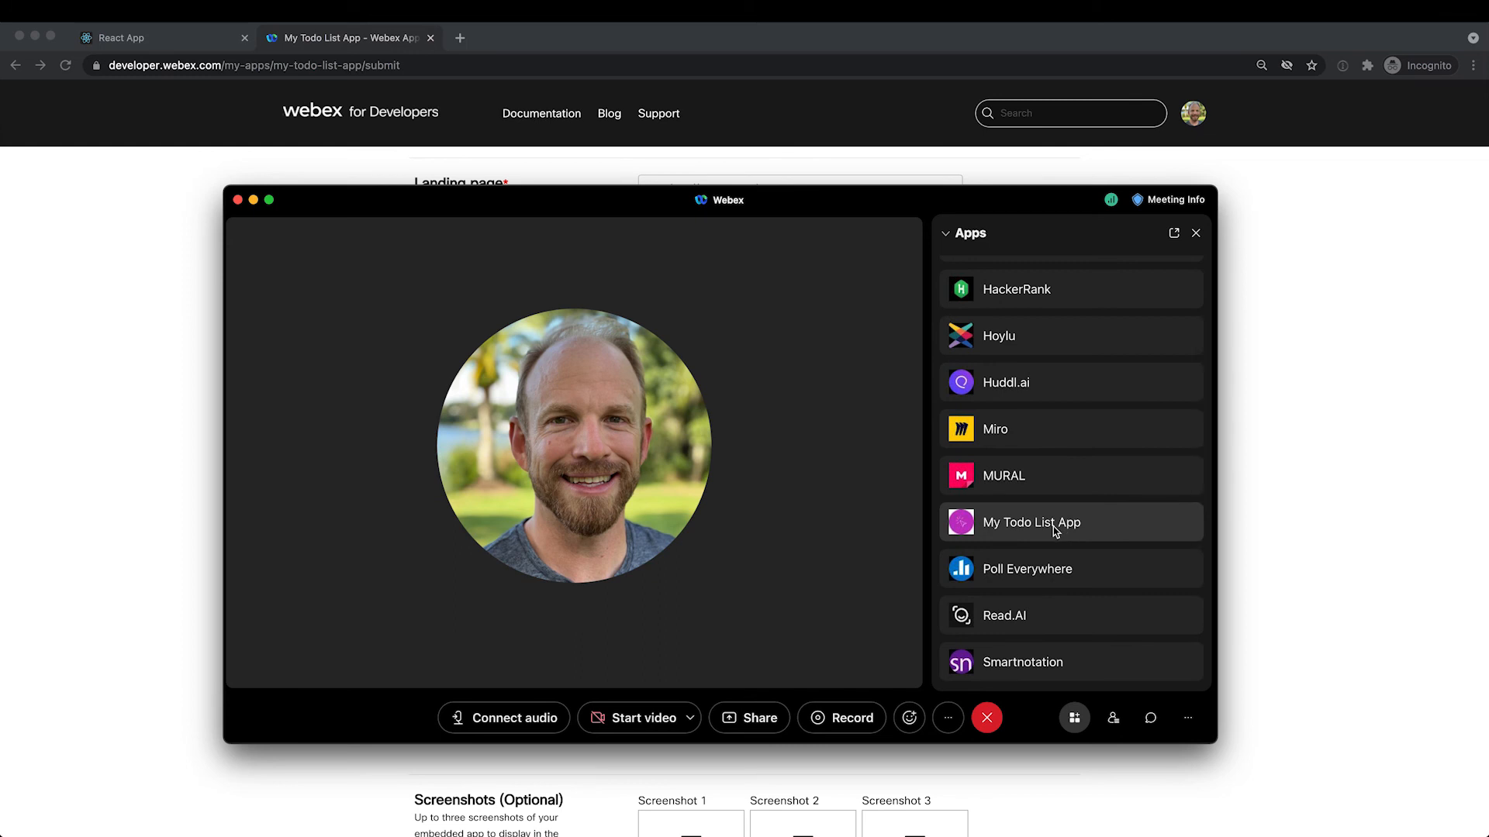
pyautogui.click(1032, 522)
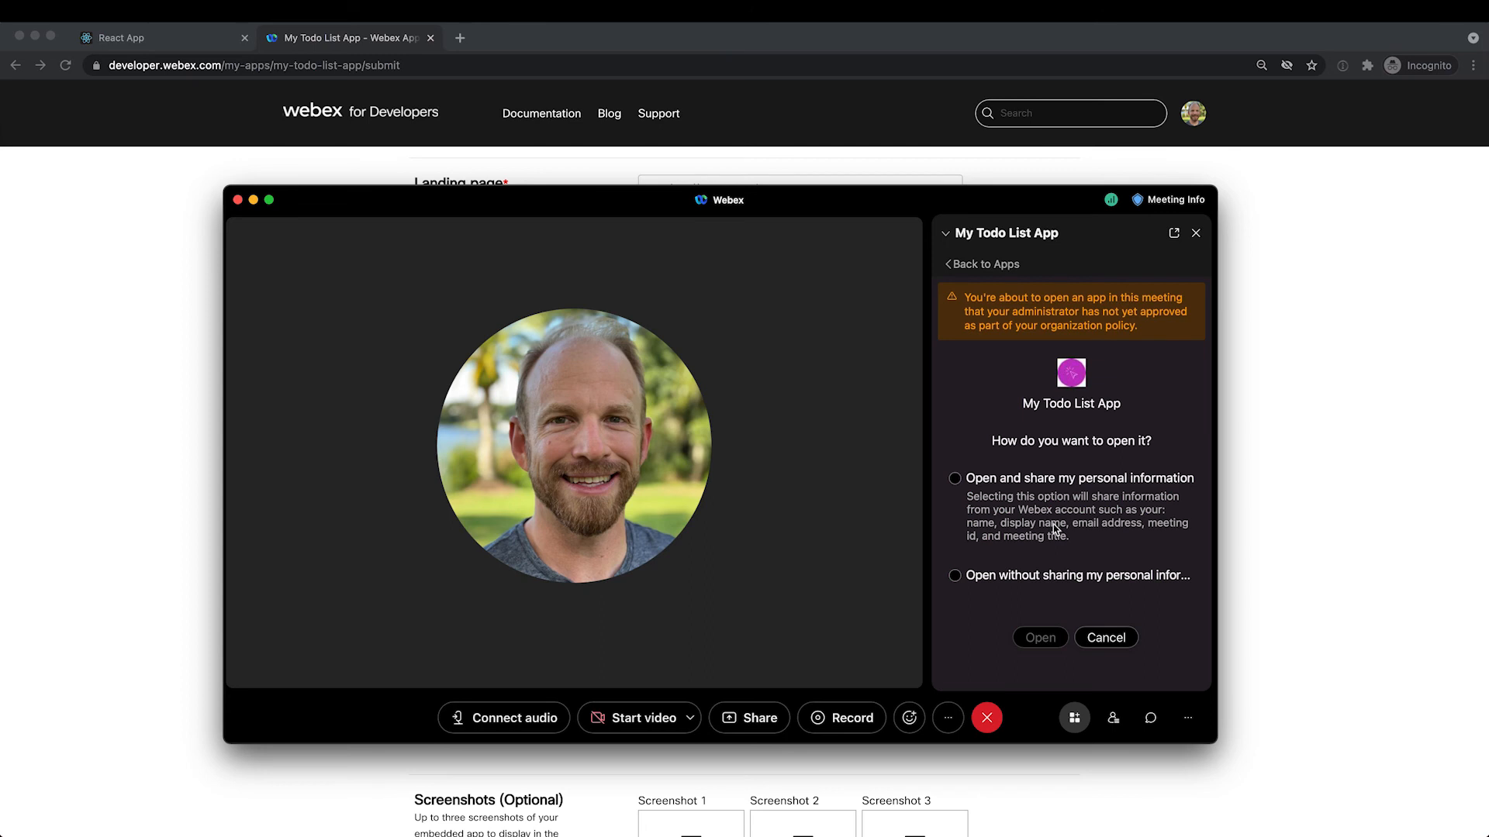
pyautogui.moveTo(1046, 563)
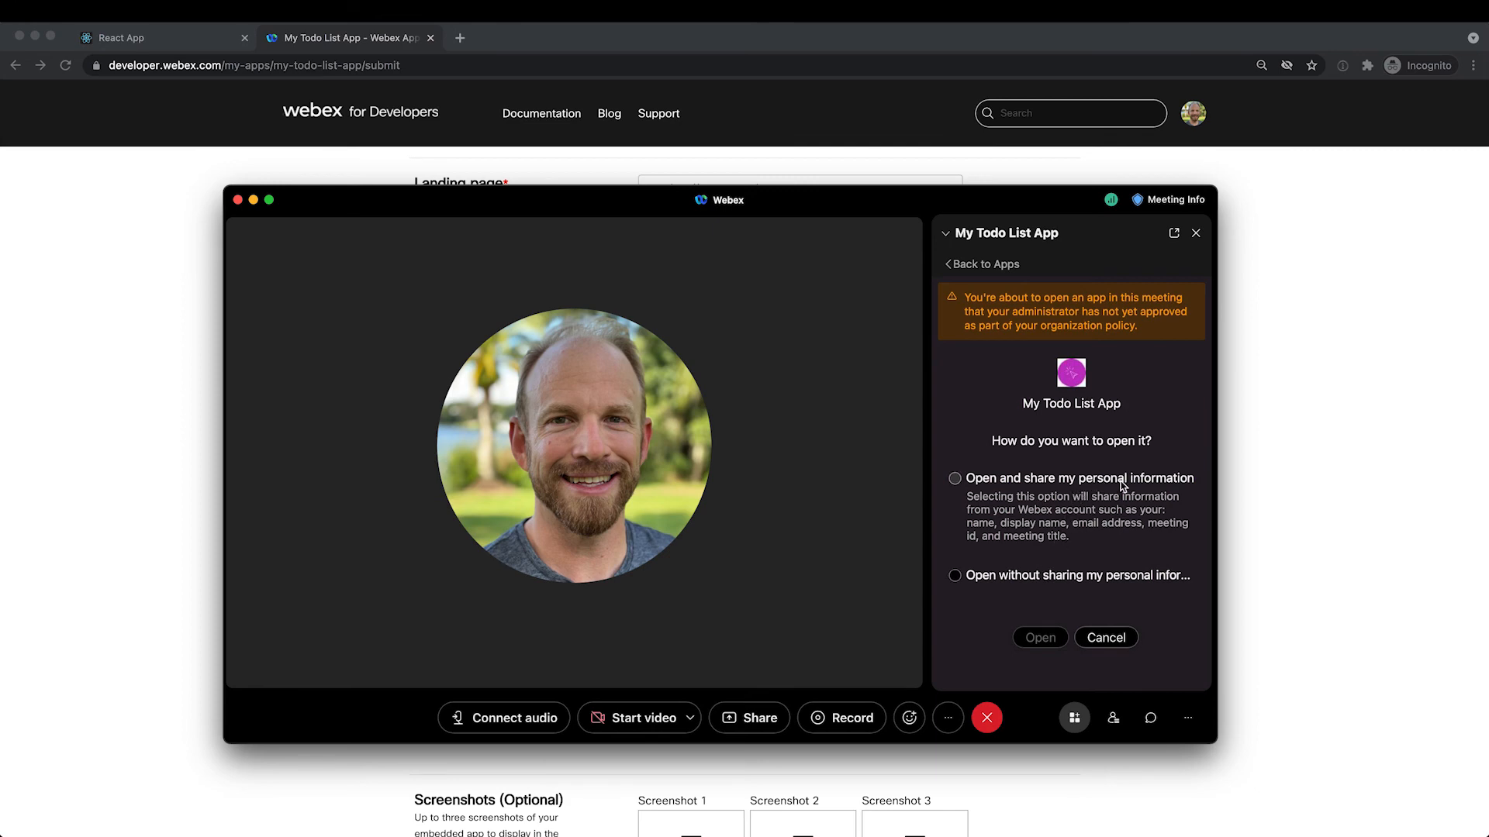
# Open My Todo List App with 'Open and share my personal information' selected.
pyautogui.click(1037, 638)
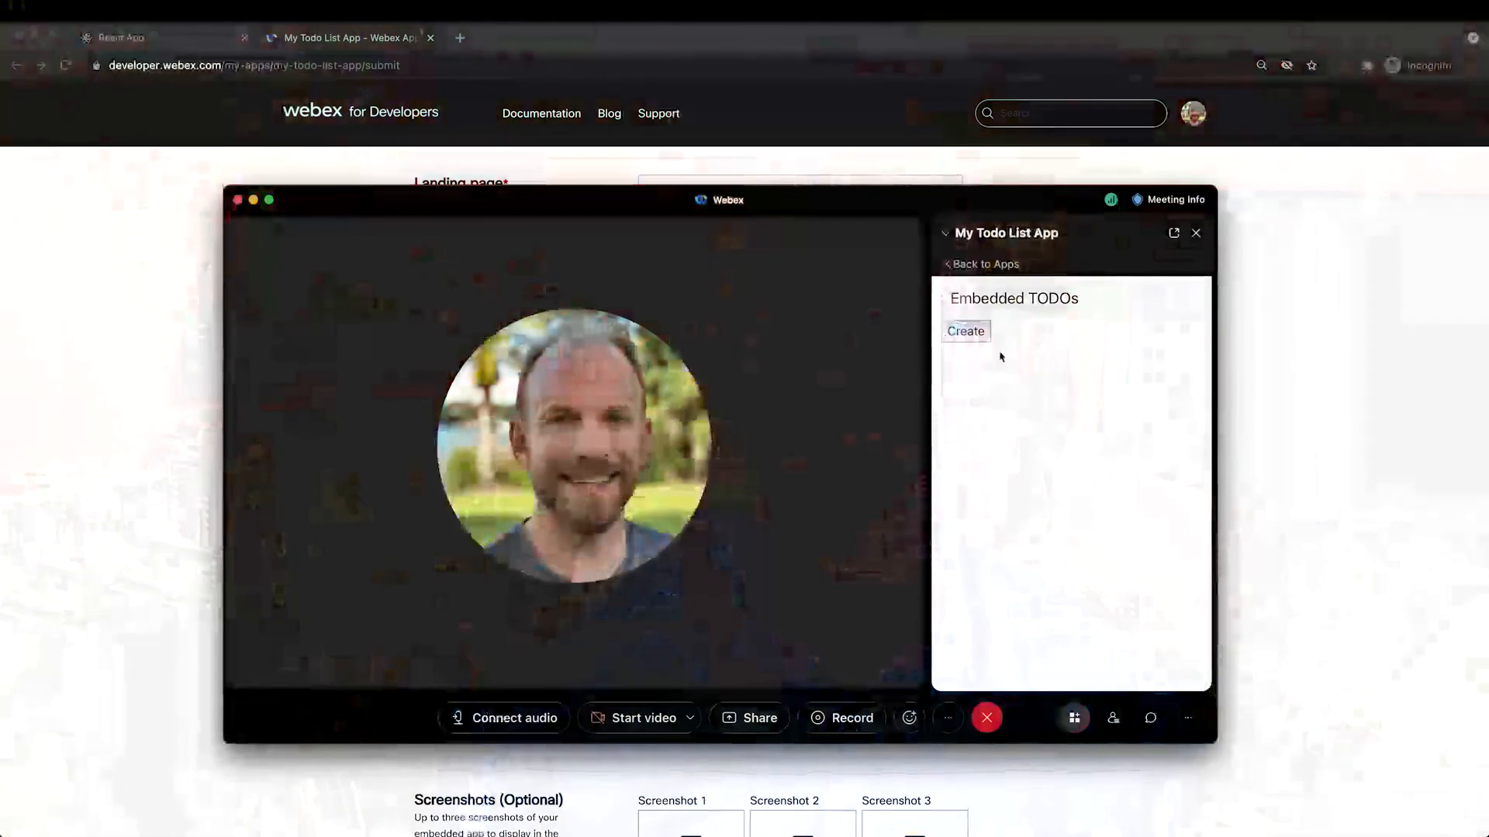
# Create a new todo list, share it in Share Edit Mode, and open the app together.
pyautogui.click(965, 330)
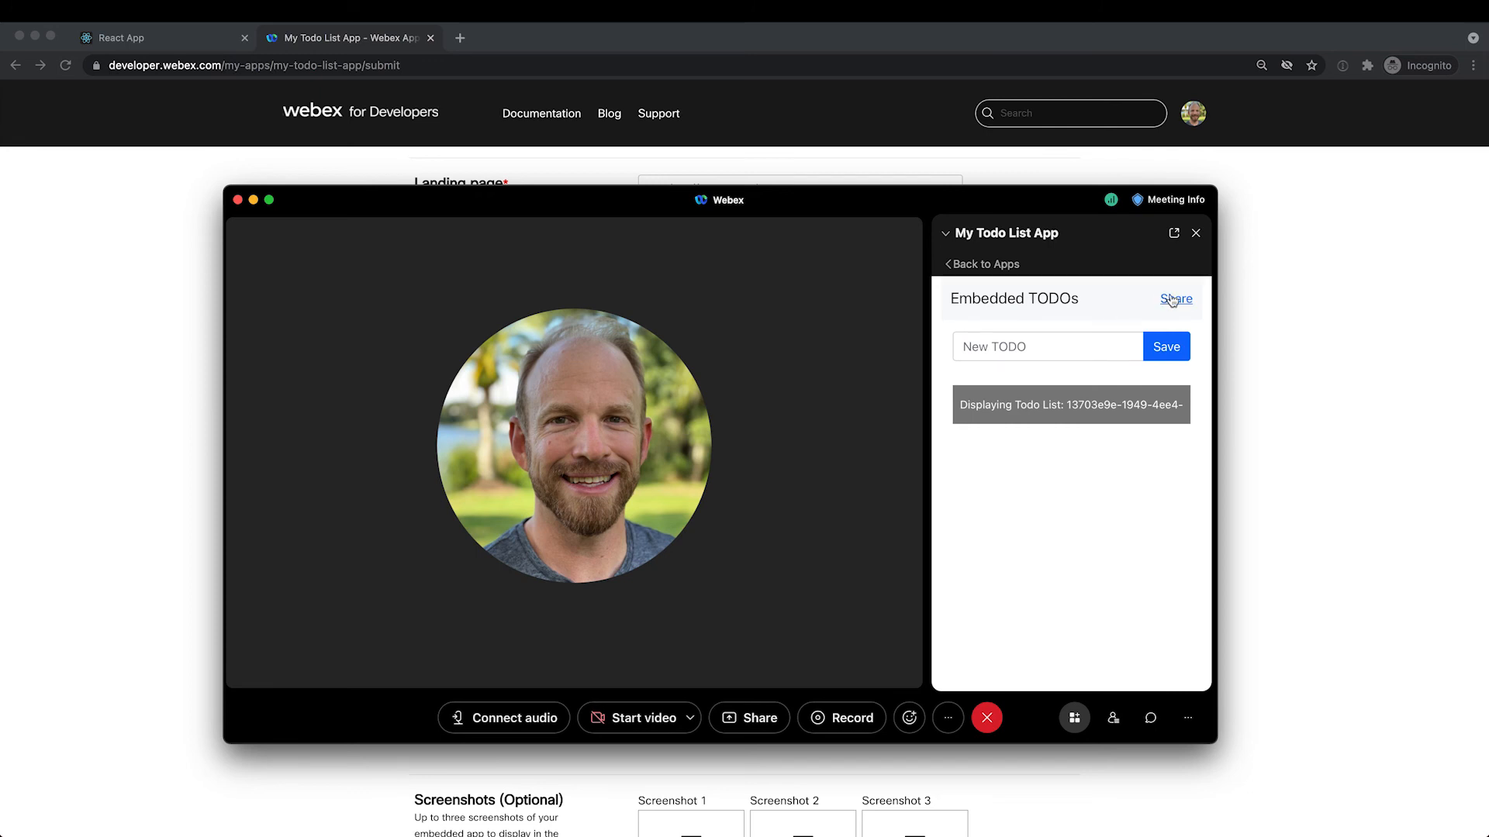
pyautogui.click(1175, 299)
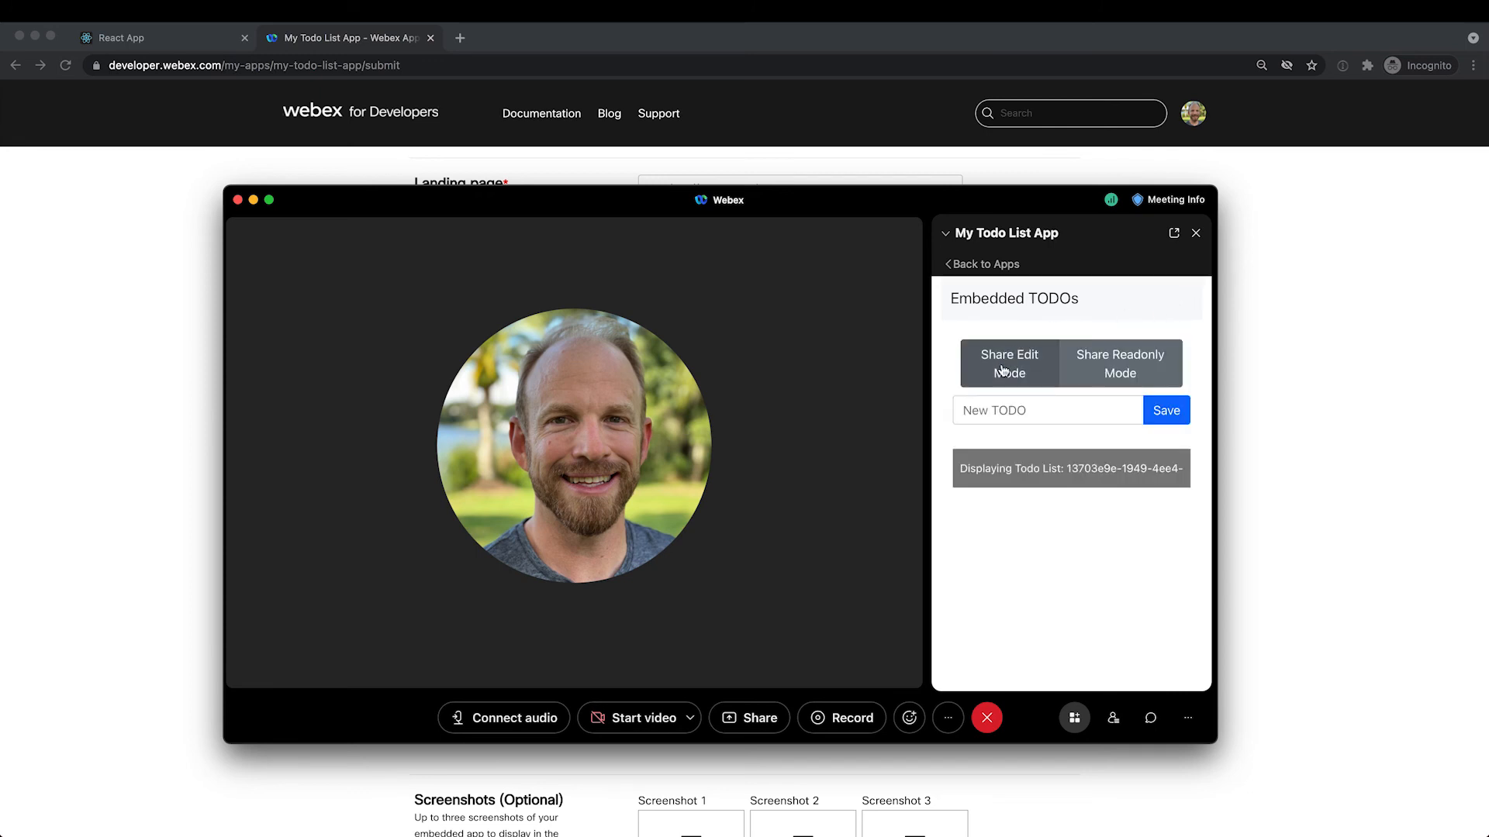
pyautogui.click(1008, 363)
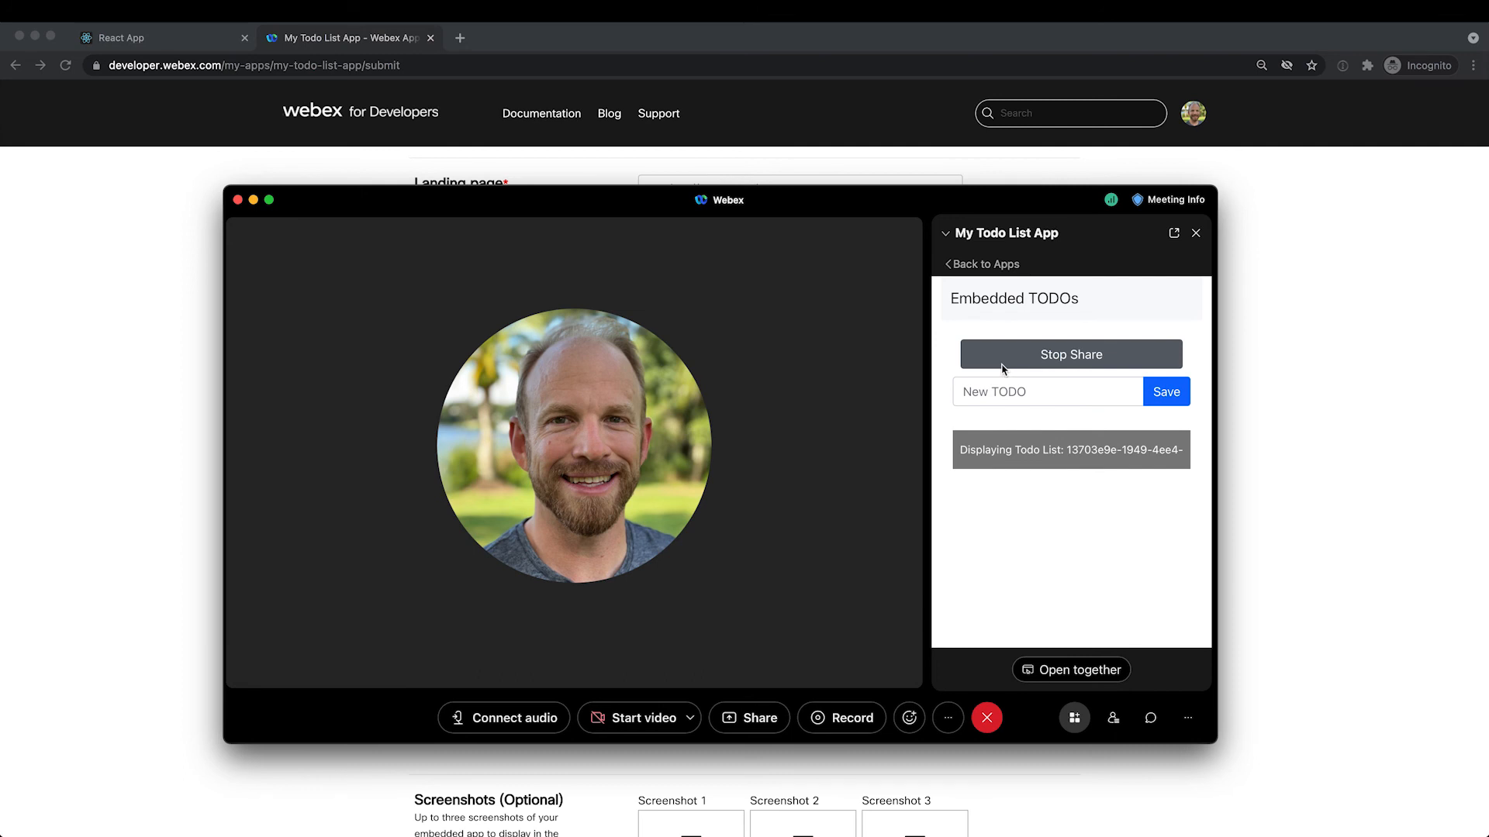
pyautogui.moveTo(1121, 571)
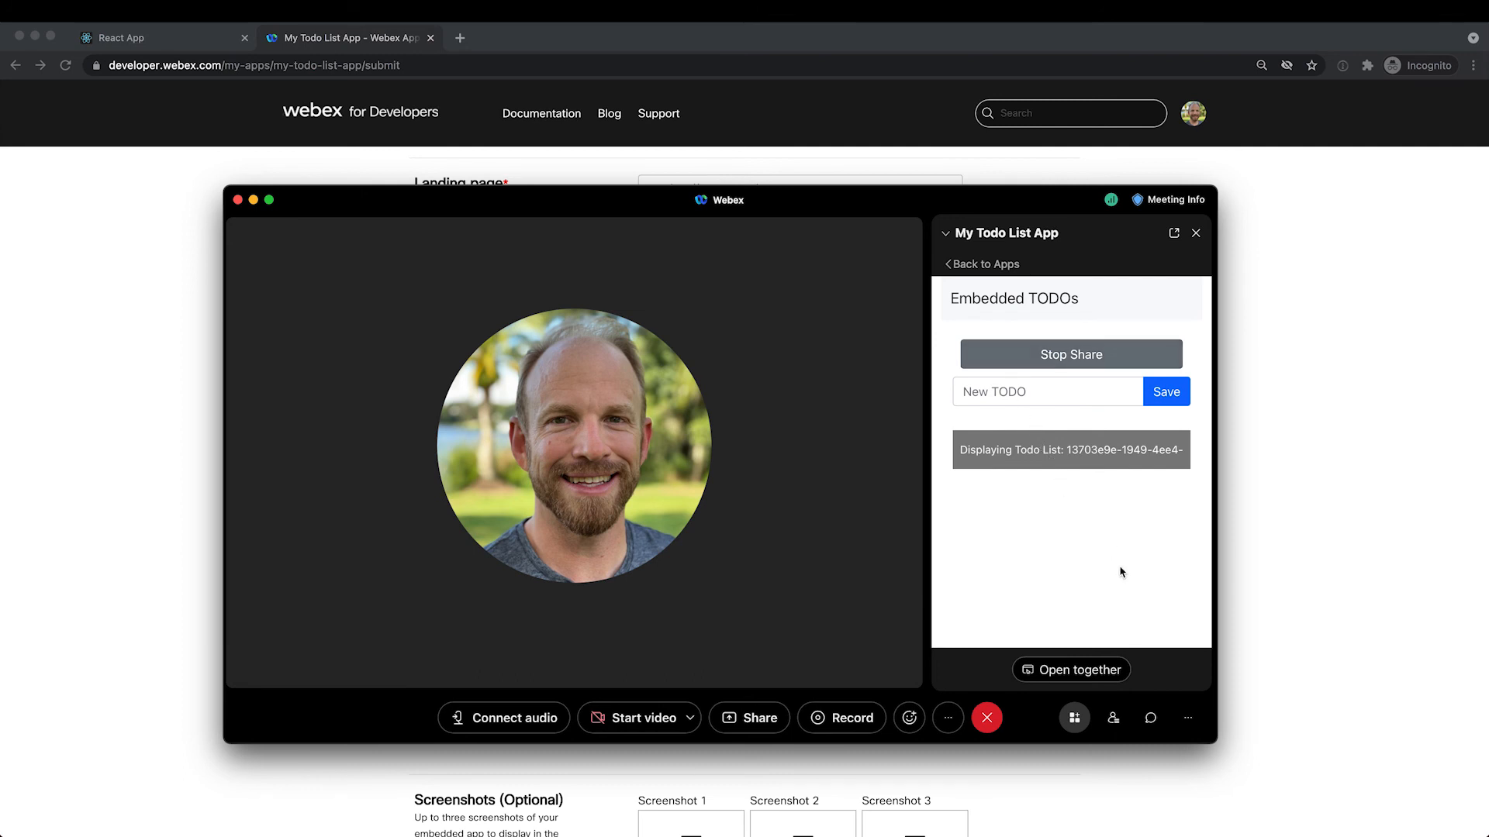
pyautogui.moveTo(1125, 684)
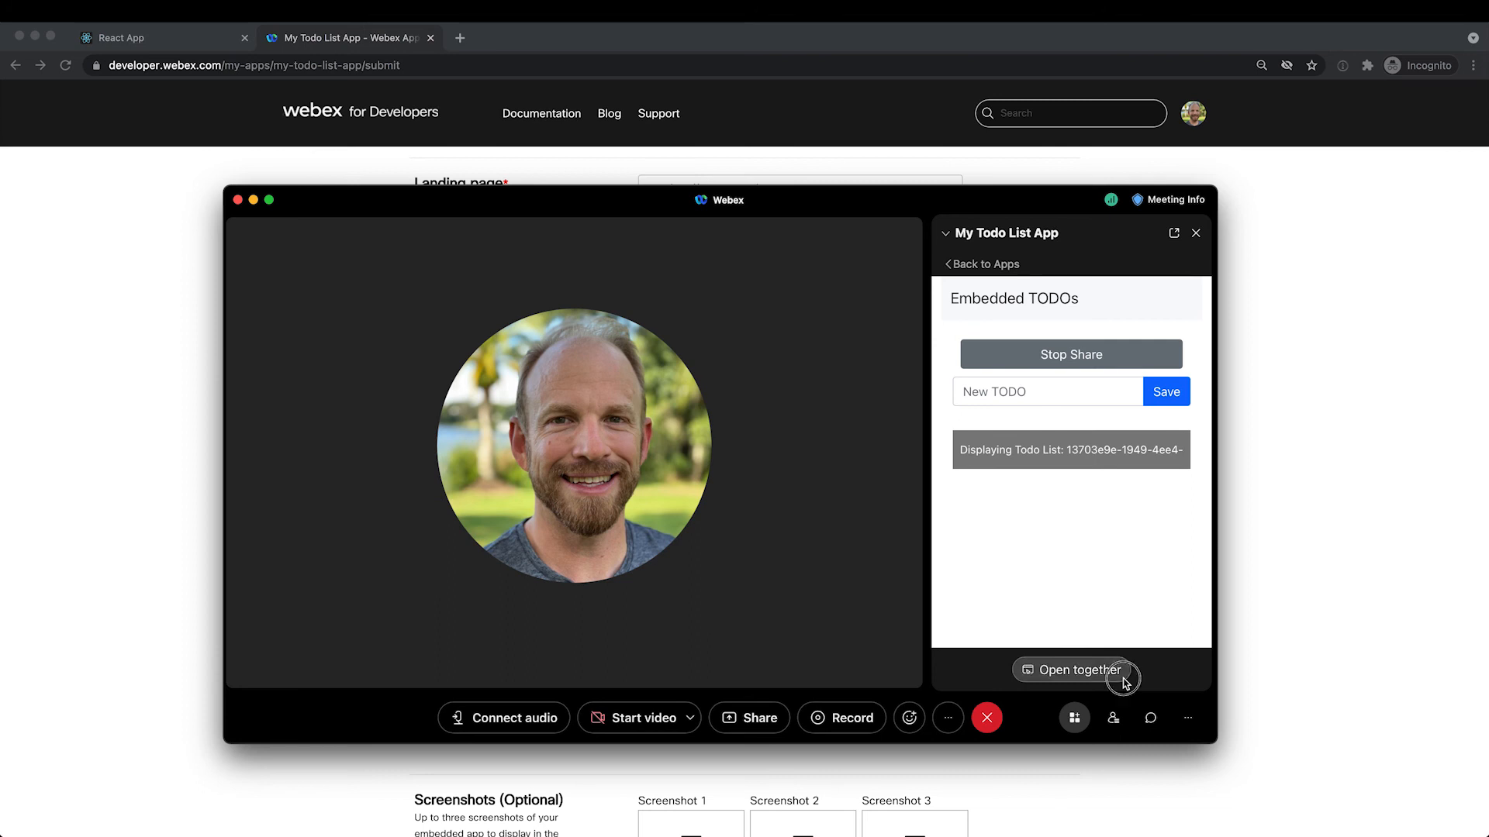
pyautogui.click(1076, 669)
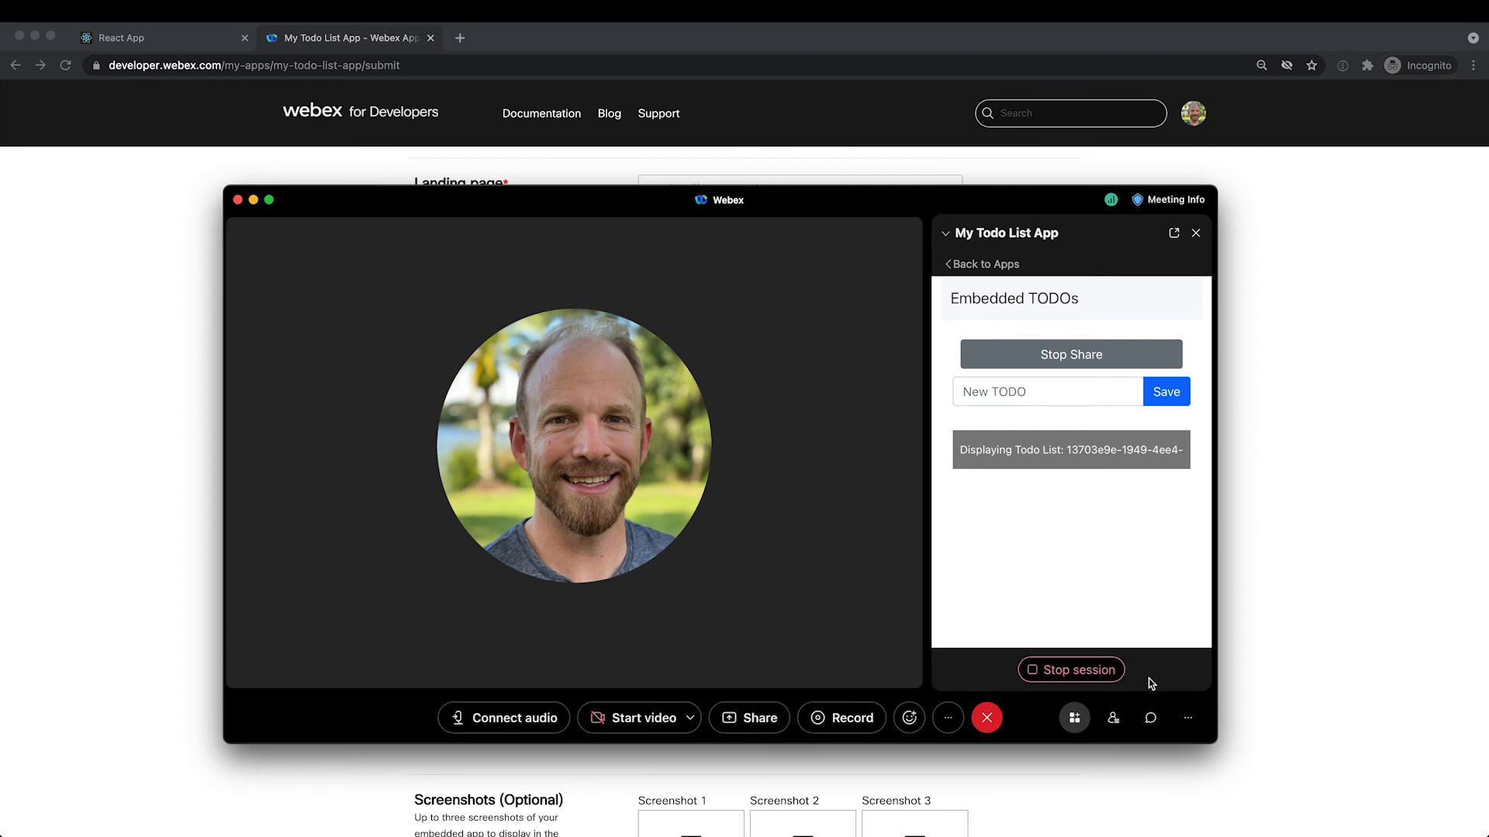